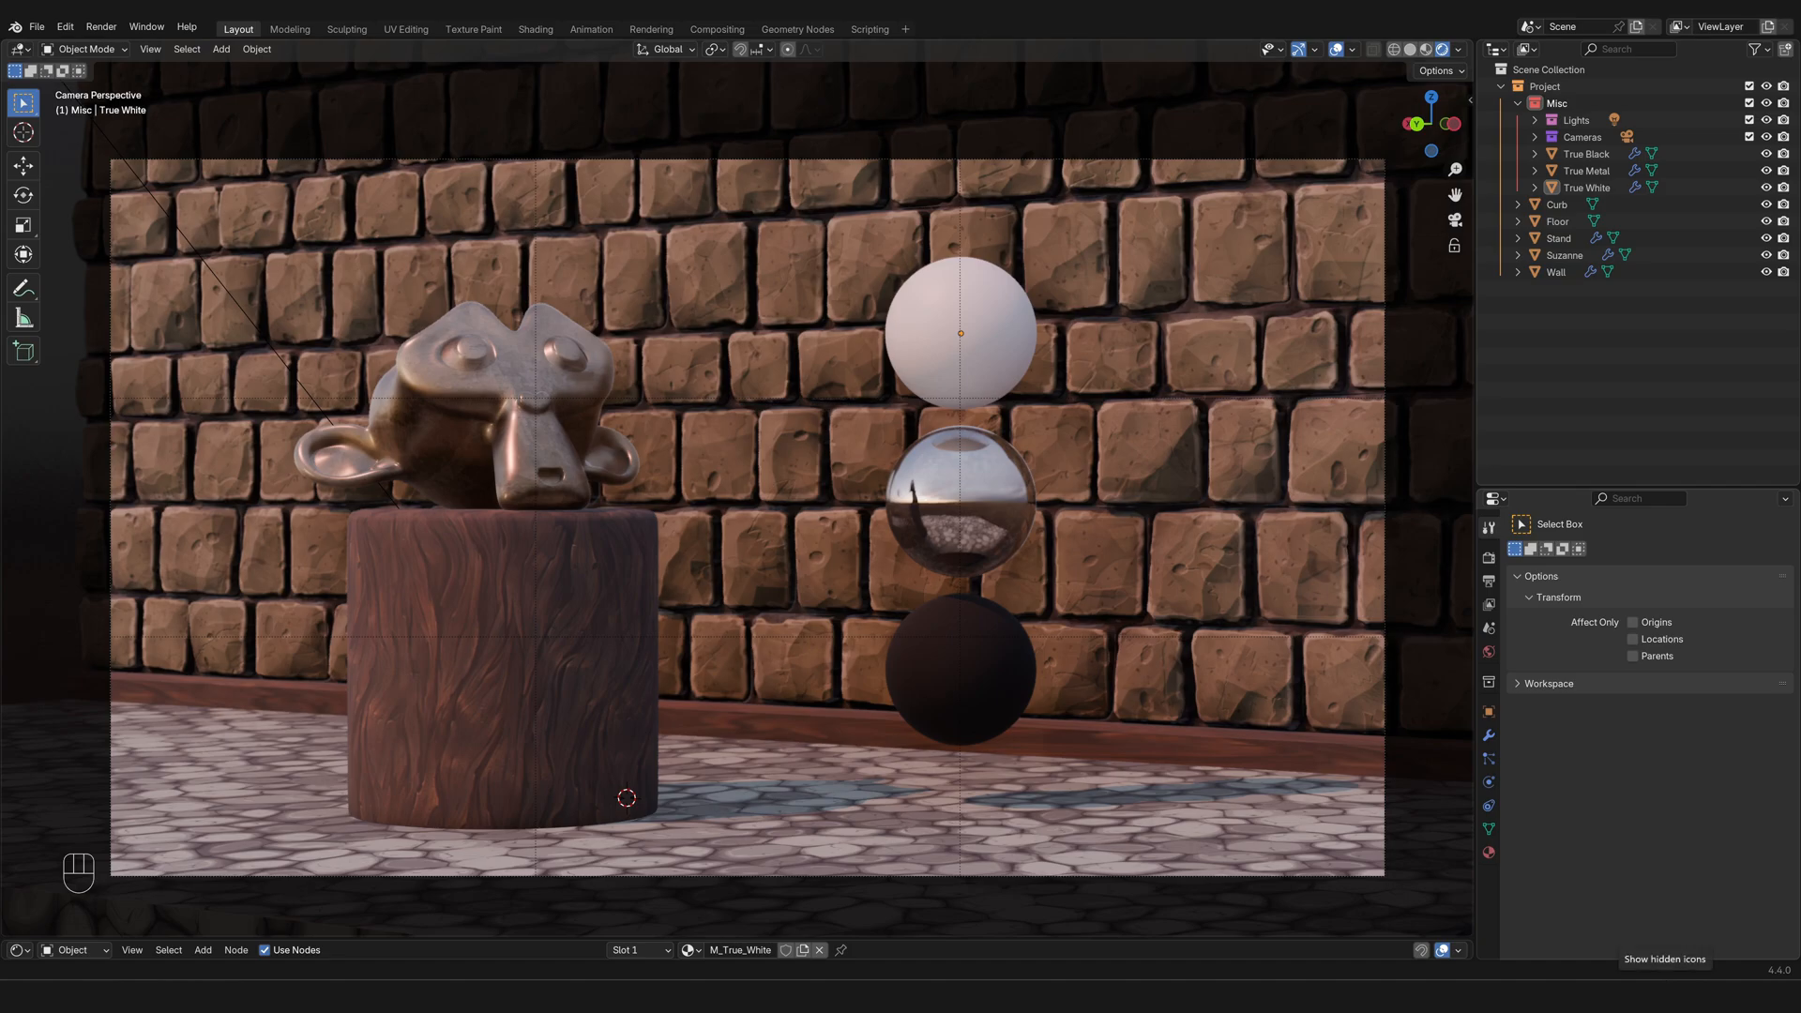
pyautogui.moveTo(1056, 441)
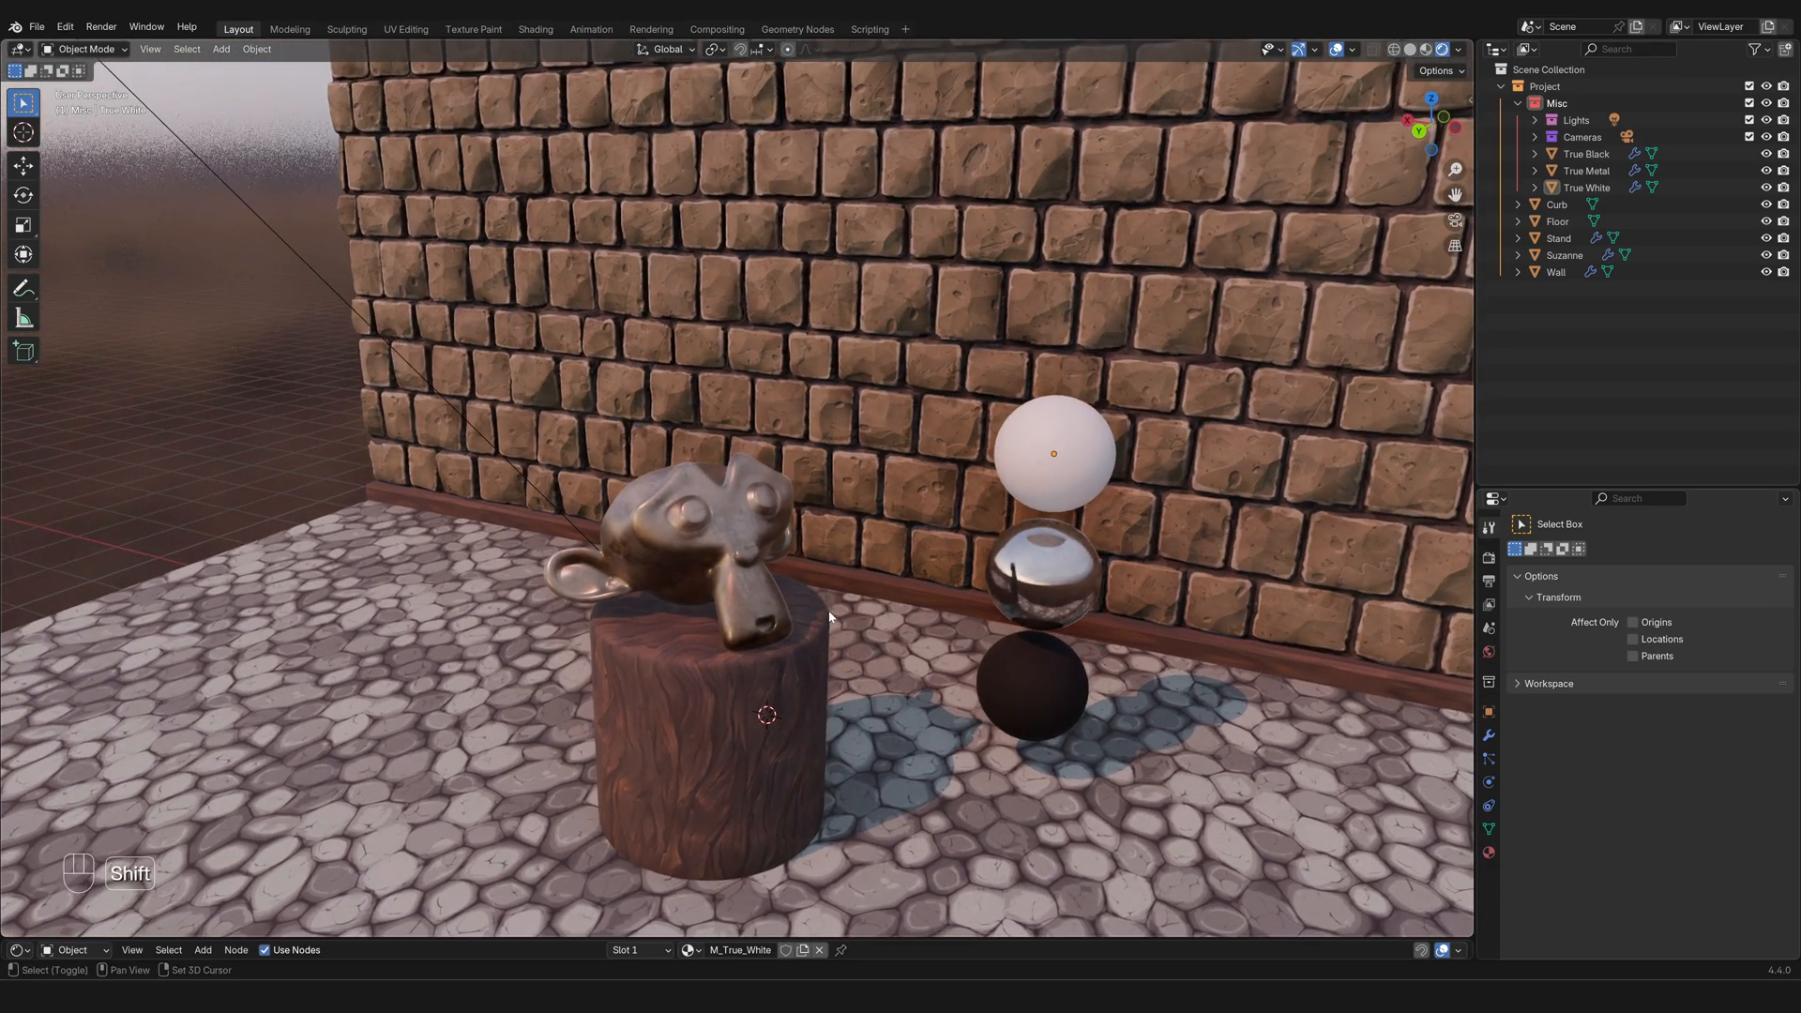
# Step: Select Suzanne and preview rotate then scale, leaving the head unchanged
pyautogui.click(675, 533)
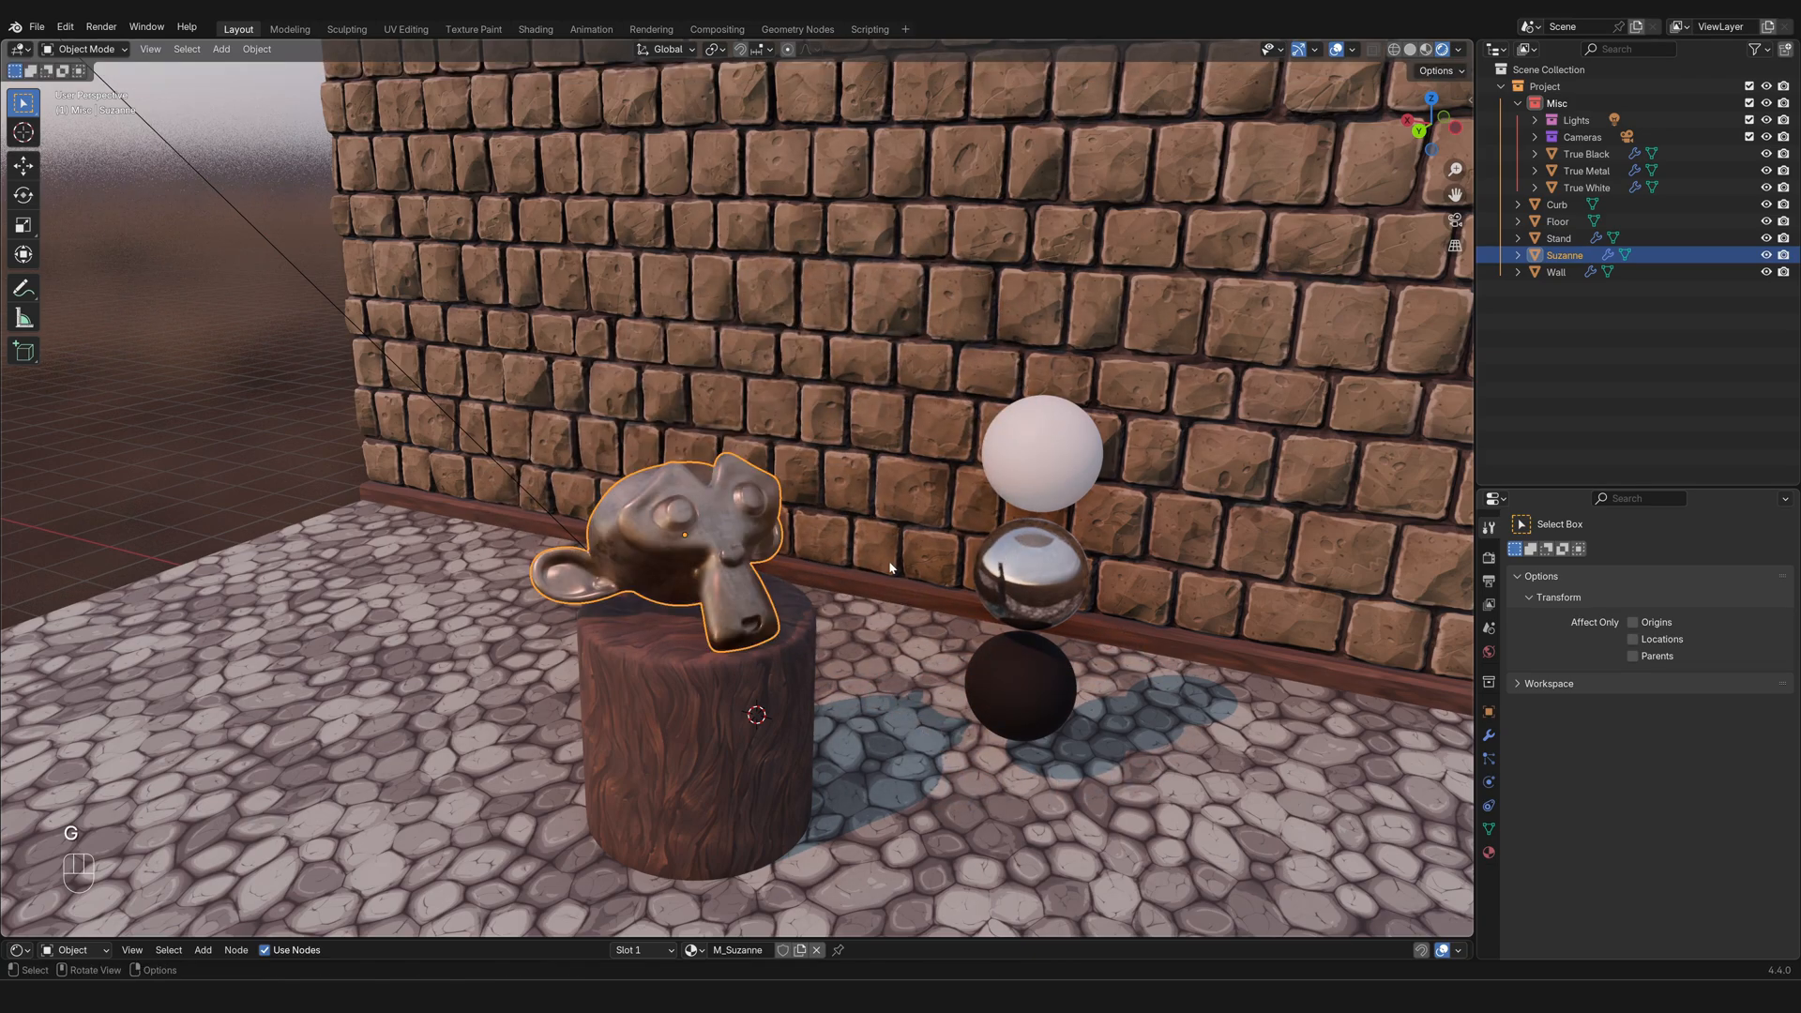
pyautogui.press('r')
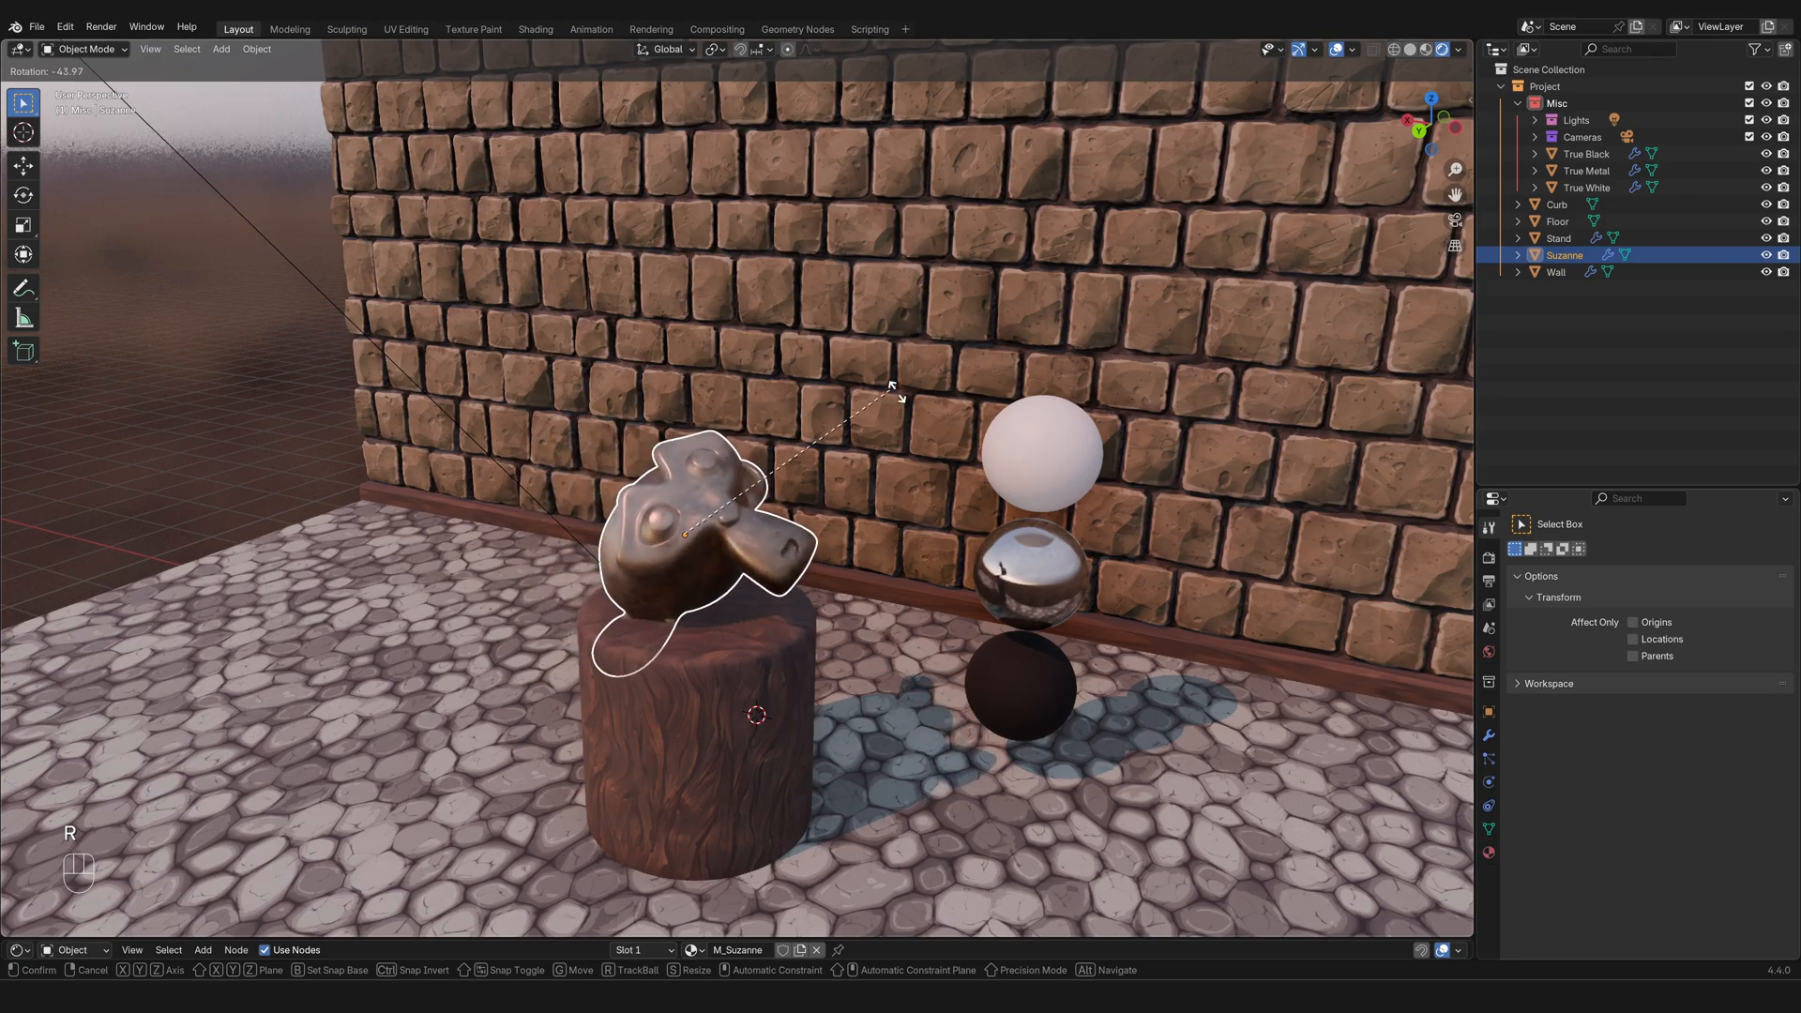
pyautogui.press('s')
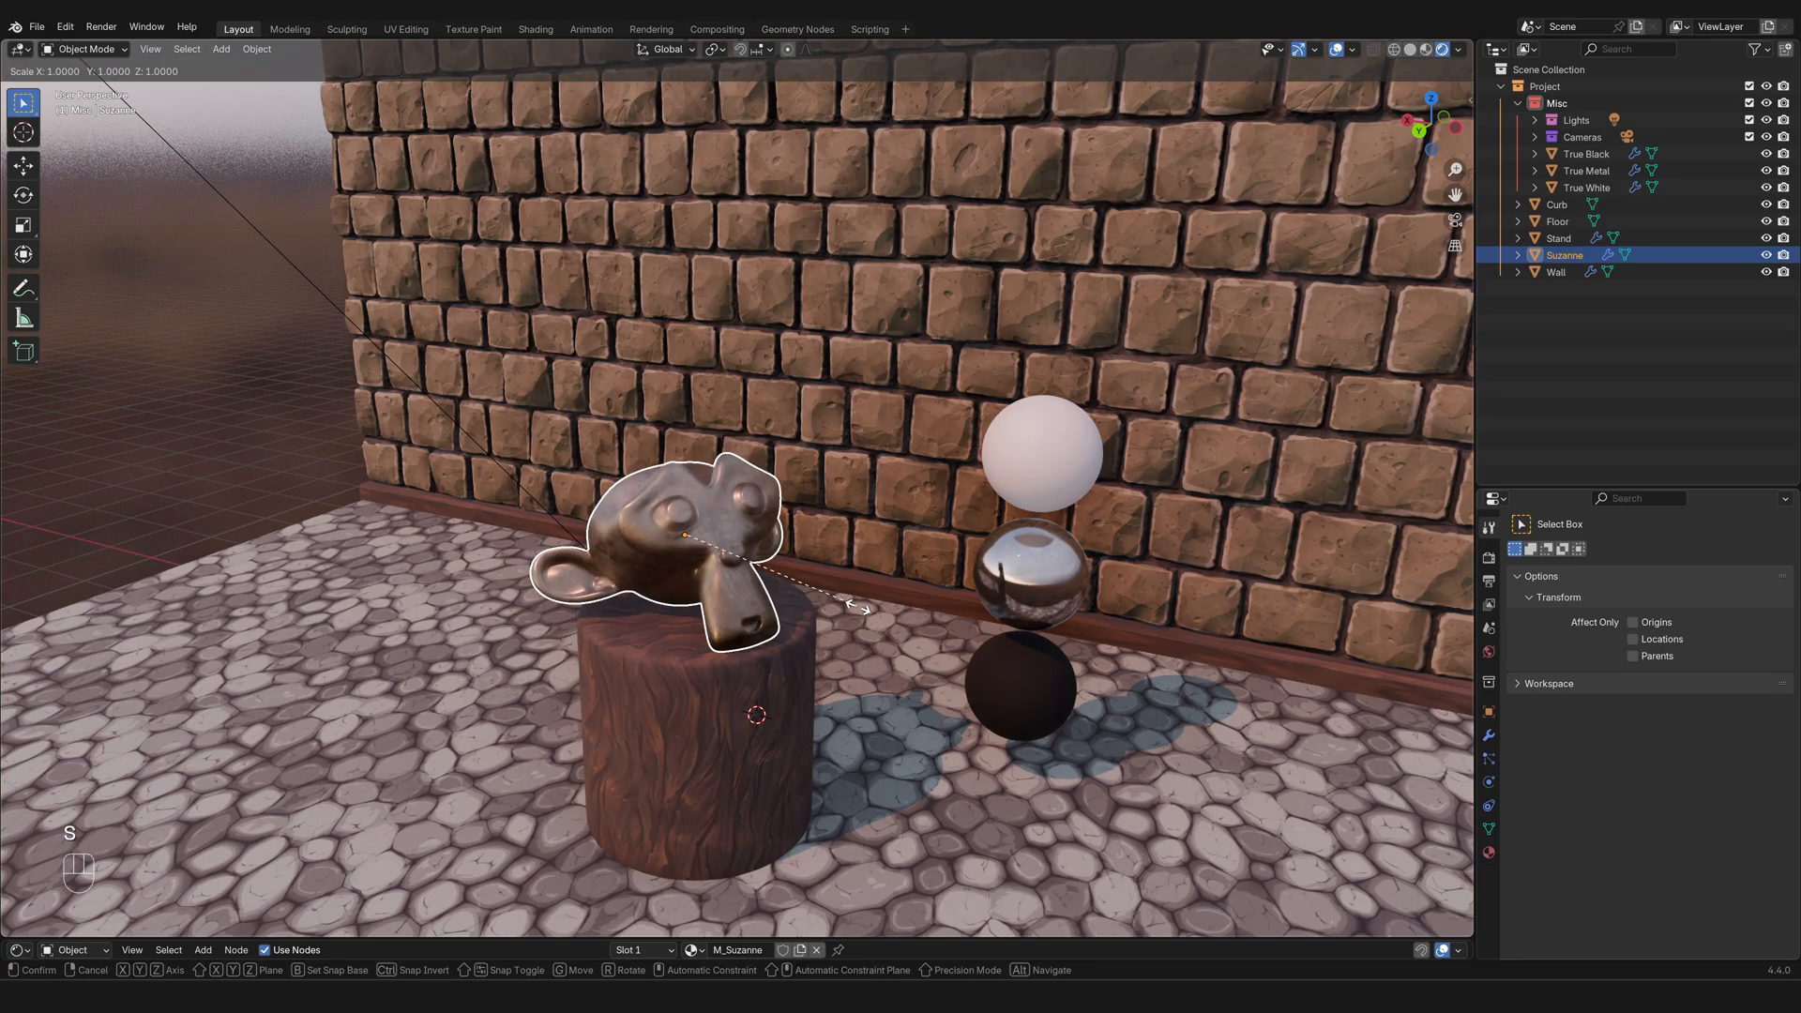
pyautogui.click(914, 679)
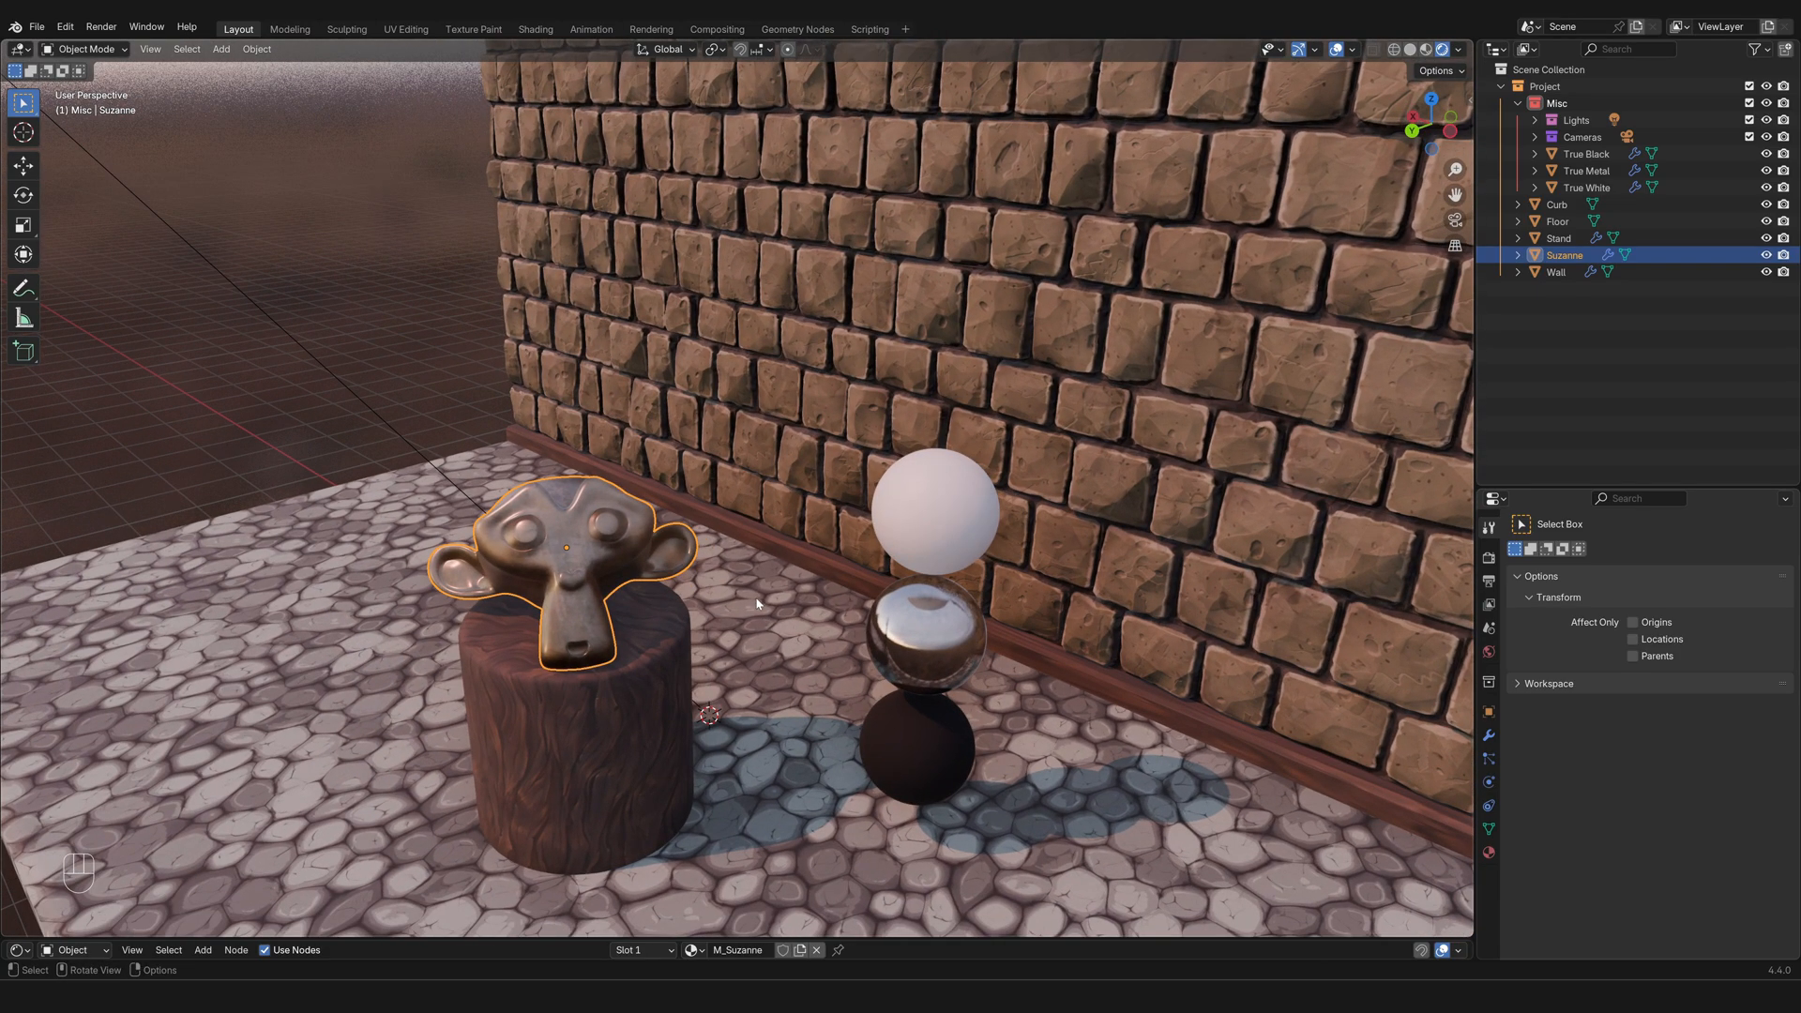
pyautogui.moveTo(686, 621)
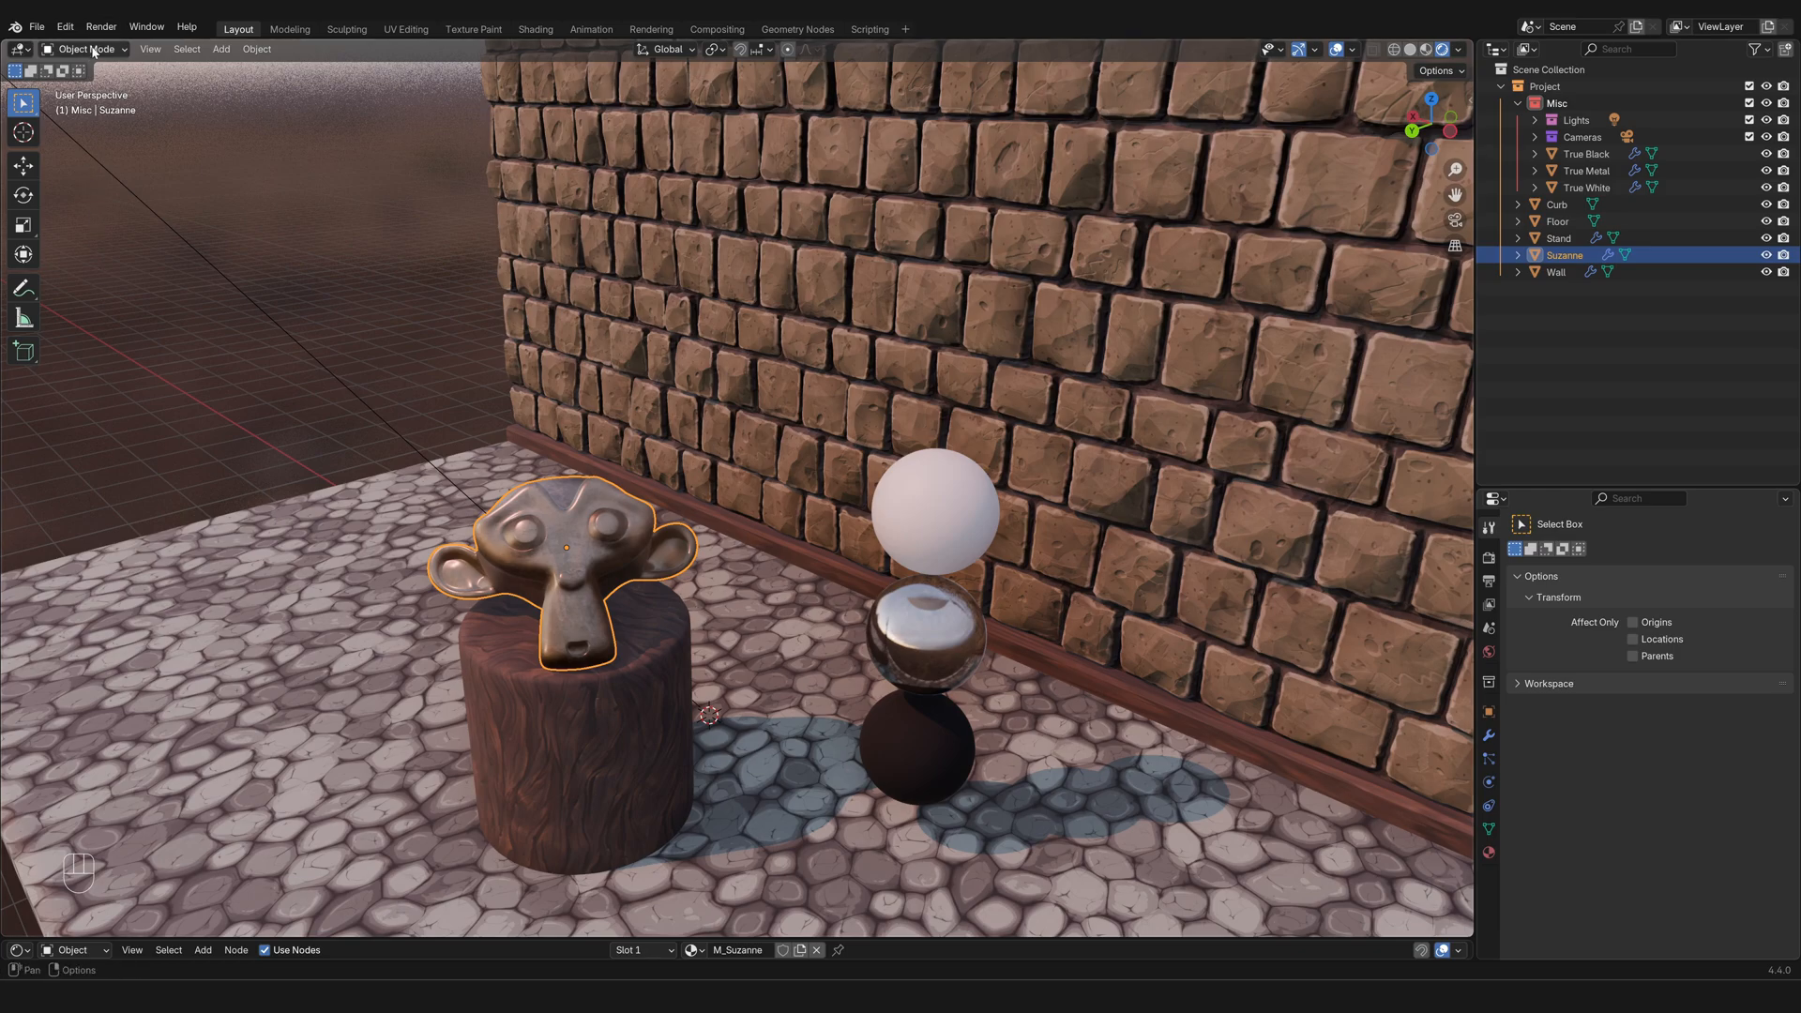
pyautogui.moveTo(90, 49)
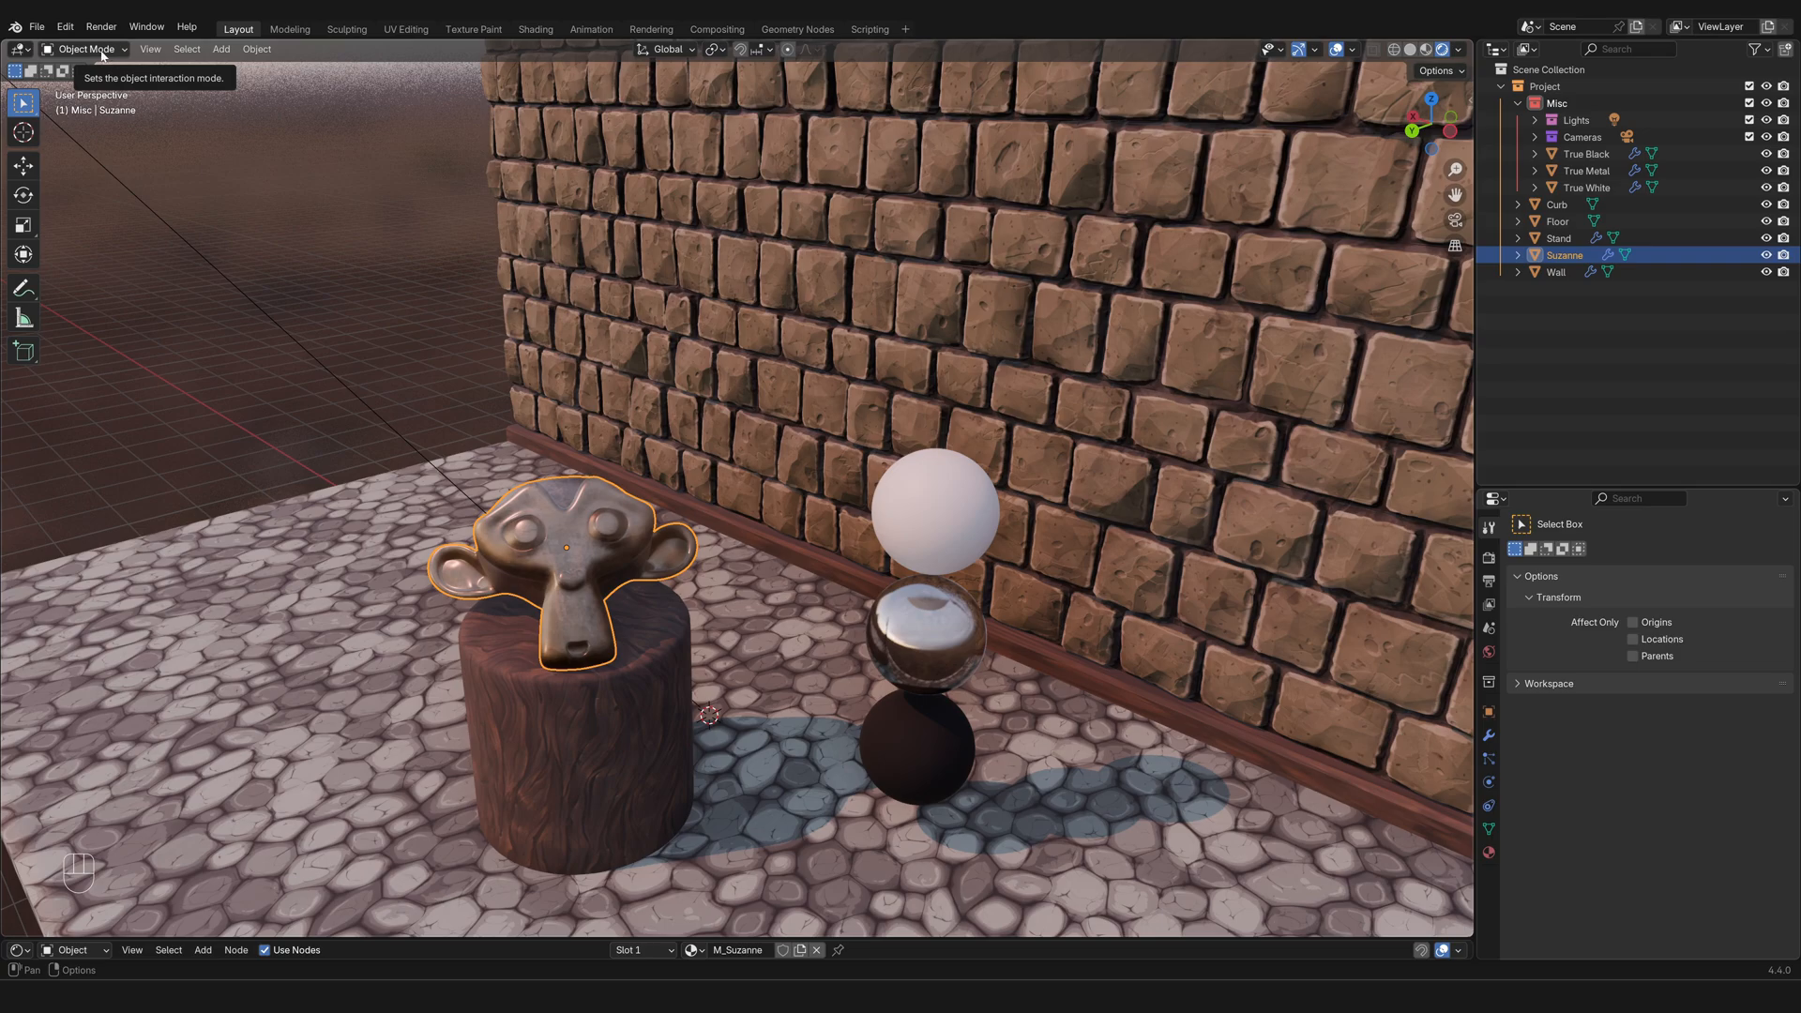
pyautogui.moveTo(108, 128)
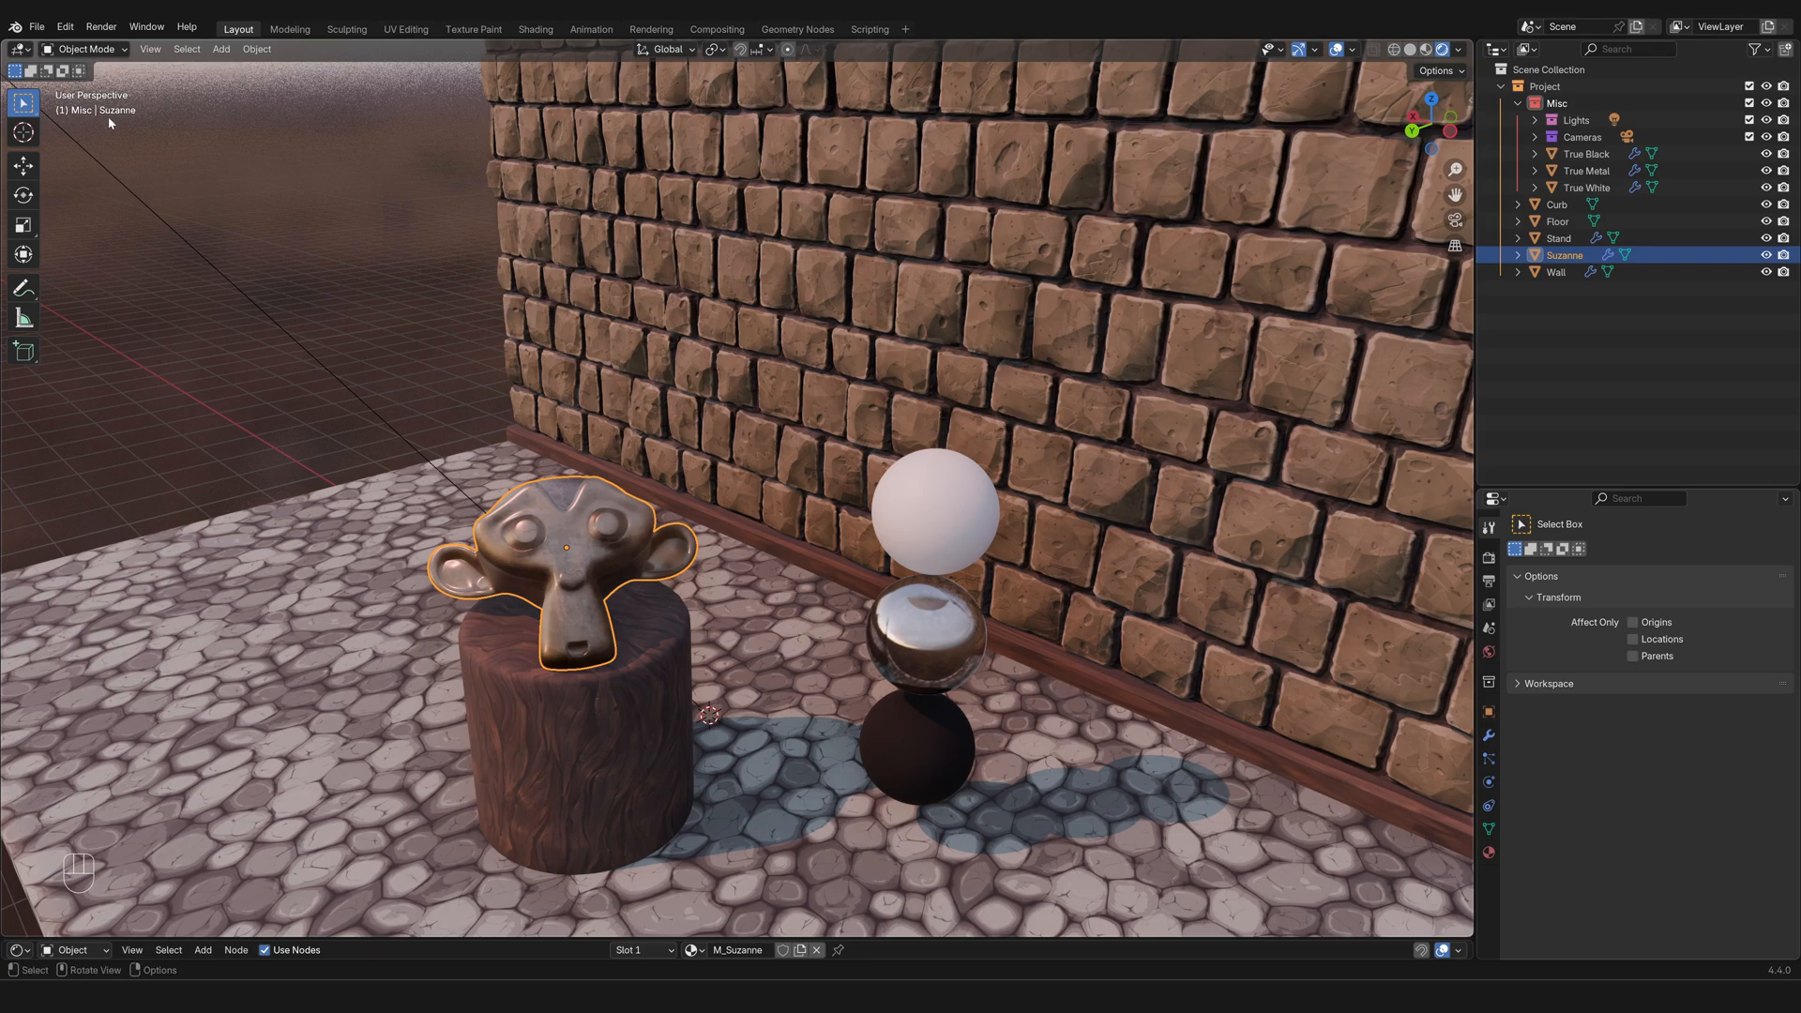
pyautogui.moveTo(138, 210)
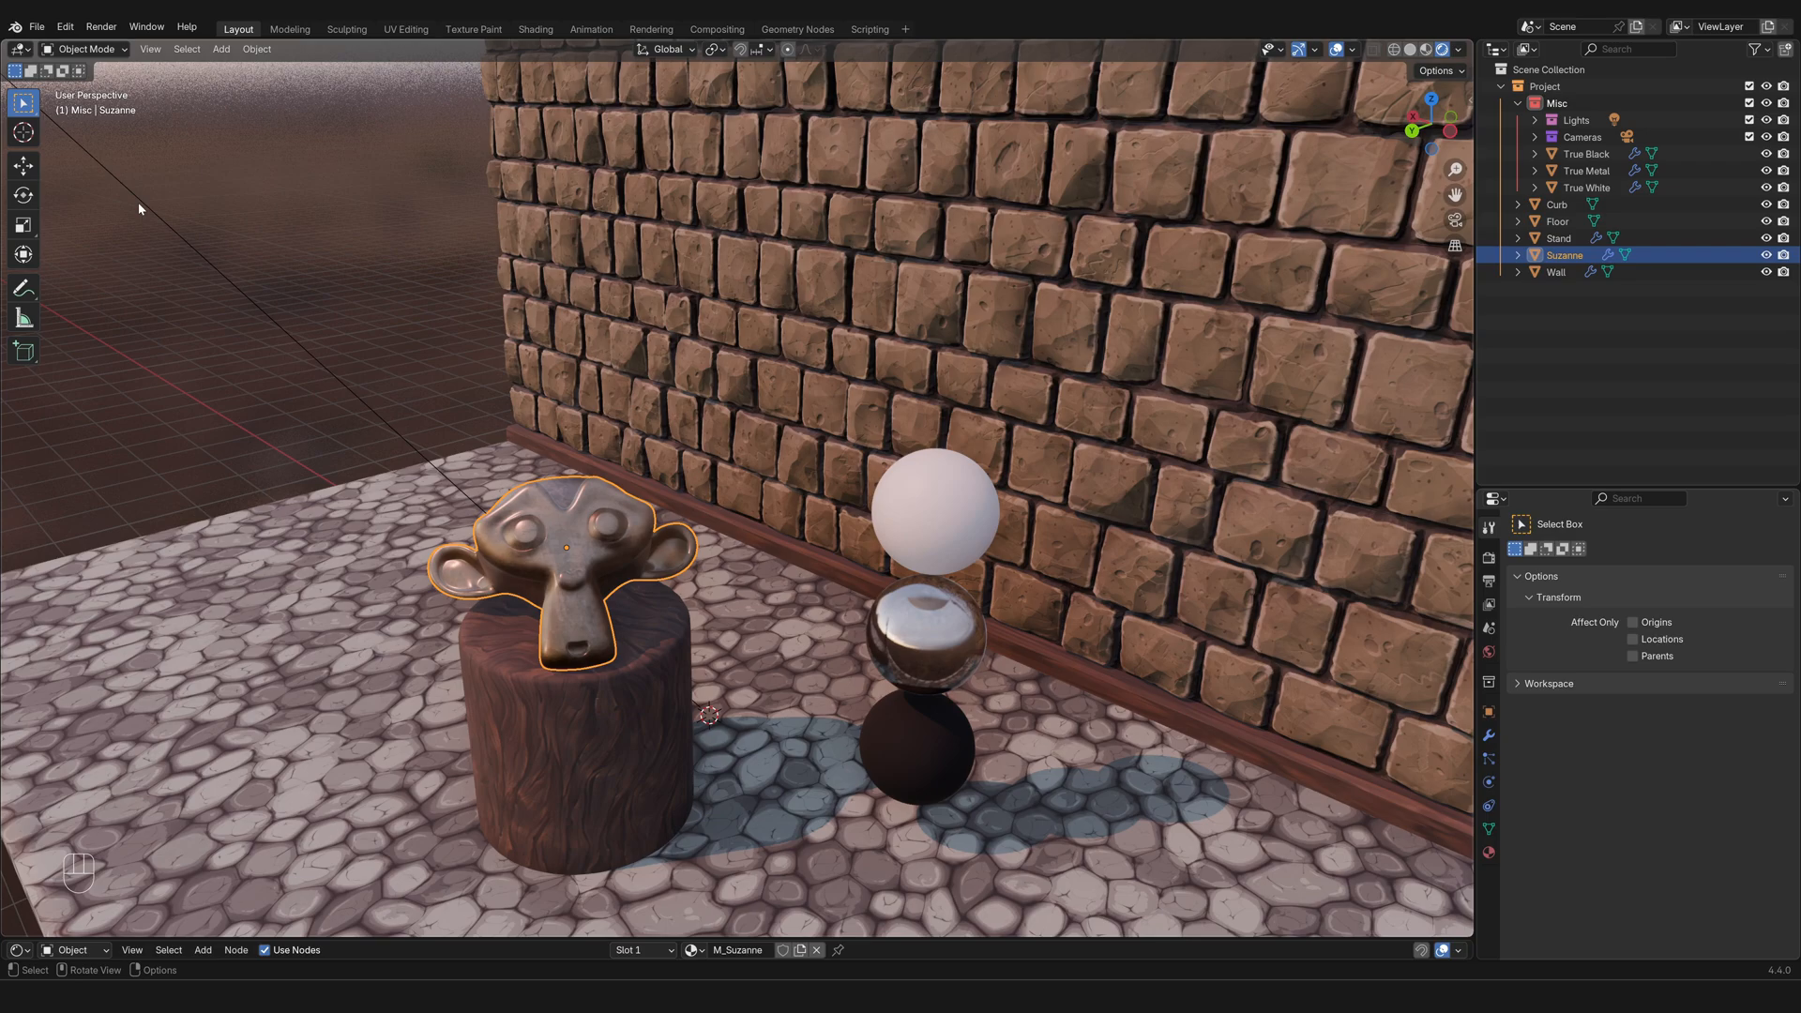
pyautogui.moveTo(765, 667)
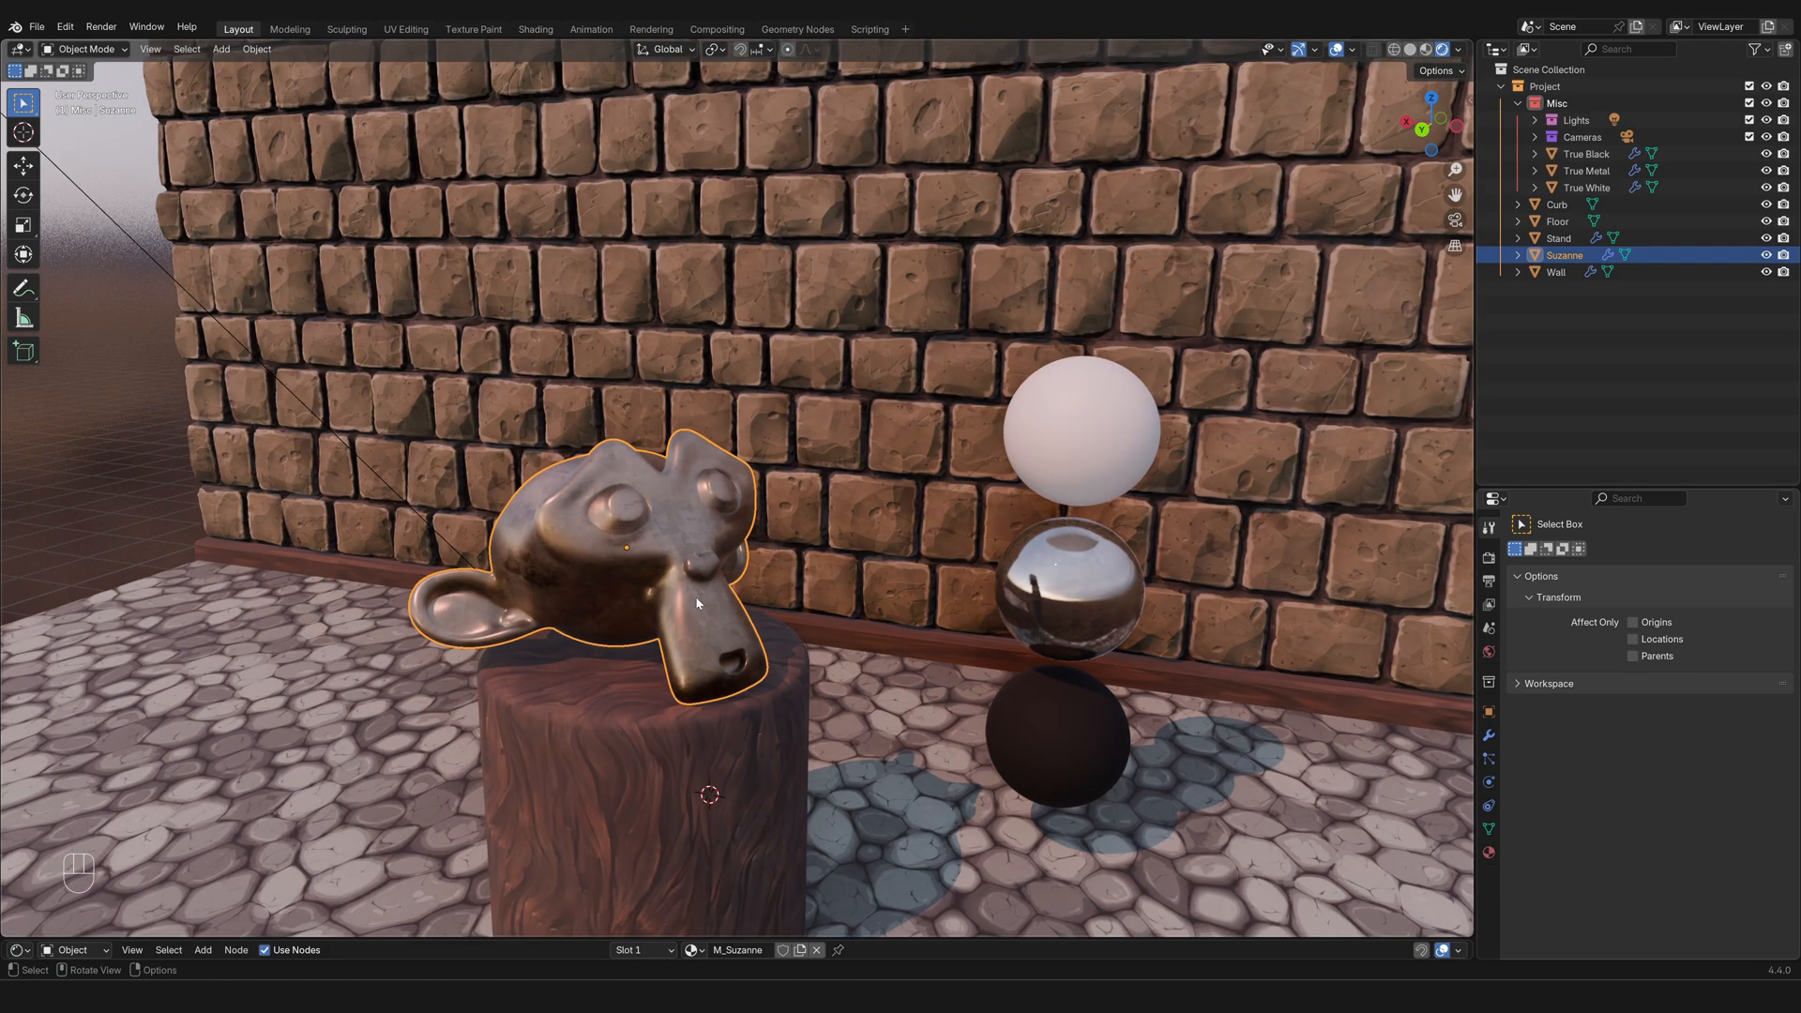
pyautogui.press('g')
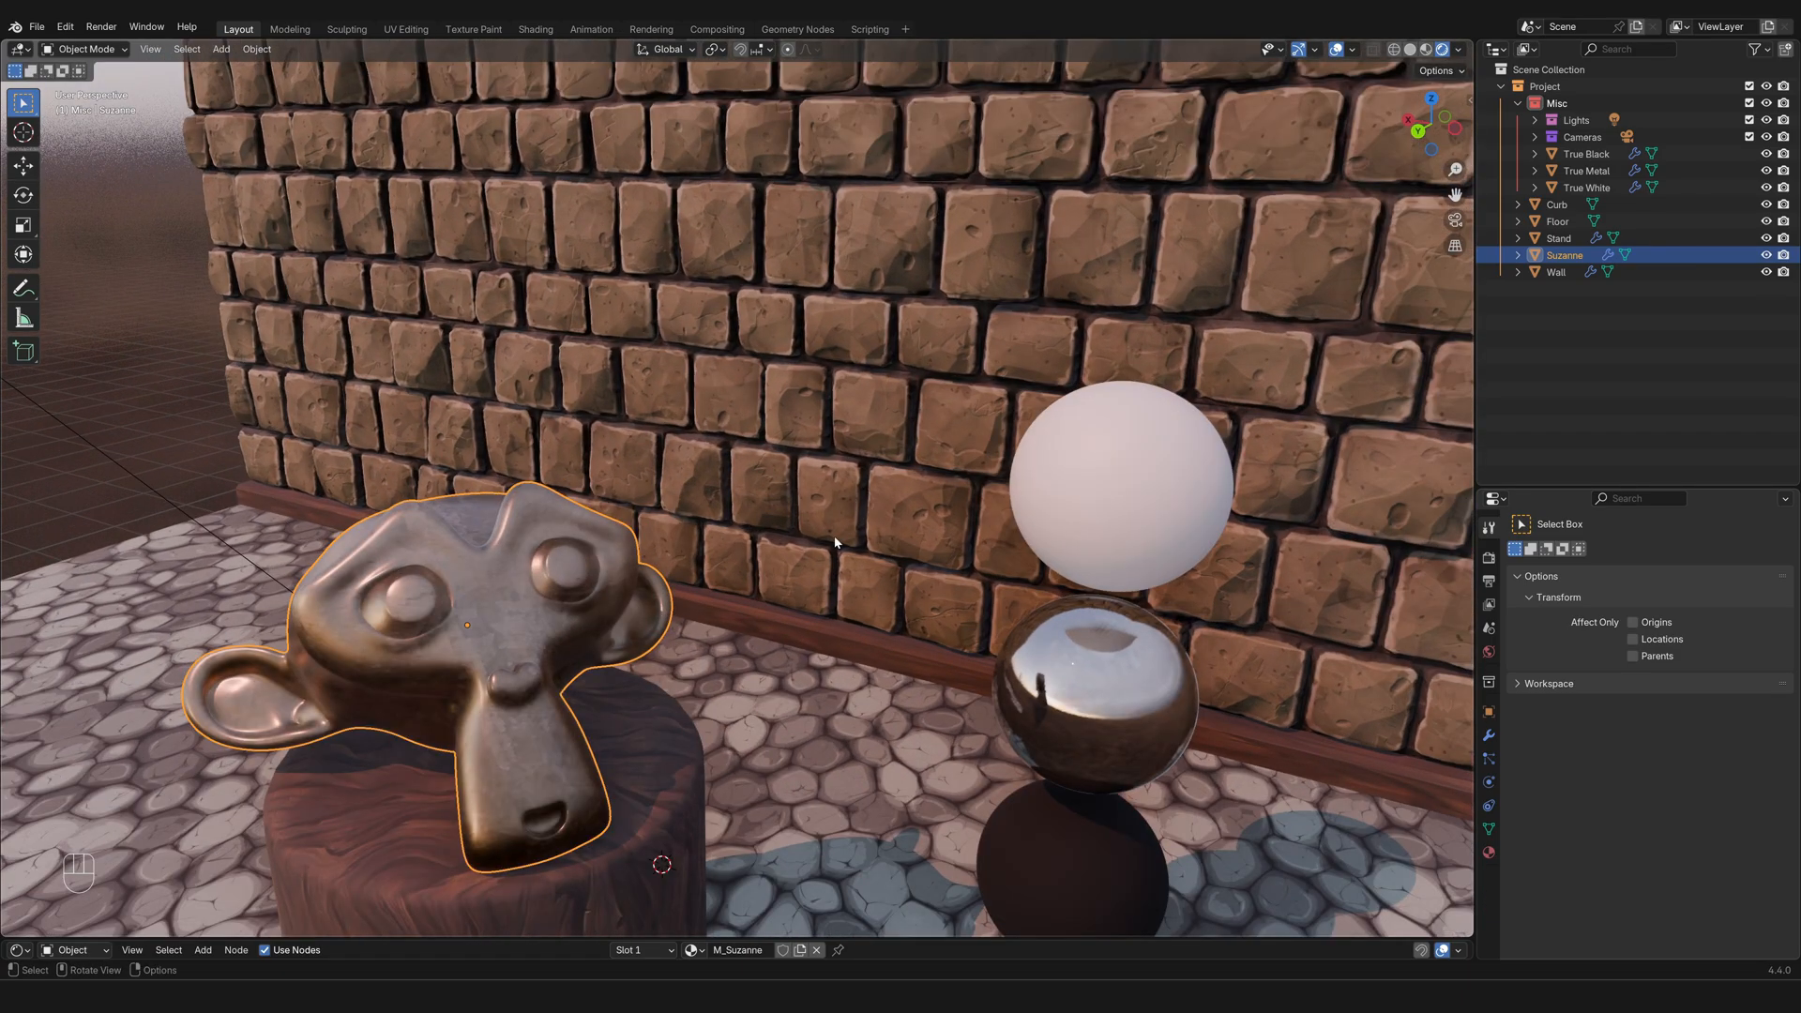
pyautogui.press('Tab')
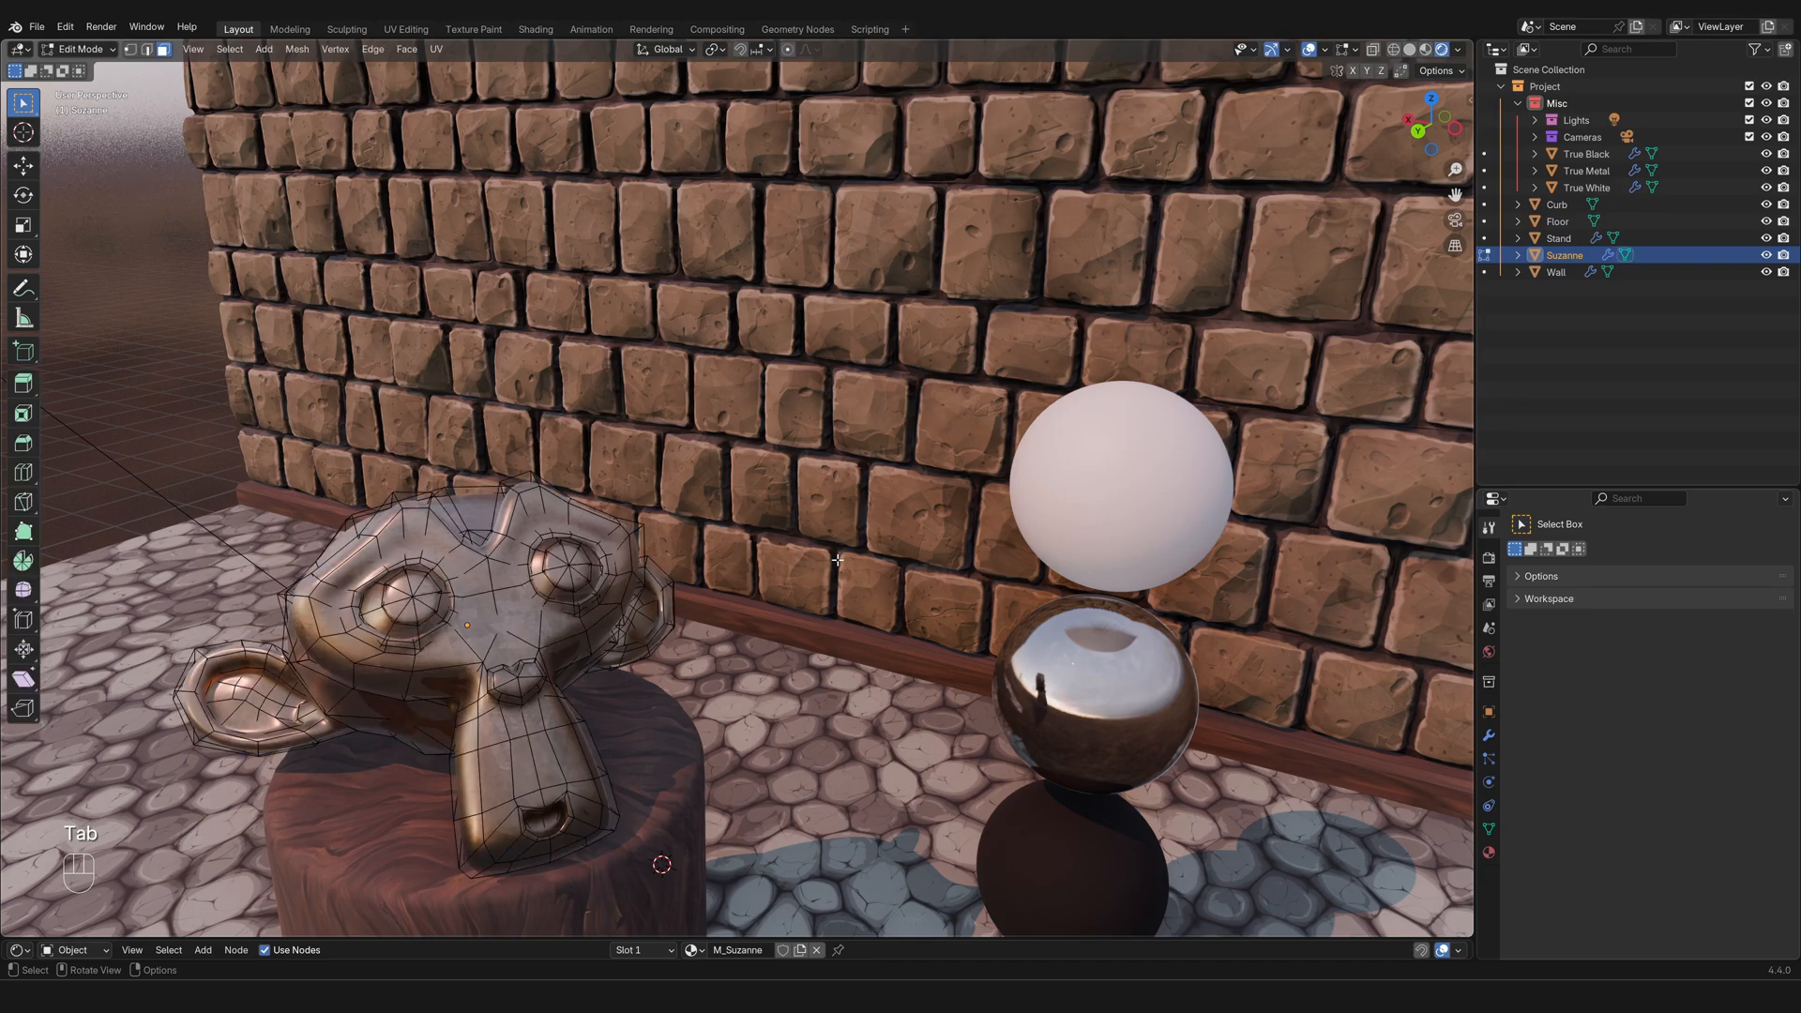
pyautogui.moveTo(724, 506)
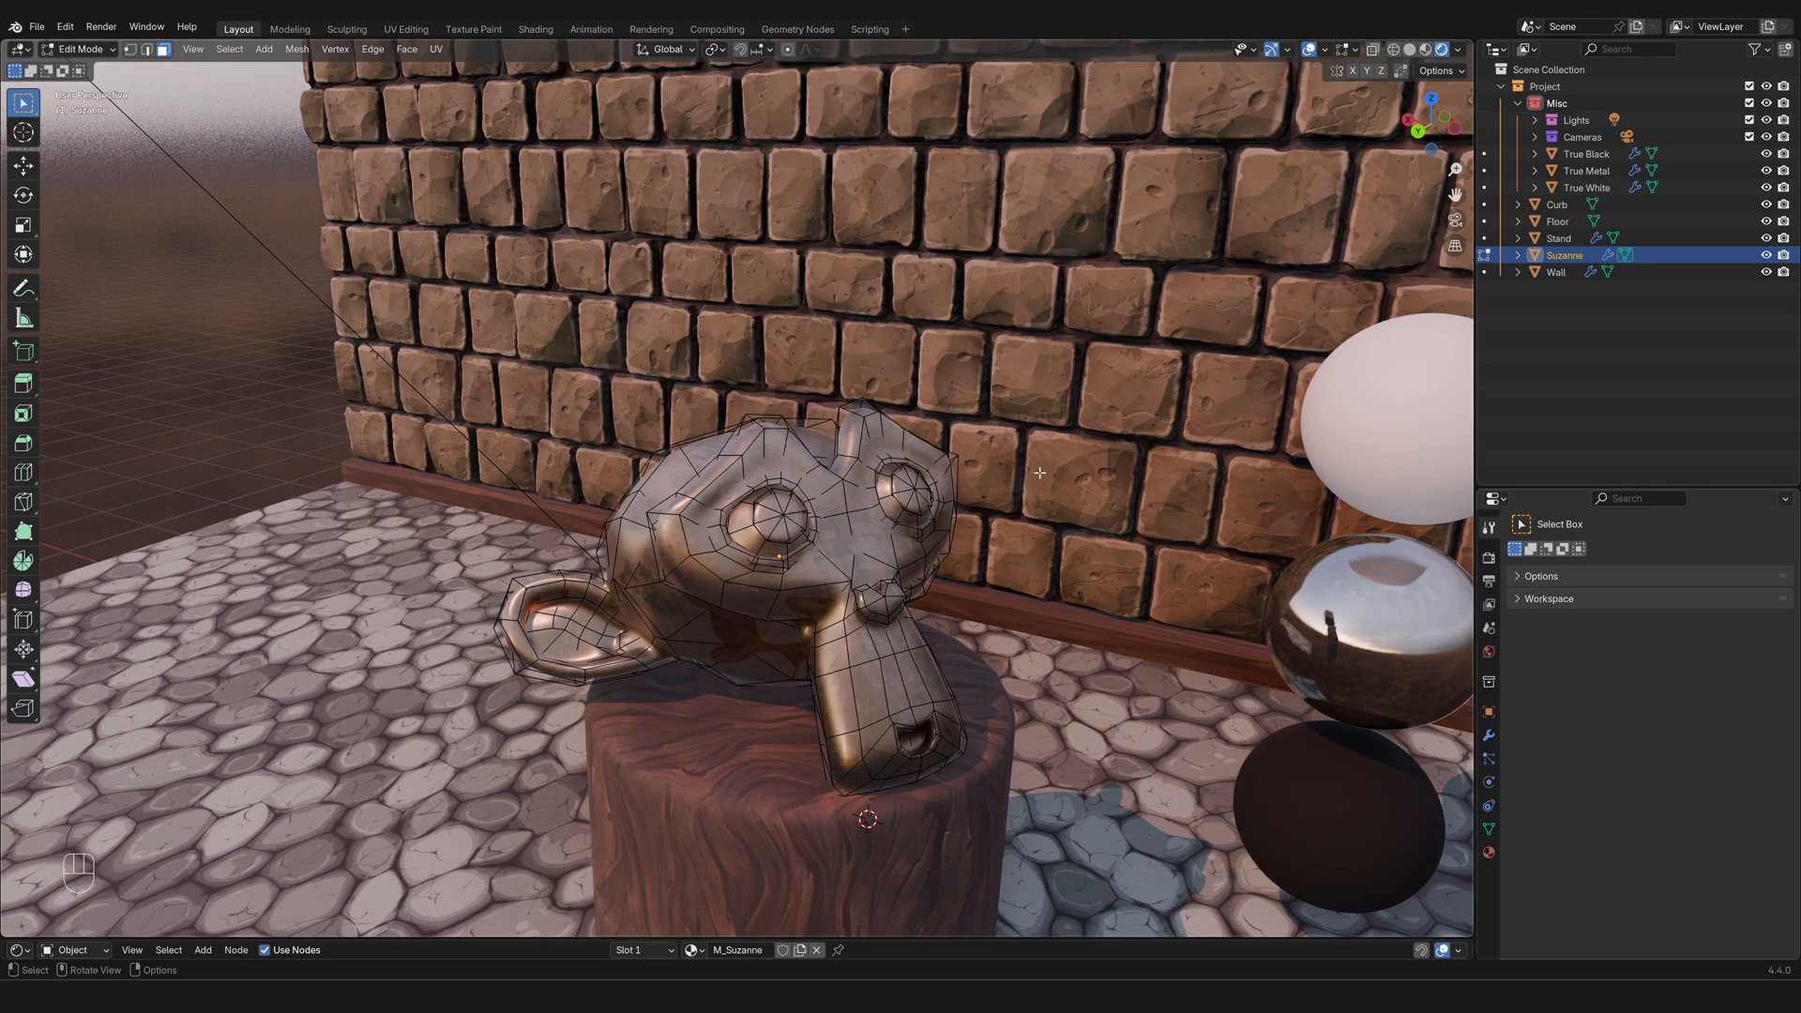
pyautogui.moveTo(1067, 473)
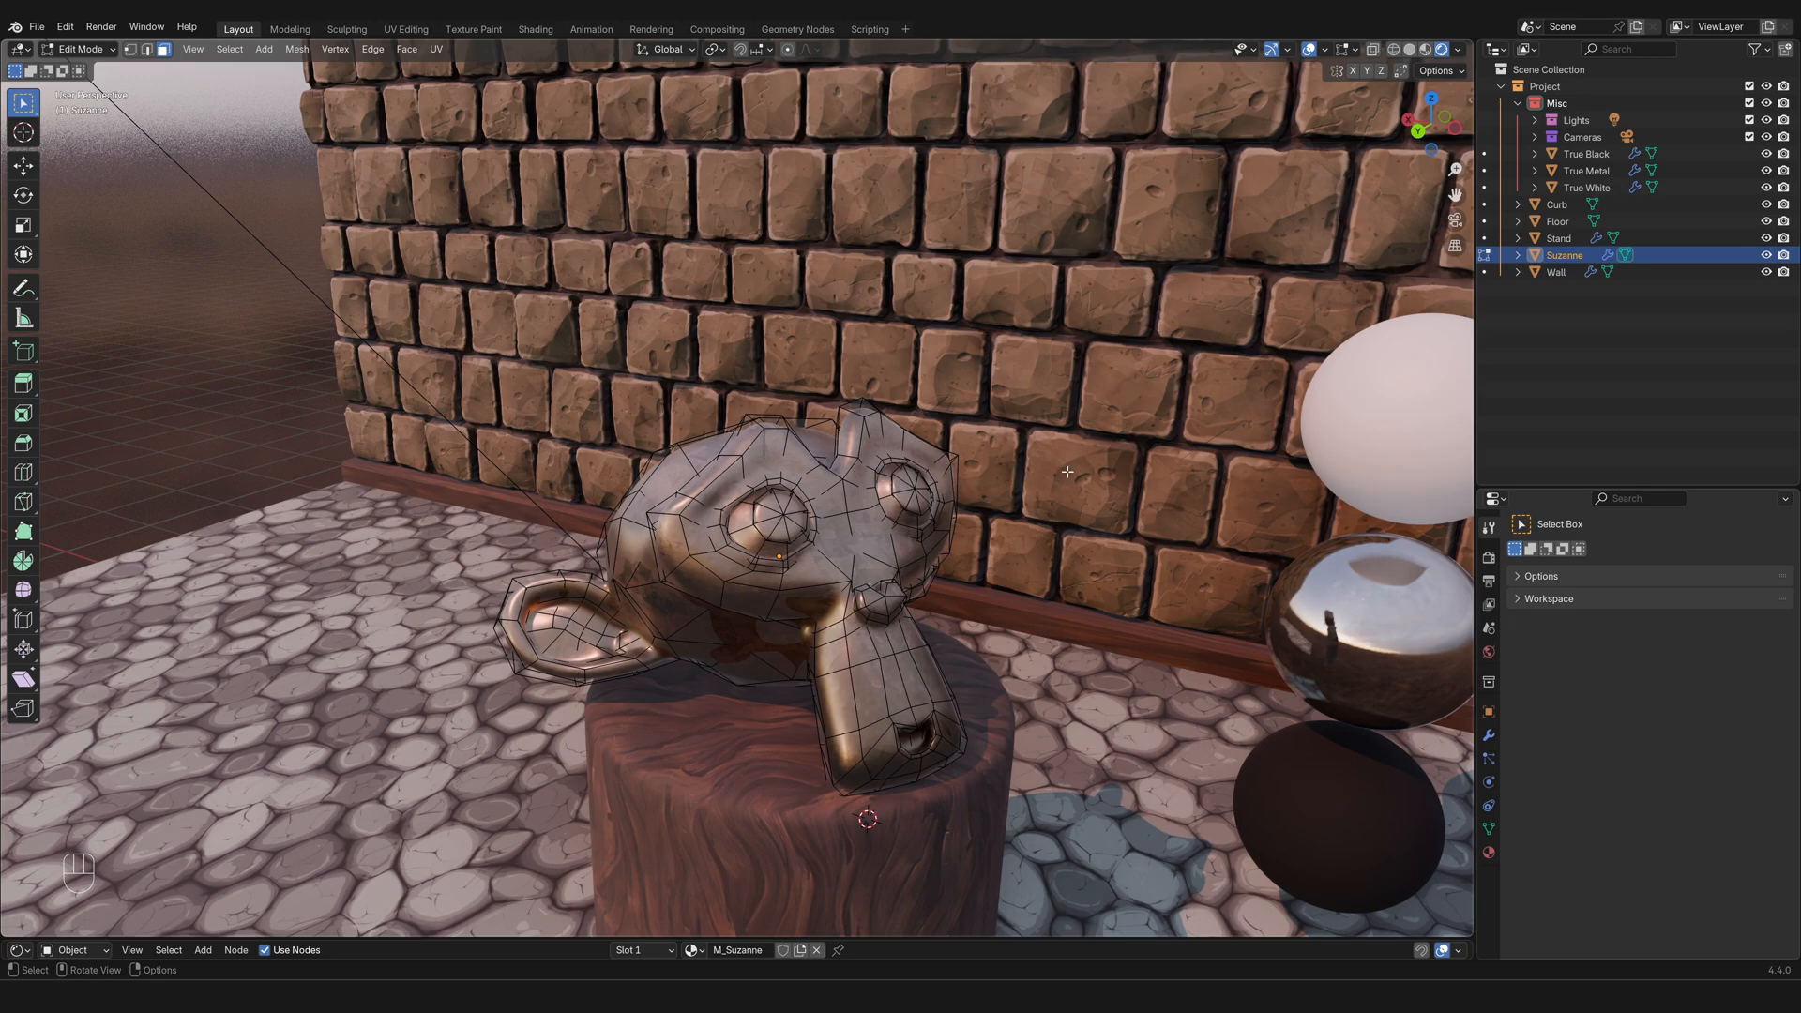
pyautogui.moveTo(177, 432)
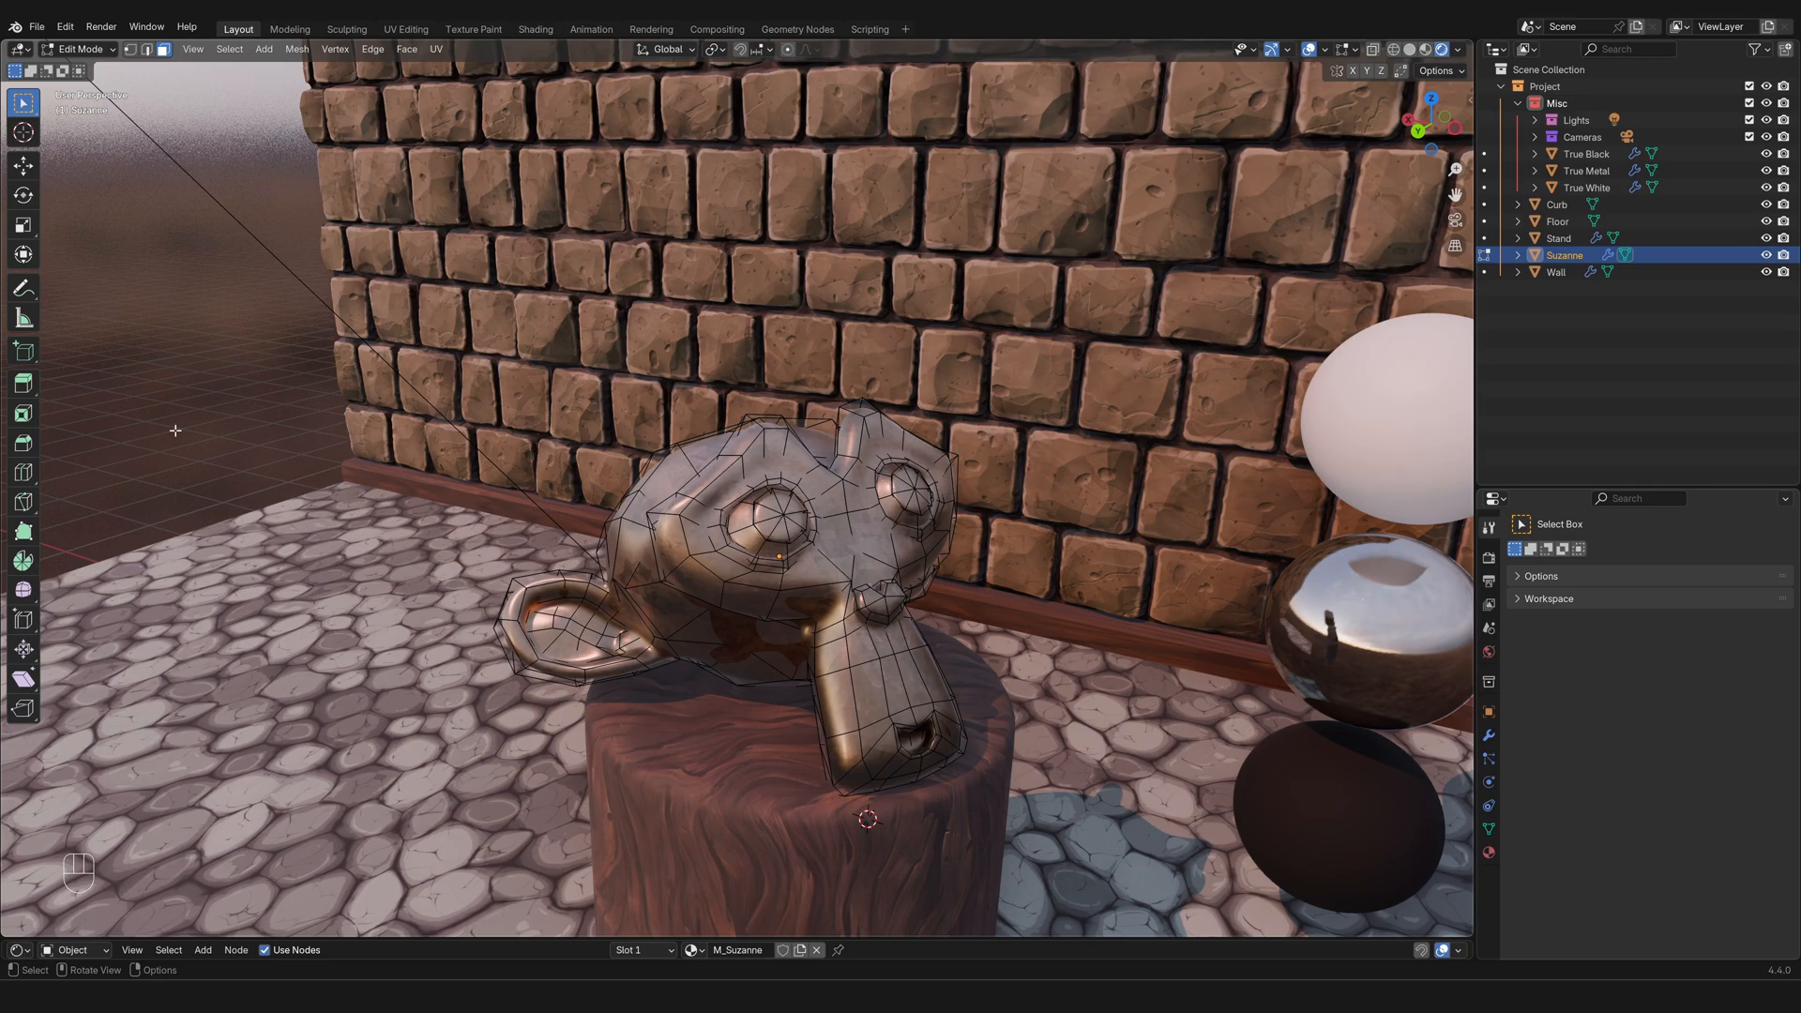
pyautogui.moveTo(79, 49)
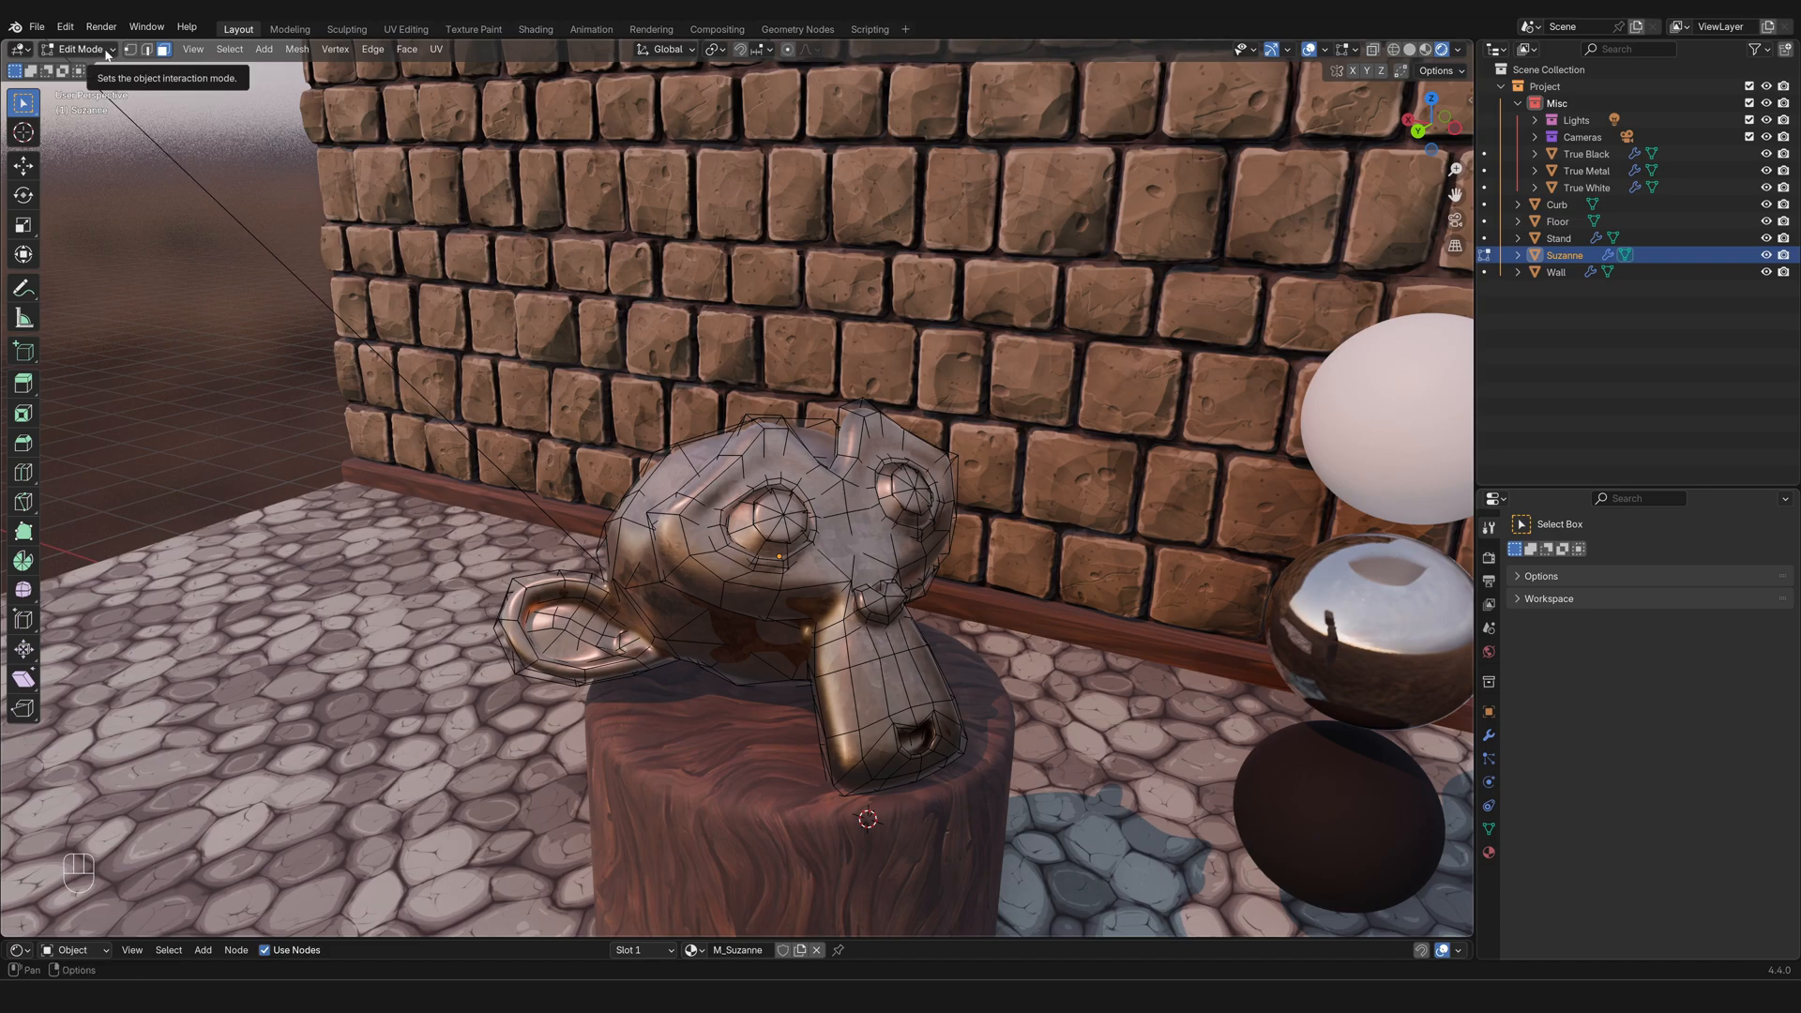
pyautogui.click(79, 49)
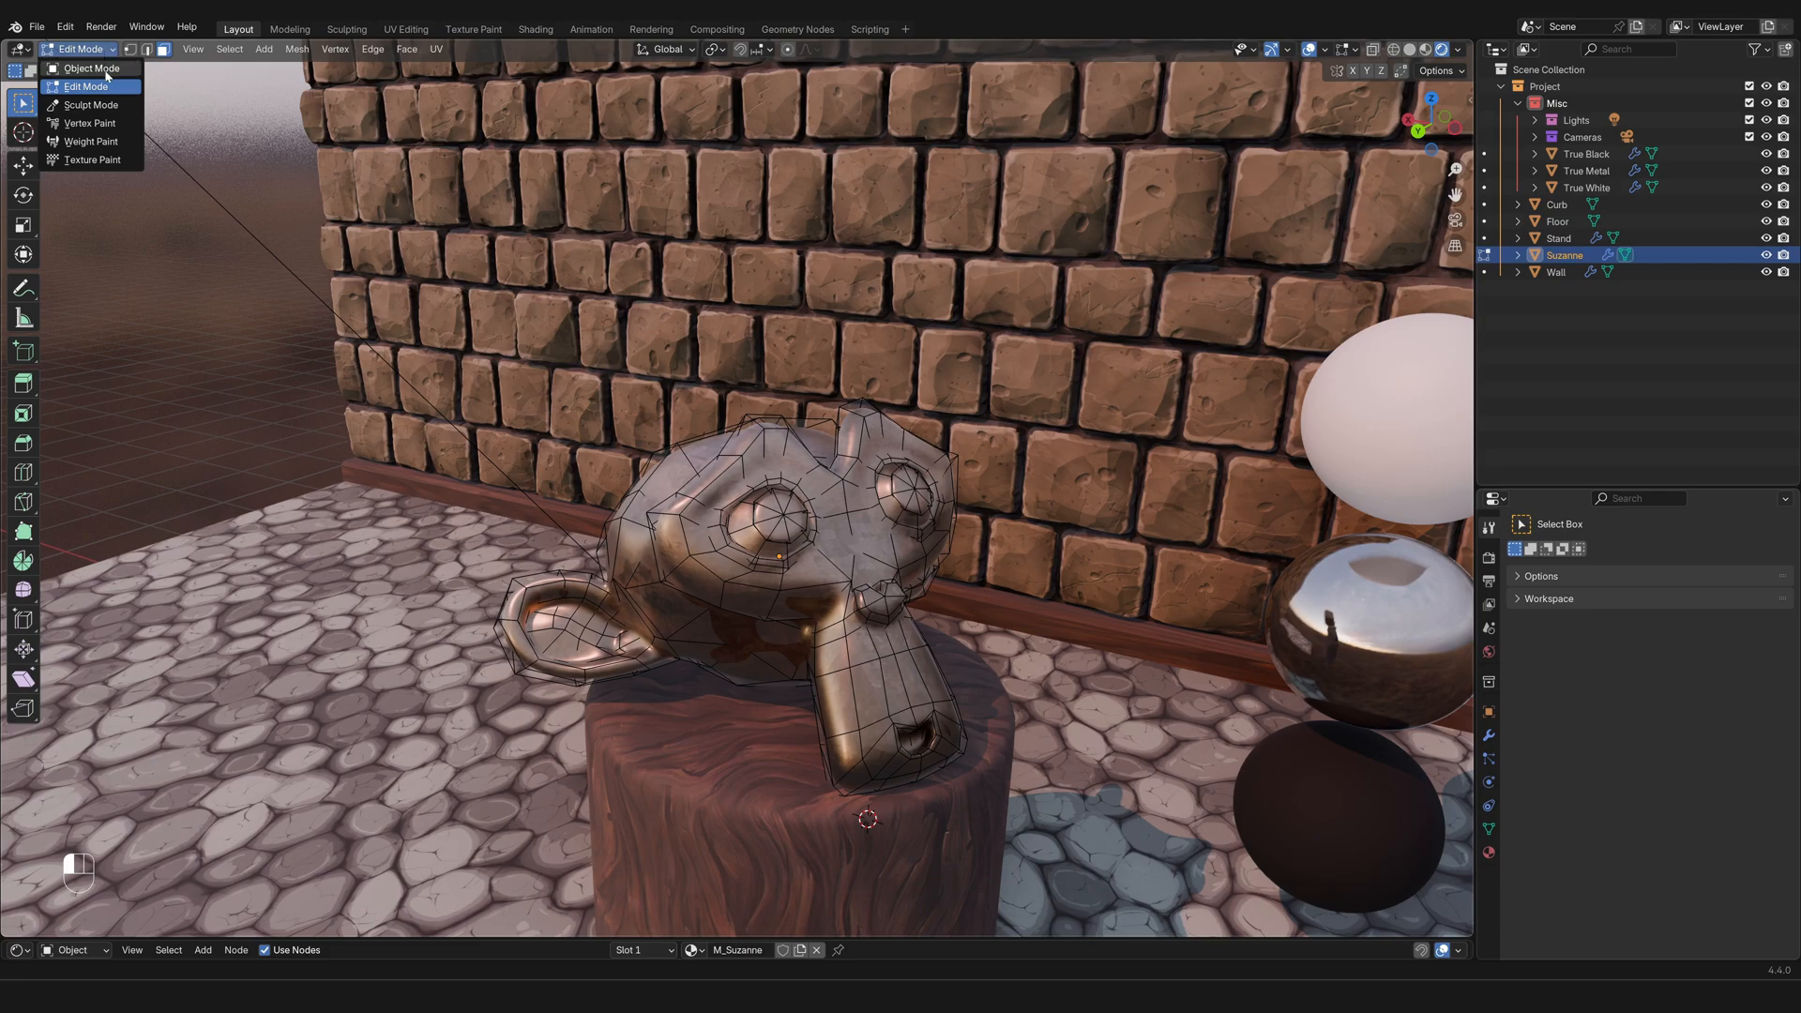
pyautogui.click(85, 68)
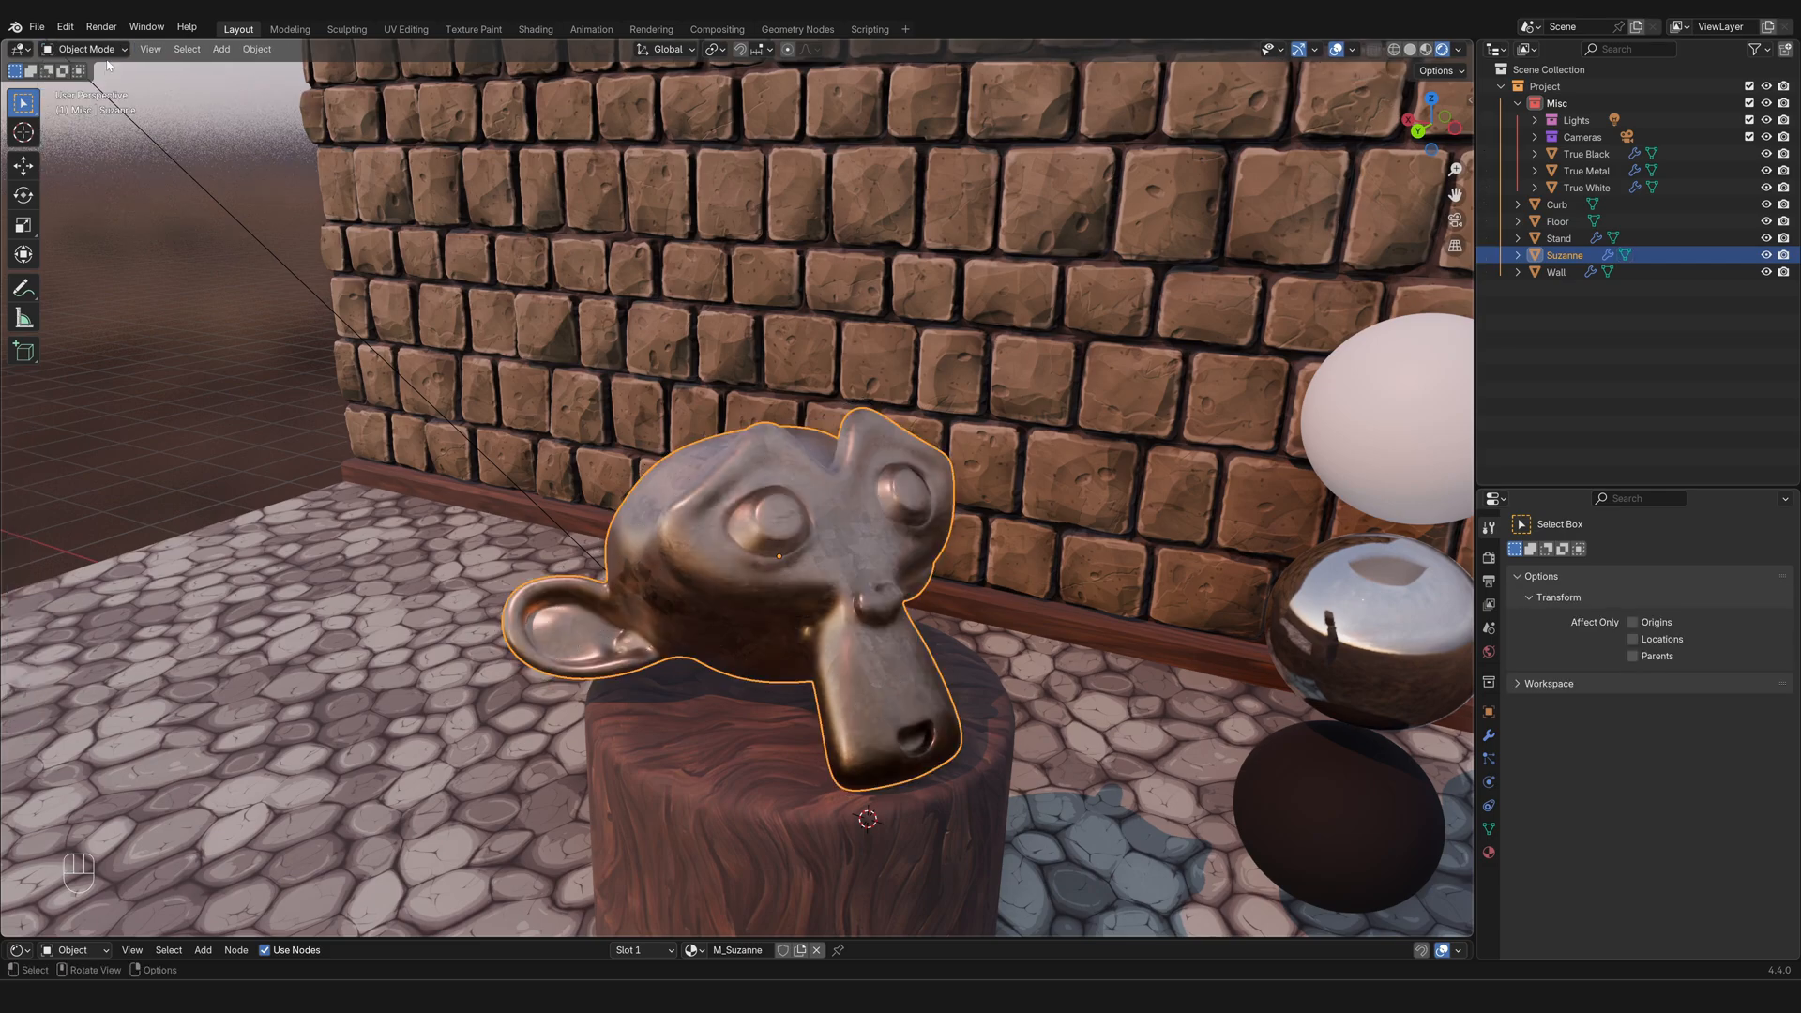
pyautogui.press('Tab')
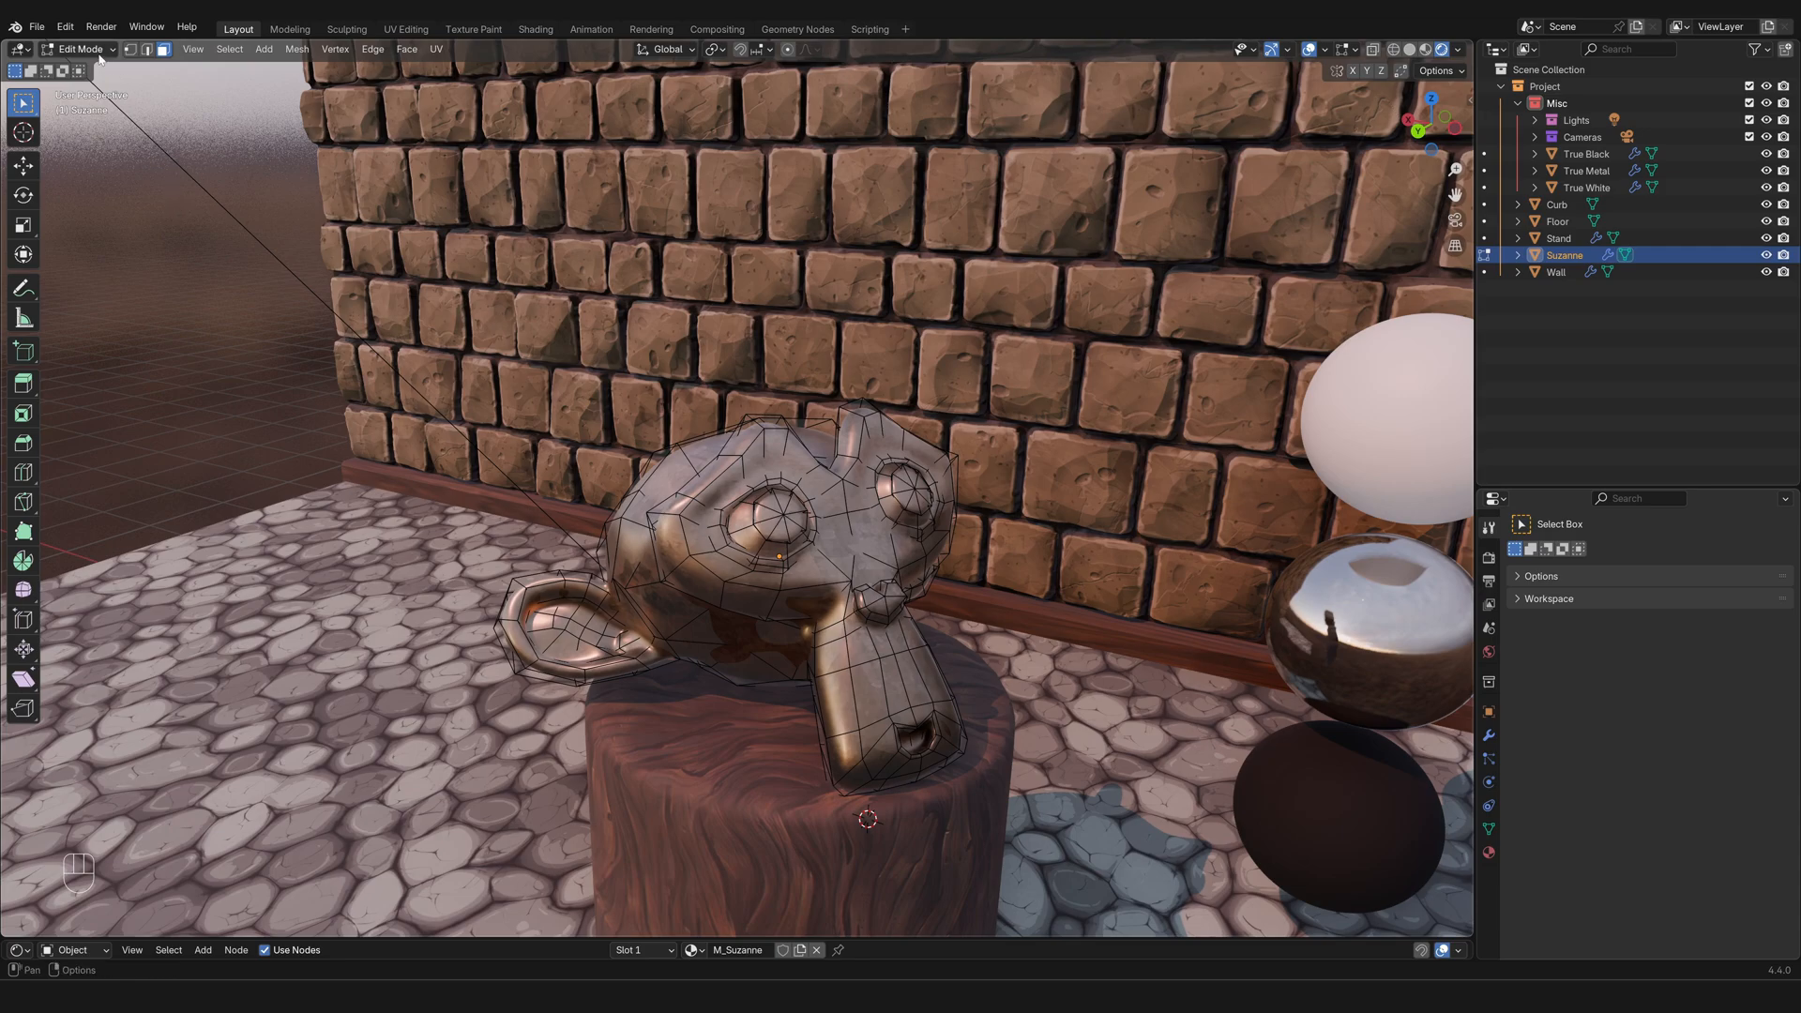
pyautogui.click(78, 49)
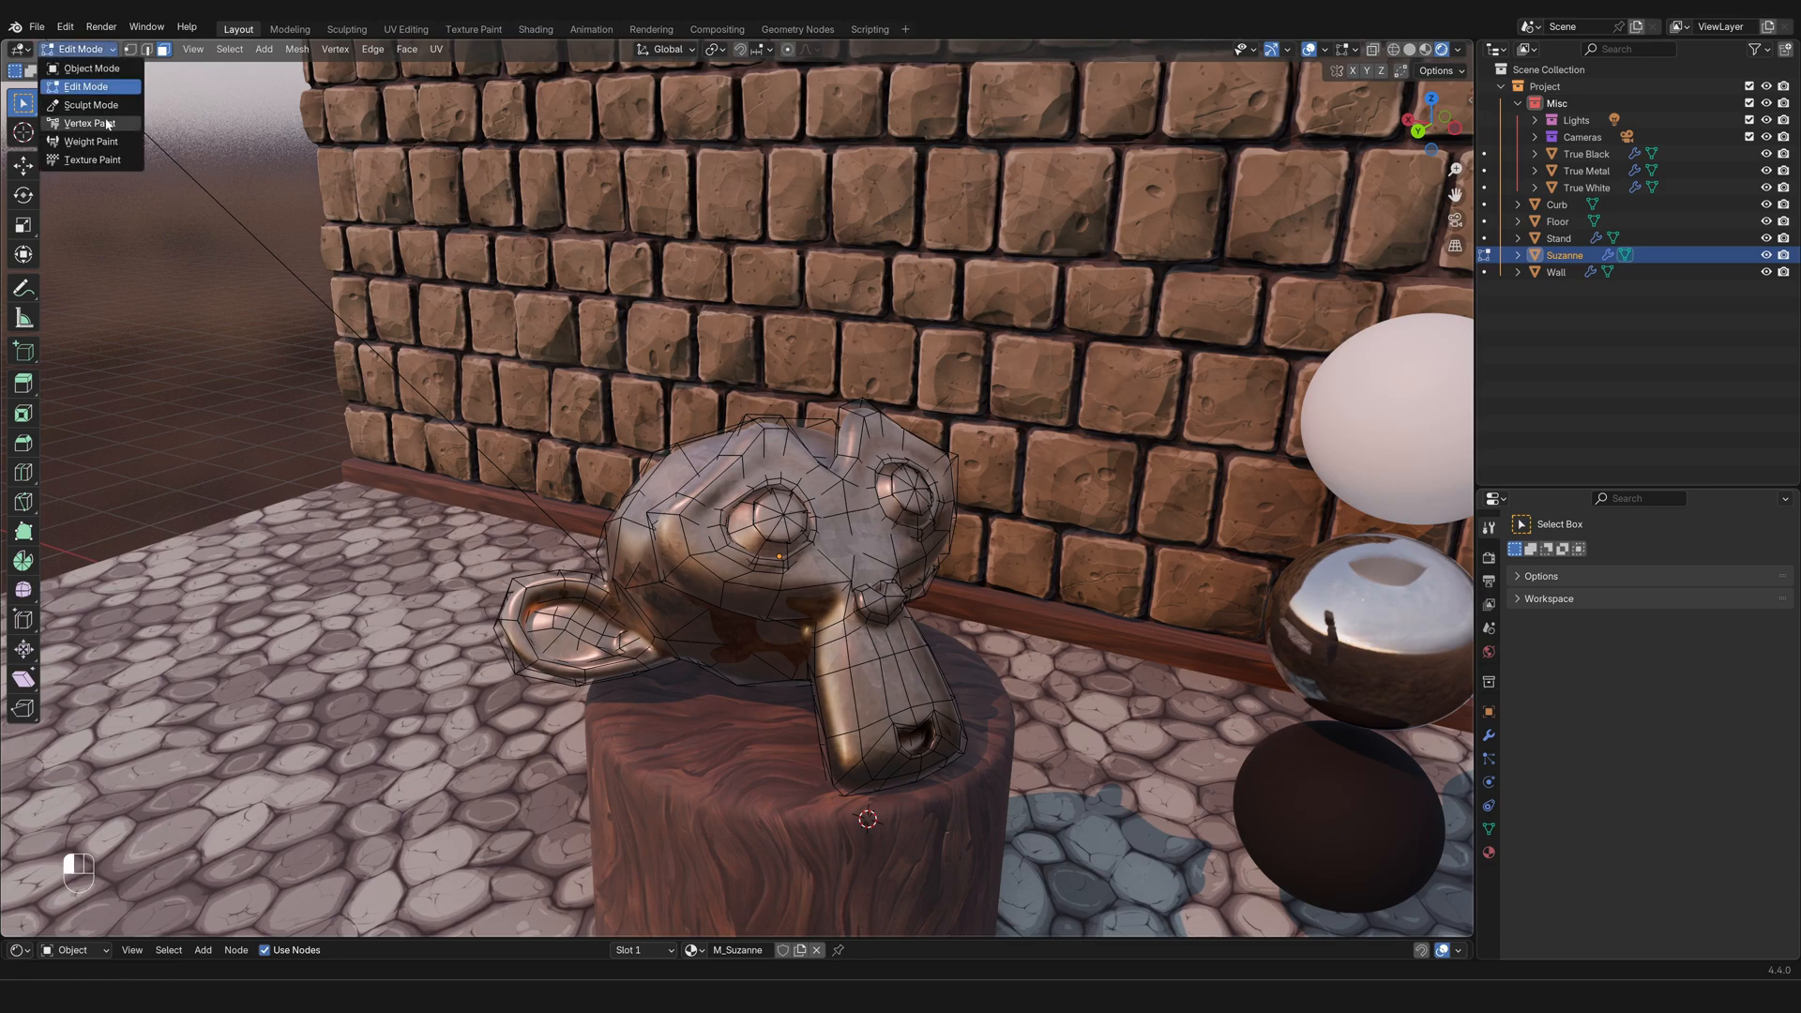
pyautogui.moveTo(90, 159)
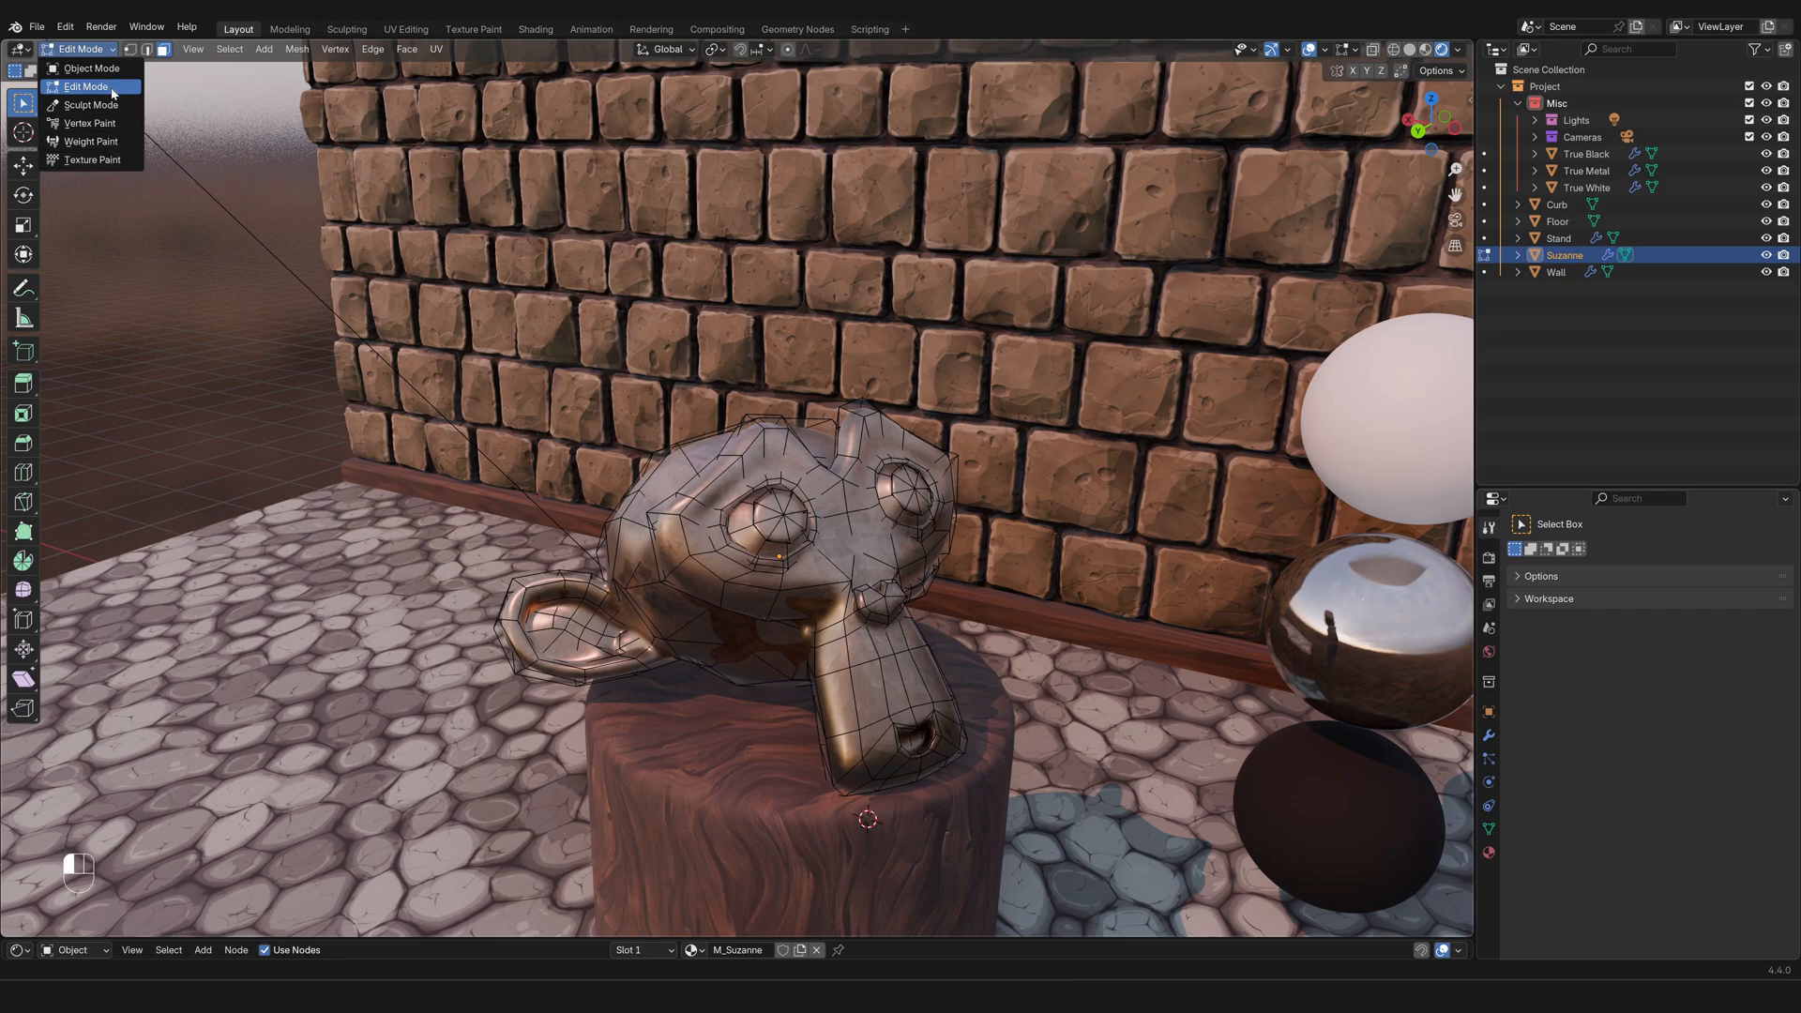
pyautogui.moveTo(113, 90)
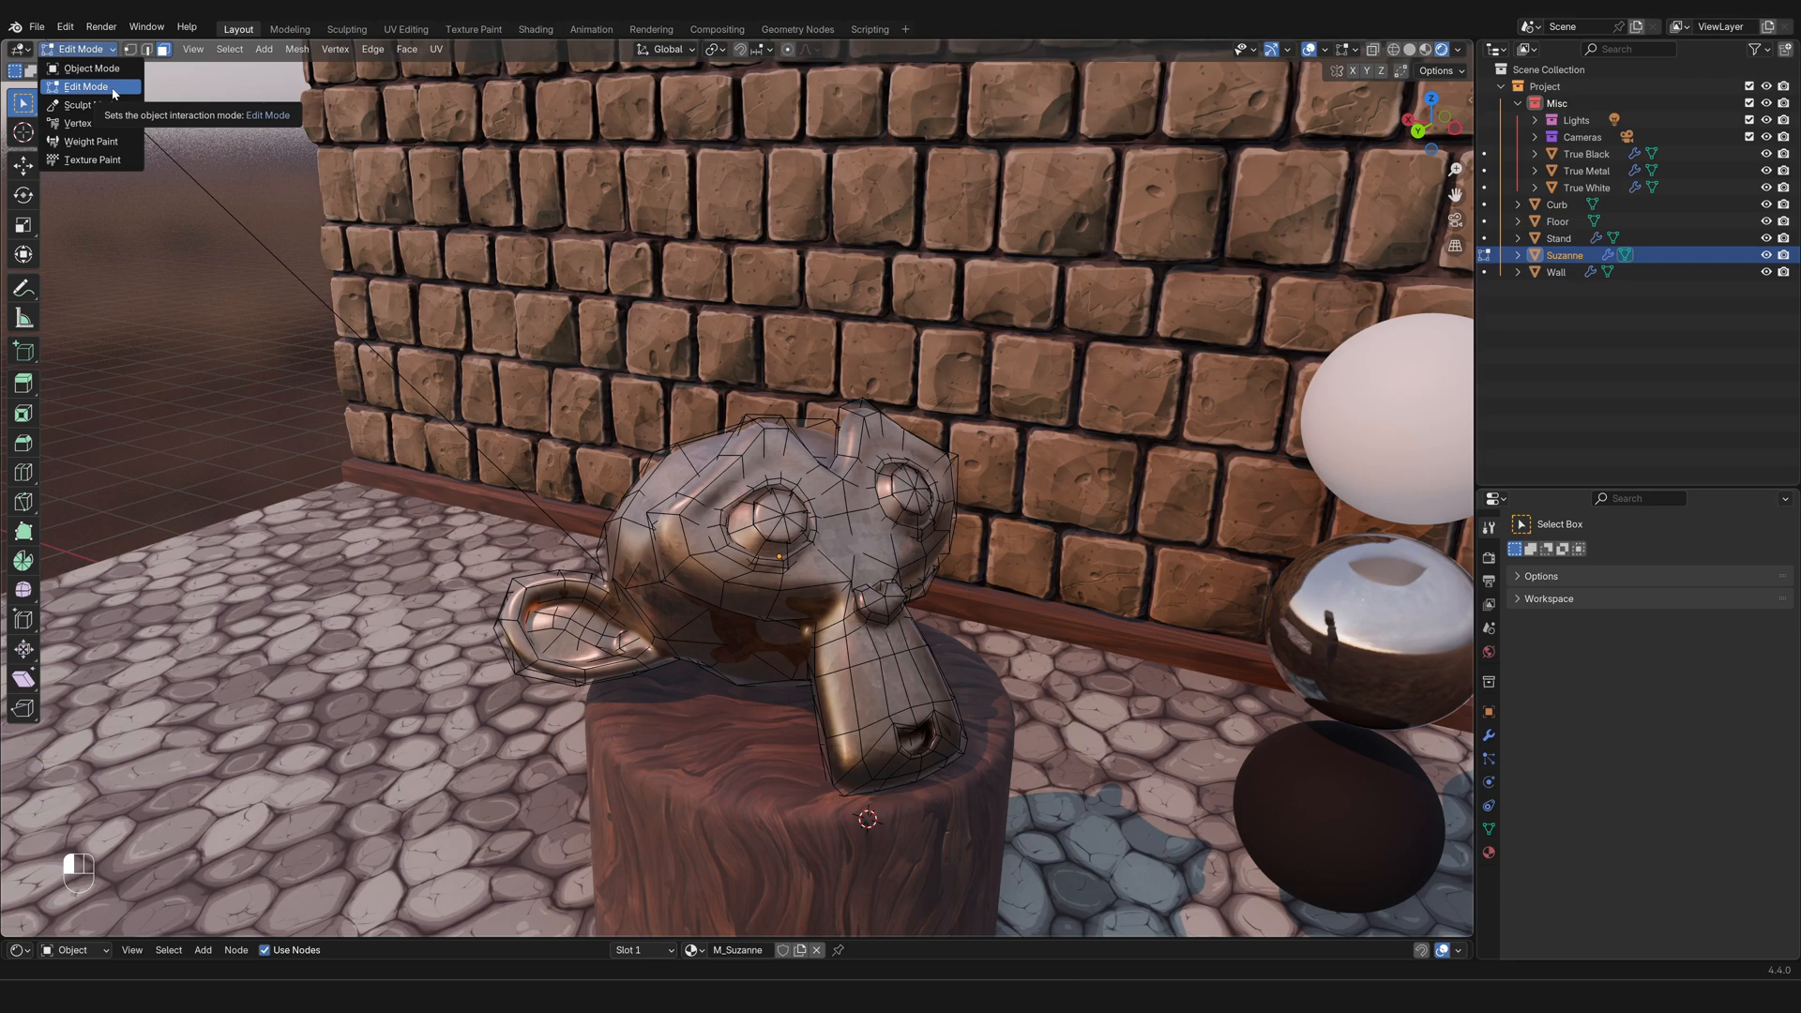
pyautogui.moveTo(84, 68)
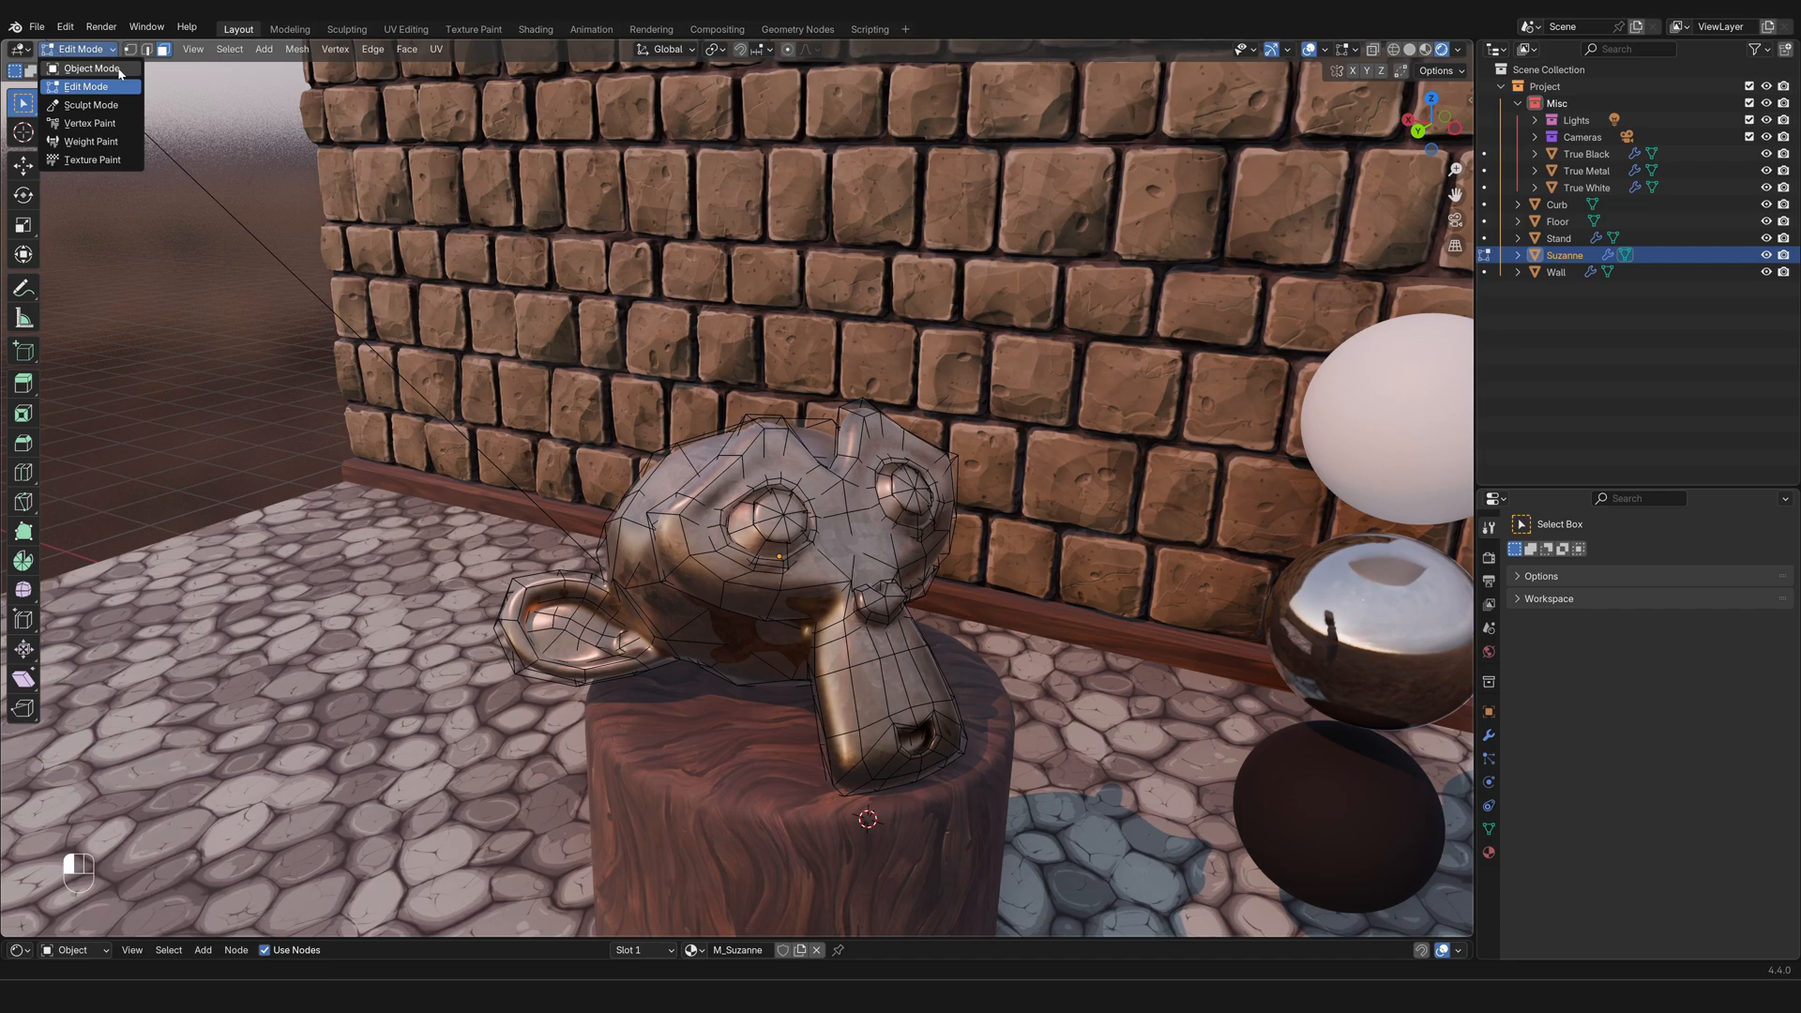
pyautogui.click(87, 87)
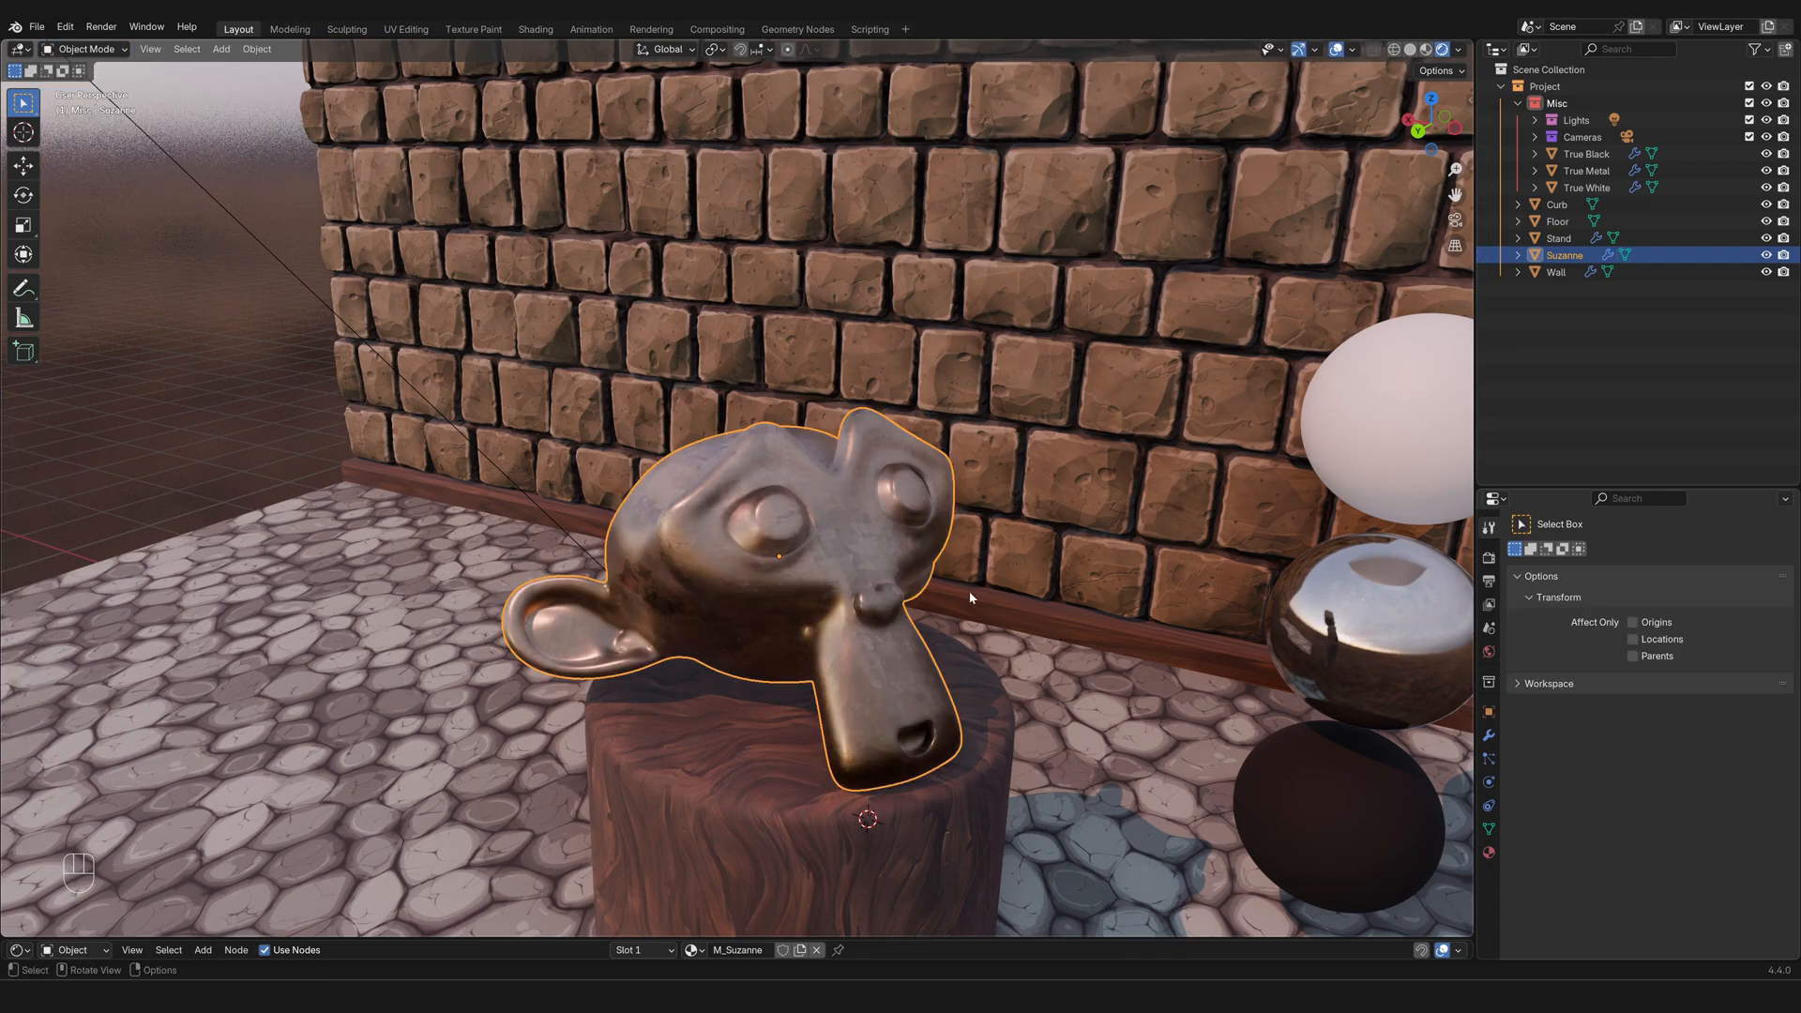
# Step: Switch Suzanne back into mesh editing mode with its wireframe shown
pyautogui.press('Tab')
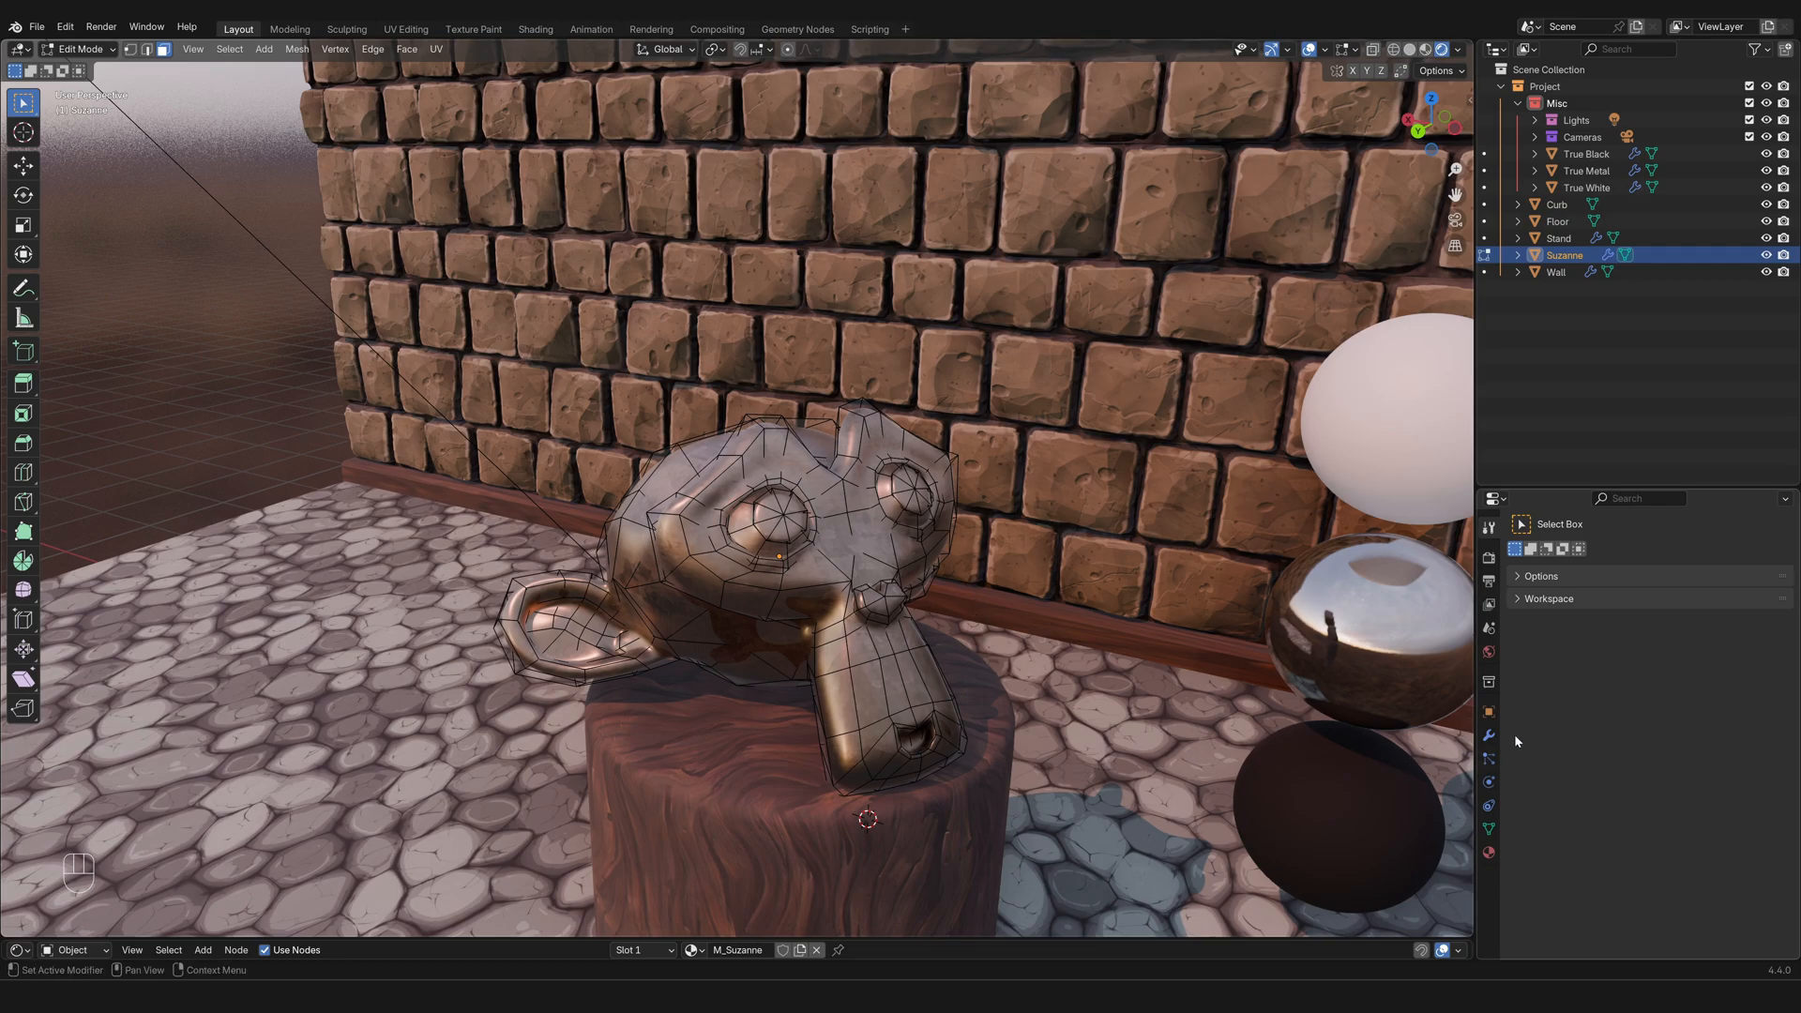
pyautogui.moveTo(1436, 752)
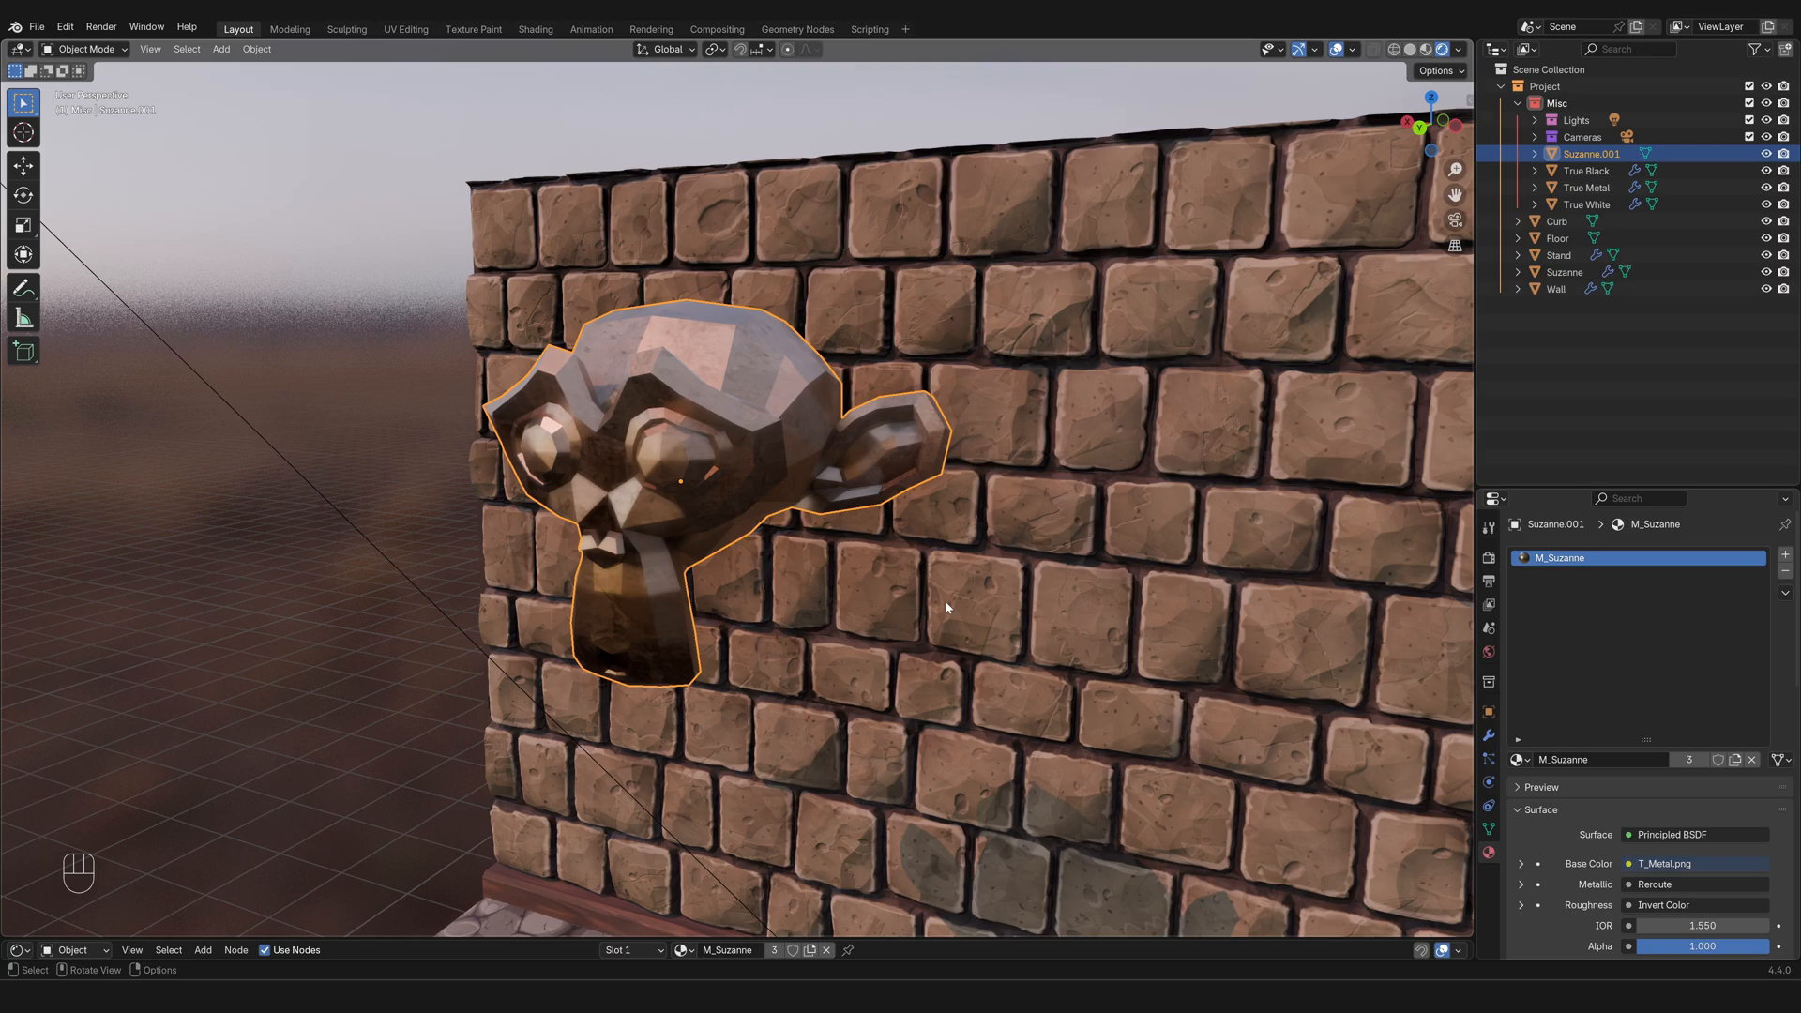
pyautogui.moveTo(959, 573)
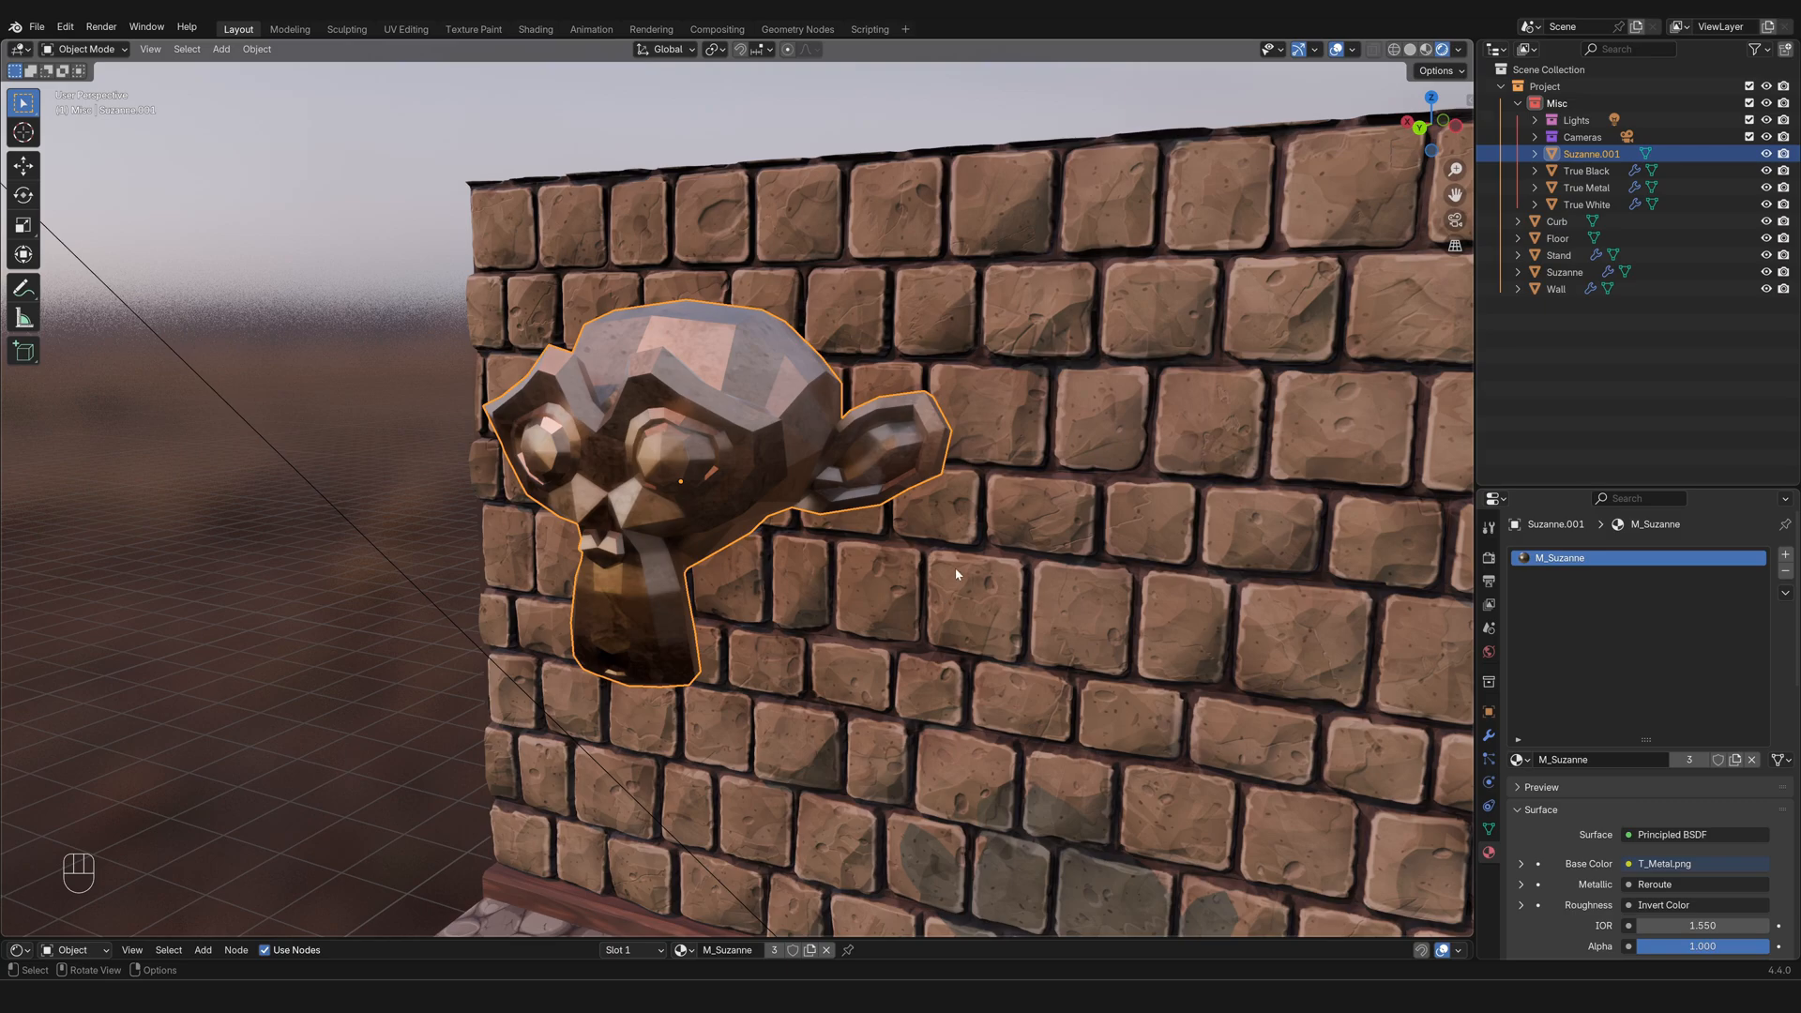
pyautogui.moveTo(938, 518)
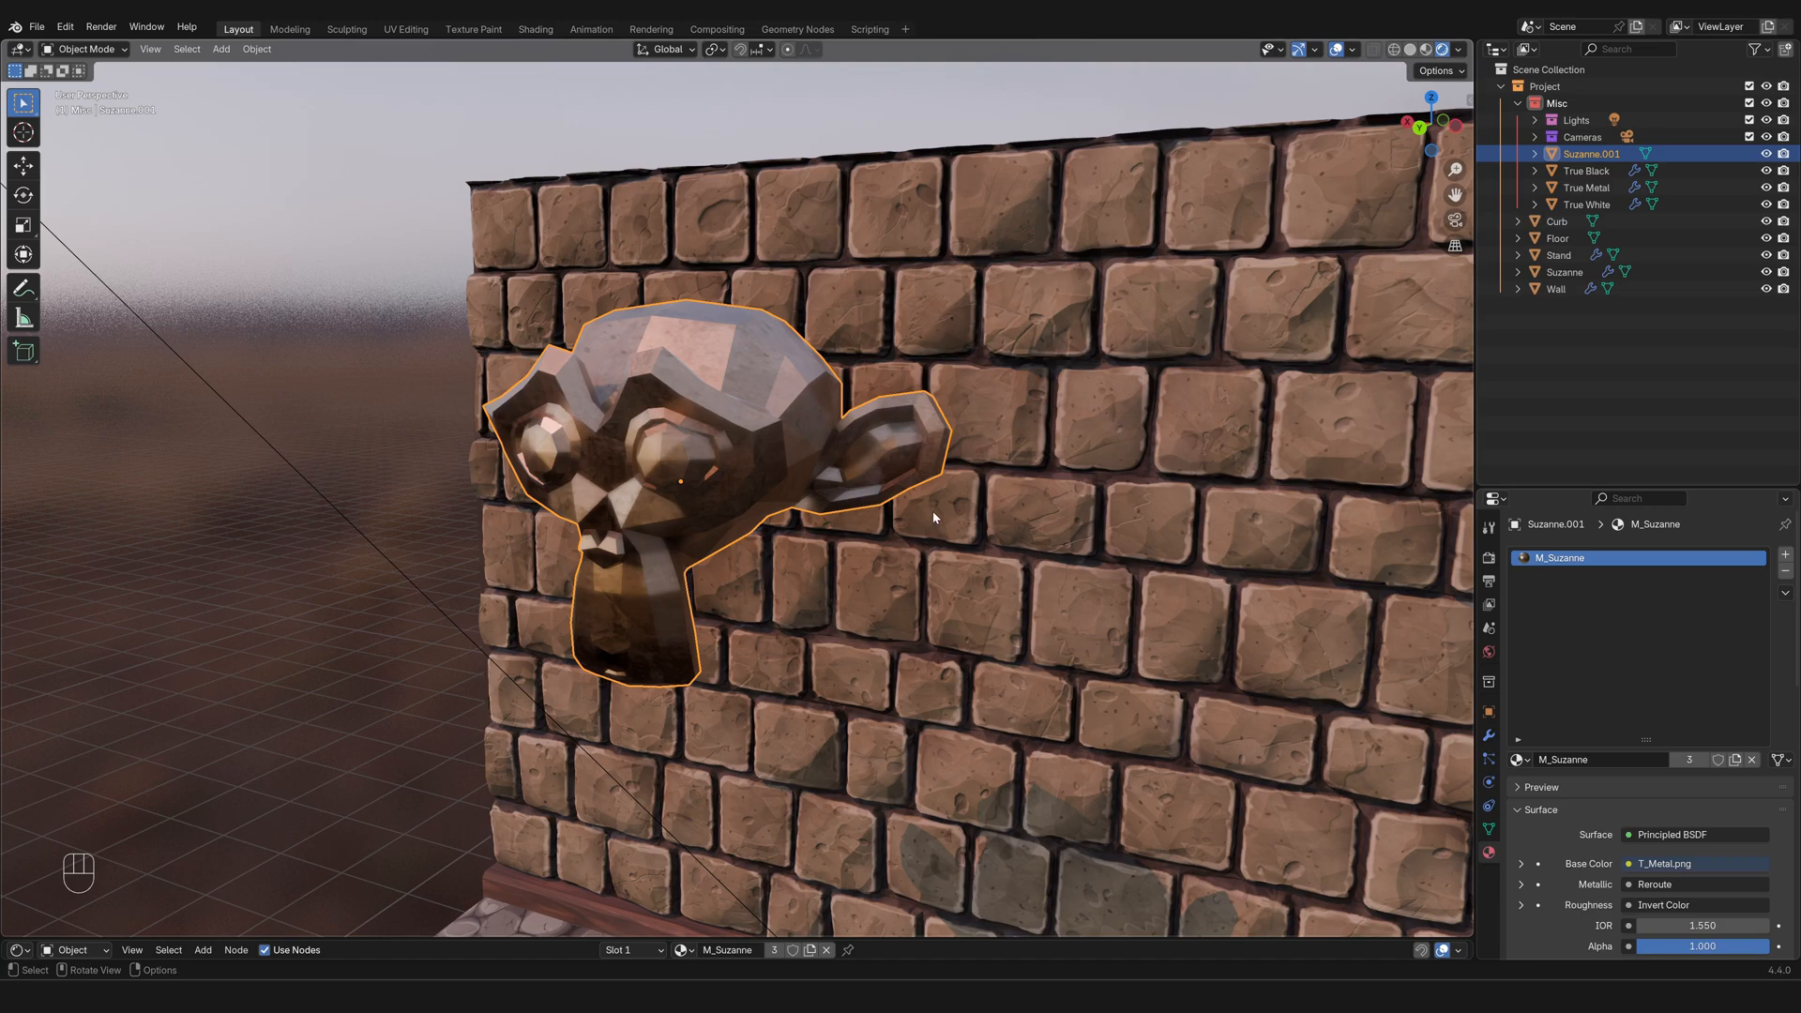
pyautogui.moveTo(640, 435)
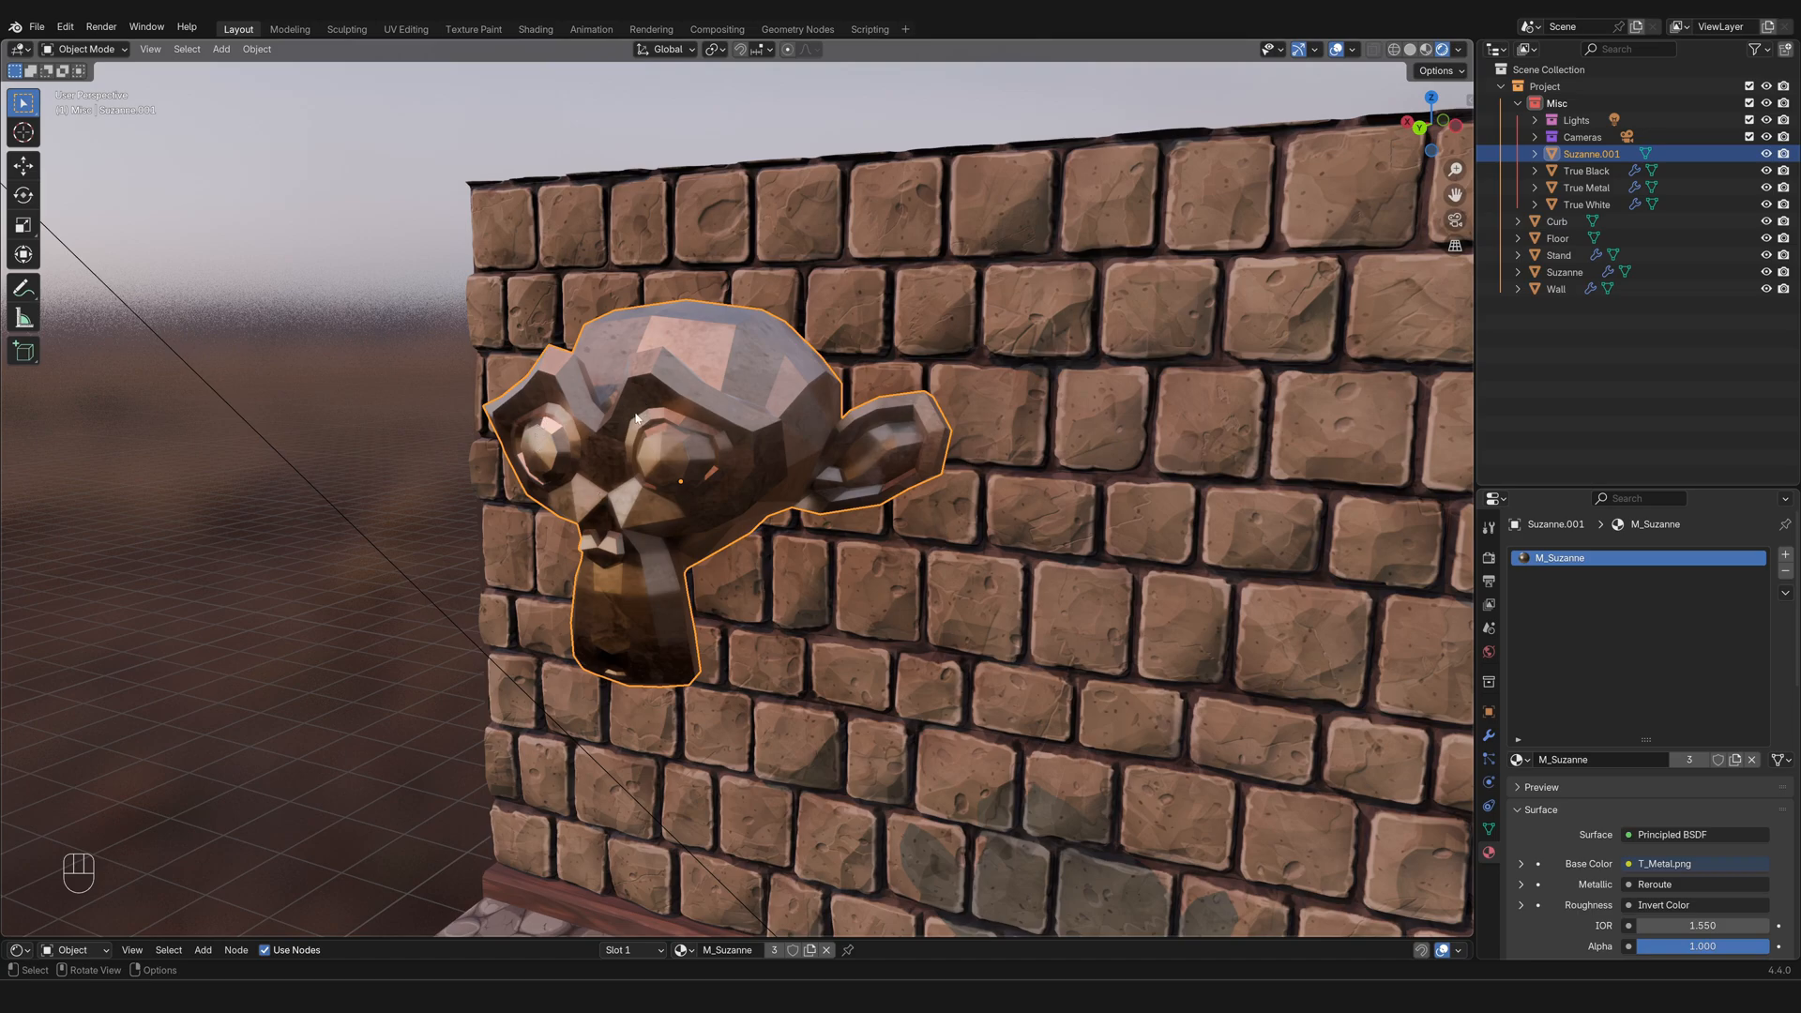
pyautogui.moveTo(669, 499)
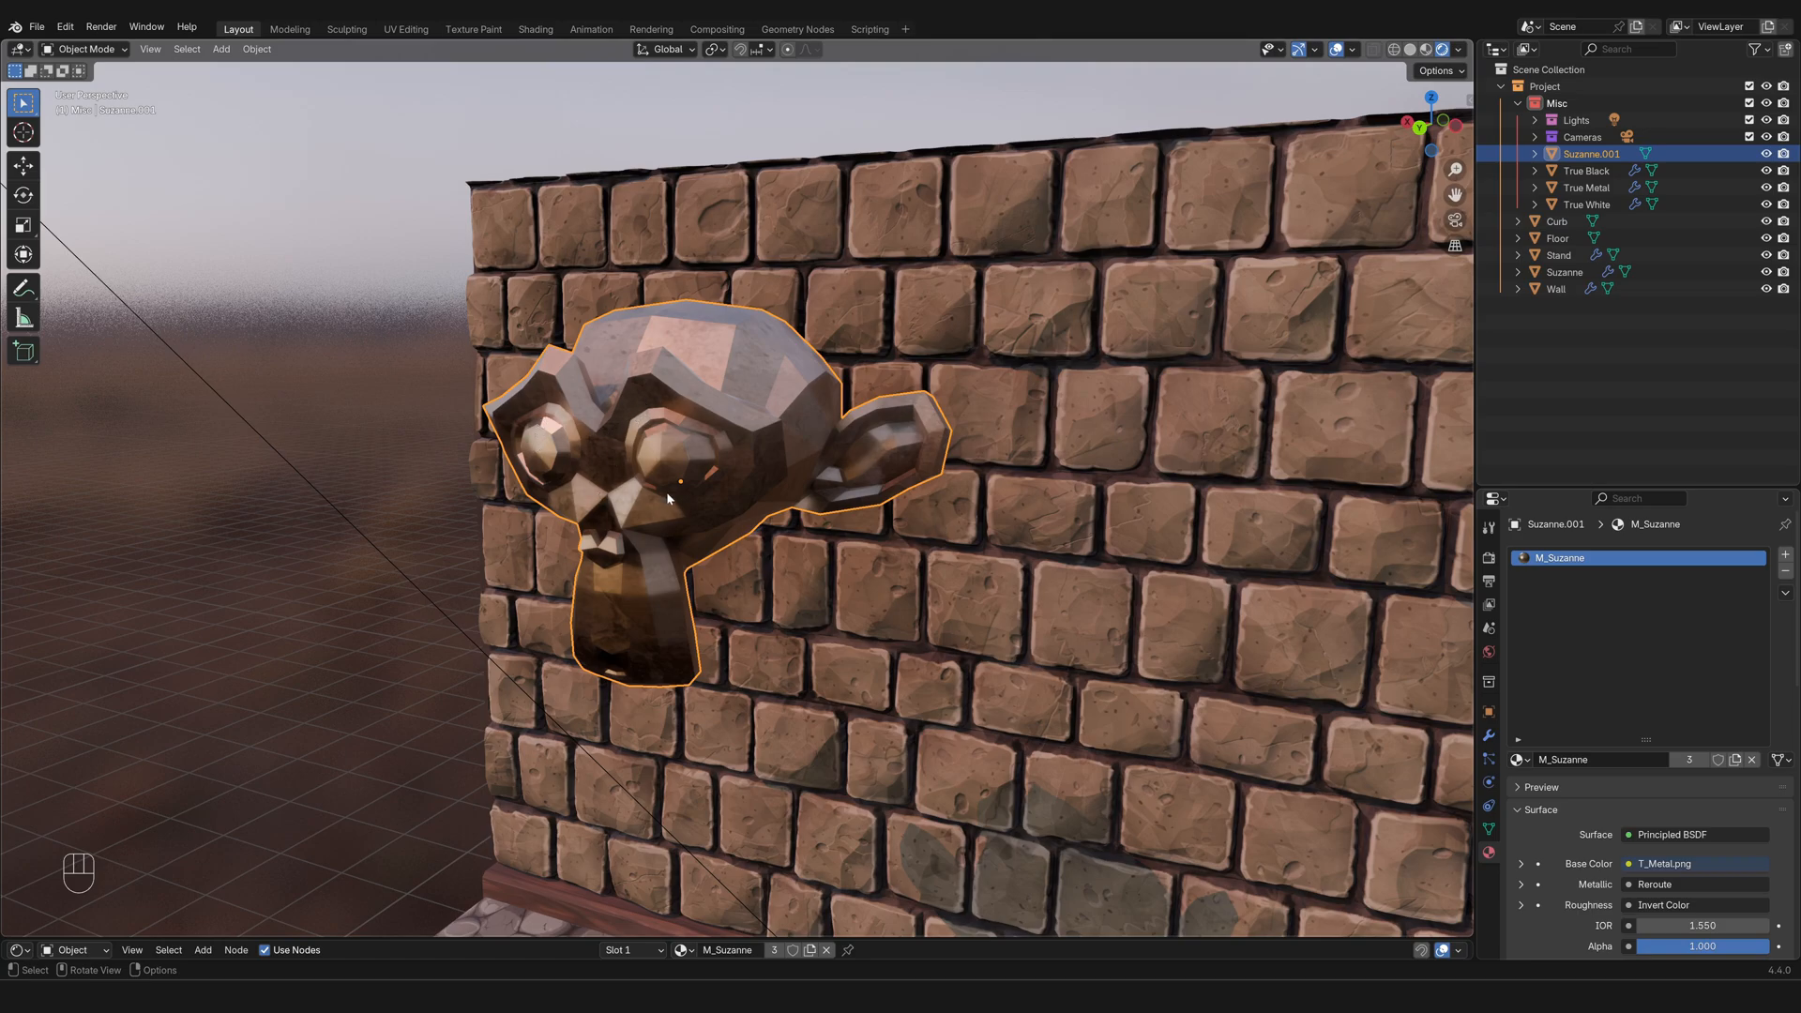
pyautogui.moveTo(653, 503)
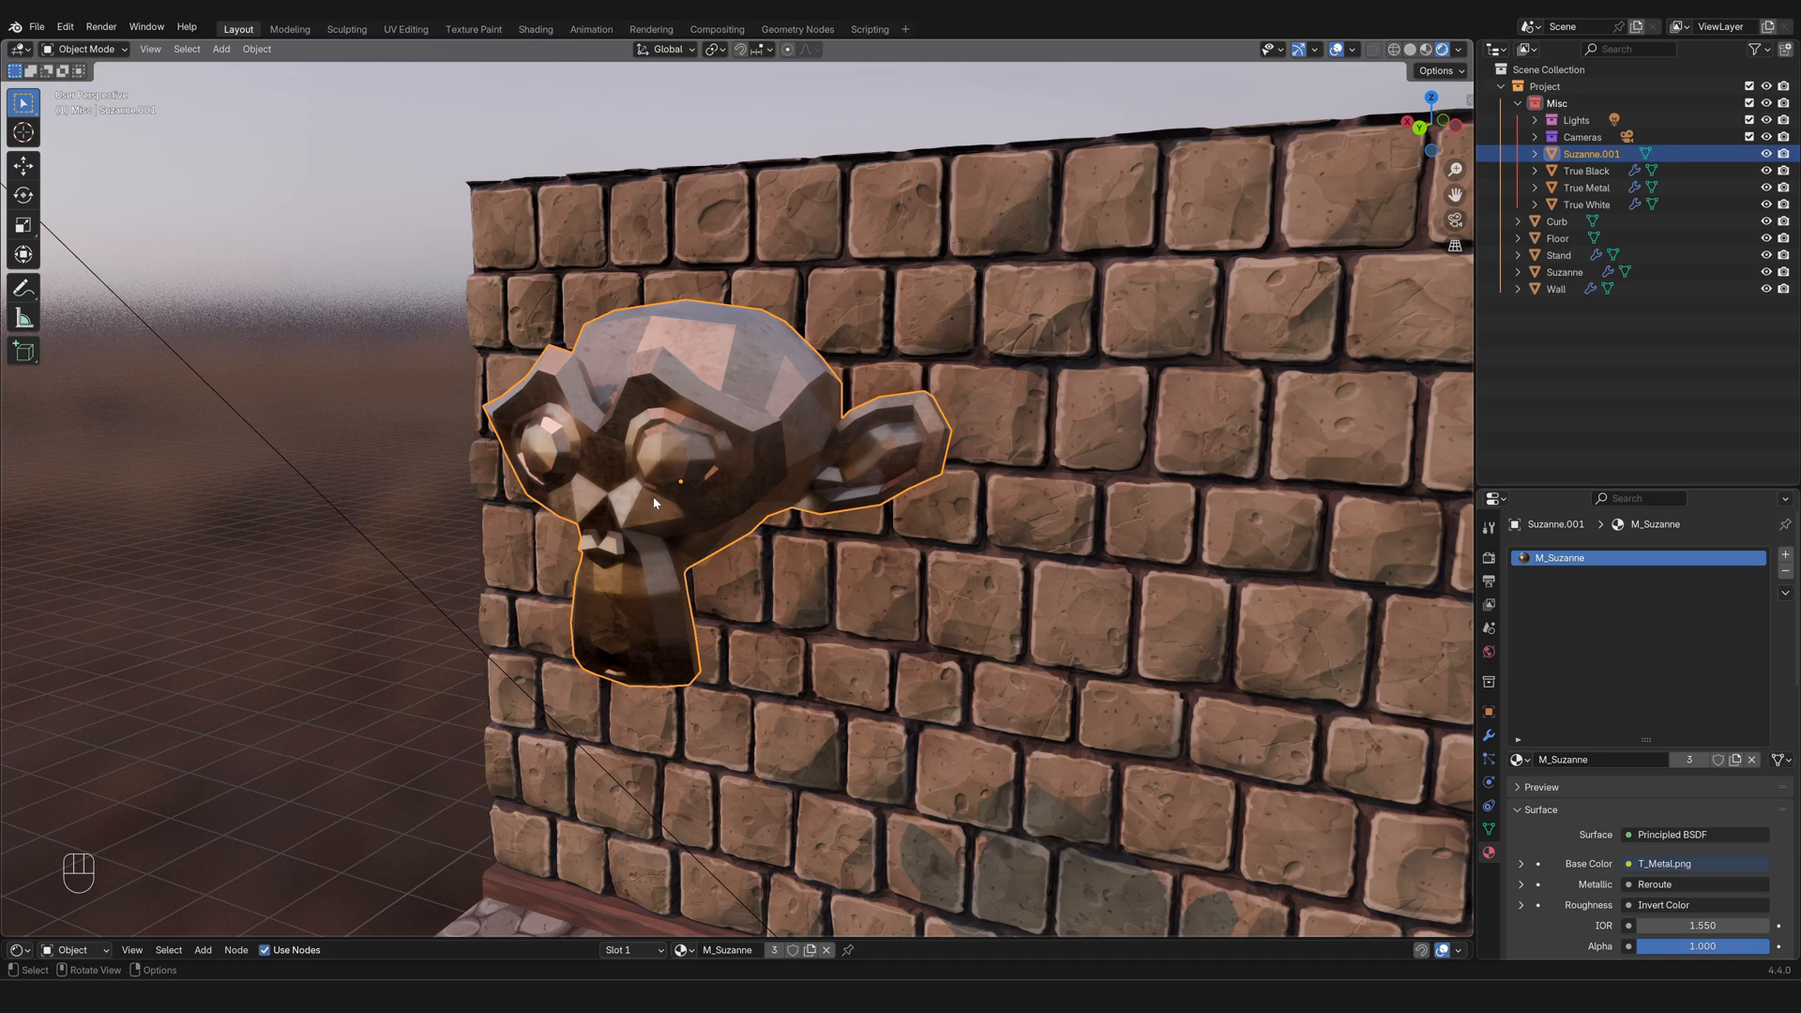
pyautogui.moveTo(672, 593)
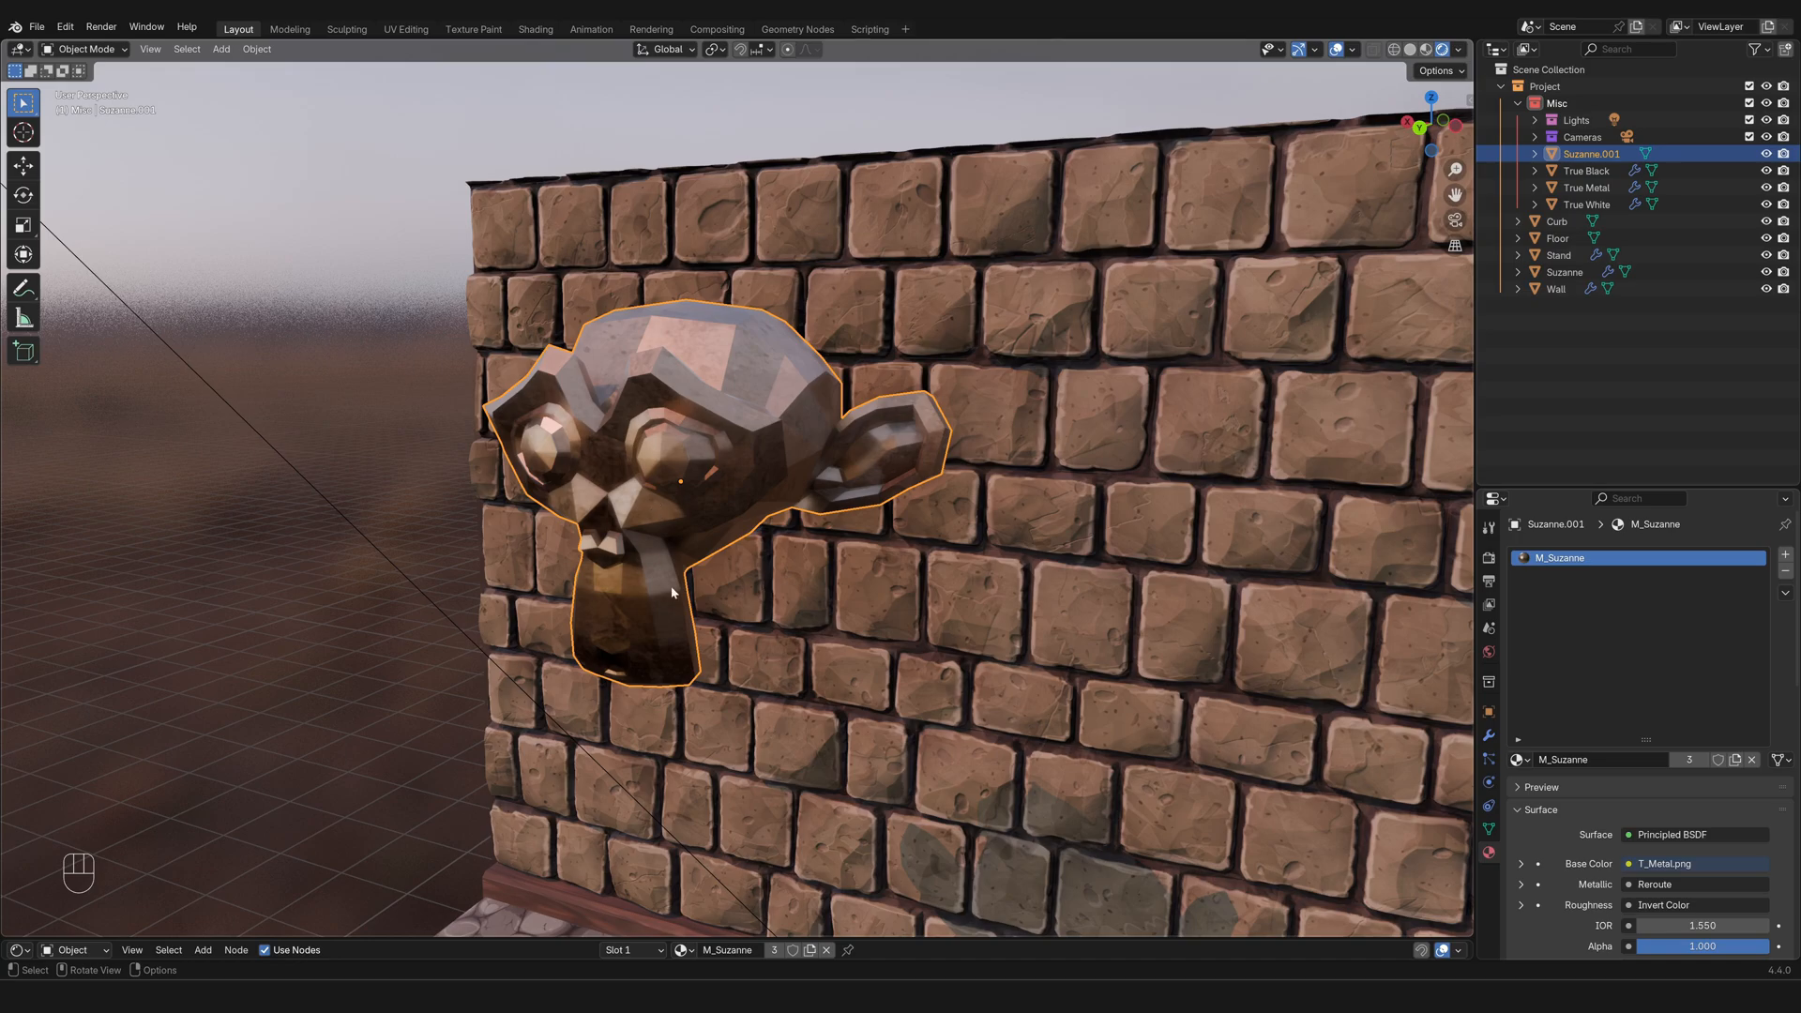
pyautogui.moveTo(622, 477)
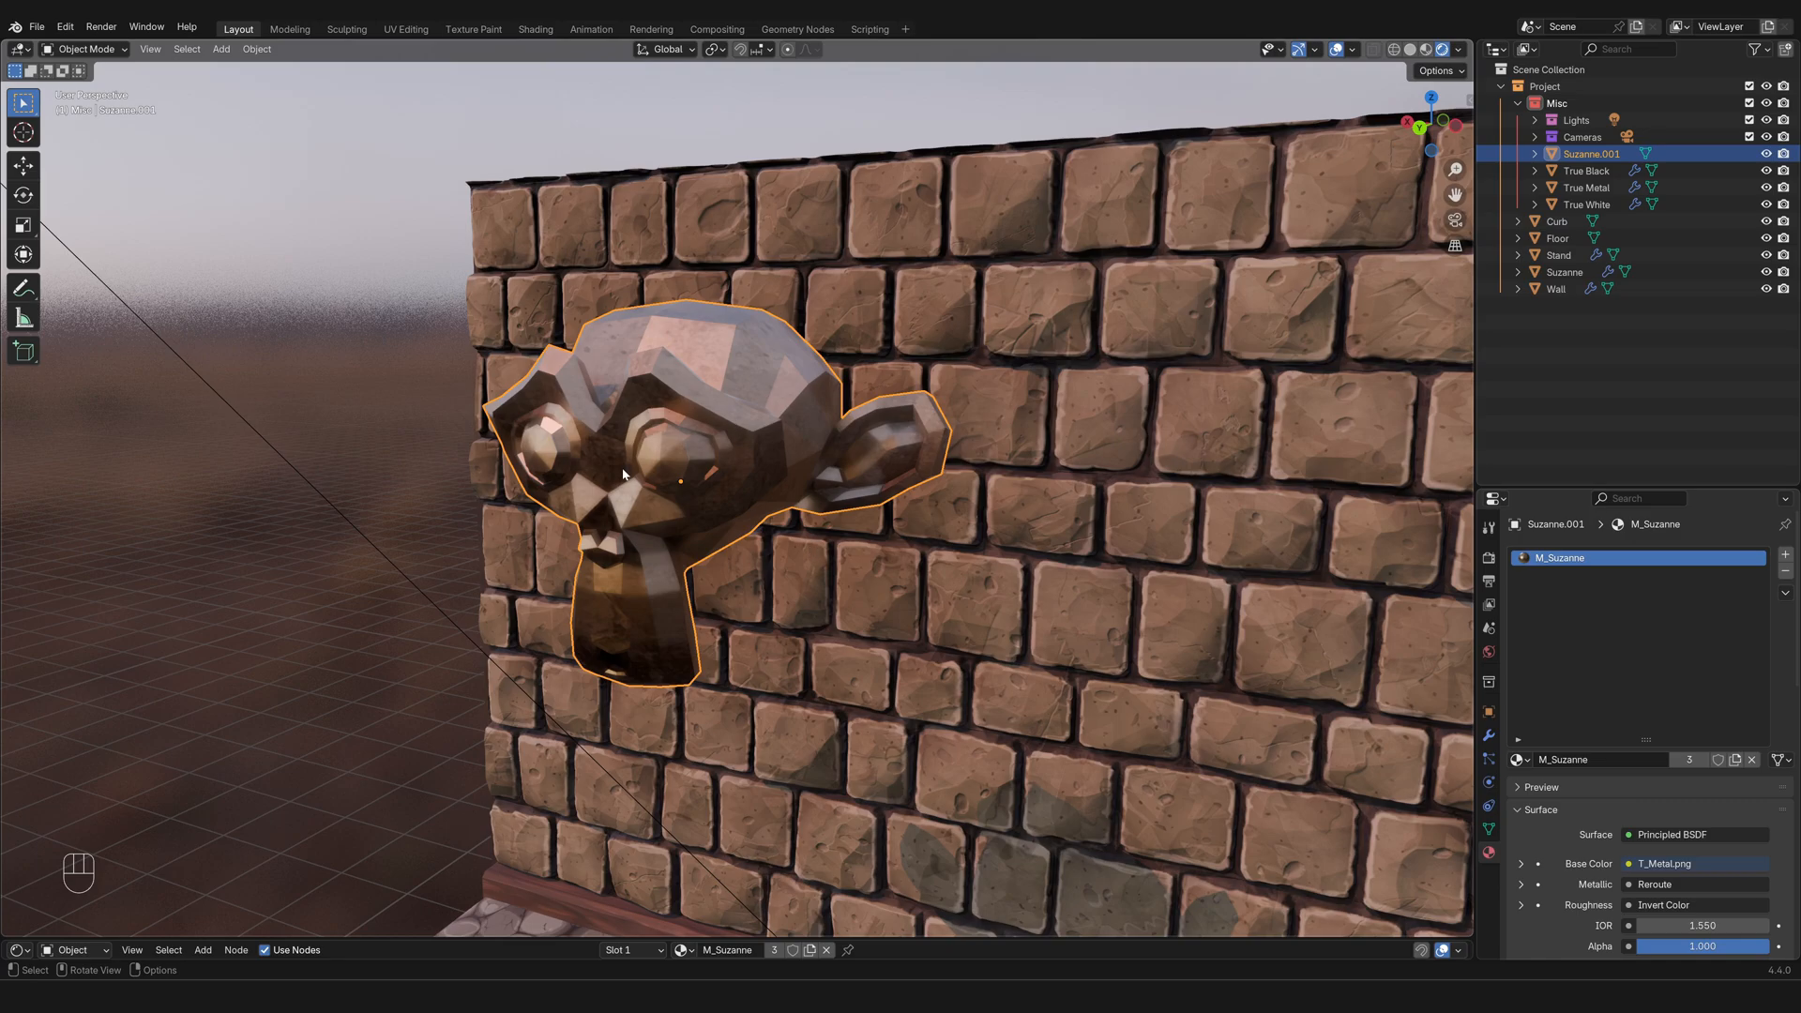
# Step: Enter Edit Mode on Suzanne.001 so its whole mesh is selected
pyautogui.press('Tab')
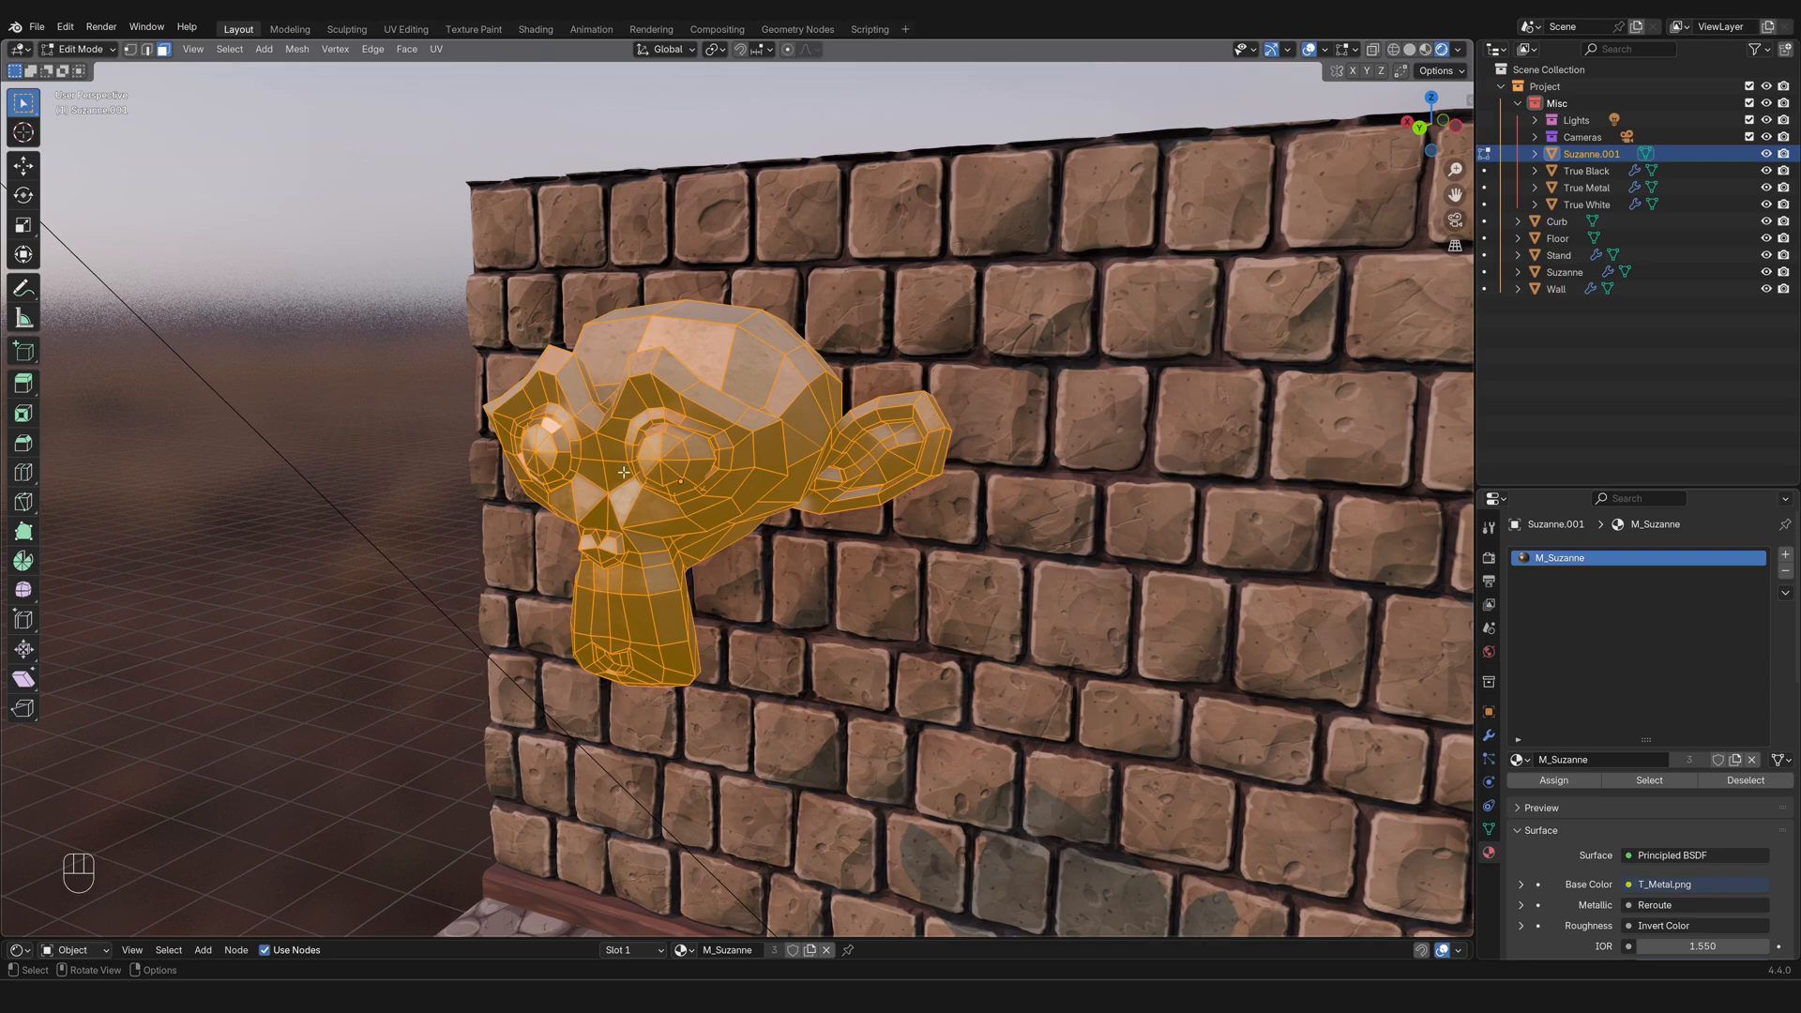
pyautogui.moveTo(604, 479)
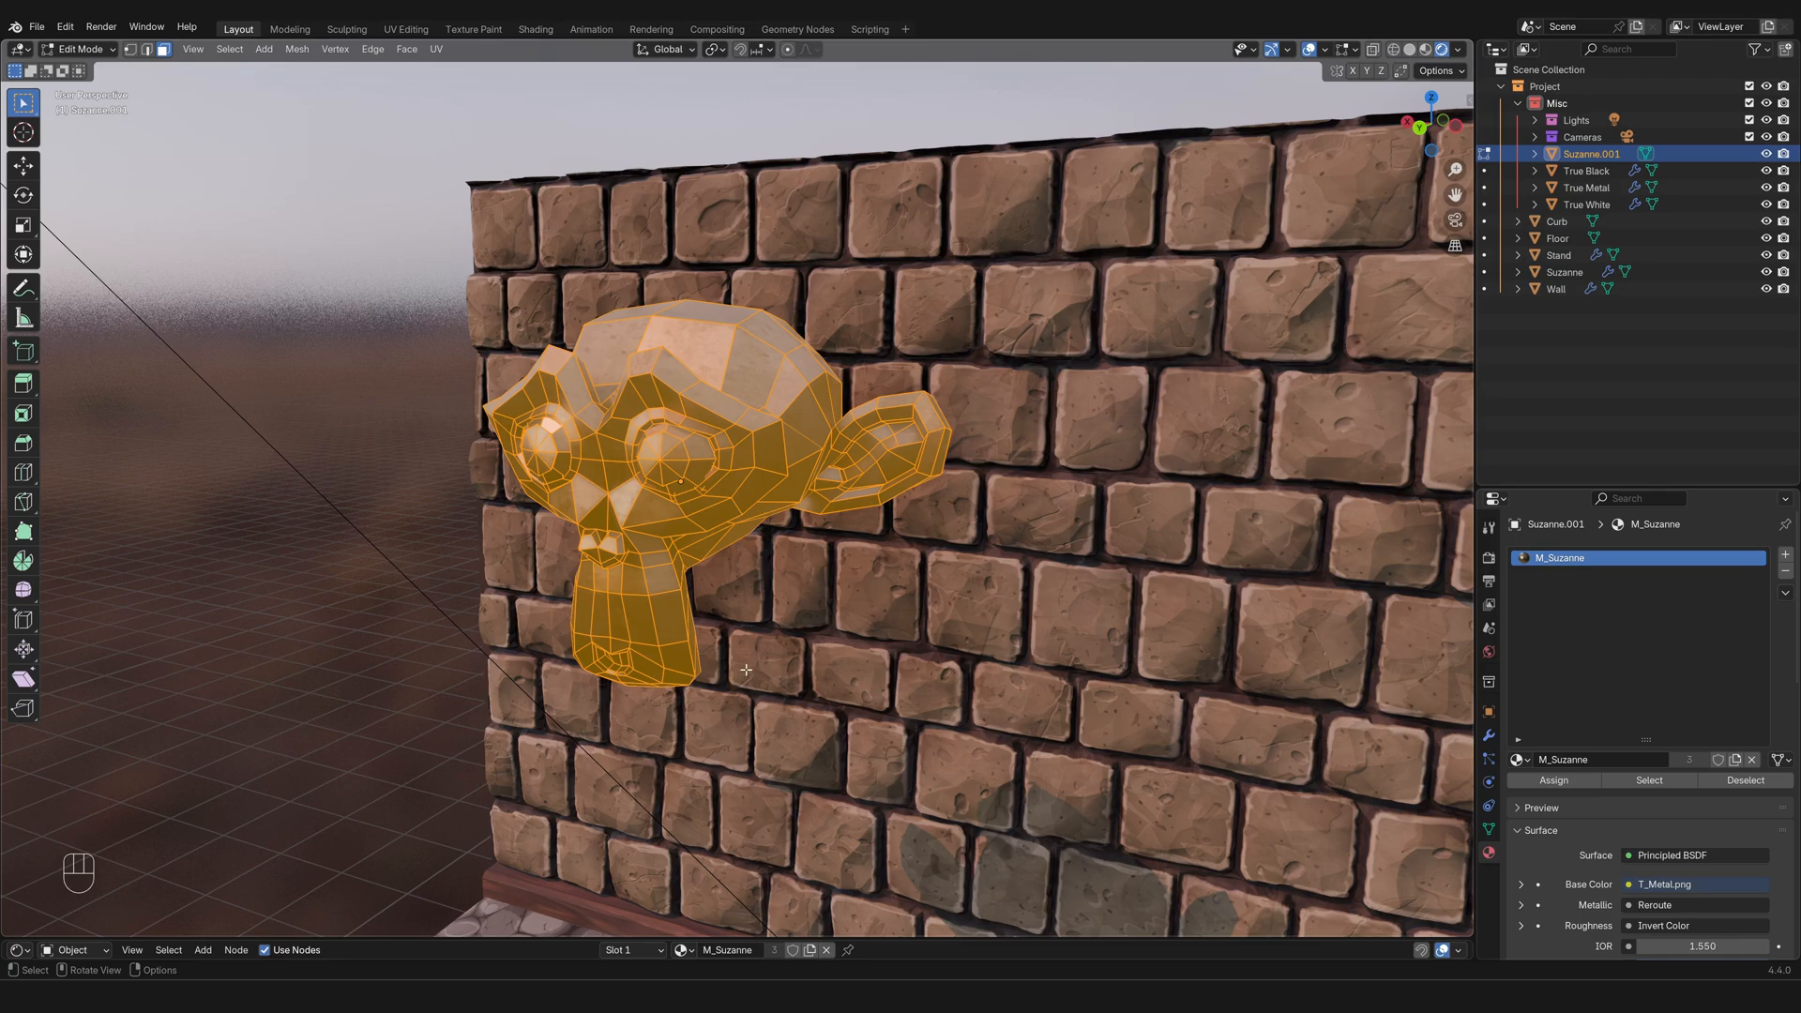
pyautogui.moveTo(645, 542)
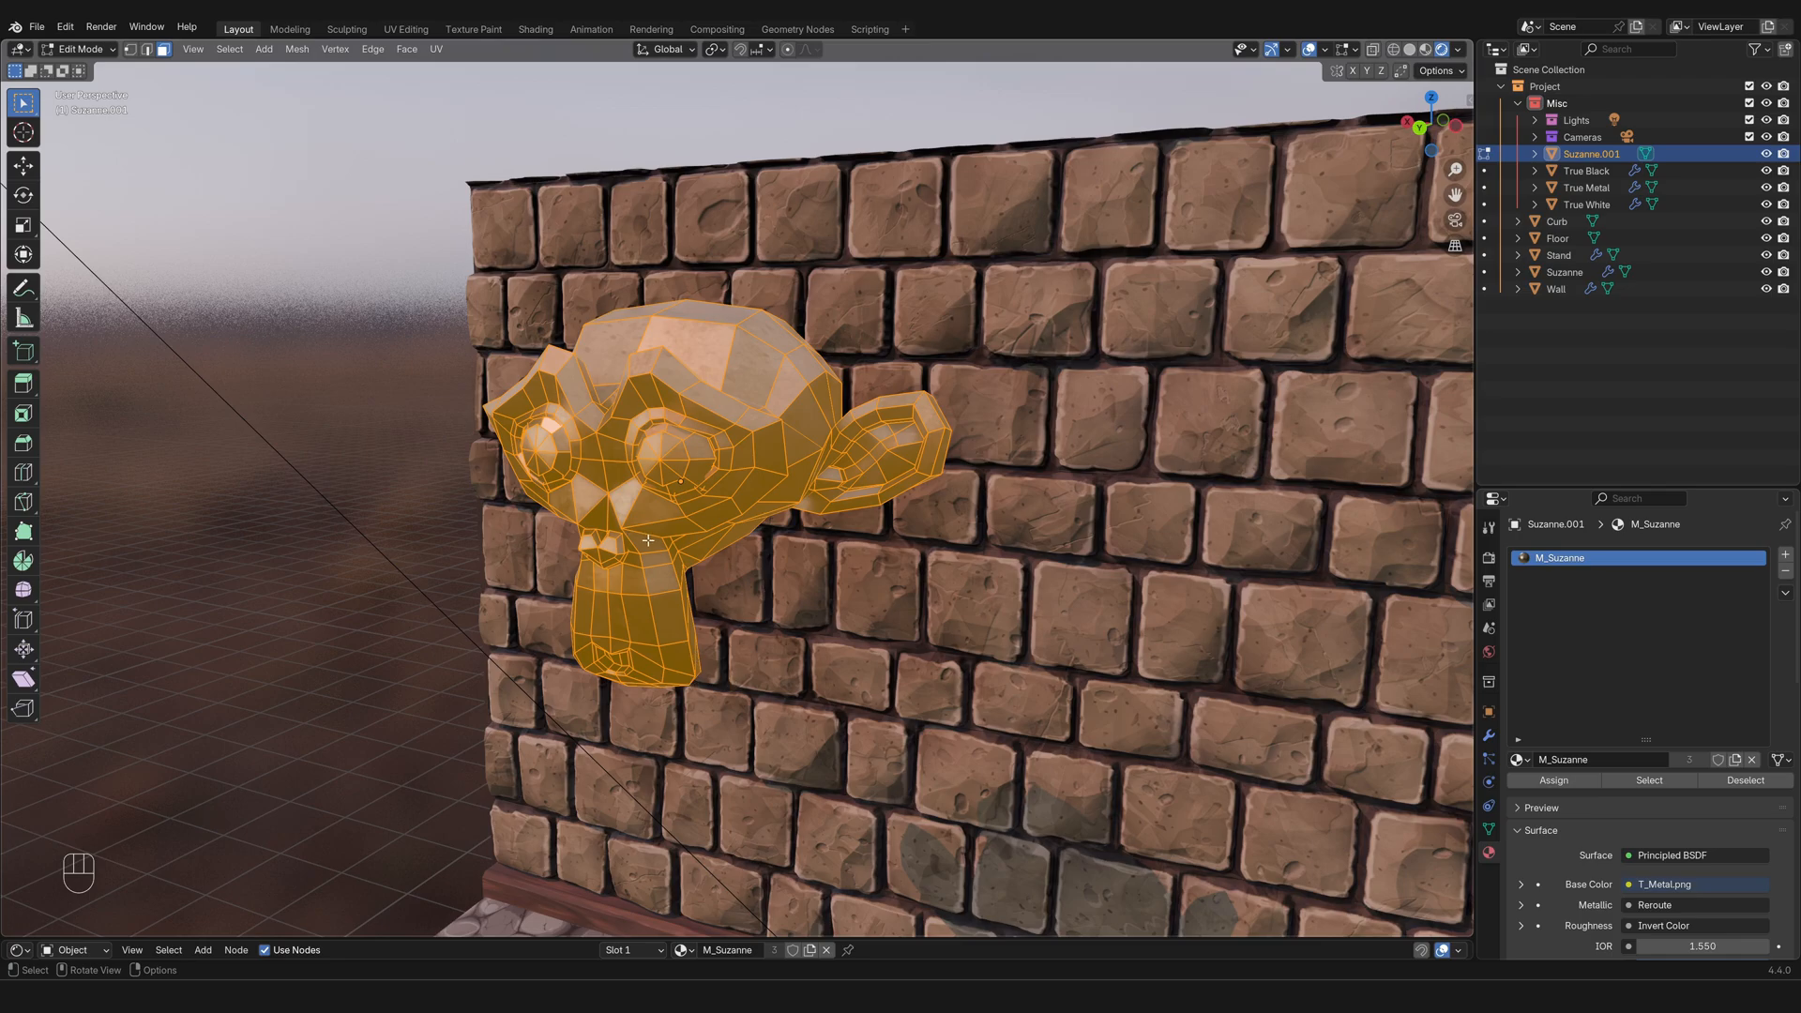
pyautogui.moveTo(649, 541)
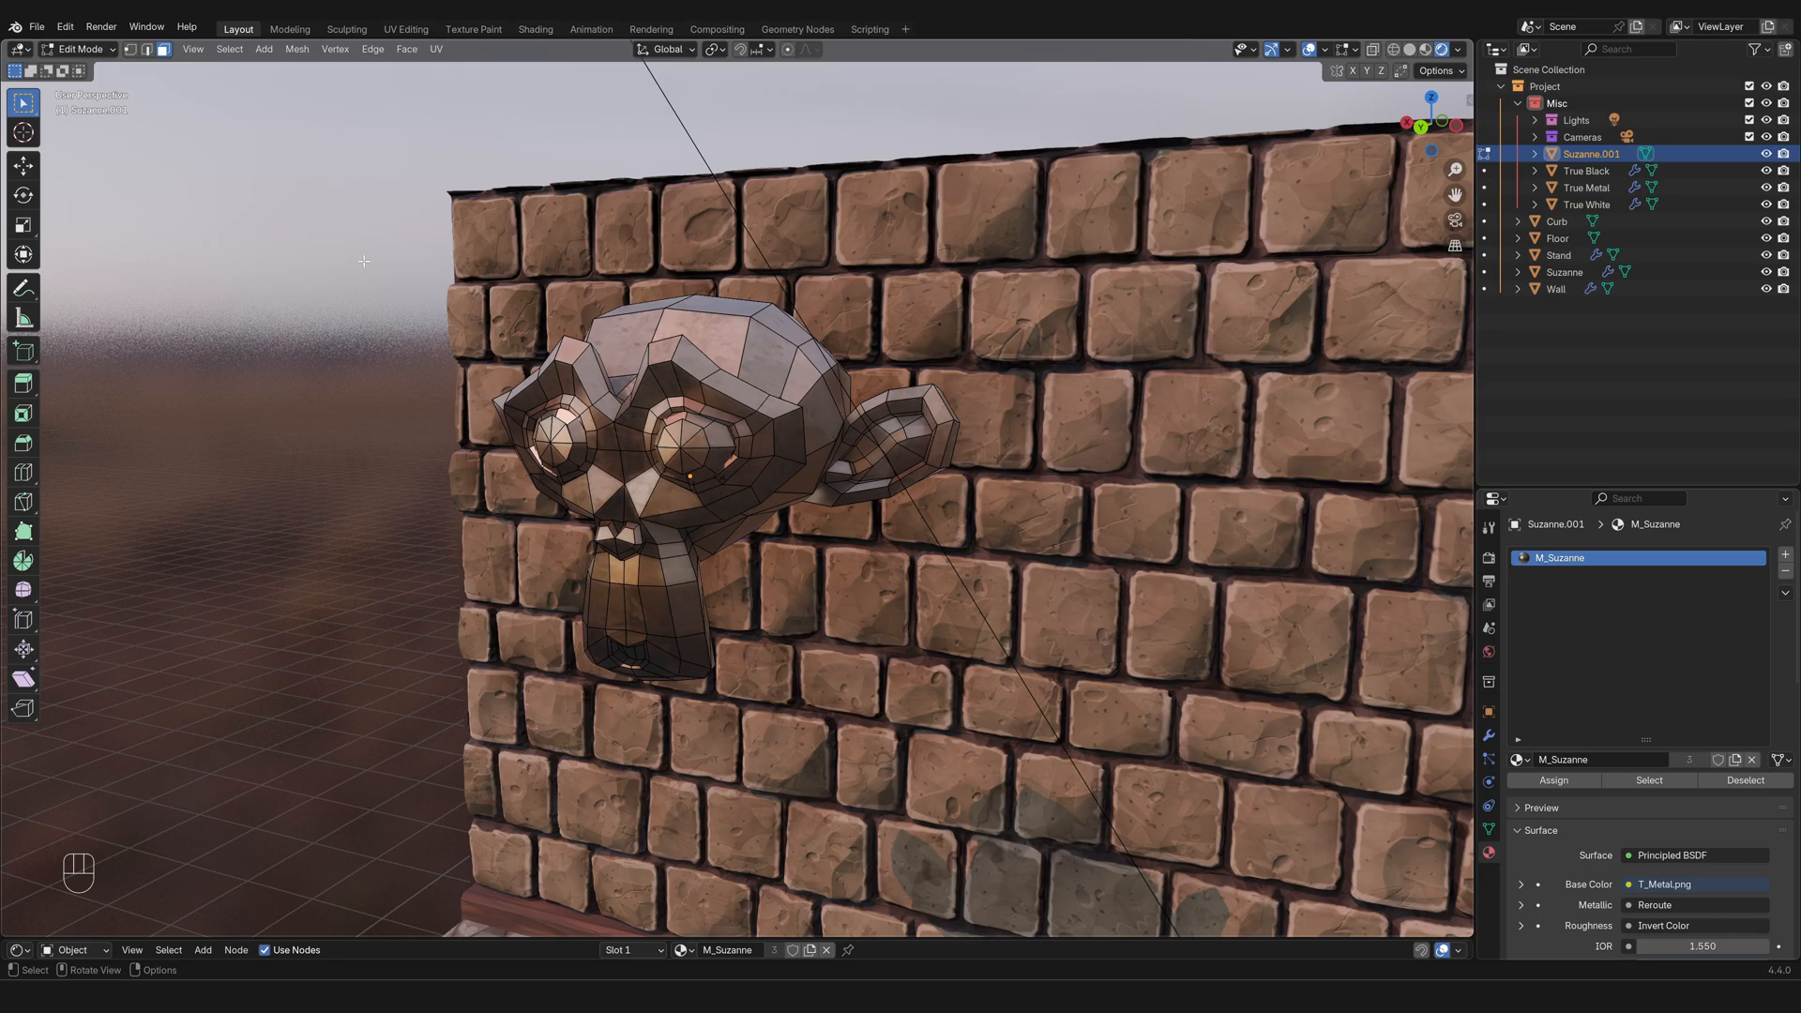
pyautogui.moveTo(814, 551)
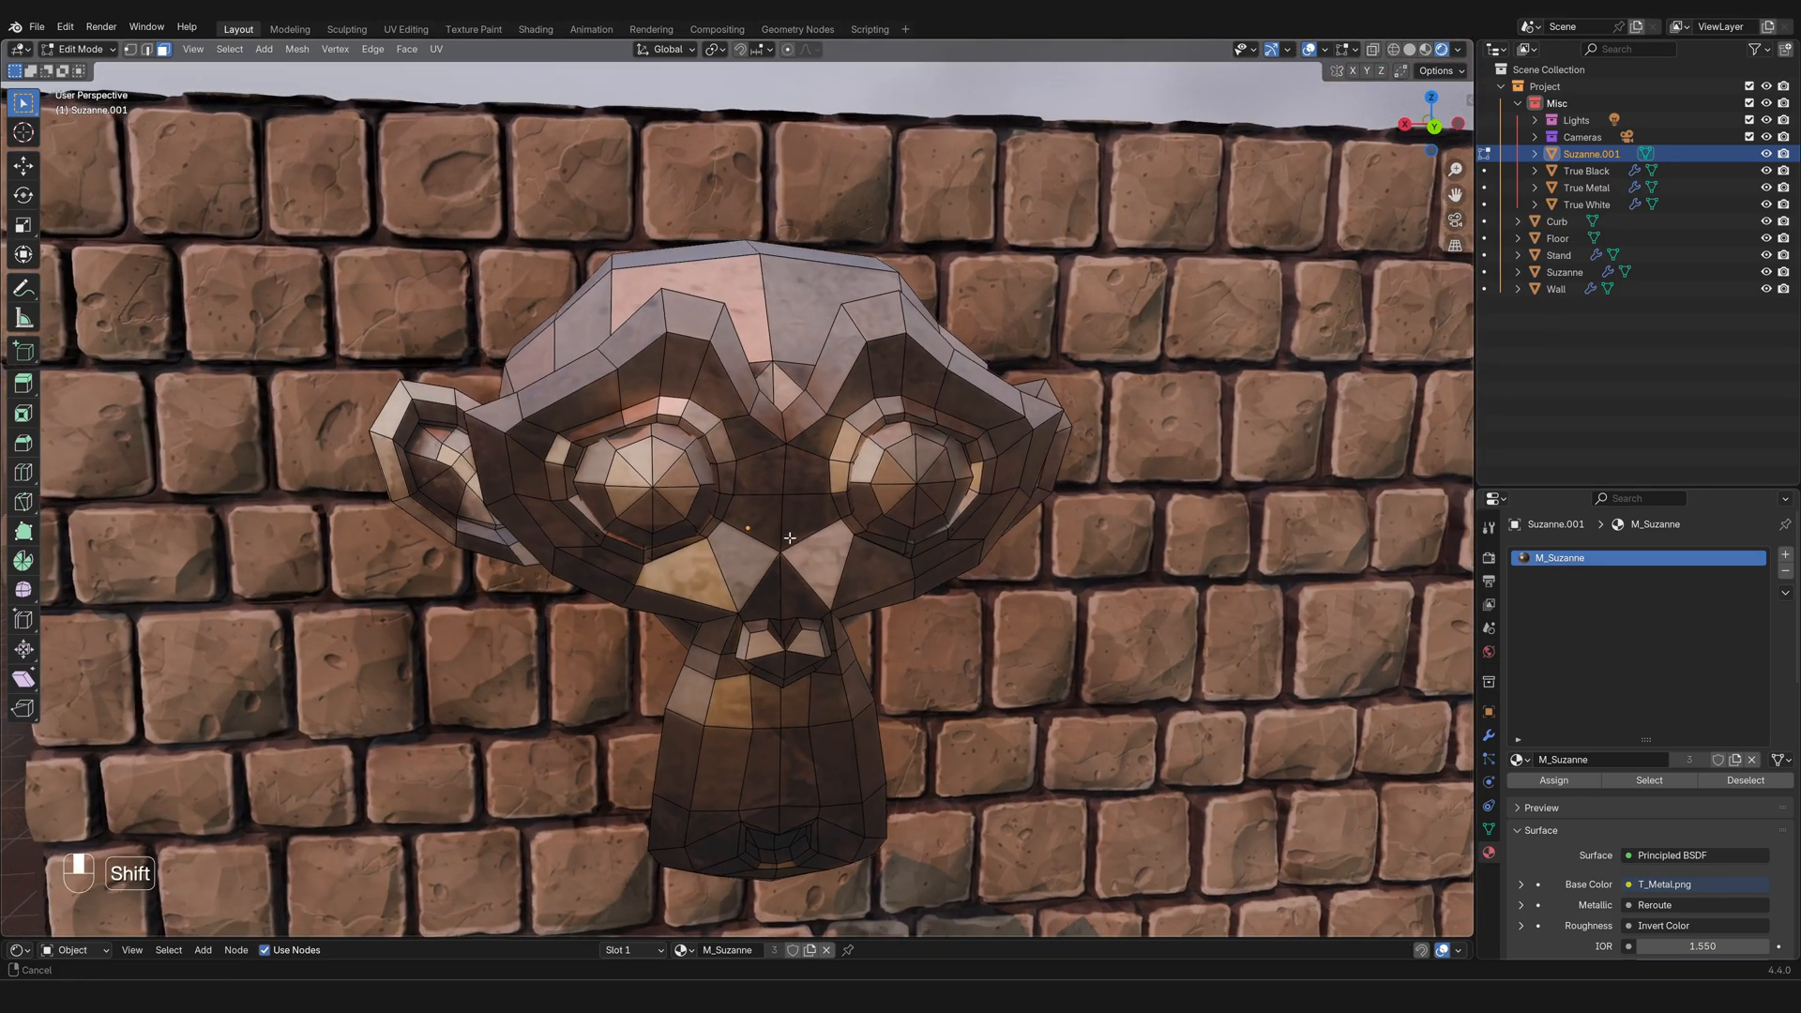
# Step: Orbit the view to look down onto the top of the Suzanne.001 head
pyautogui.moveTo(790, 537); pyautogui.dragTo(867, 526)
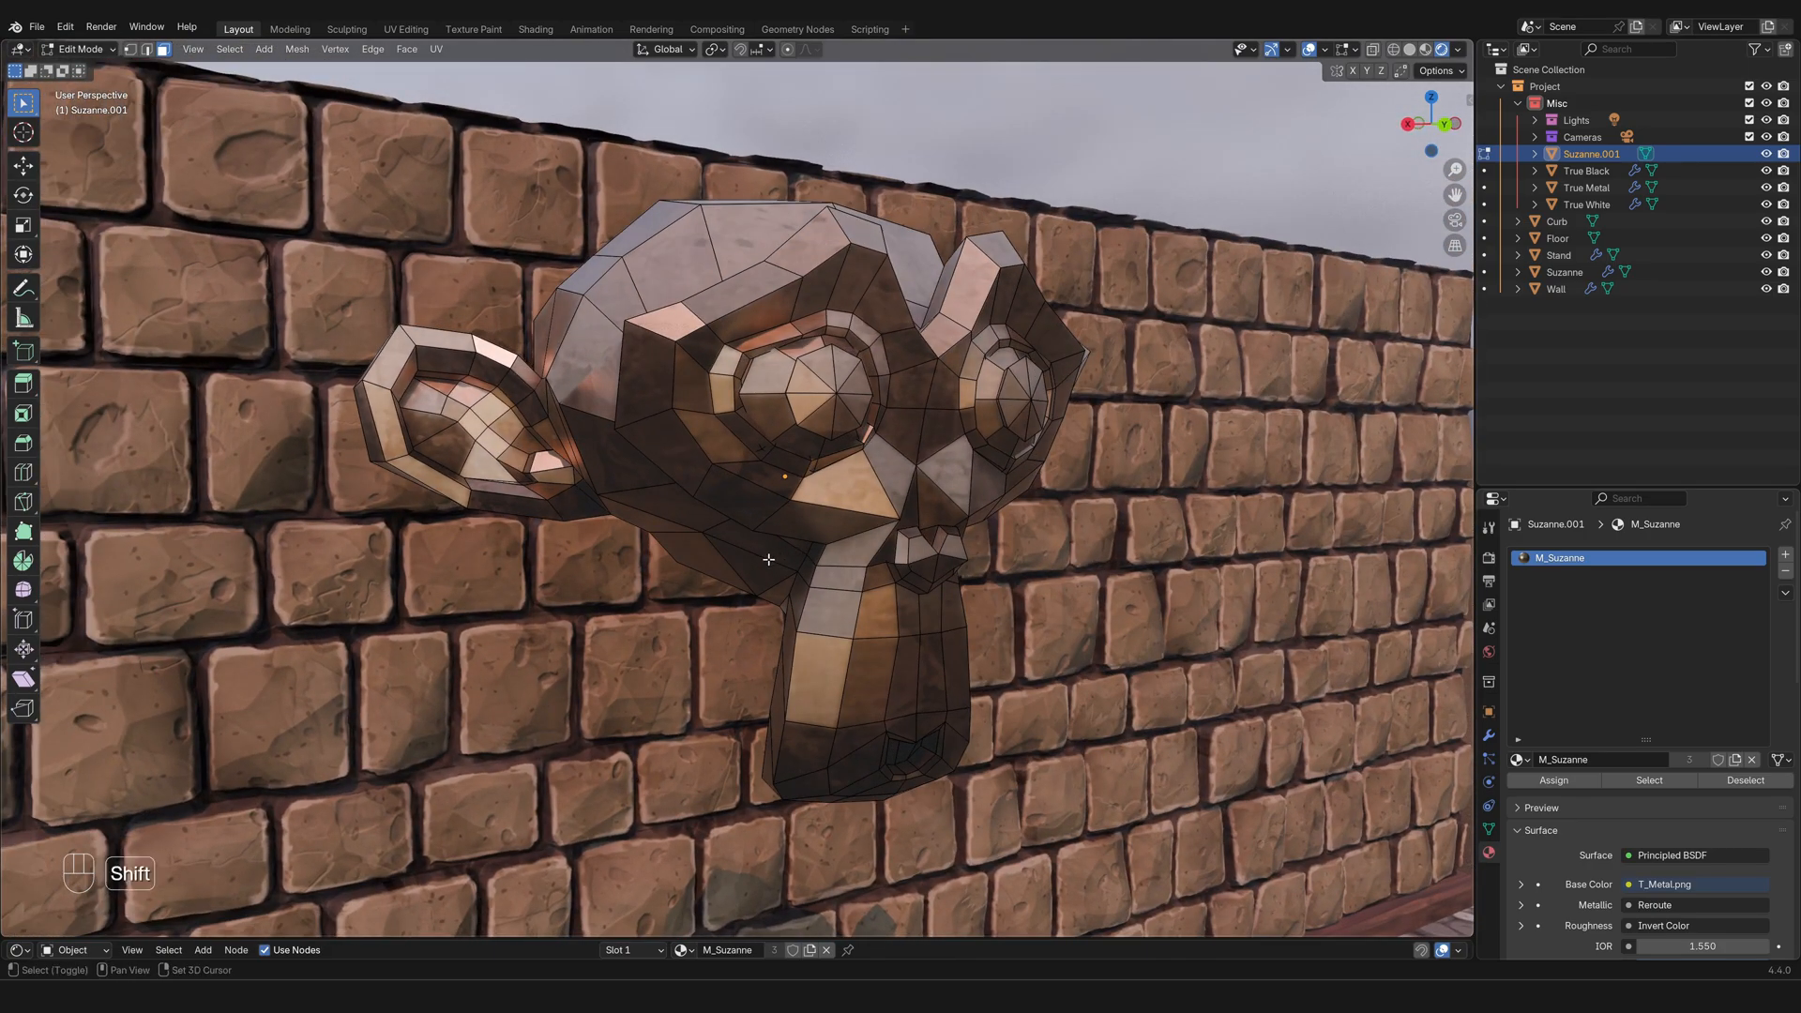
pyautogui.moveTo(769, 559); pyautogui.dragTo(786, 519)
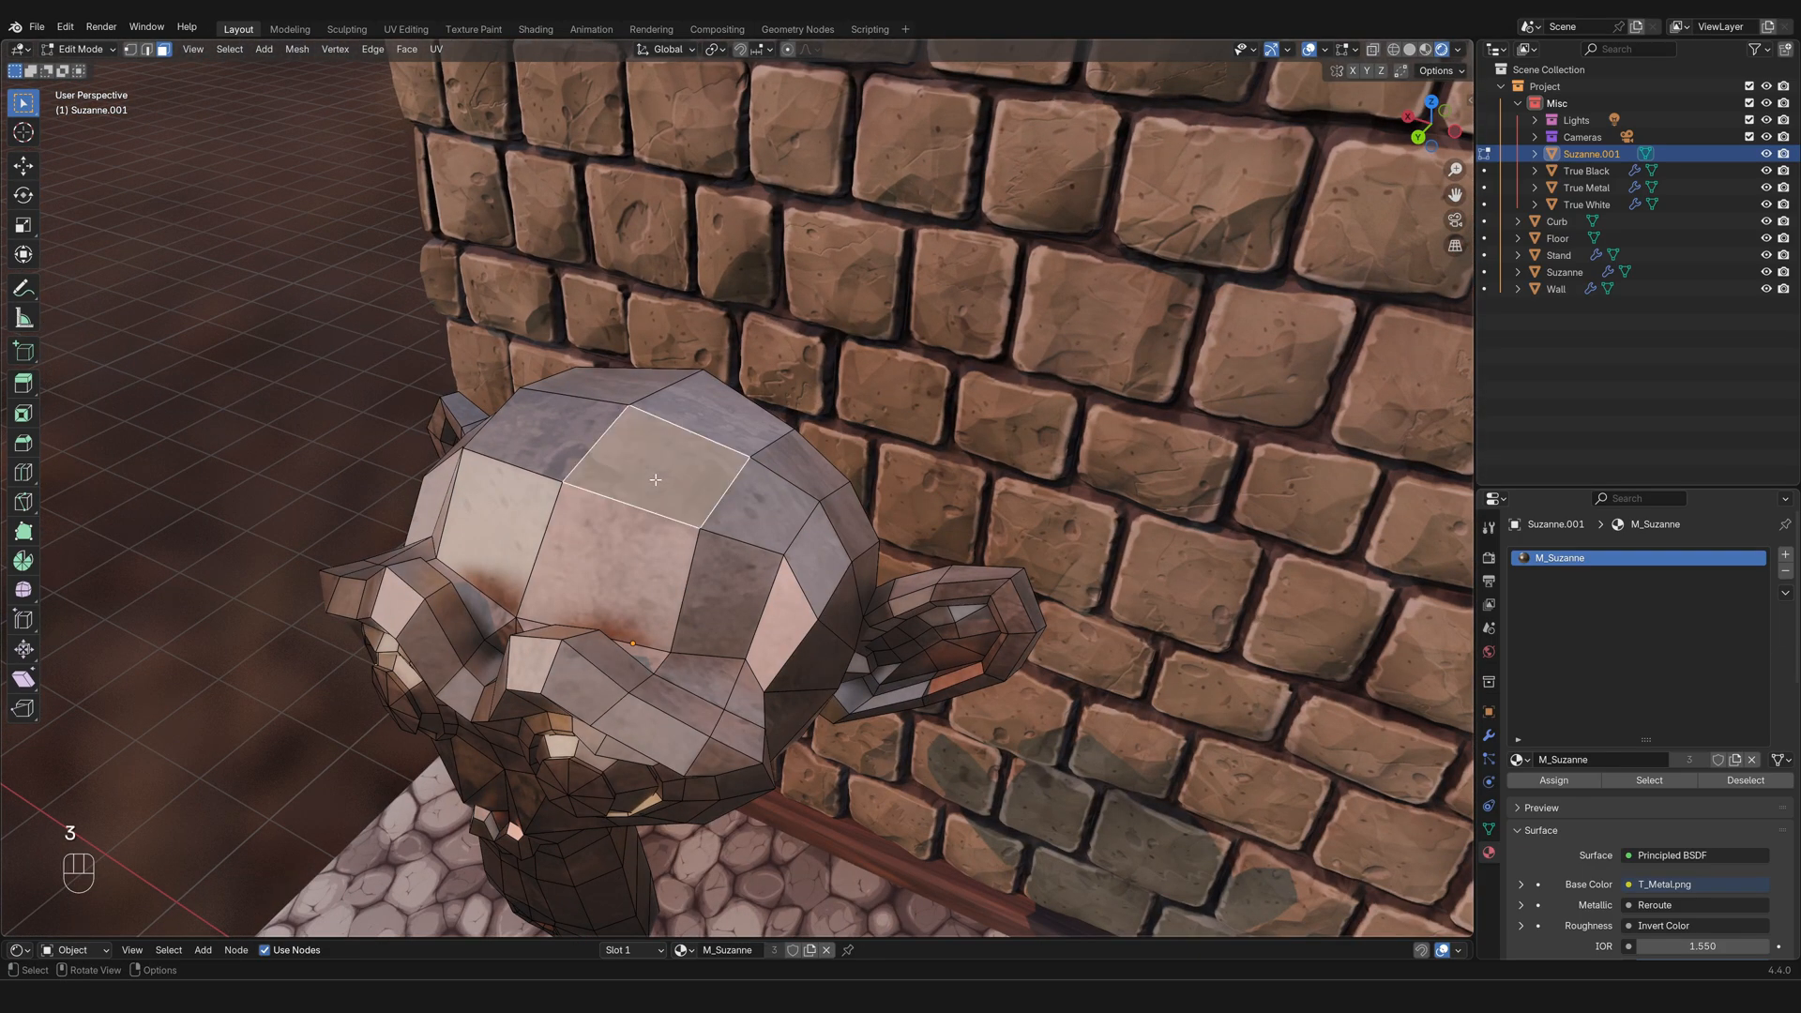
# Step: Select a face on top of the head and duplicate it with Shift+D
pyautogui.click(724, 600)
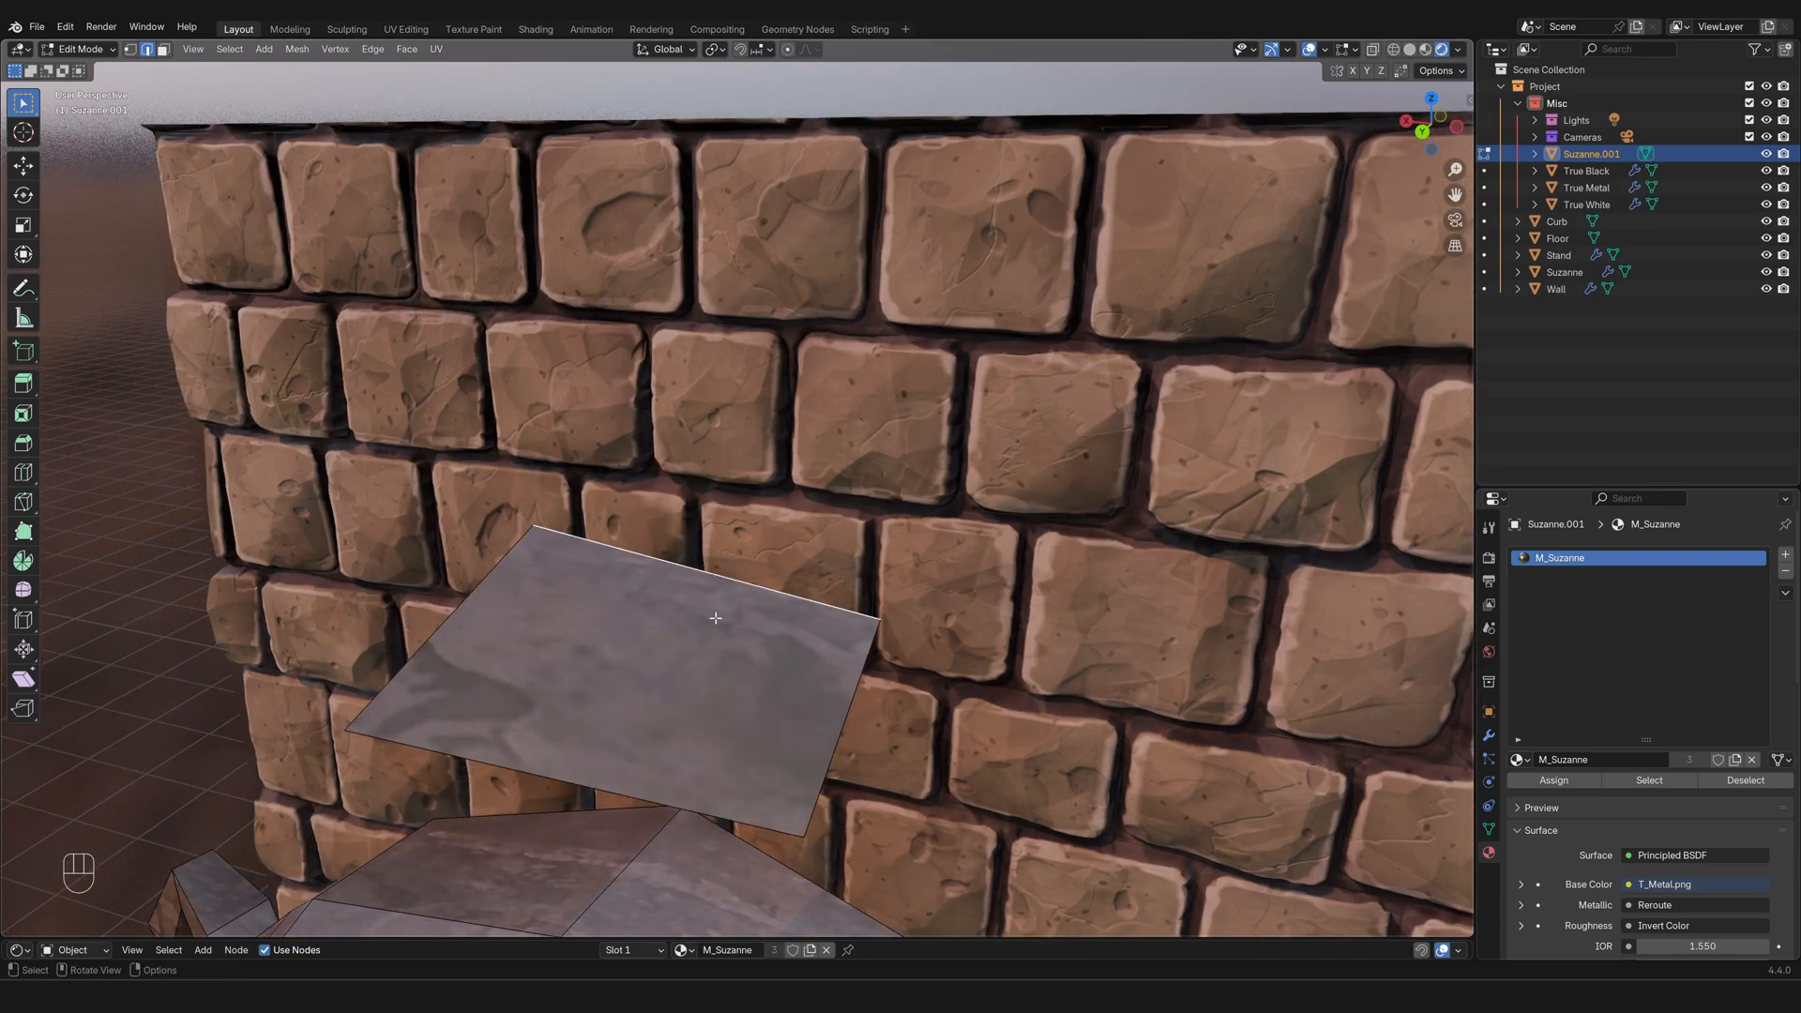
pyautogui.moveTo(715, 624)
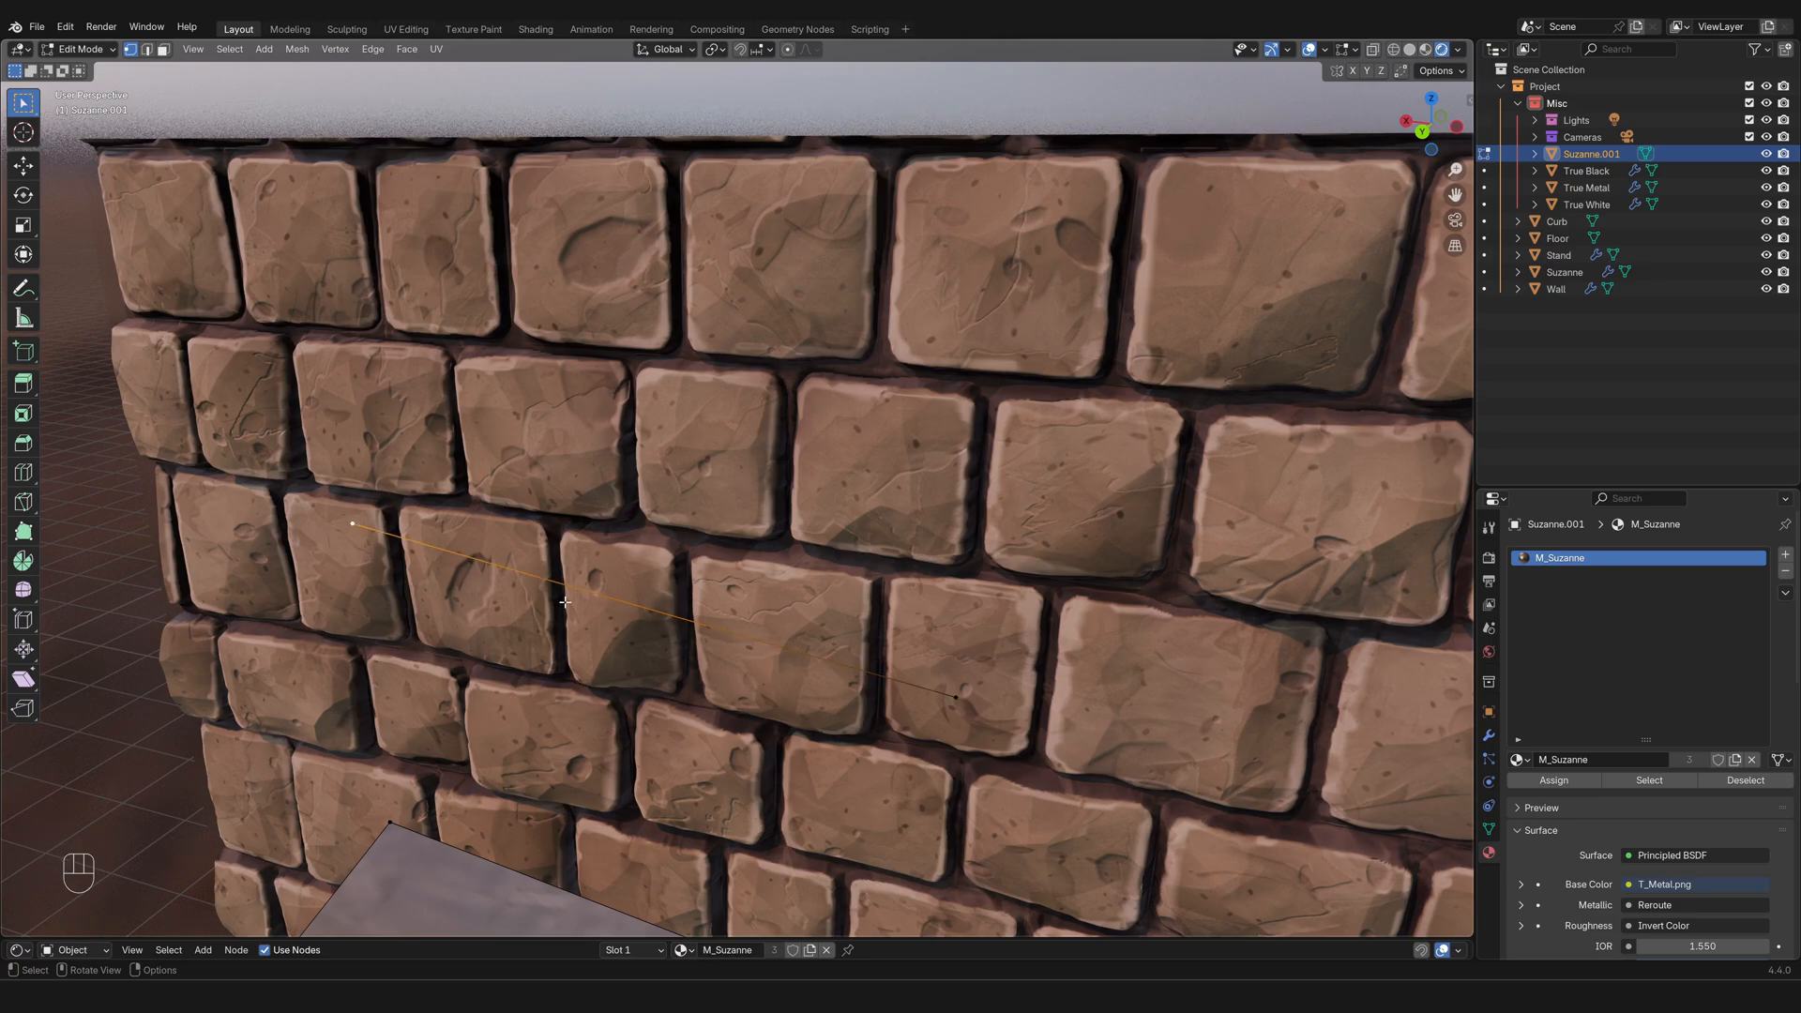
pyautogui.press('shift+d')
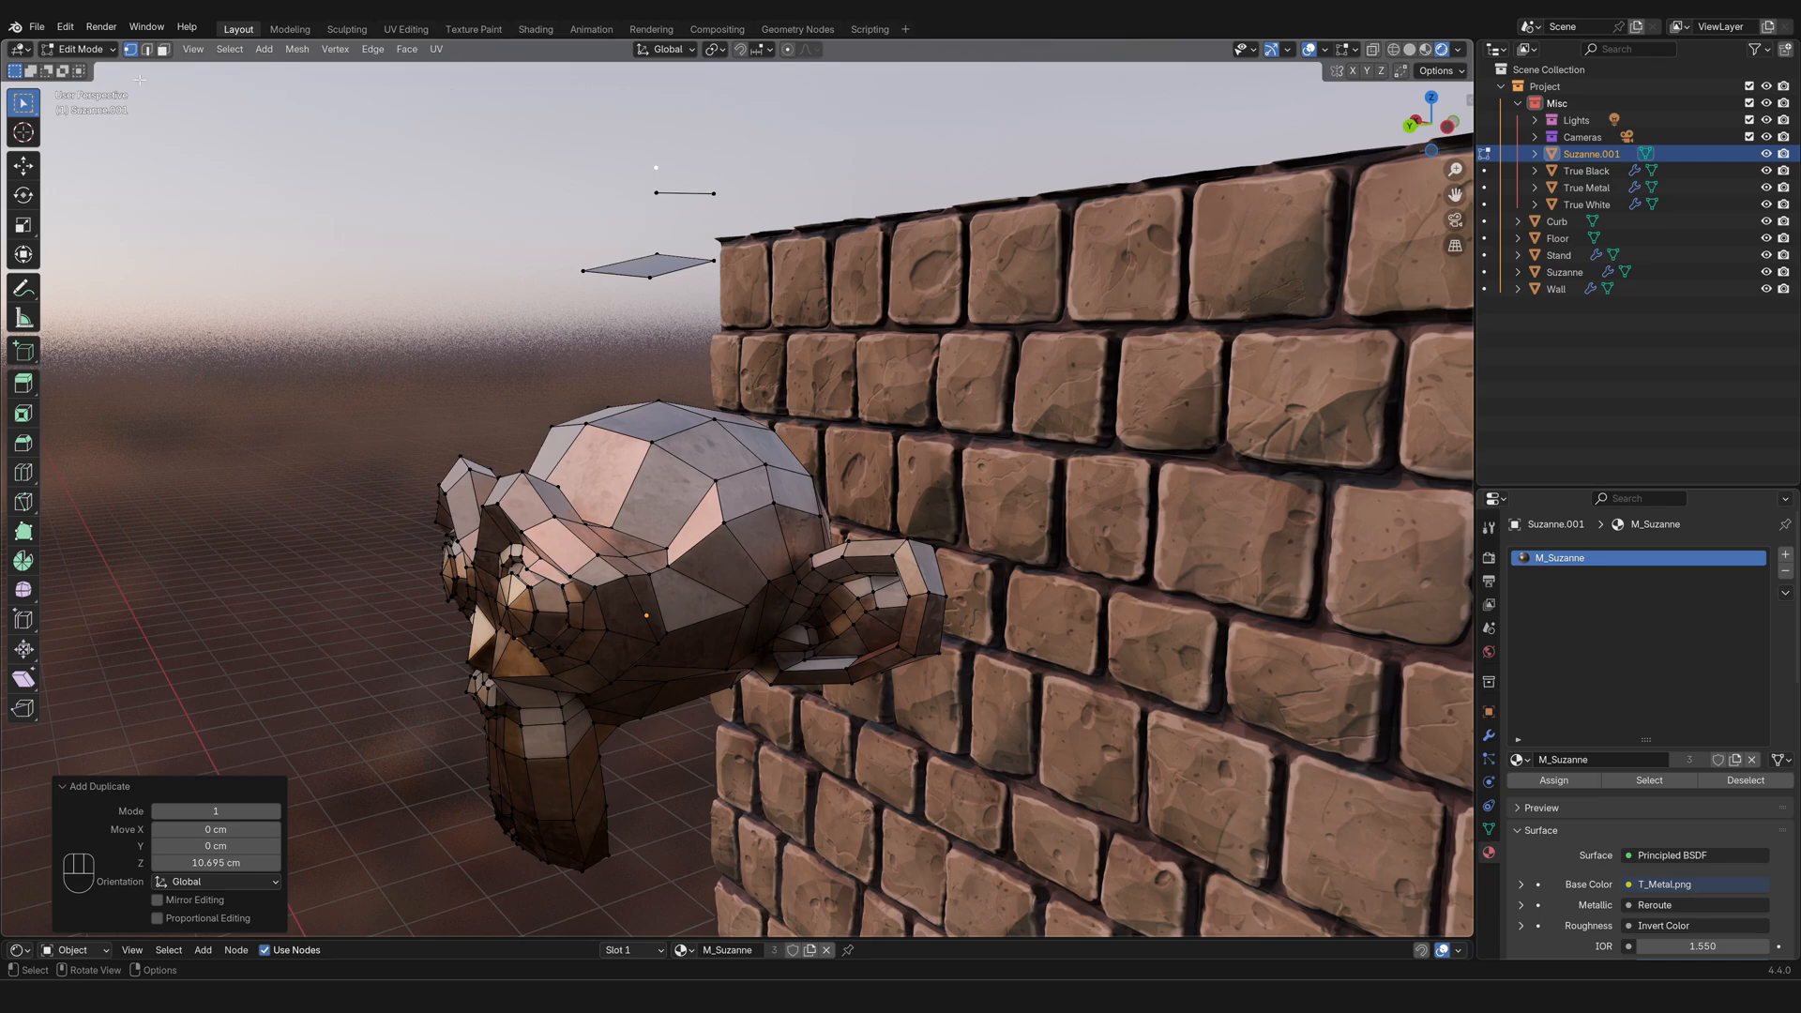
pyautogui.moveTo(134, 49)
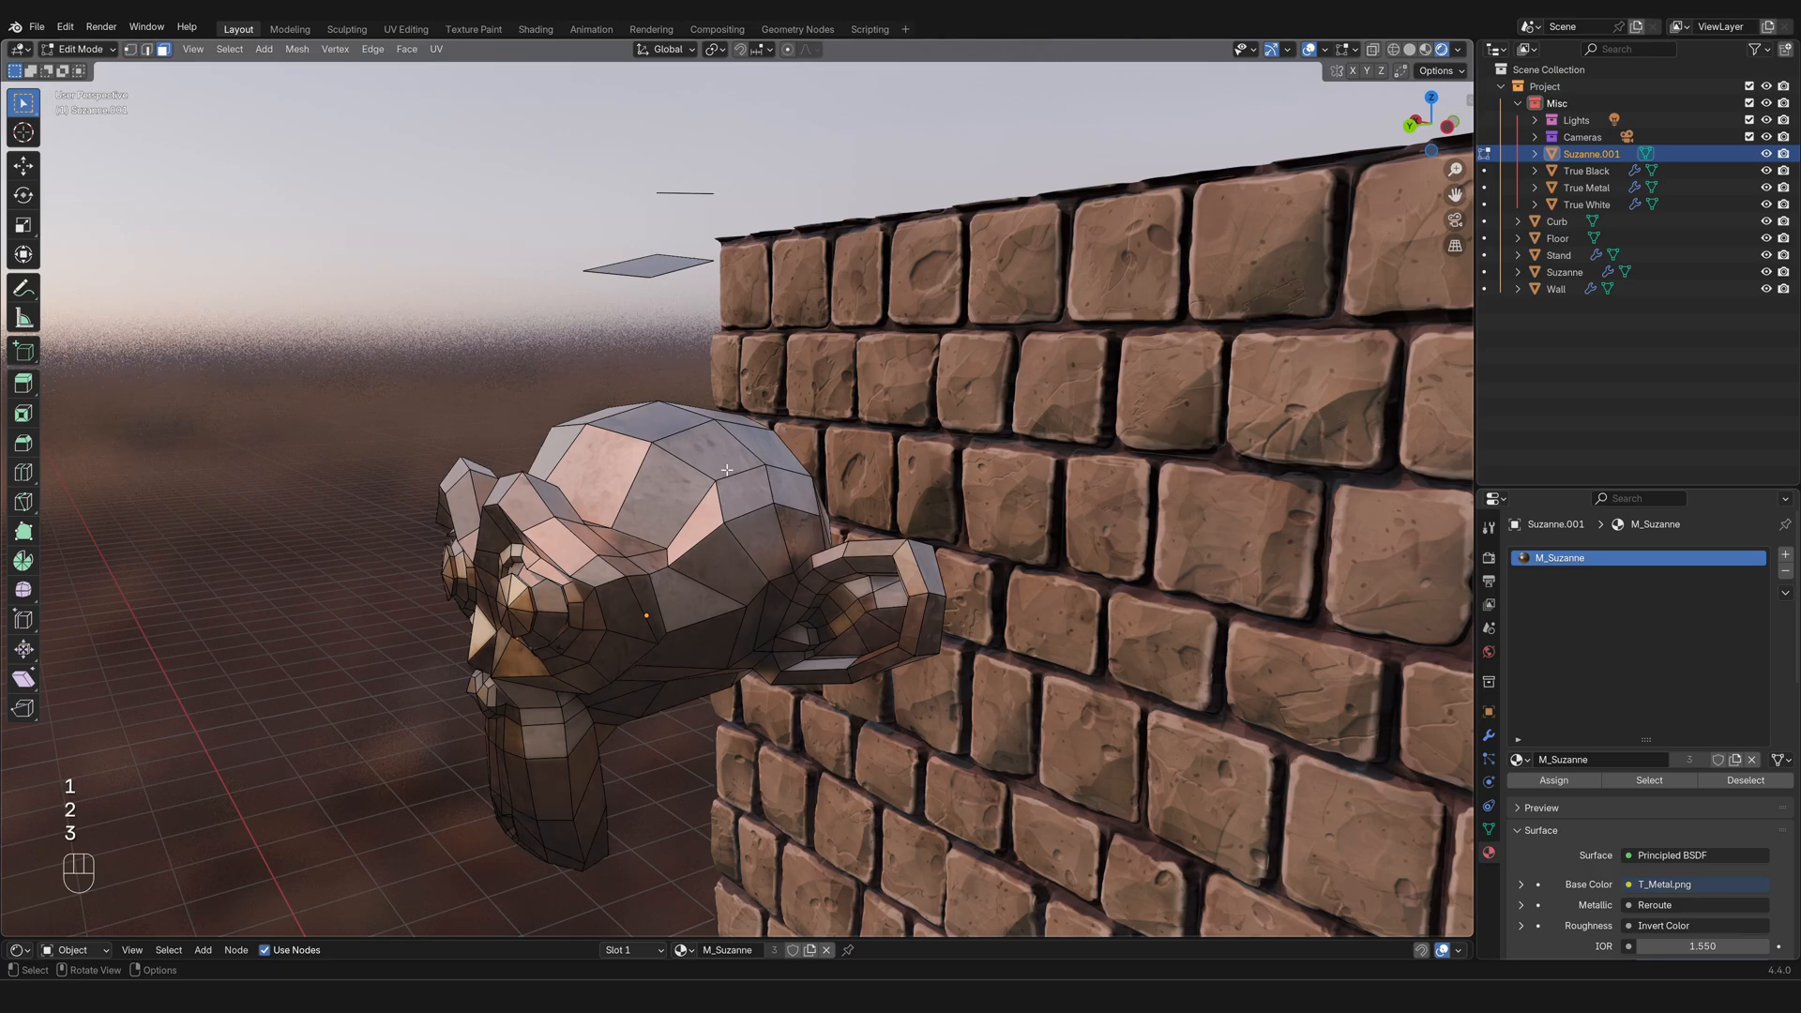
pyautogui.moveTo(165, 49)
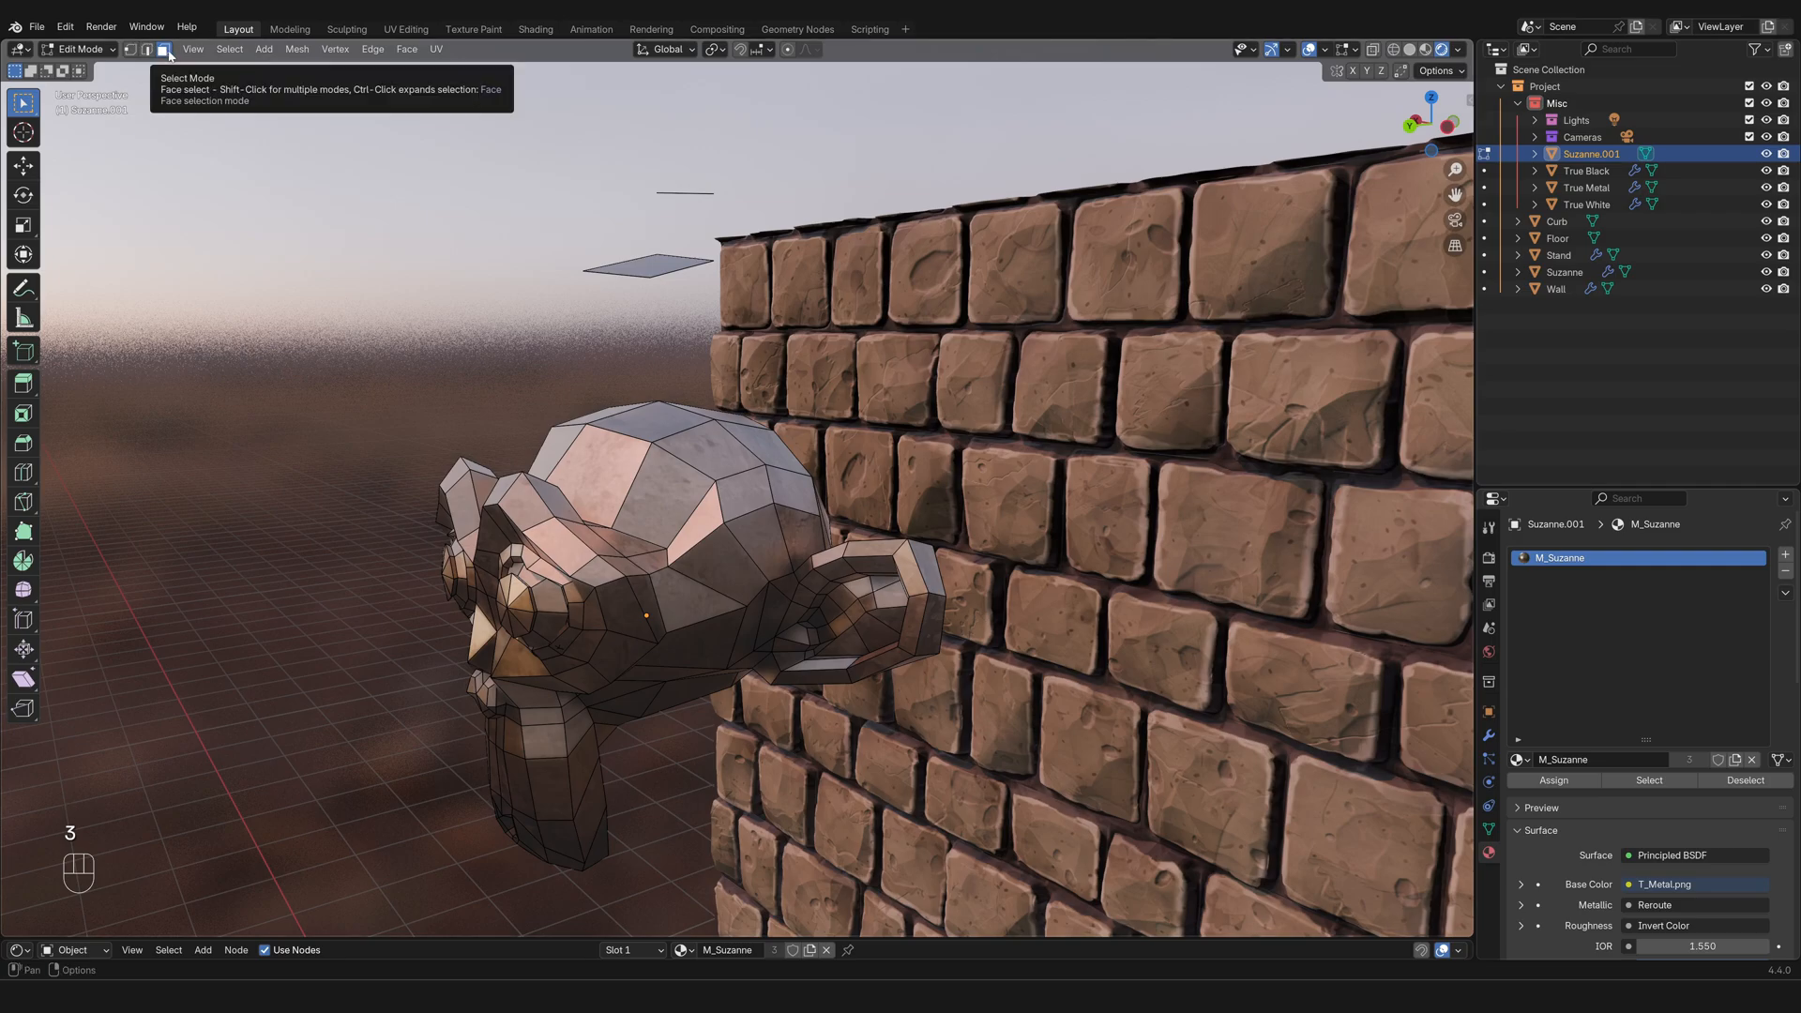
pyautogui.moveTo(810, 663)
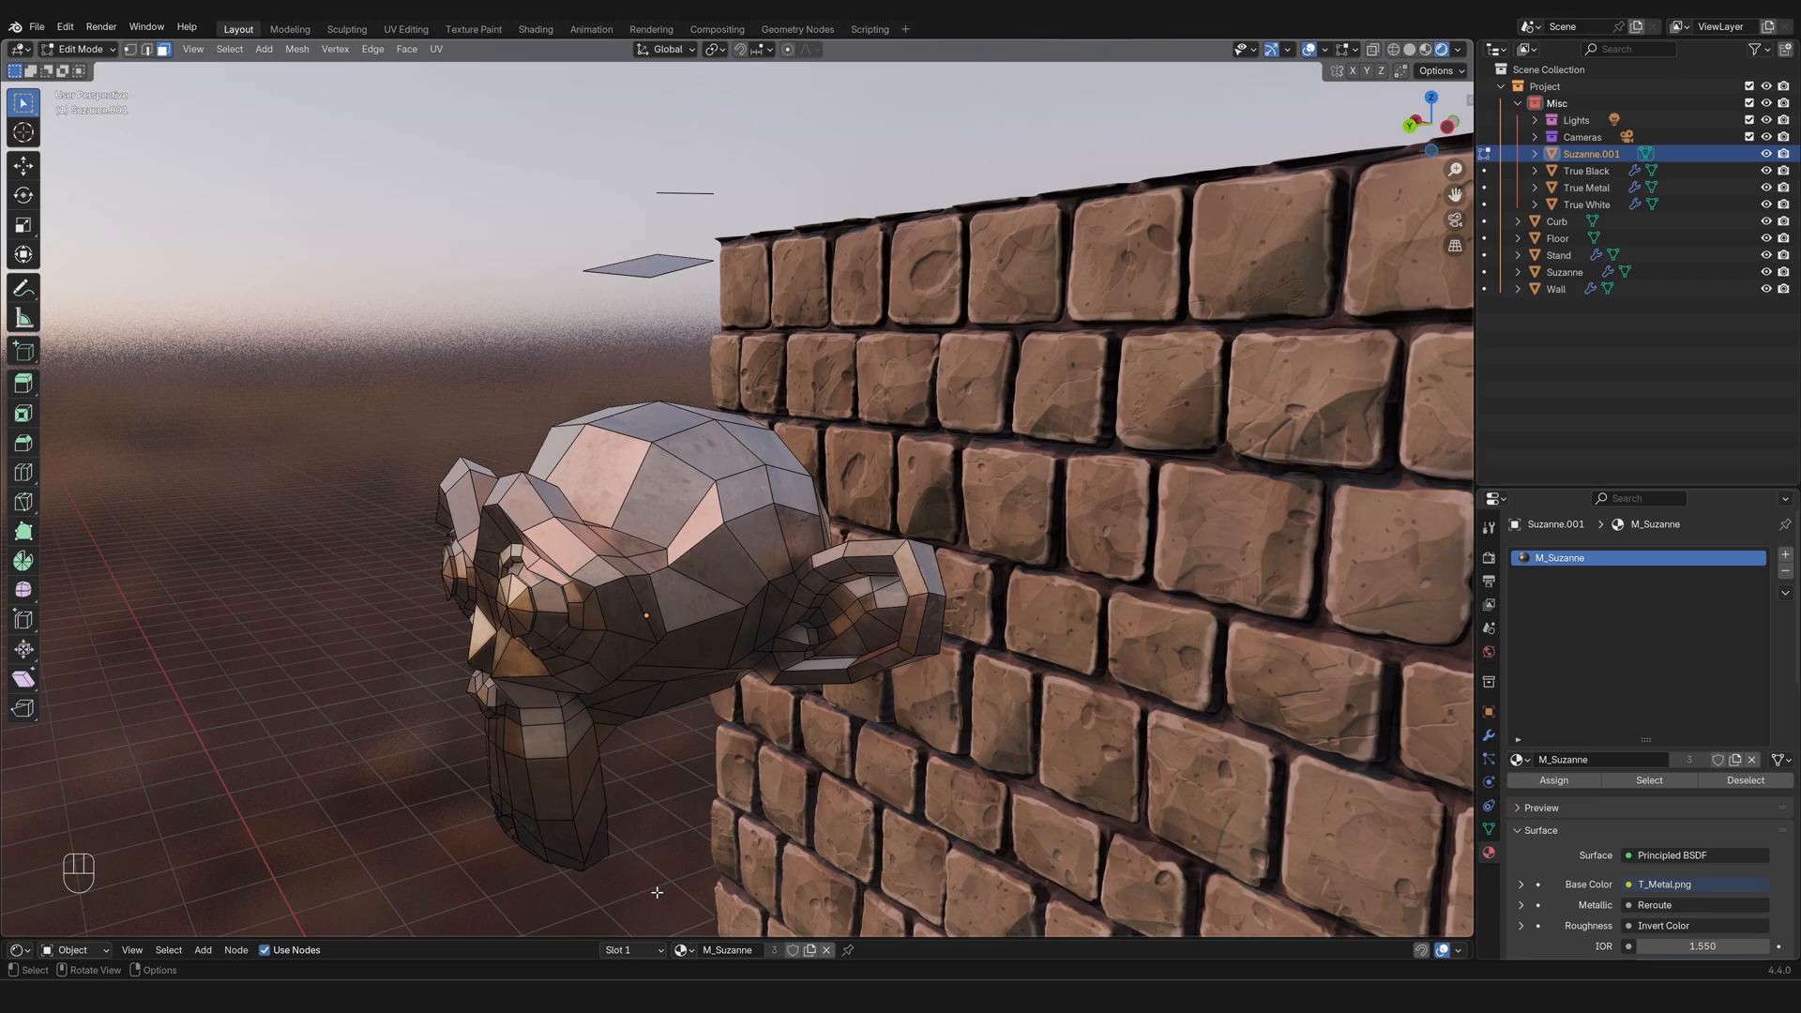
pyautogui.moveTo(818, 893)
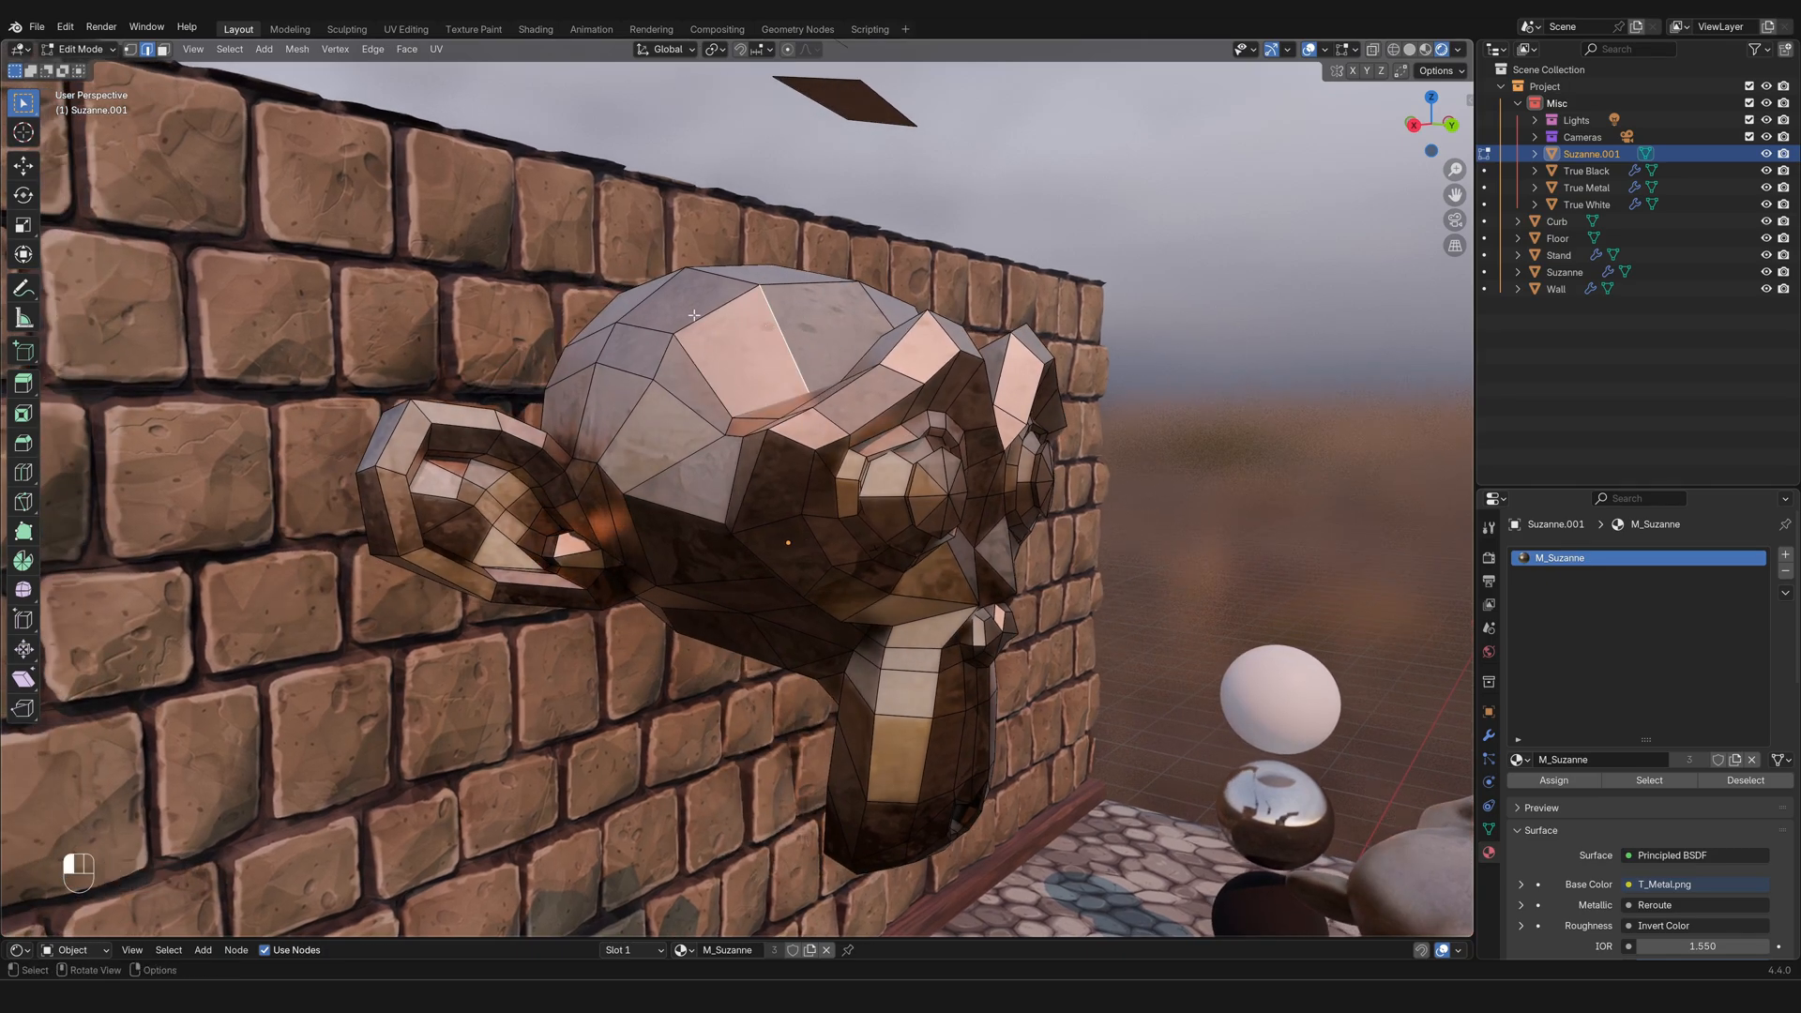
# Step: Confirm the floating face's position and return Suzanne.001 to Object Mode
pyautogui.moveTo(692, 315); pyautogui.dragTo(1062, 617)
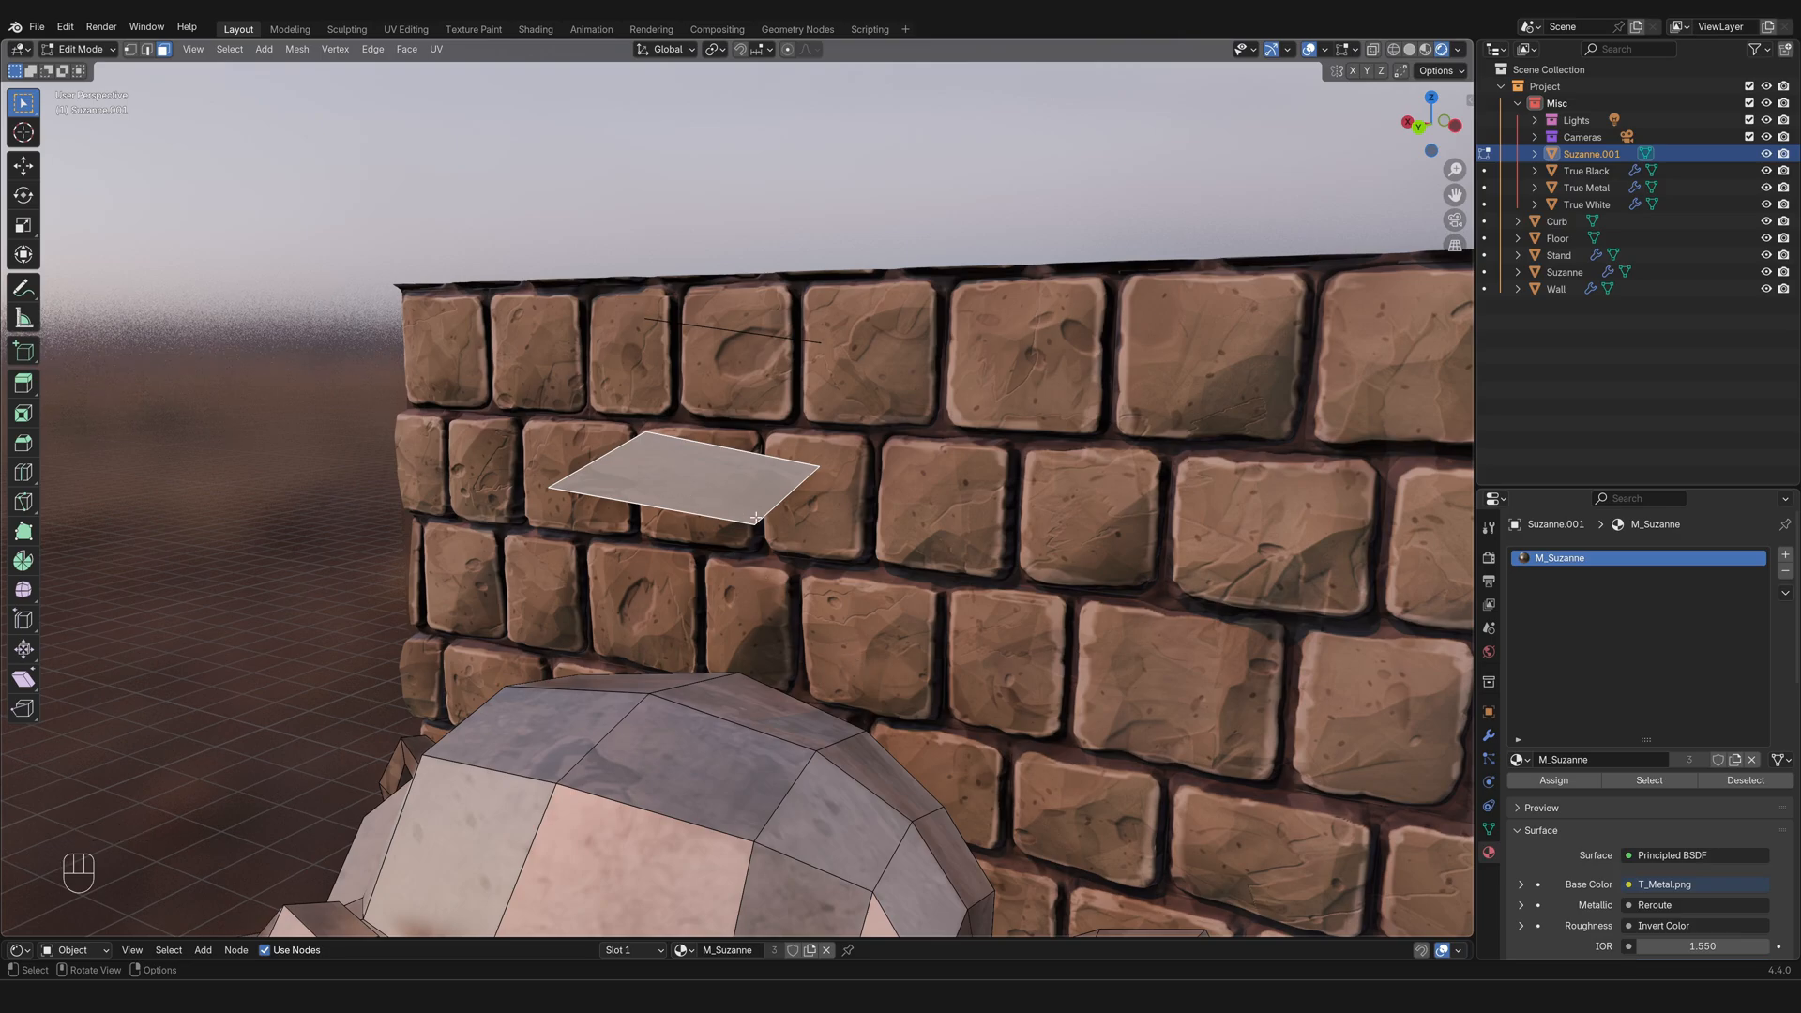
pyautogui.moveTo(775, 540)
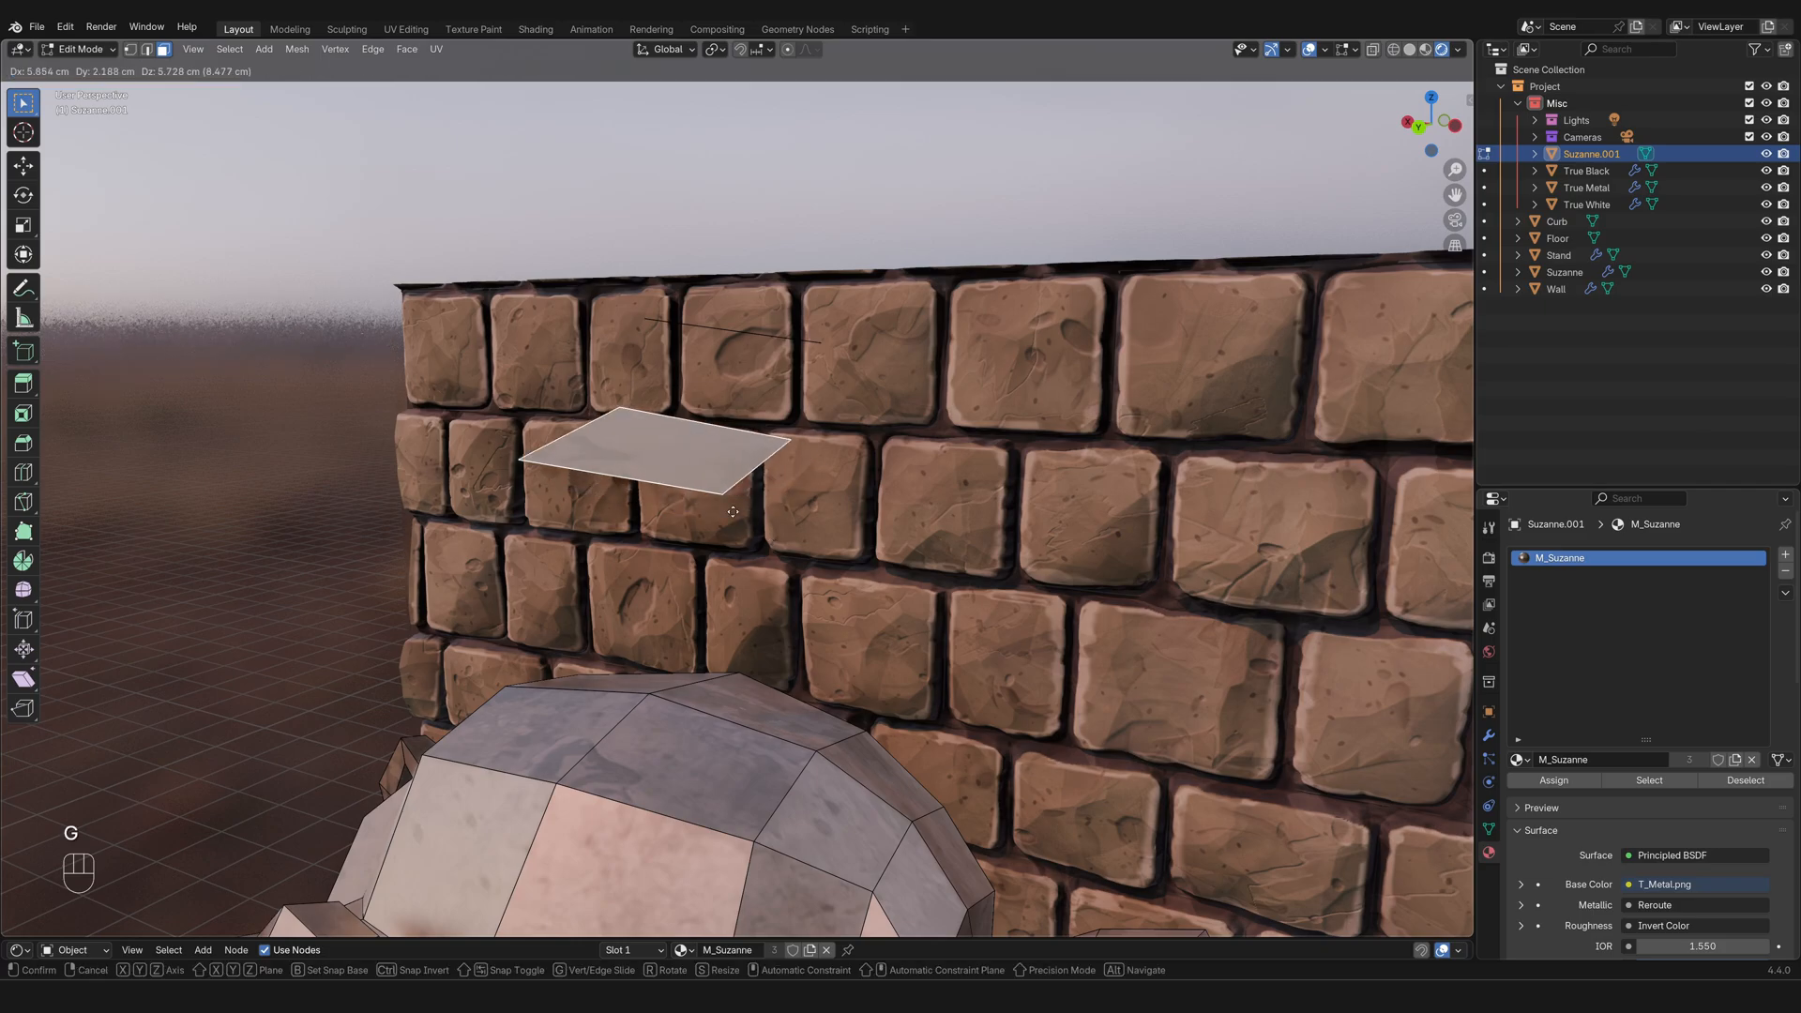
pyautogui.click(818, 551)
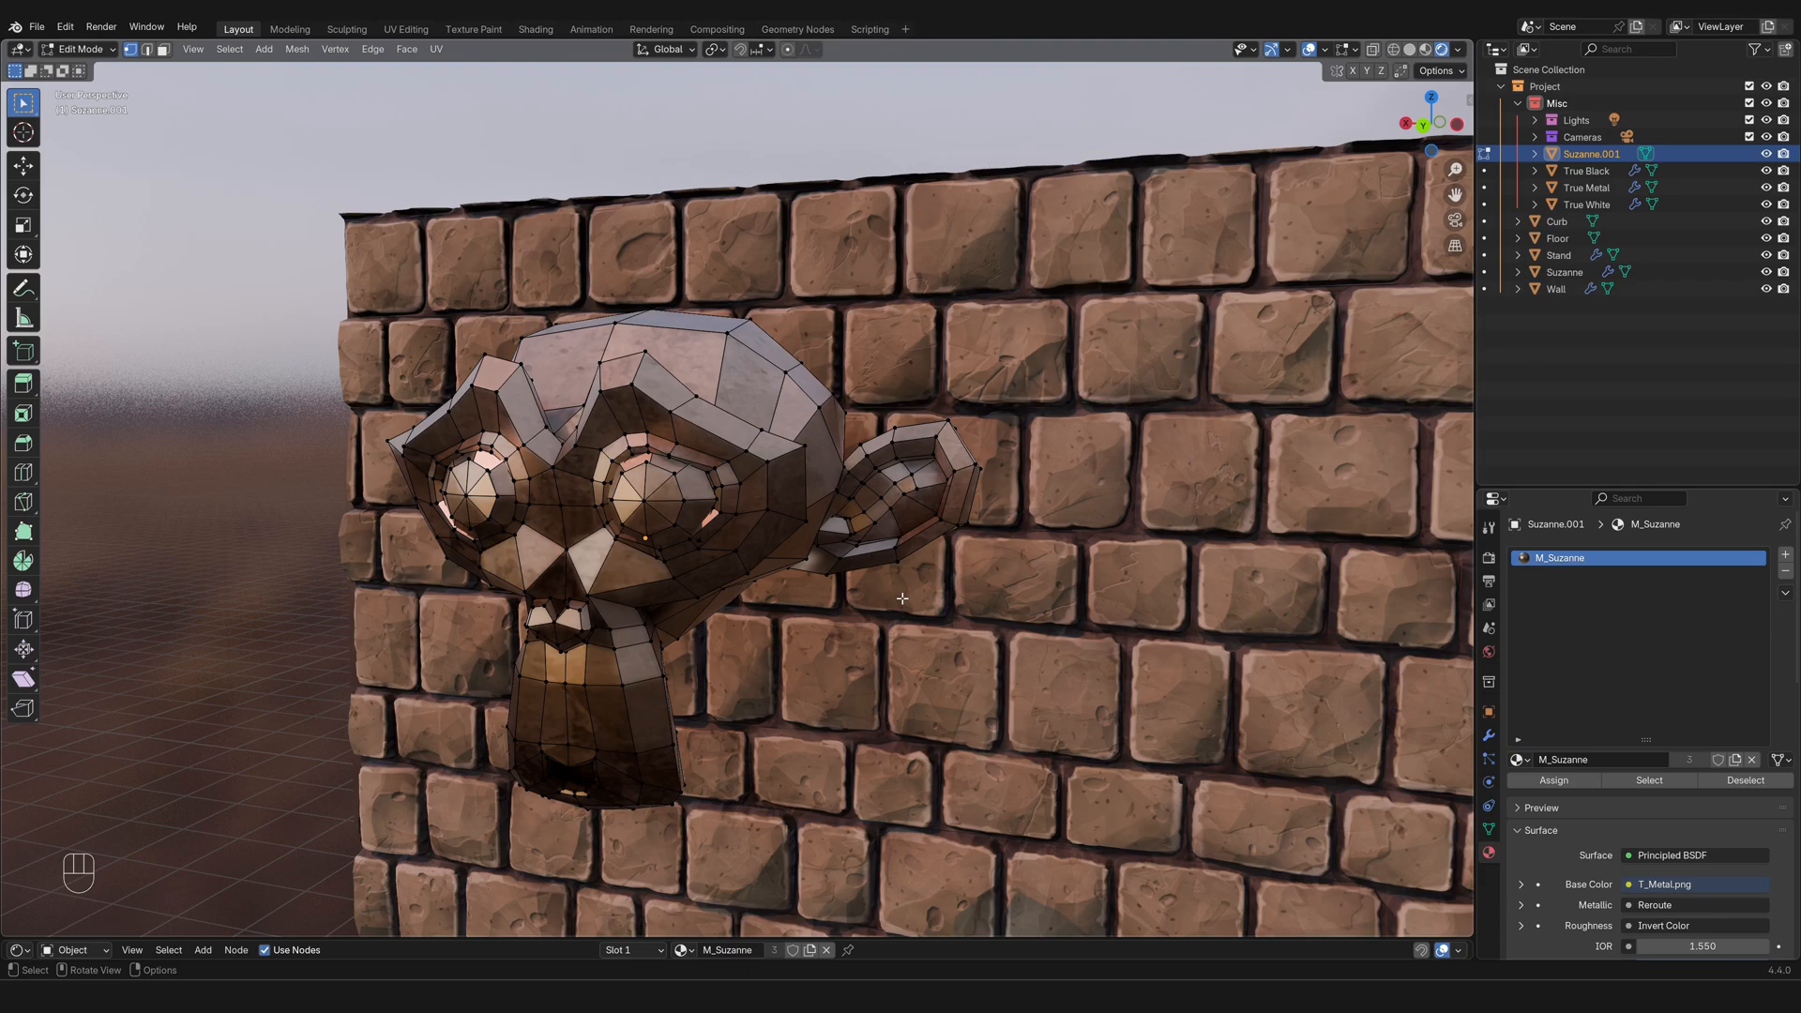
pyautogui.press('Tab')
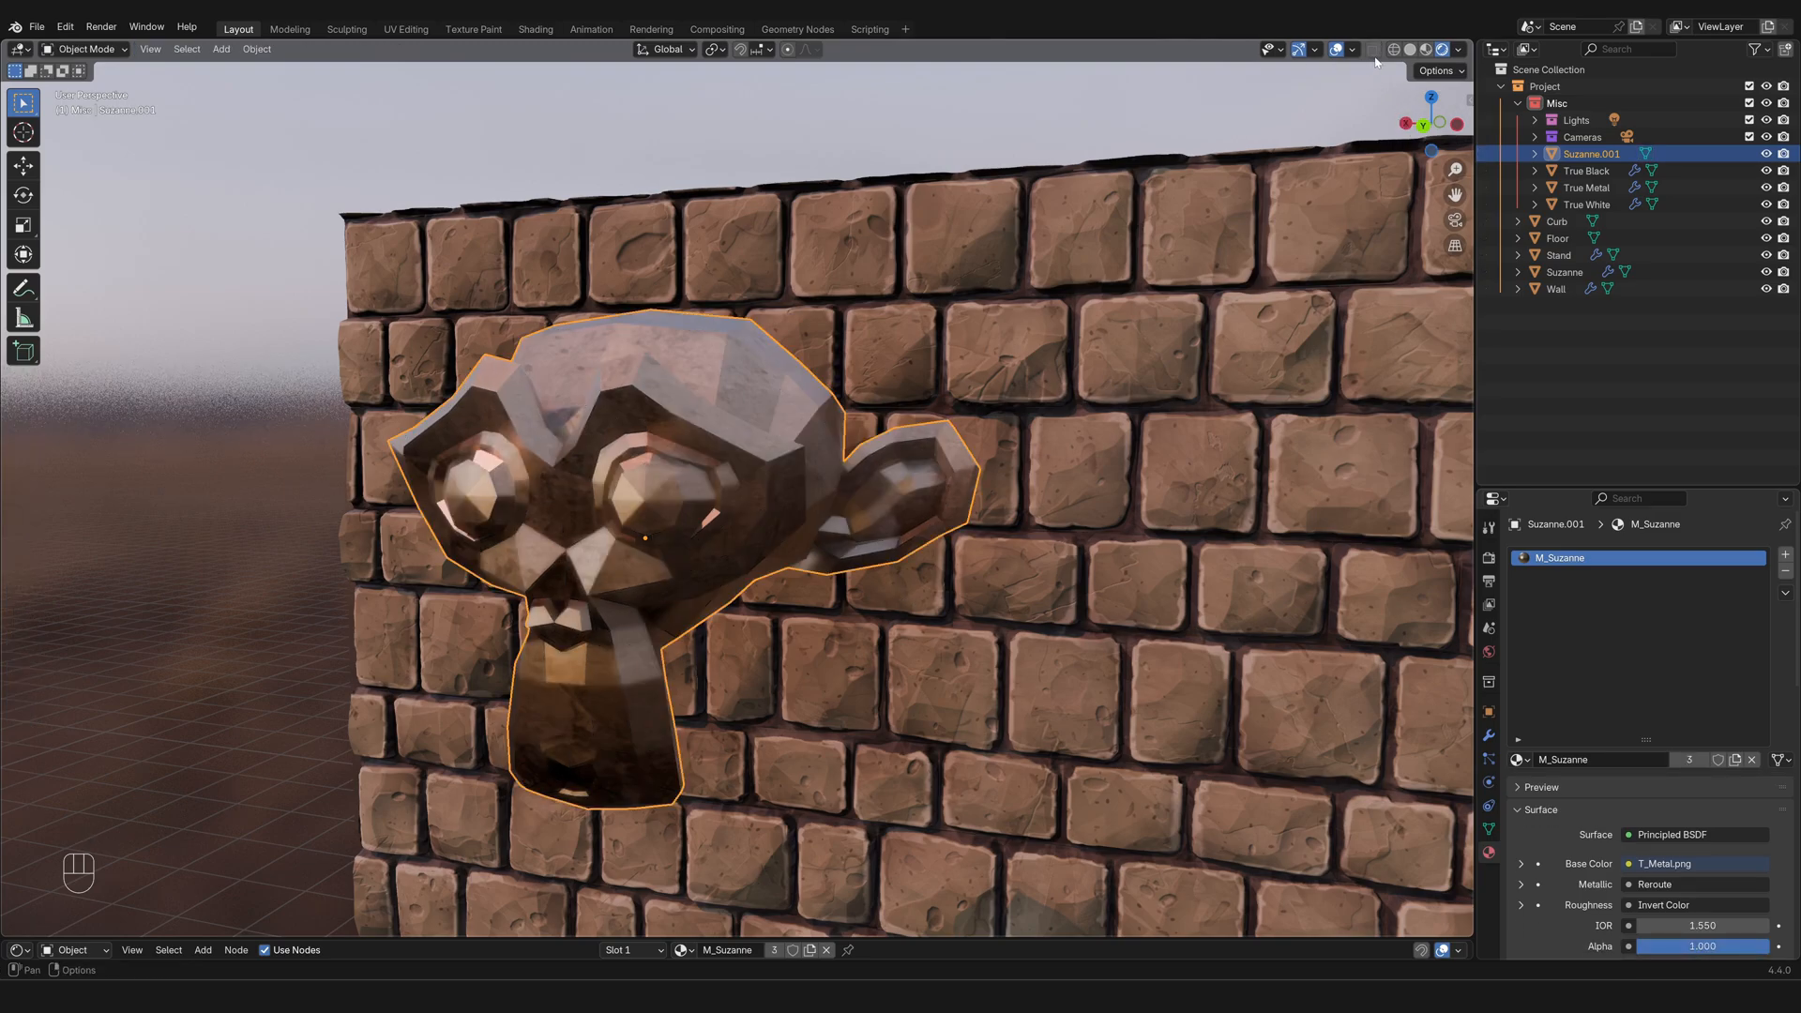
pyautogui.moveTo(1372, 49)
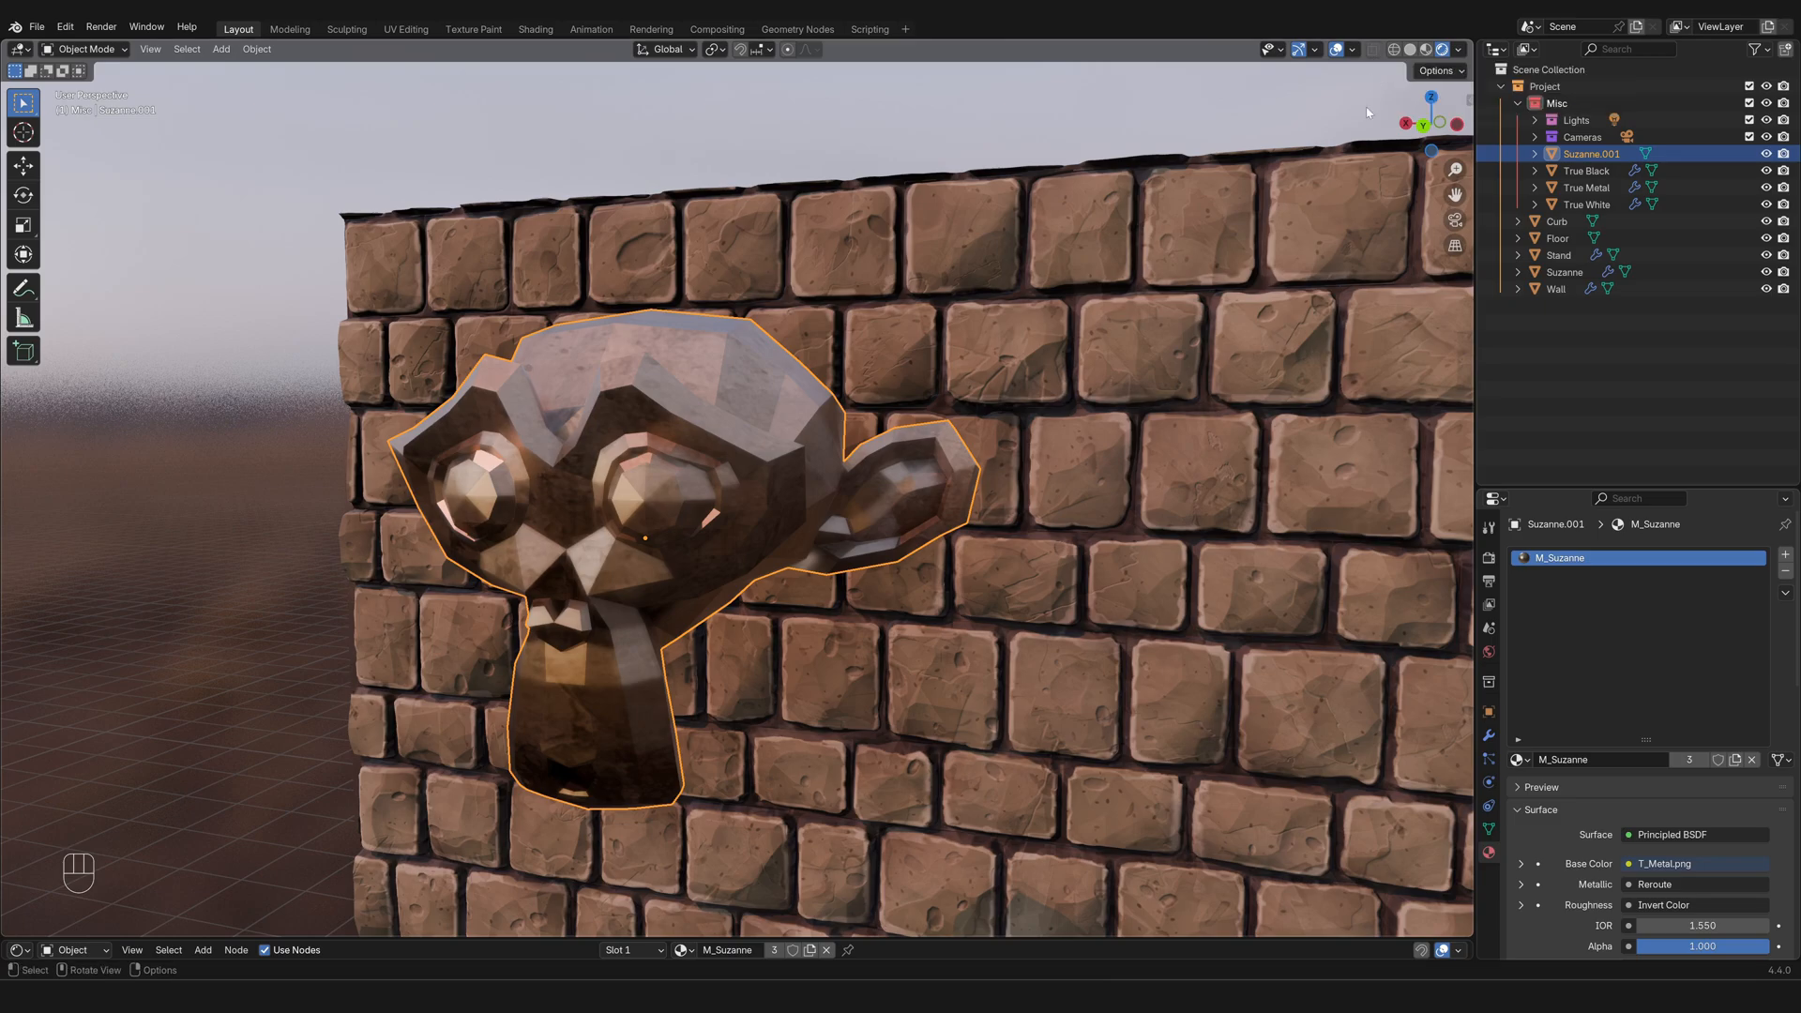
pyautogui.moveTo(1124, 596)
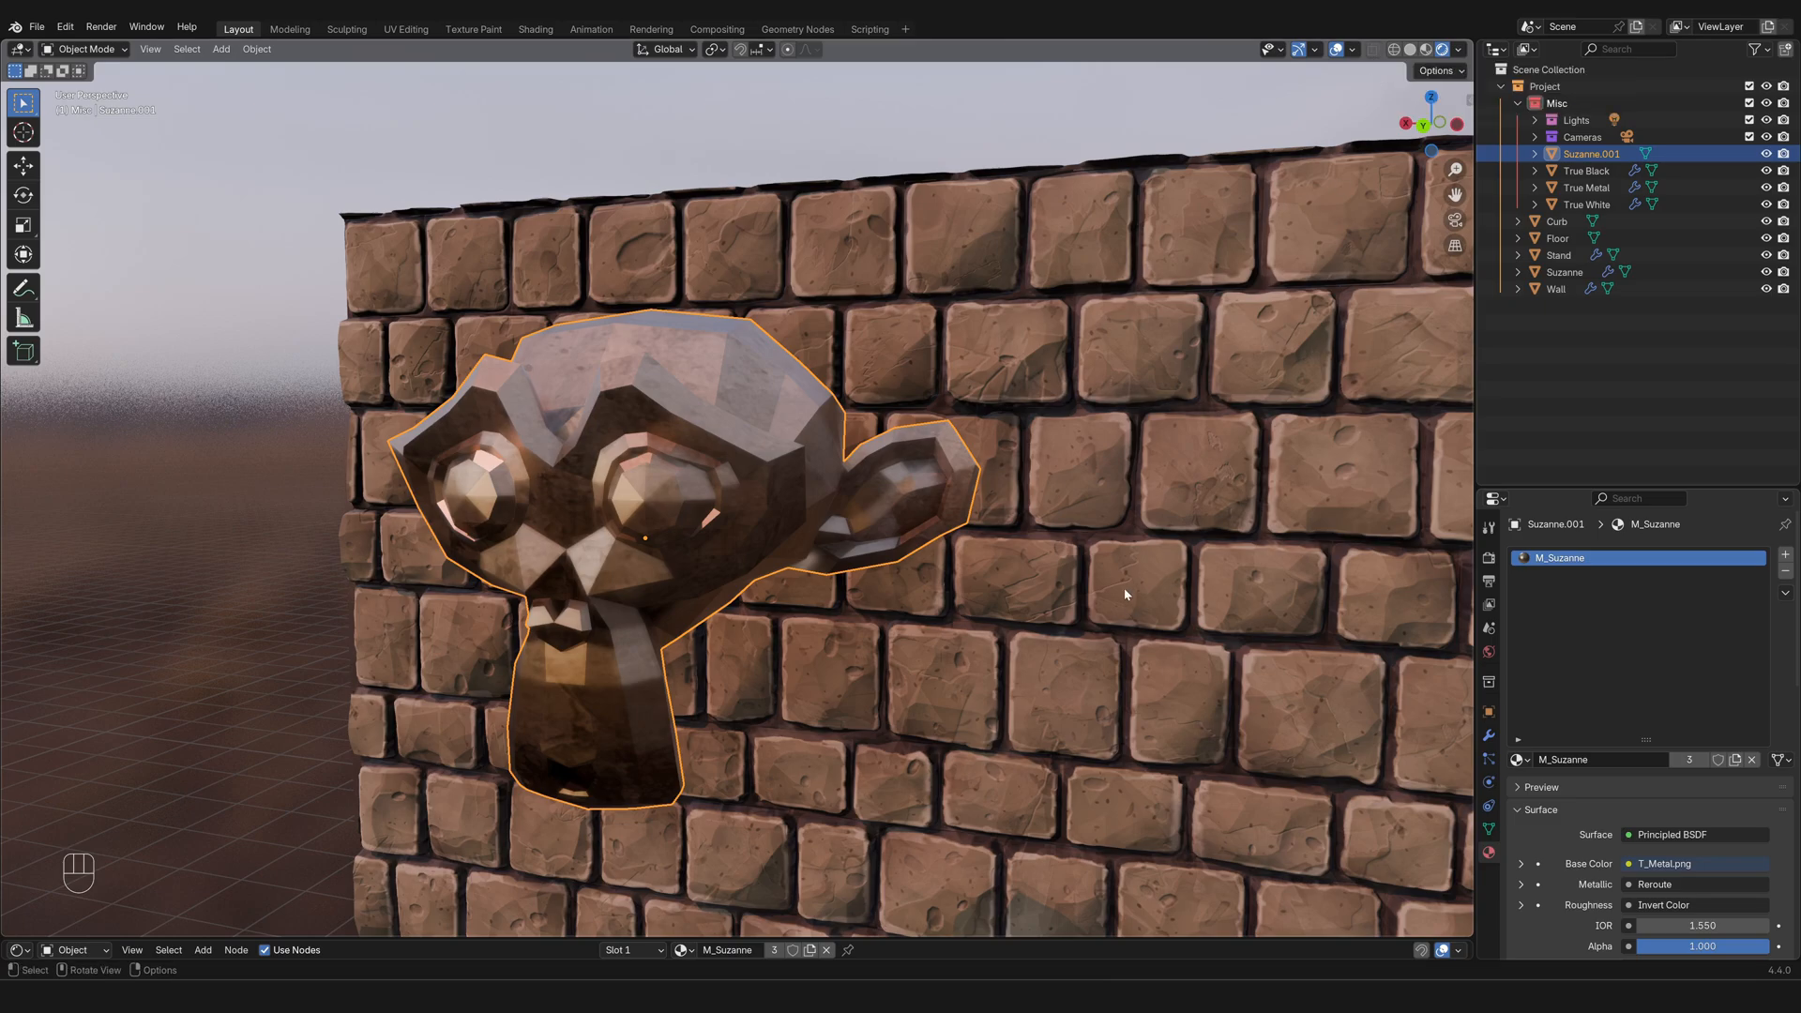
# Step: Switch Suzanne.001 back into mesh editing mode
pyautogui.press('Tab')
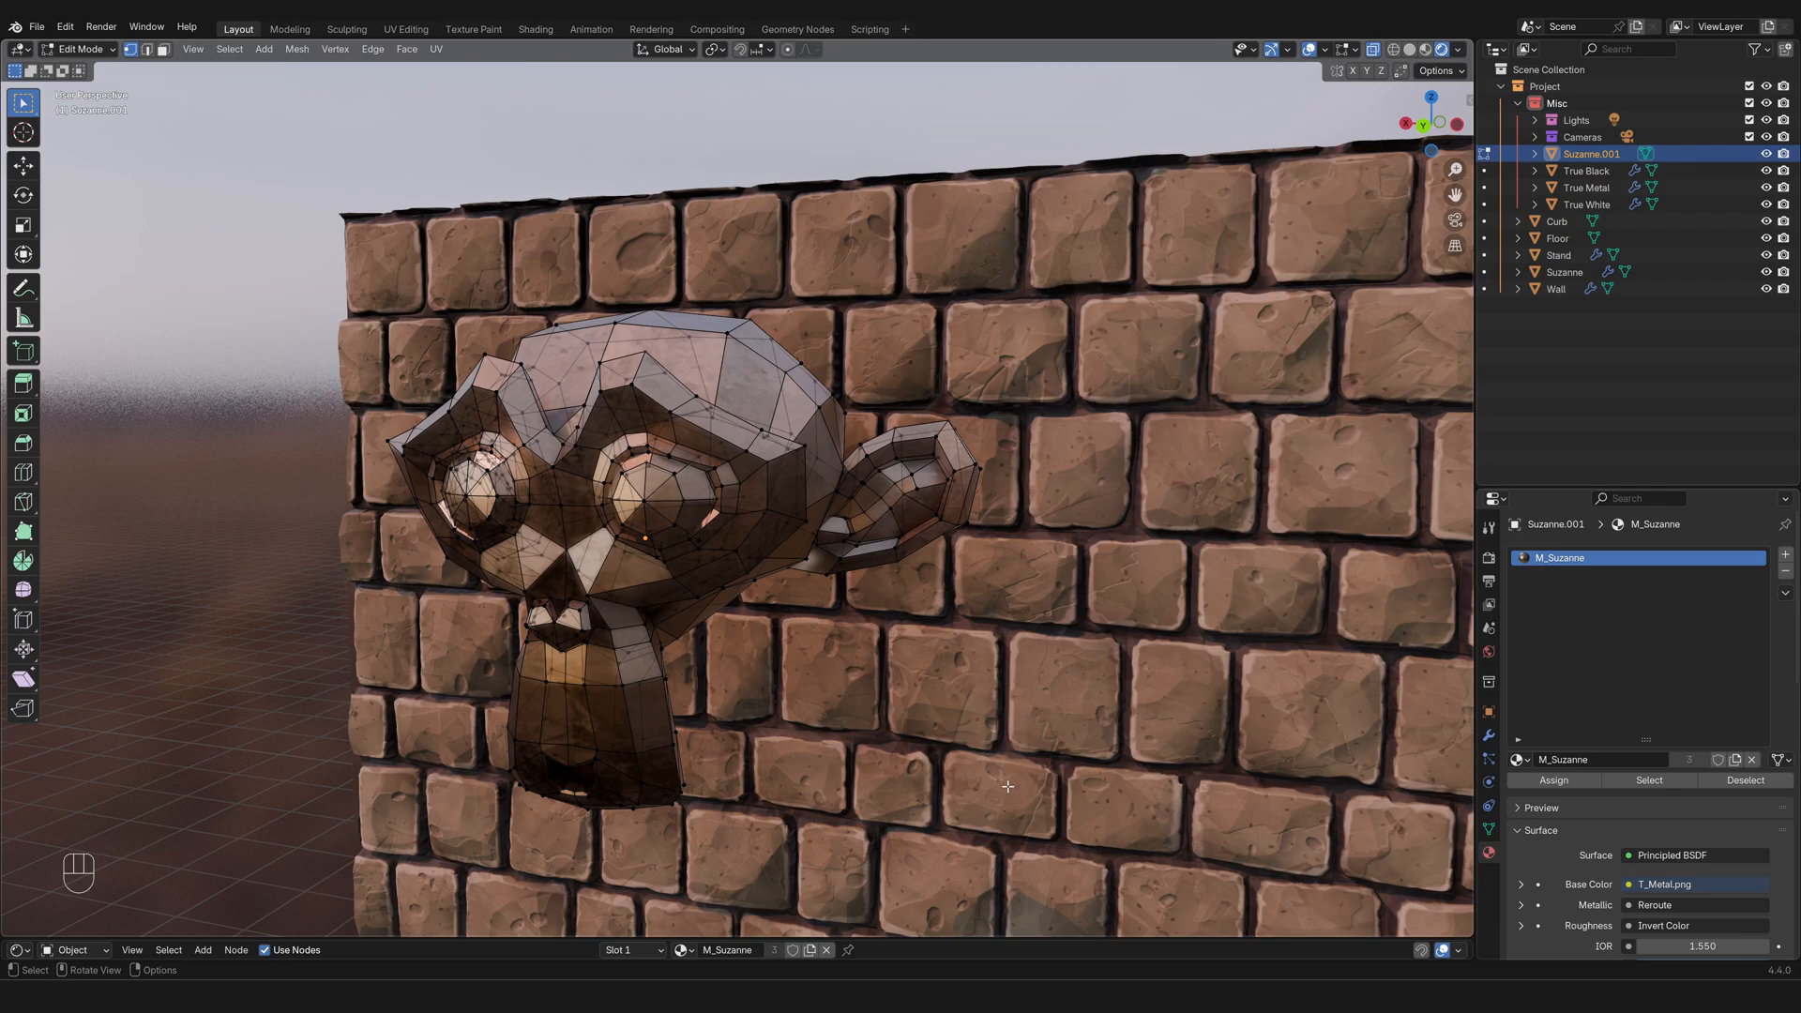
pyautogui.moveTo(758, 553)
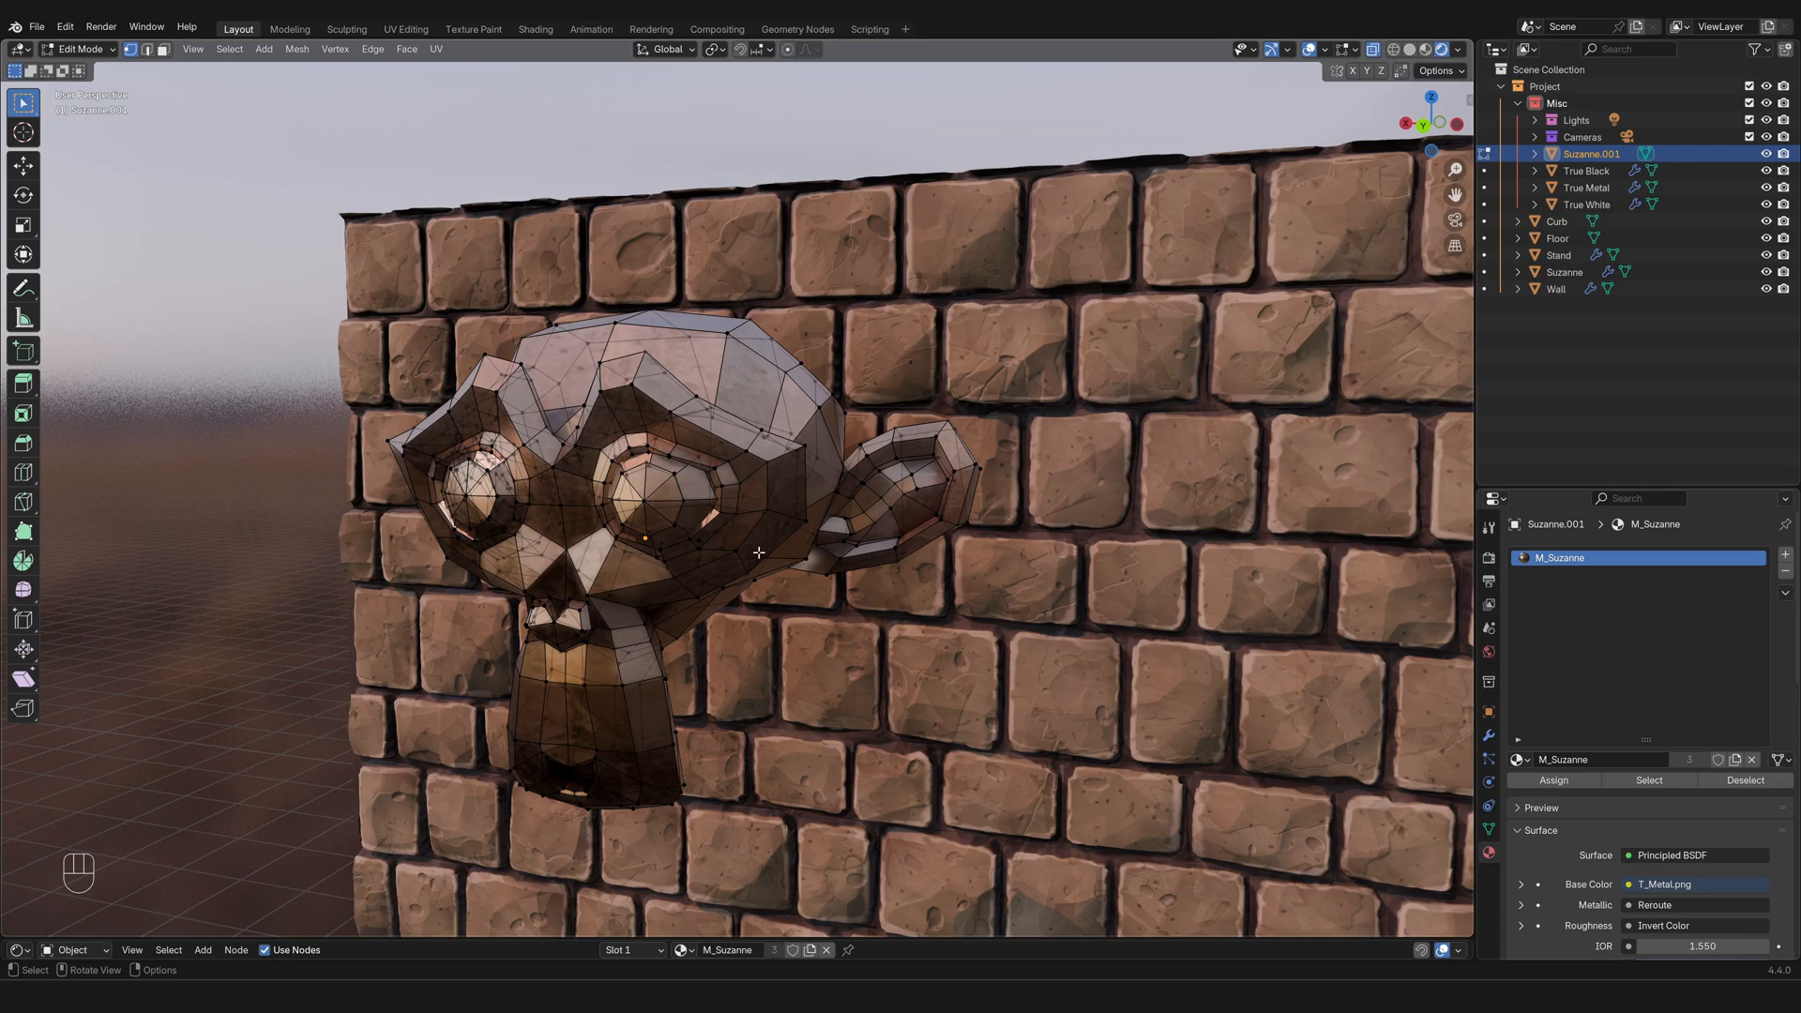
pyautogui.moveTo(656, 589)
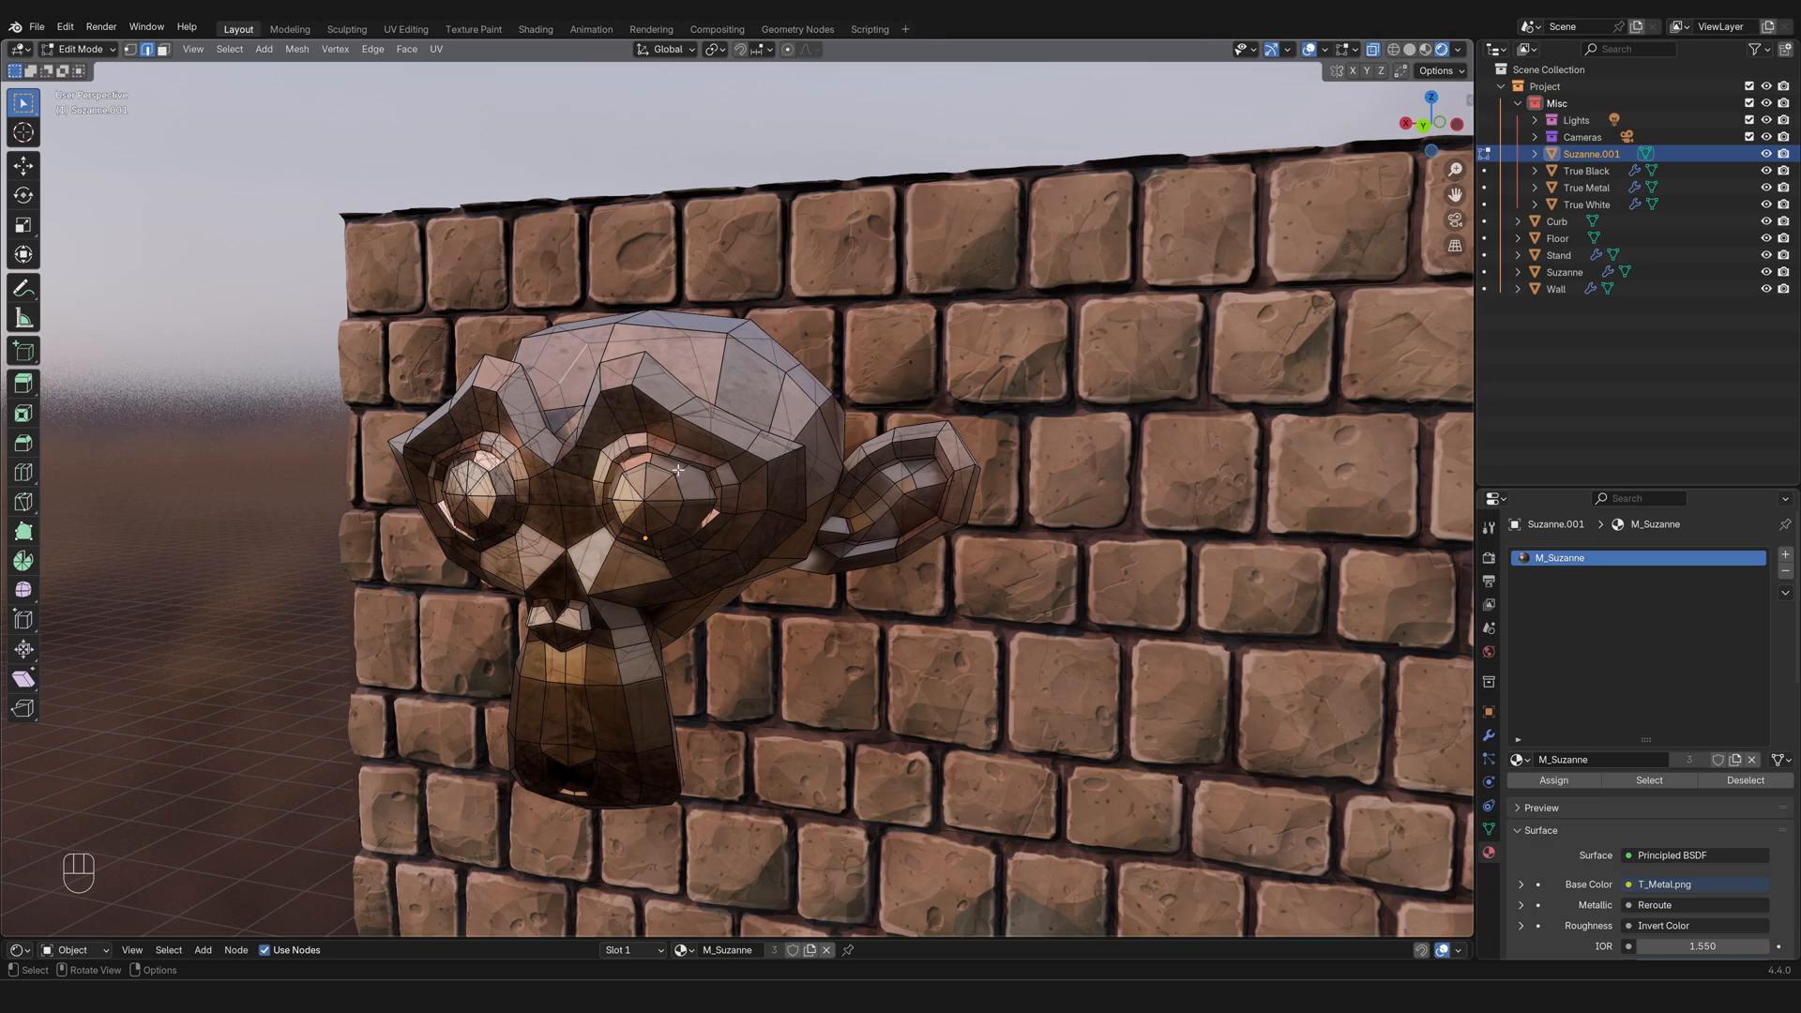
pyautogui.moveTo(829, 696)
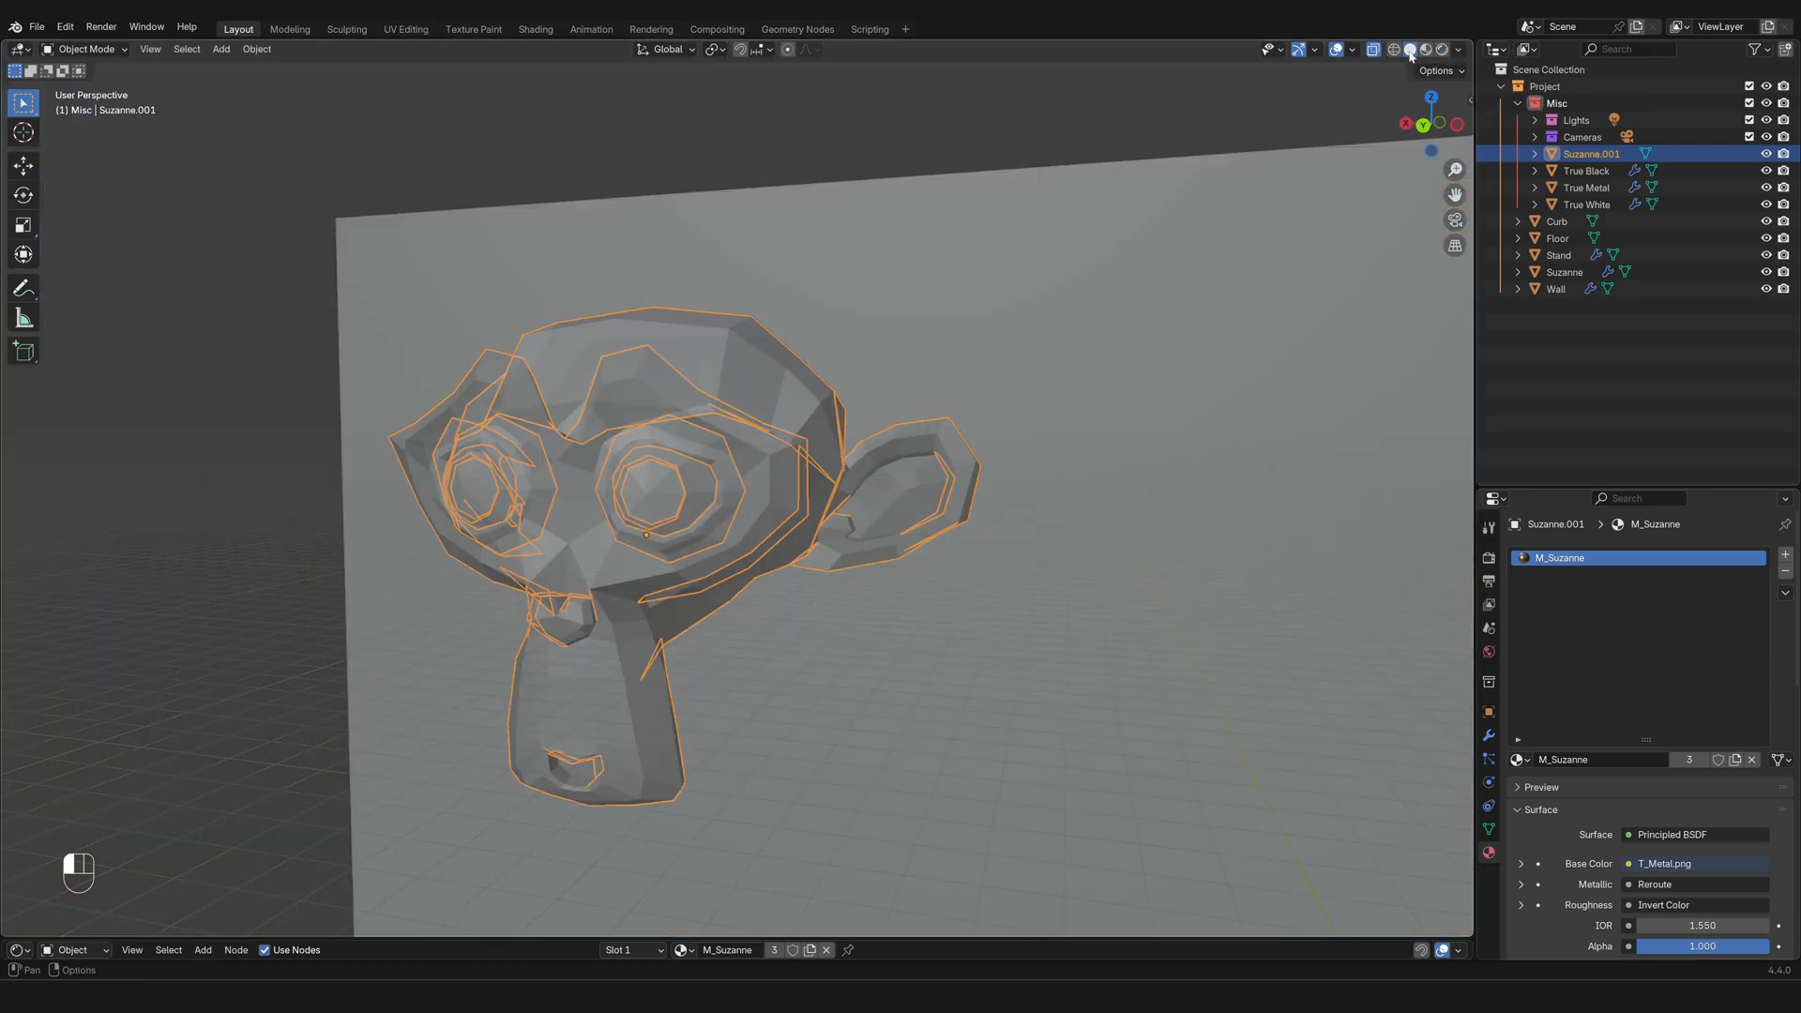
# Step: Select the Wall object and orbit the view behind the scene and back
pyautogui.click(1557, 288)
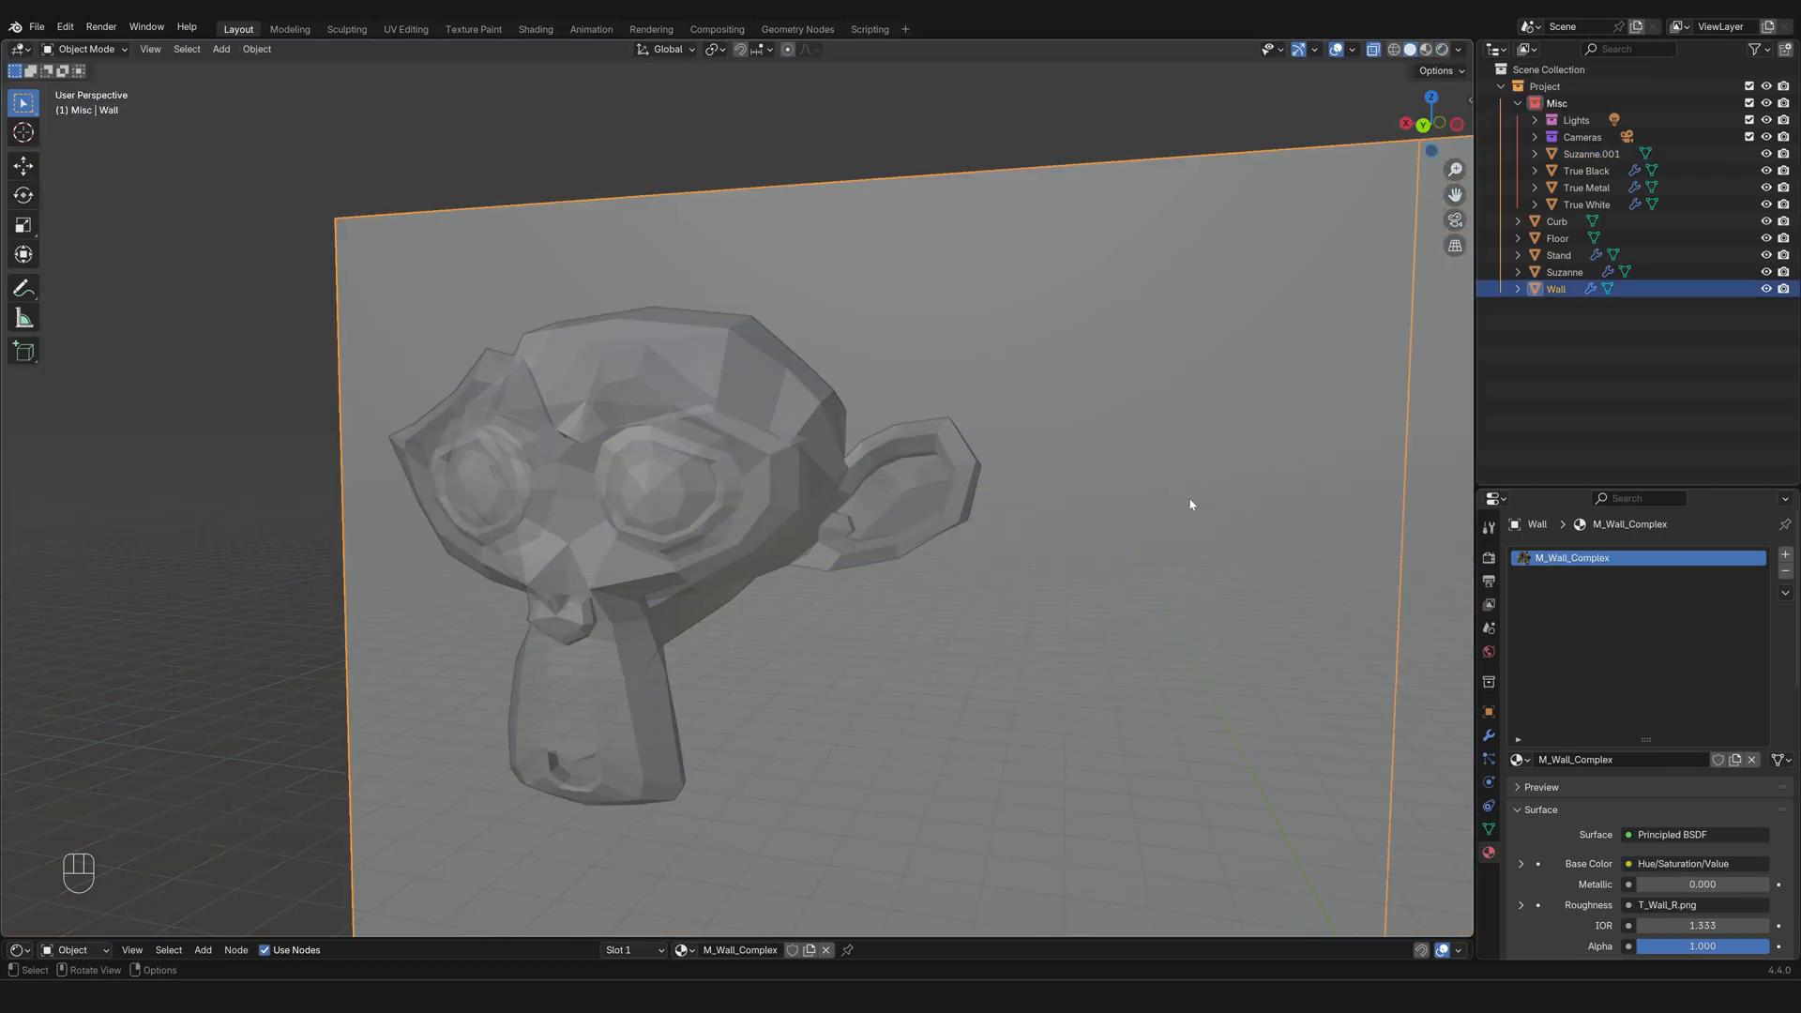
pyautogui.moveTo(1189, 504); pyautogui.dragTo(1049, 537)
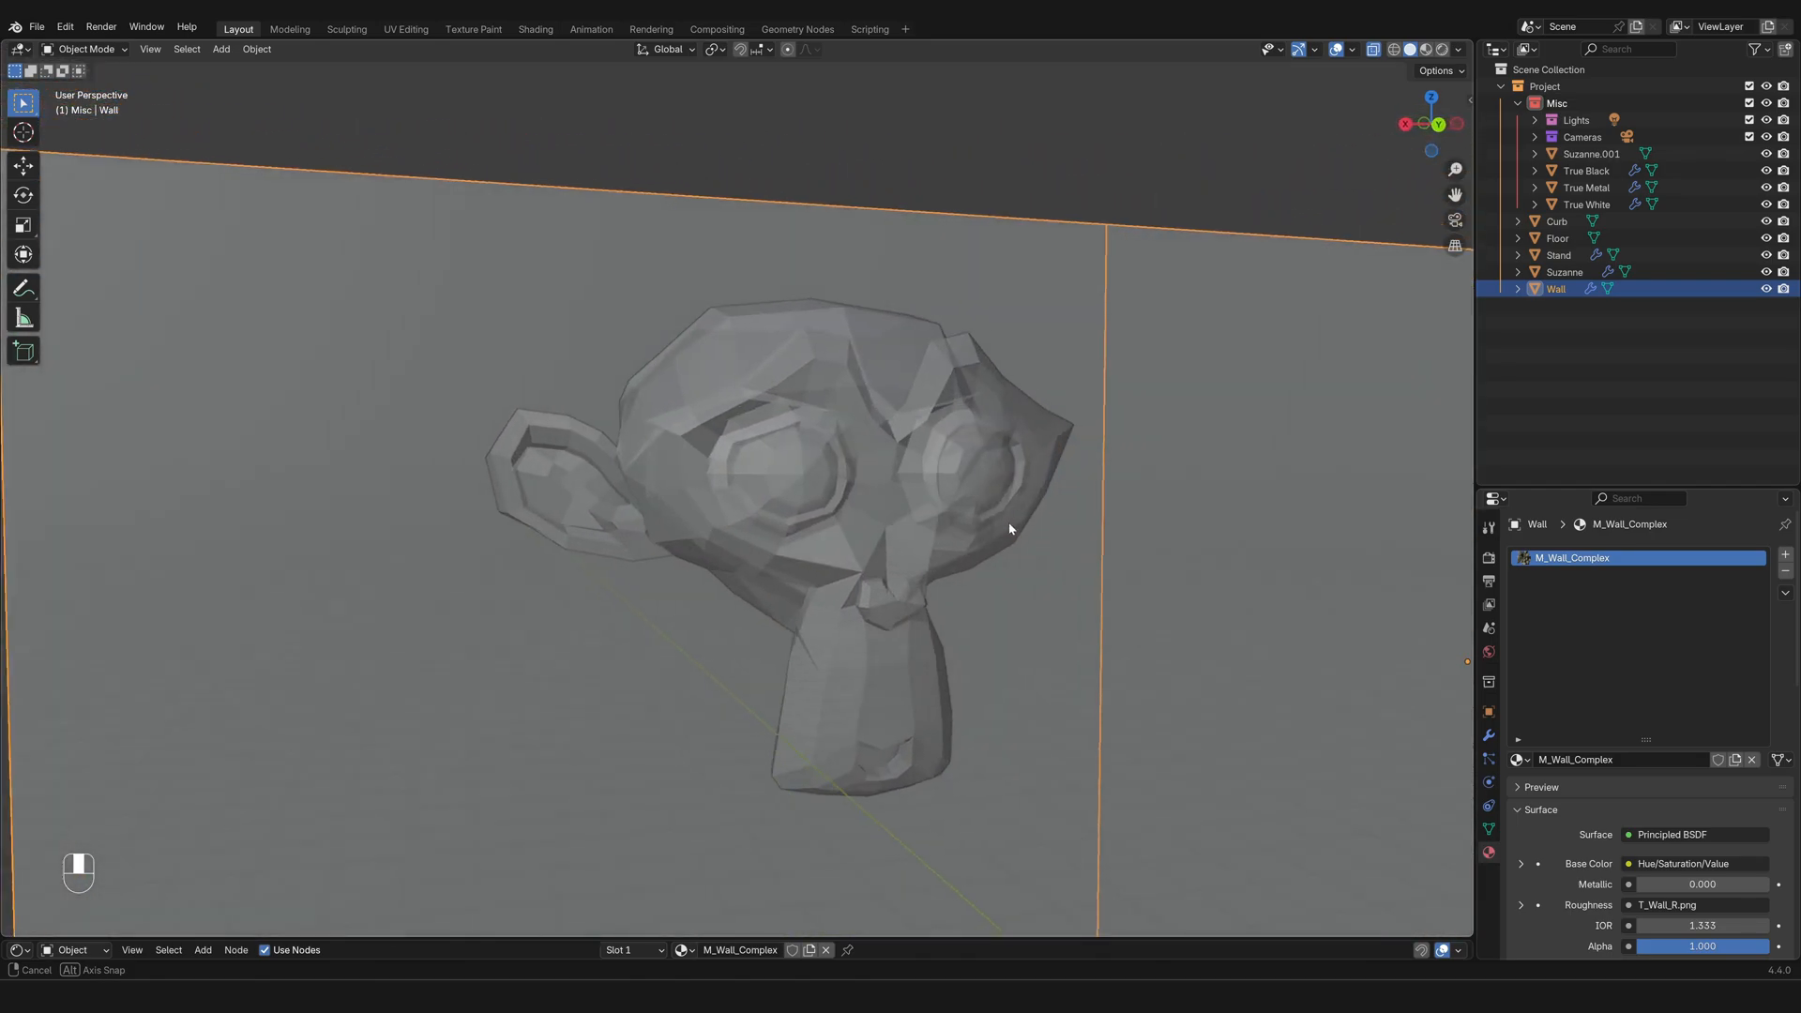
pyautogui.moveTo(1009, 529); pyautogui.dragTo(931, 531)
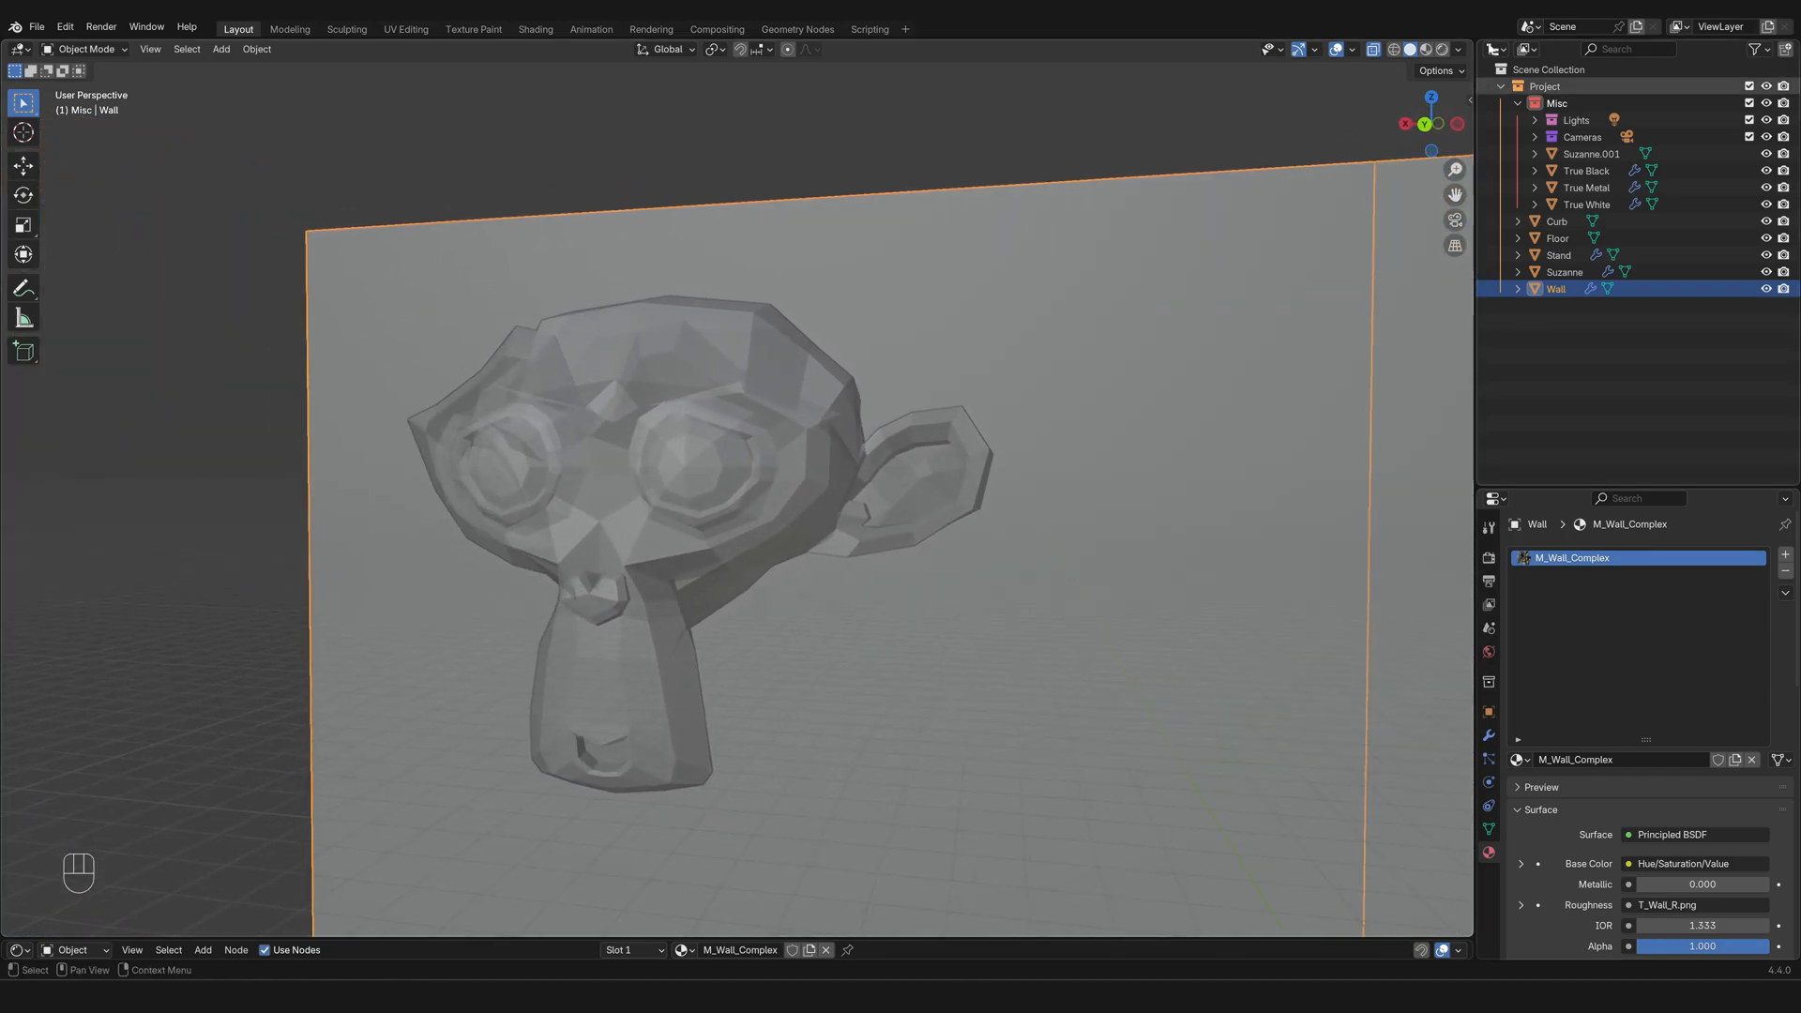
pyautogui.moveTo(1412, 49)
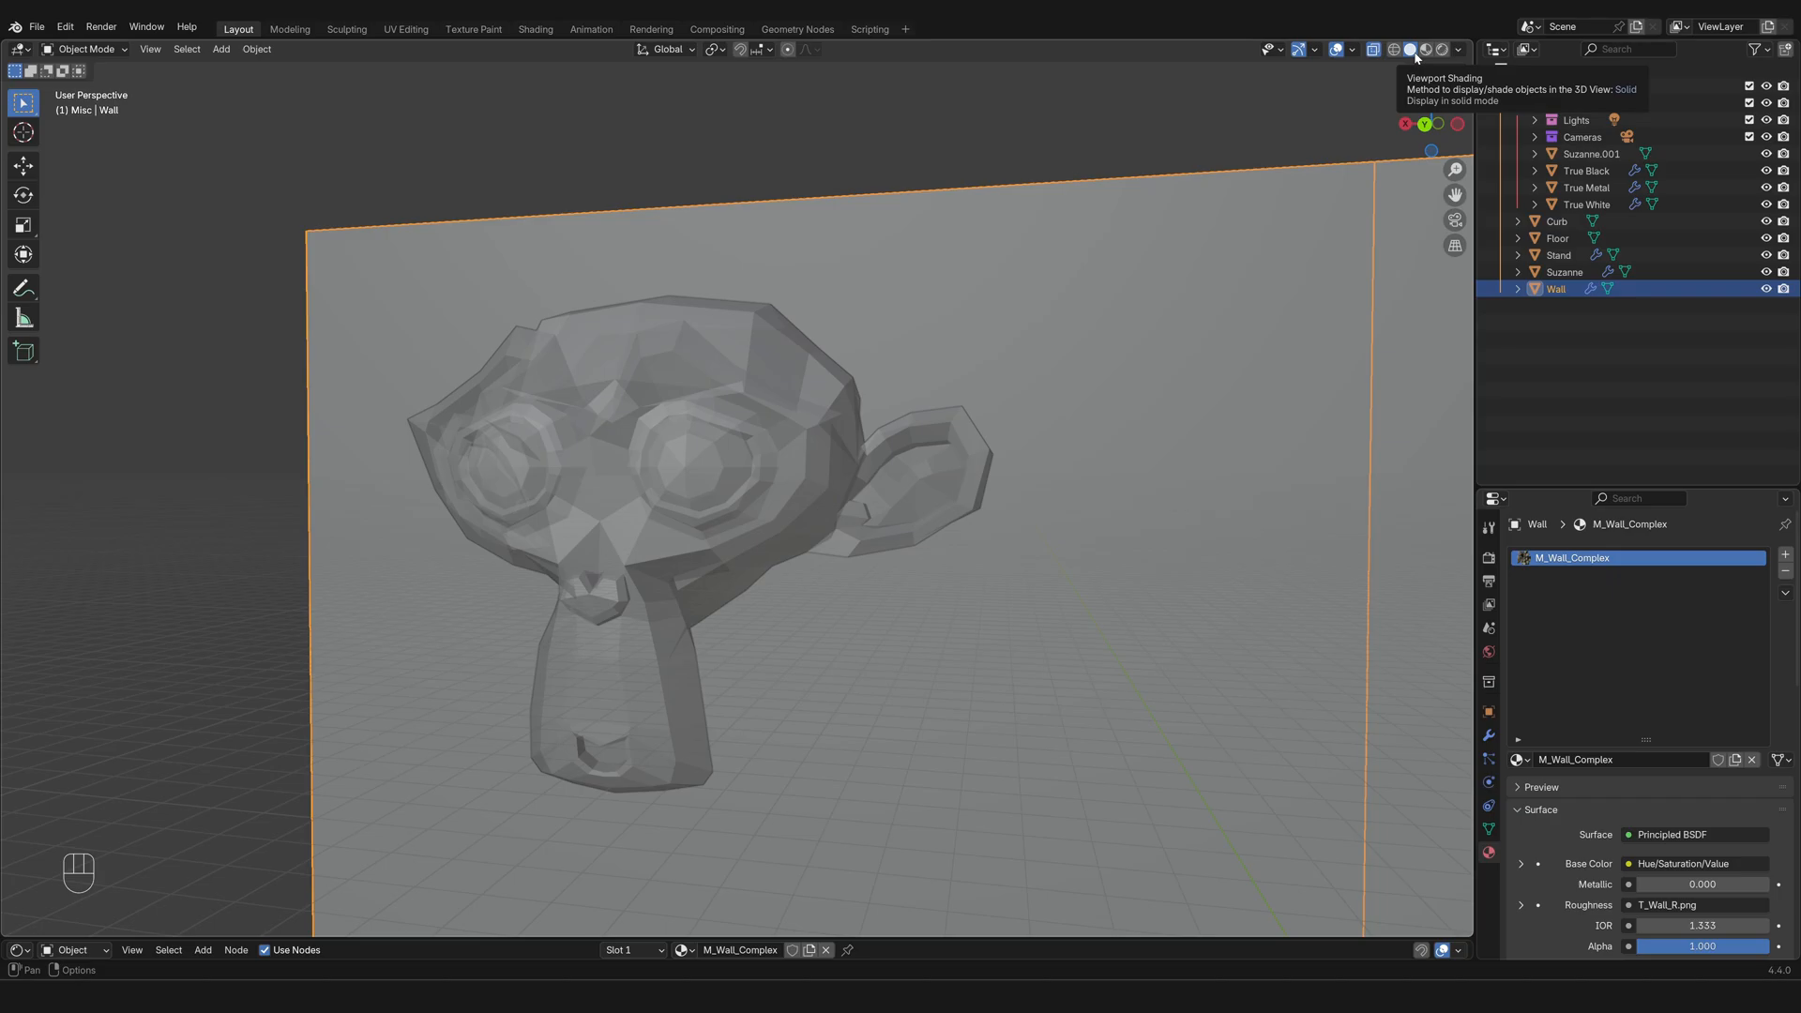
# Step: Turn X-ray off and set Viewport Shading to Material Preview
pyautogui.click(1389, 49)
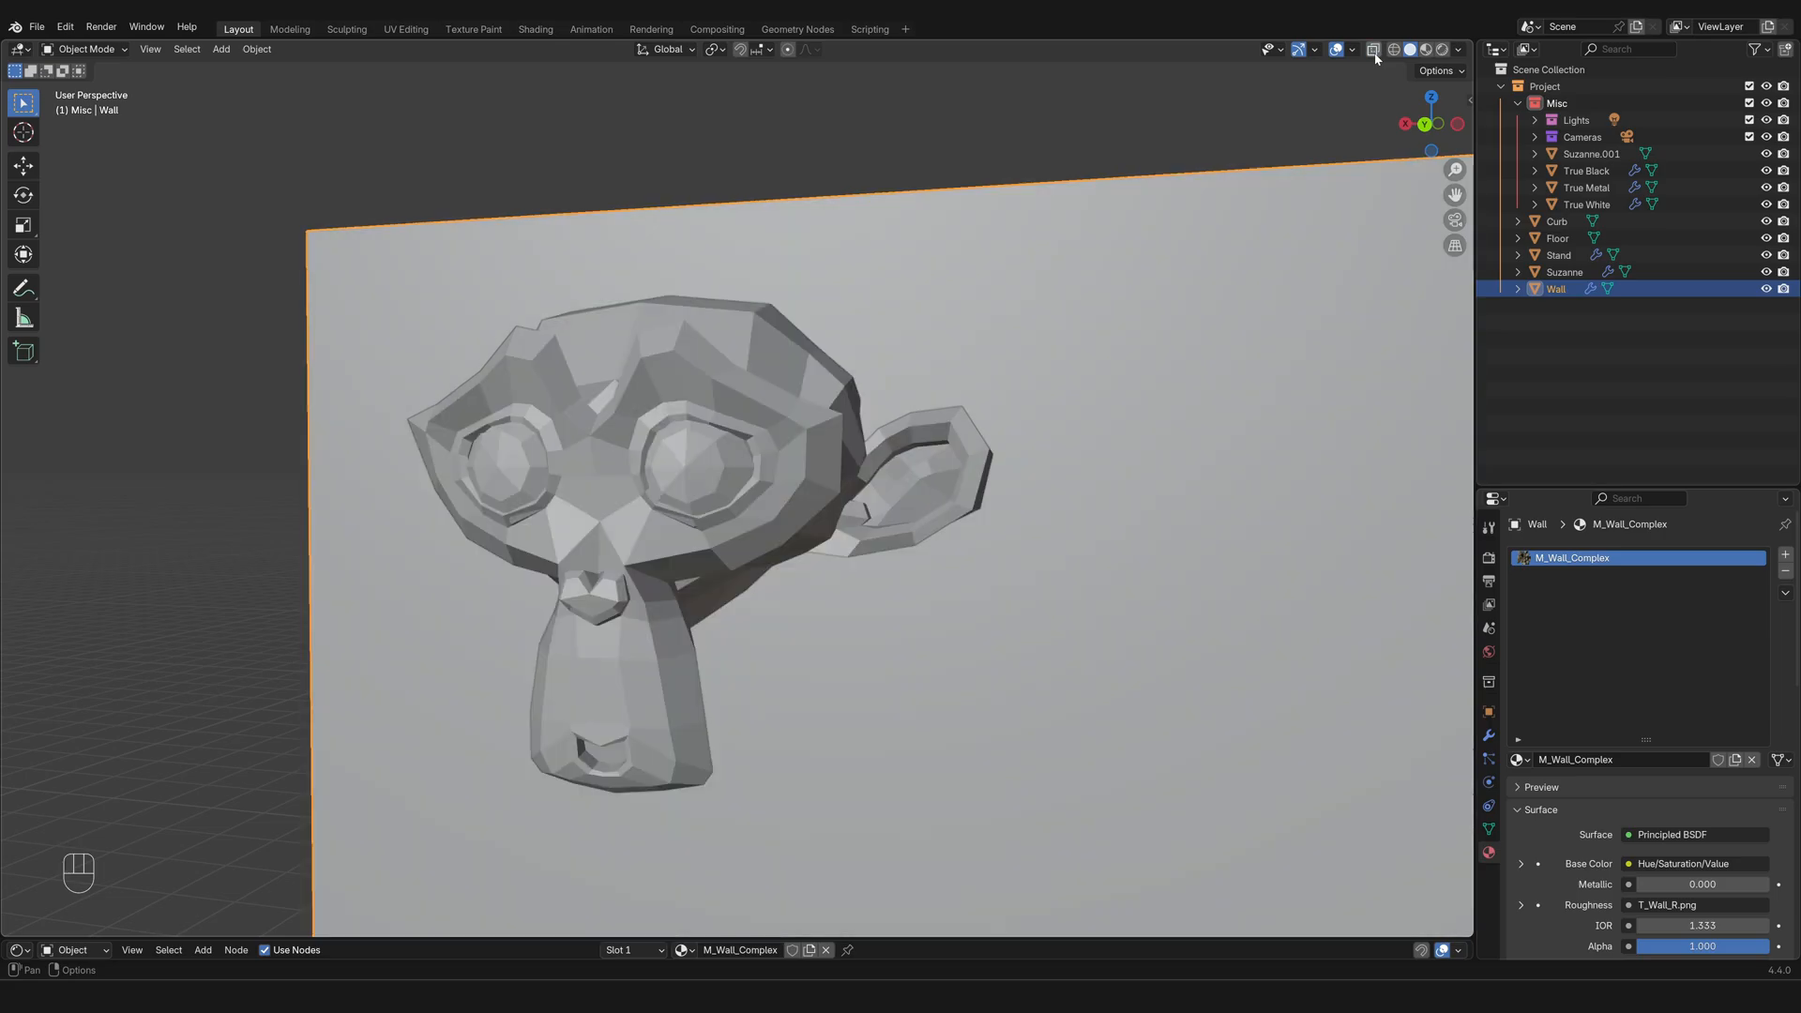
pyautogui.click(1440, 49)
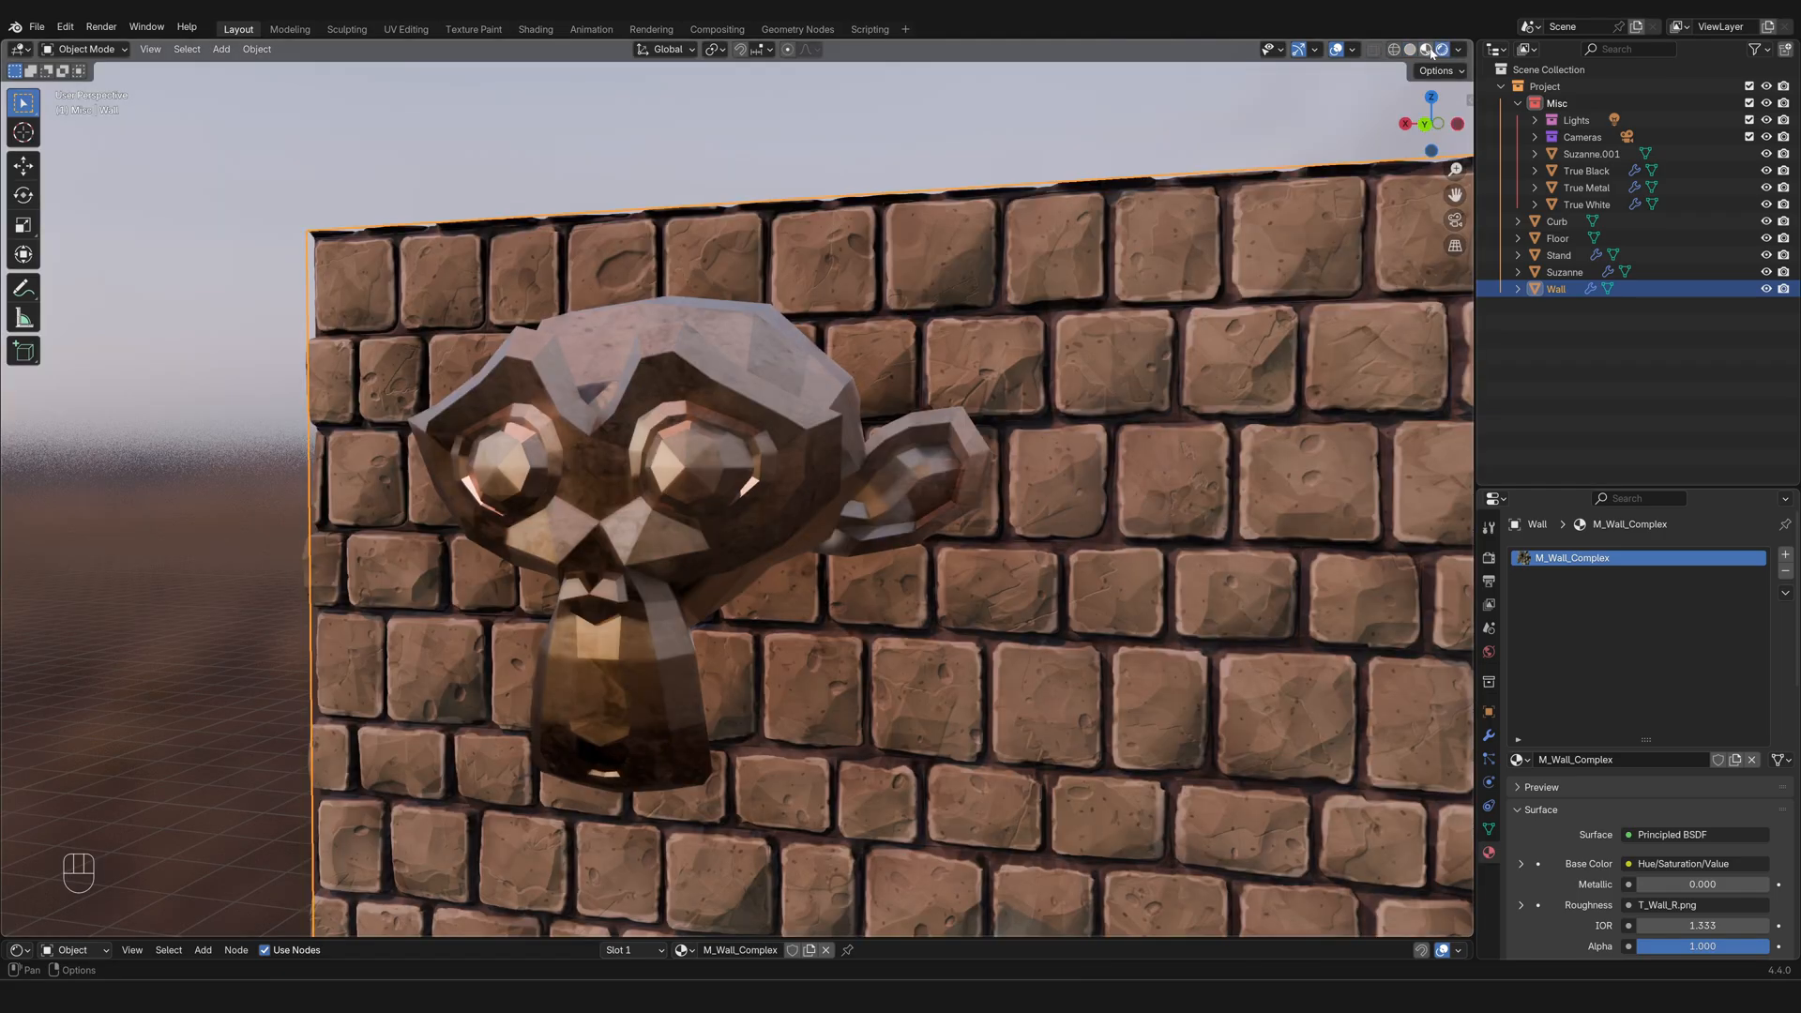
pyautogui.click(1411, 49)
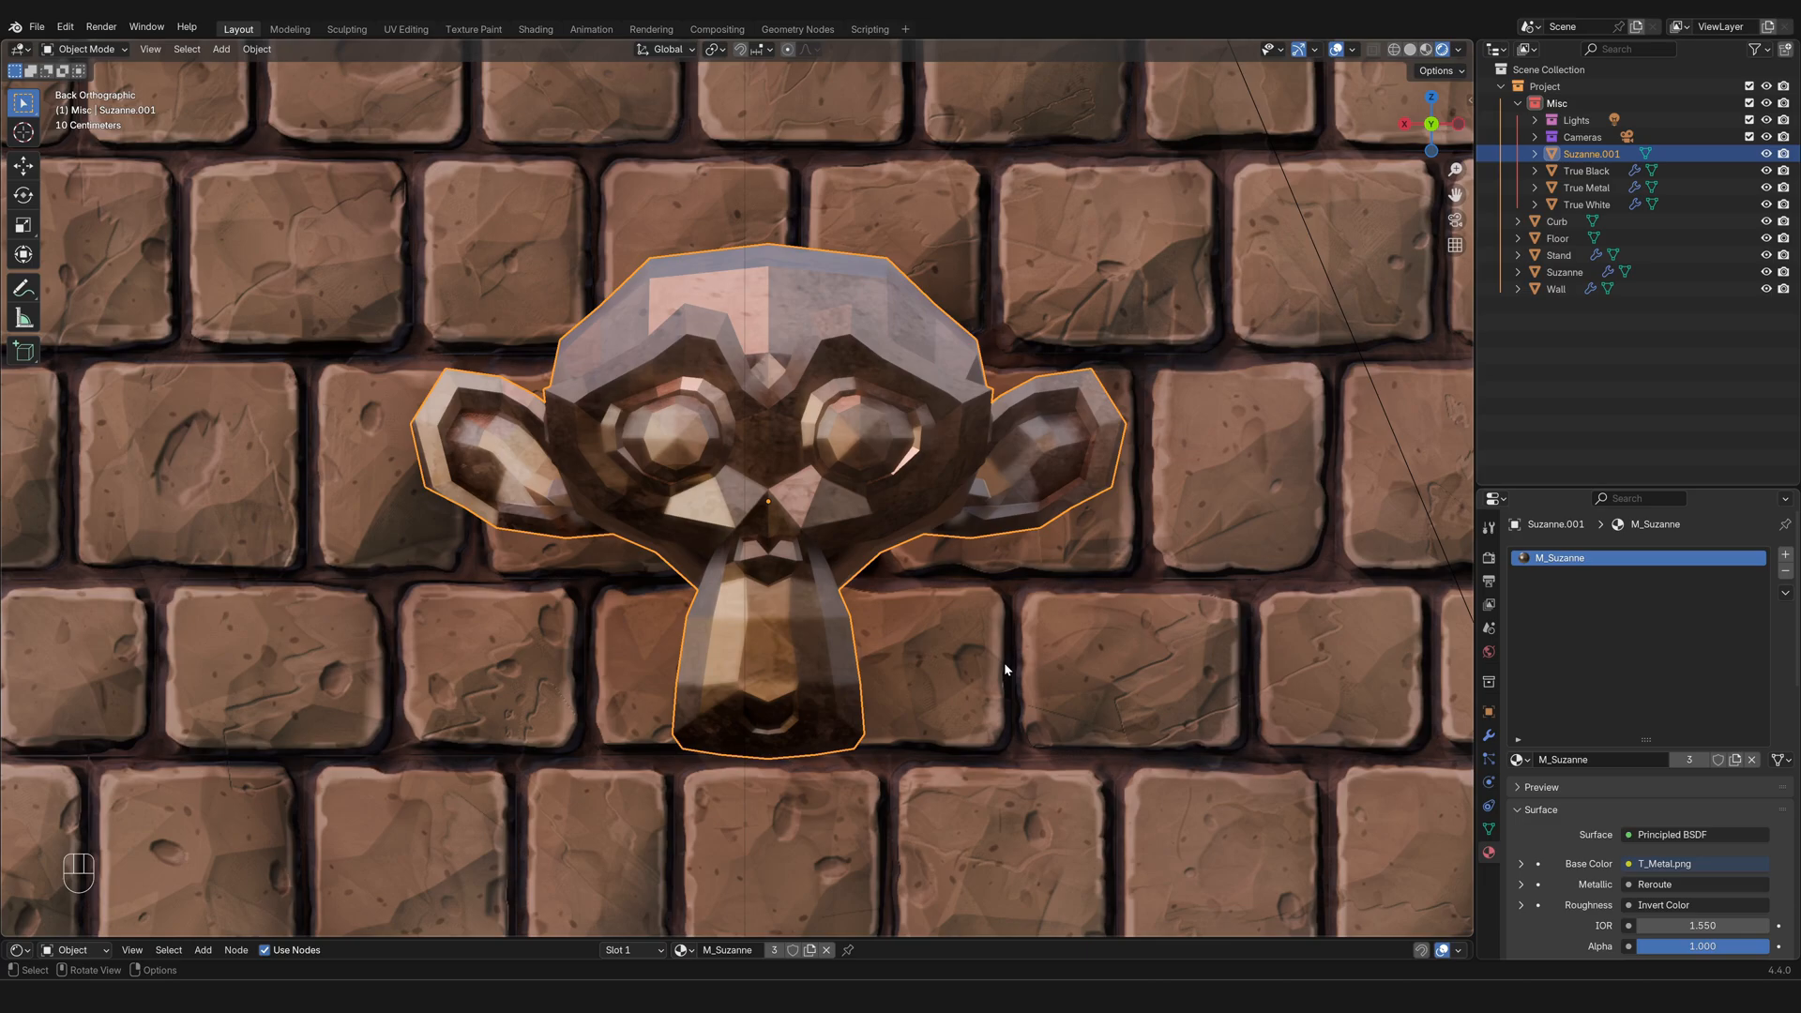
pyautogui.moveTo(1065, 637)
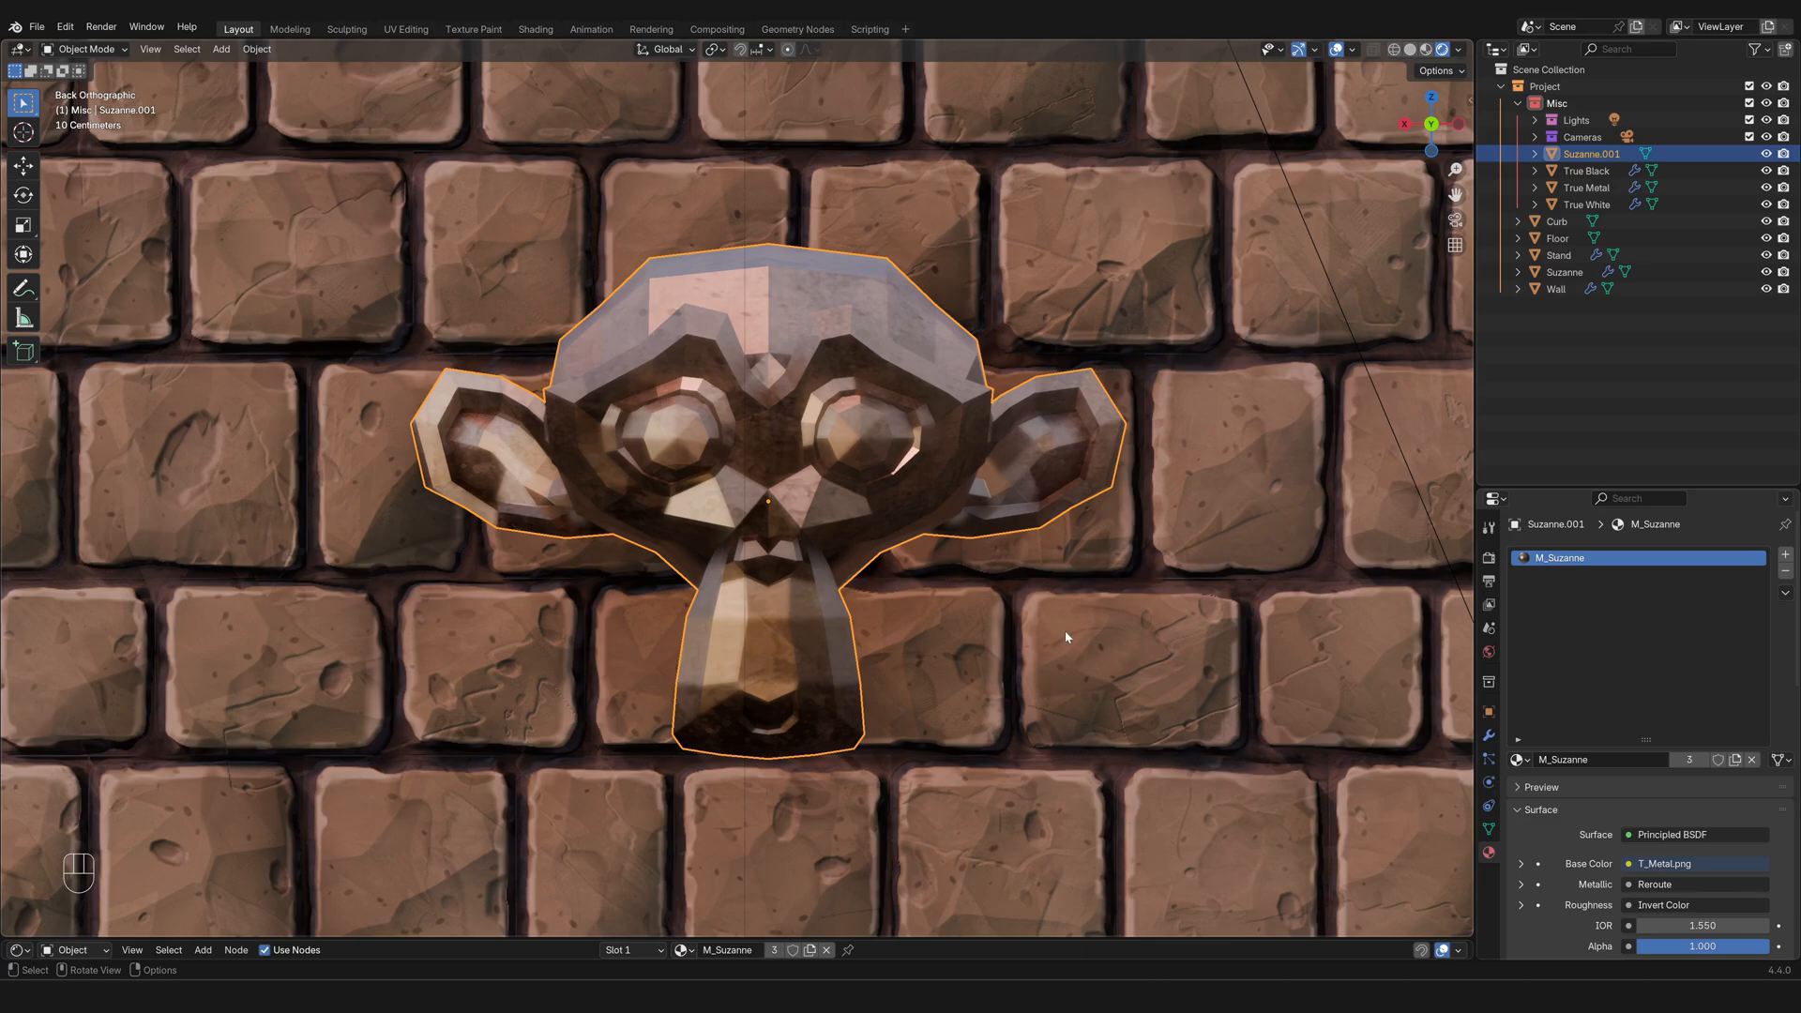
# Step: Preview a rotation of Suzanne.001 and show the Transform Pivot Point options
pyautogui.press('r')
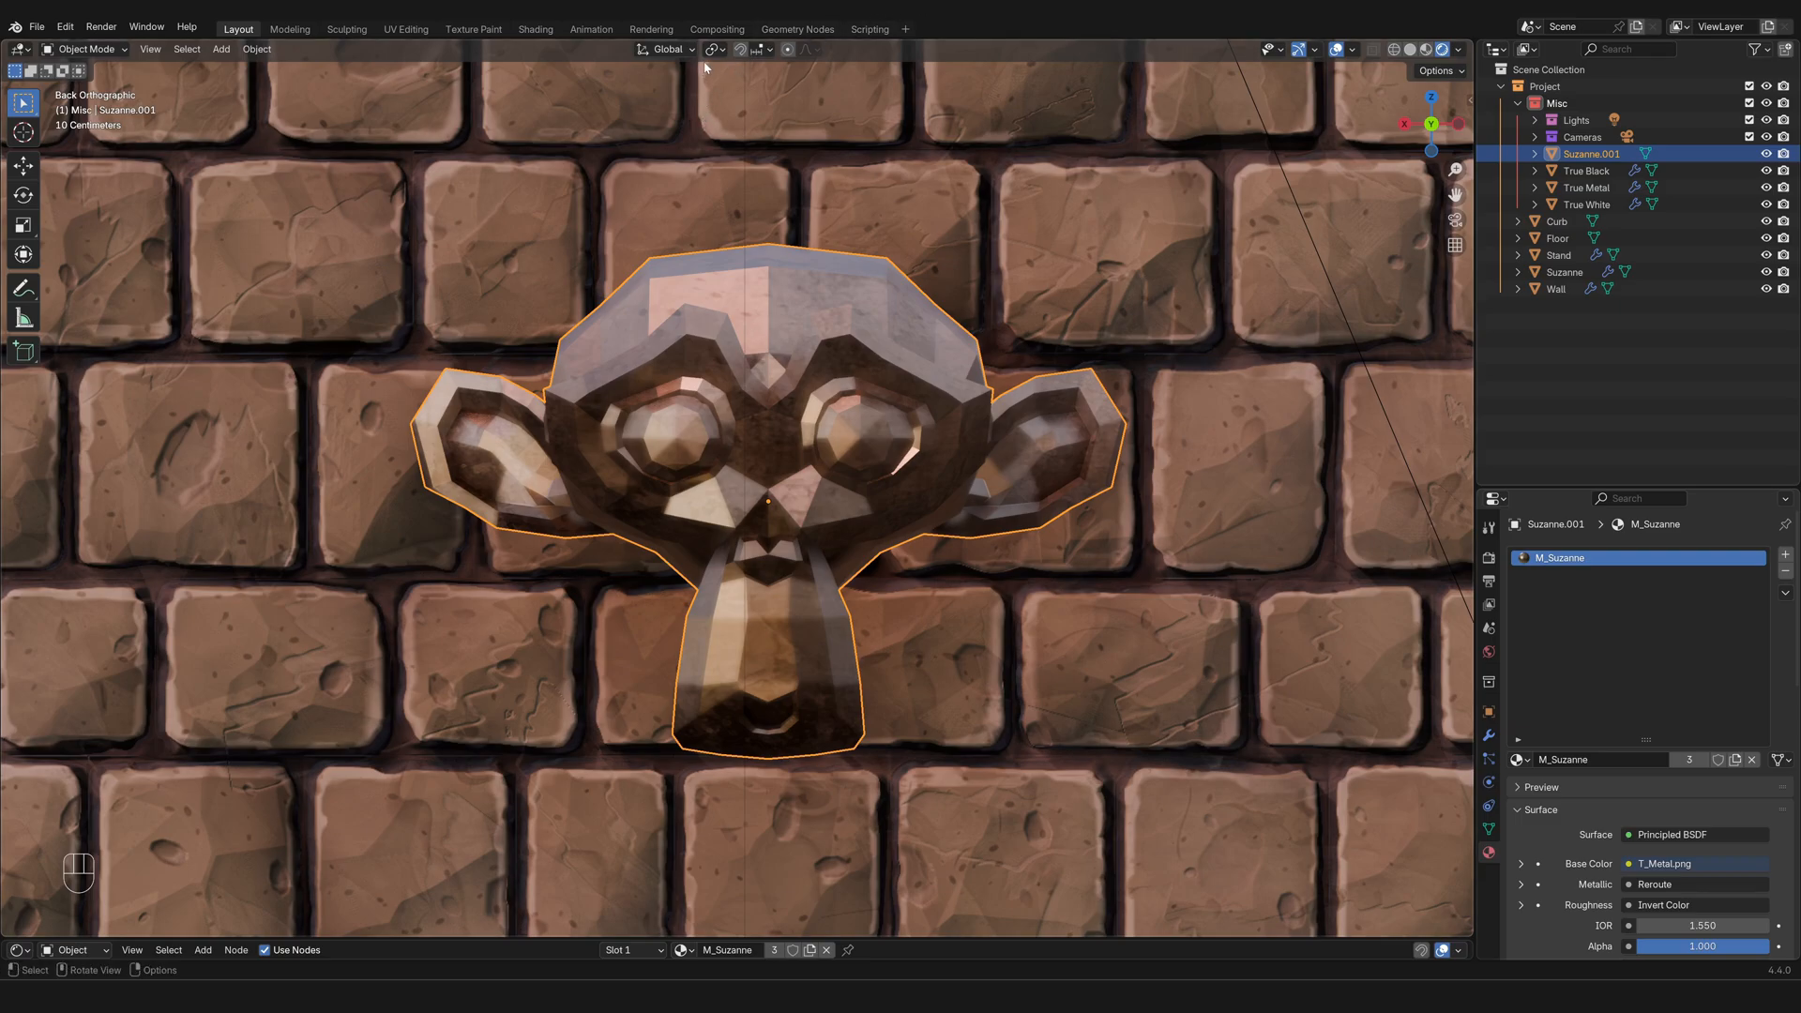
pyautogui.click(709, 49)
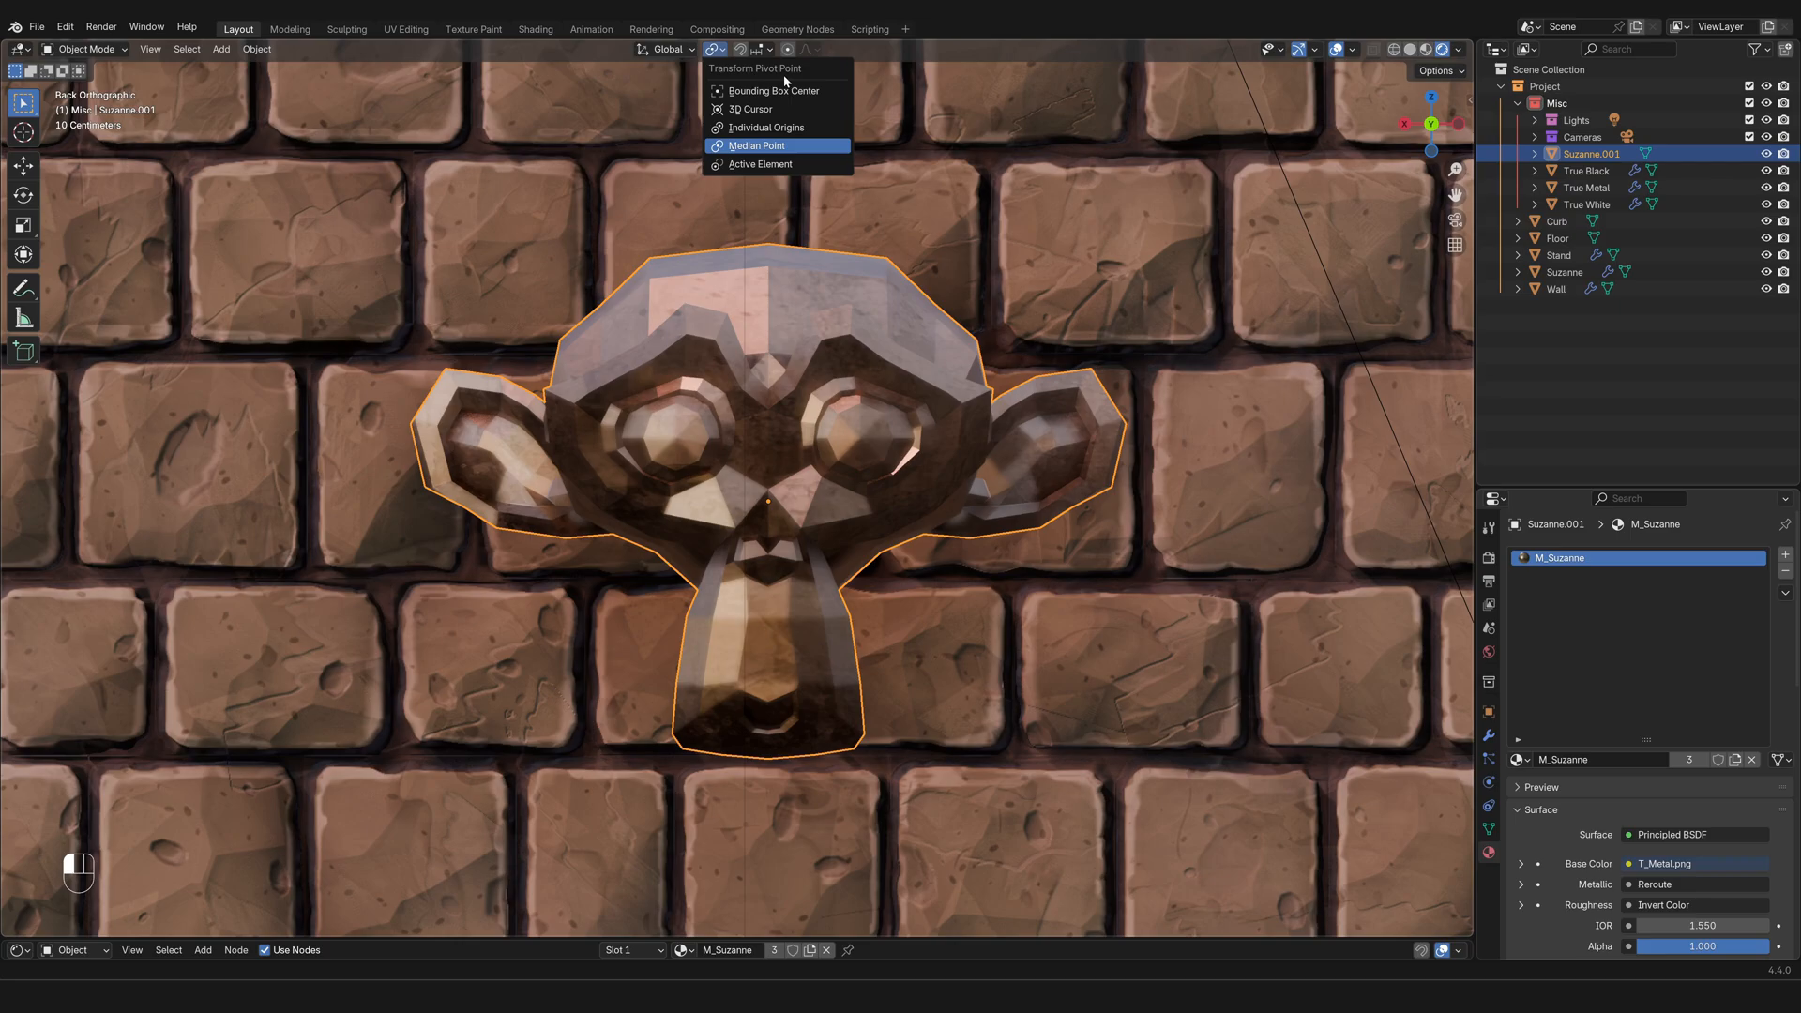
pyautogui.moveTo(829, 143)
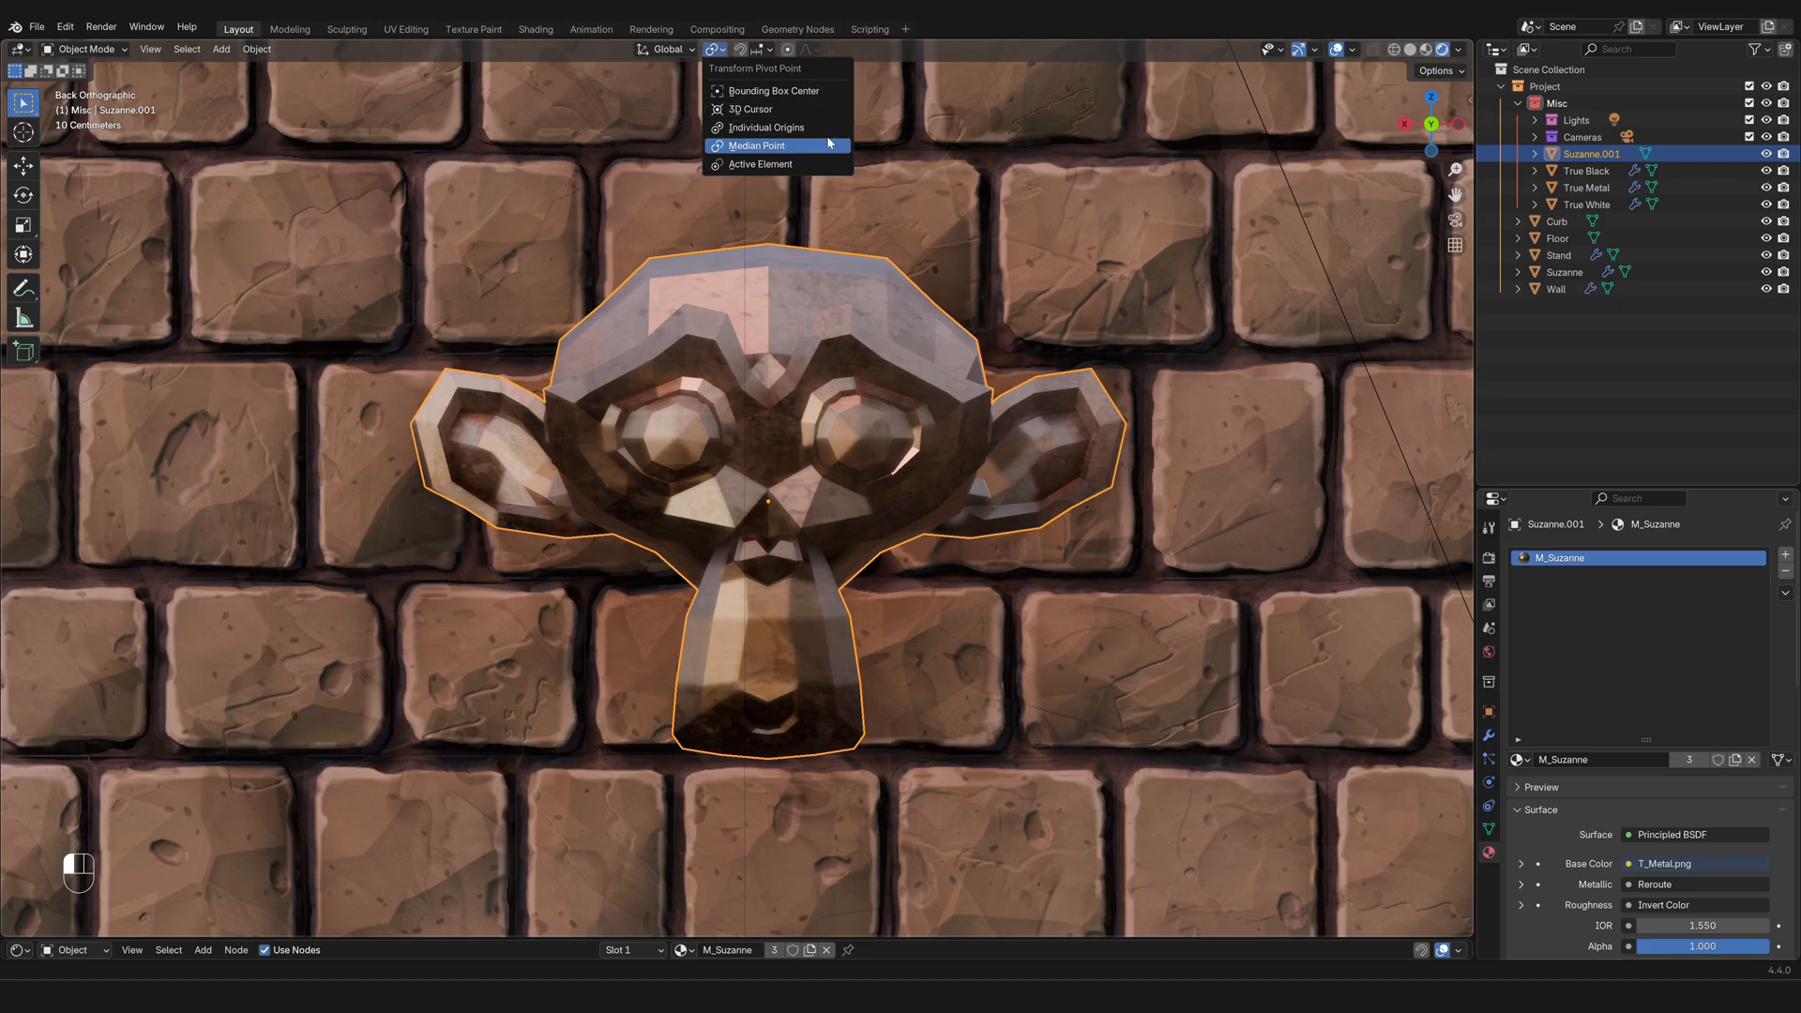
pyautogui.moveTo(825, 168)
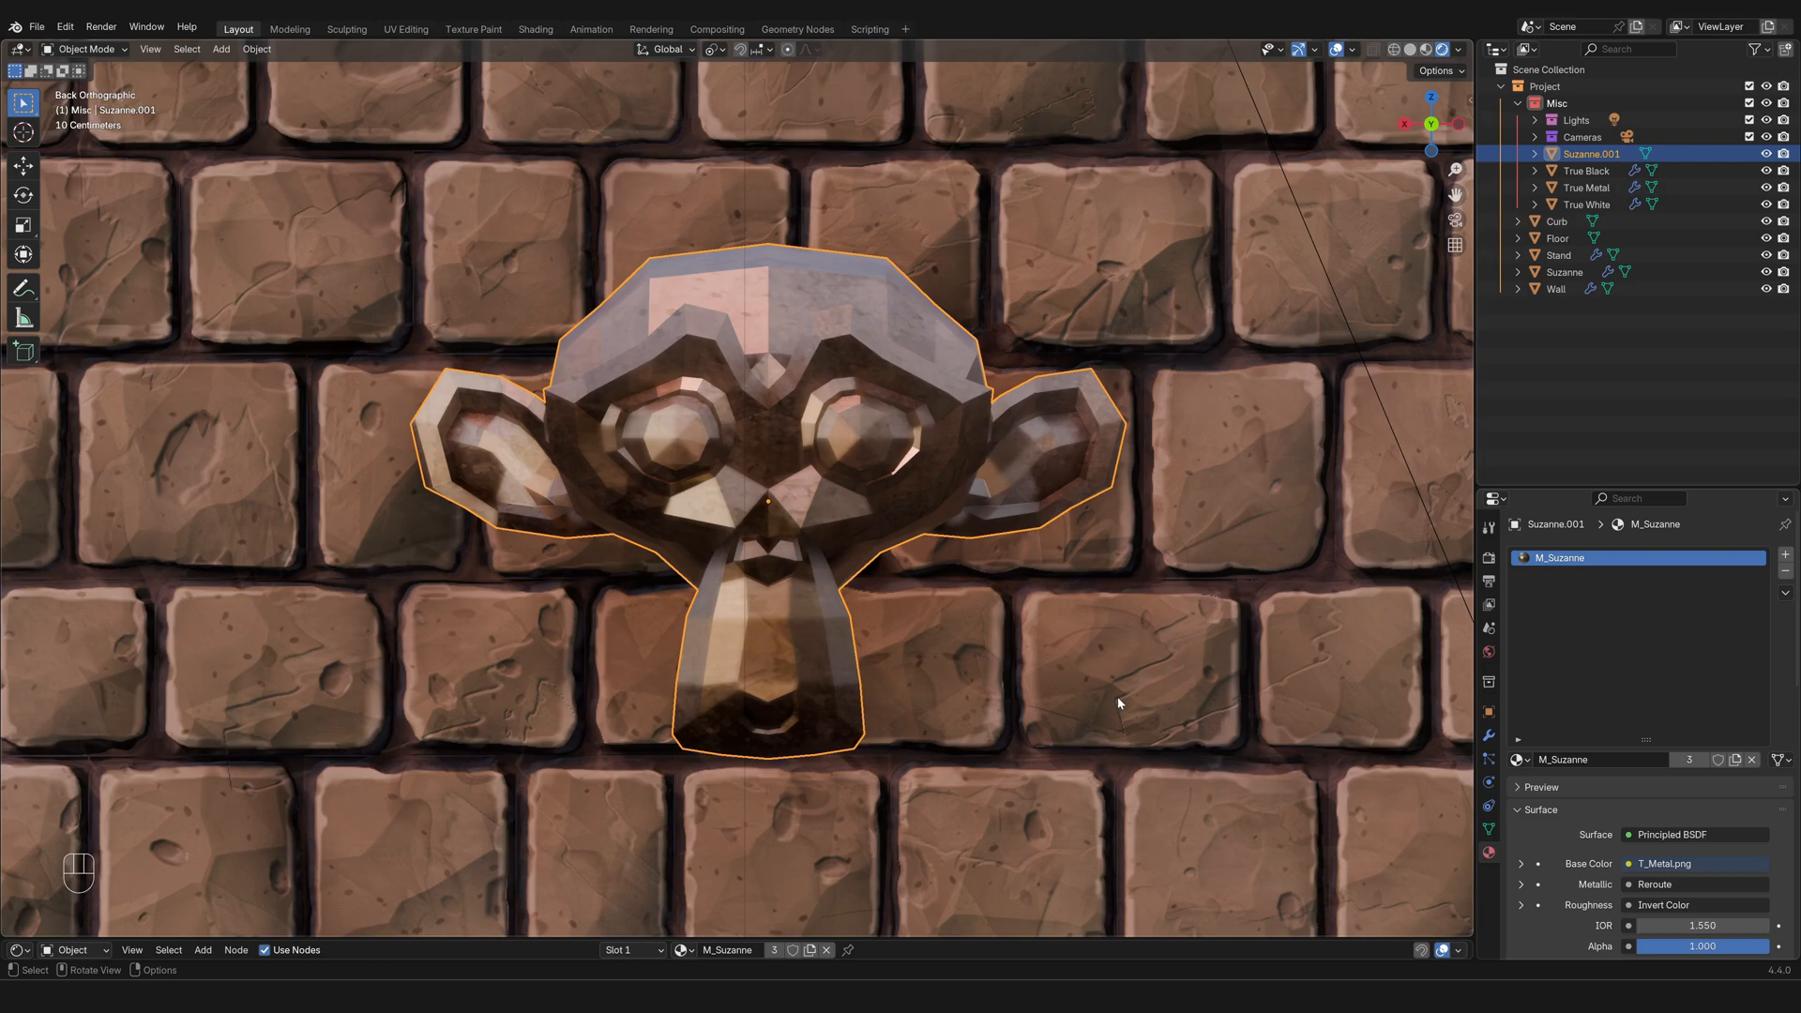
pyautogui.moveTo(1129, 692)
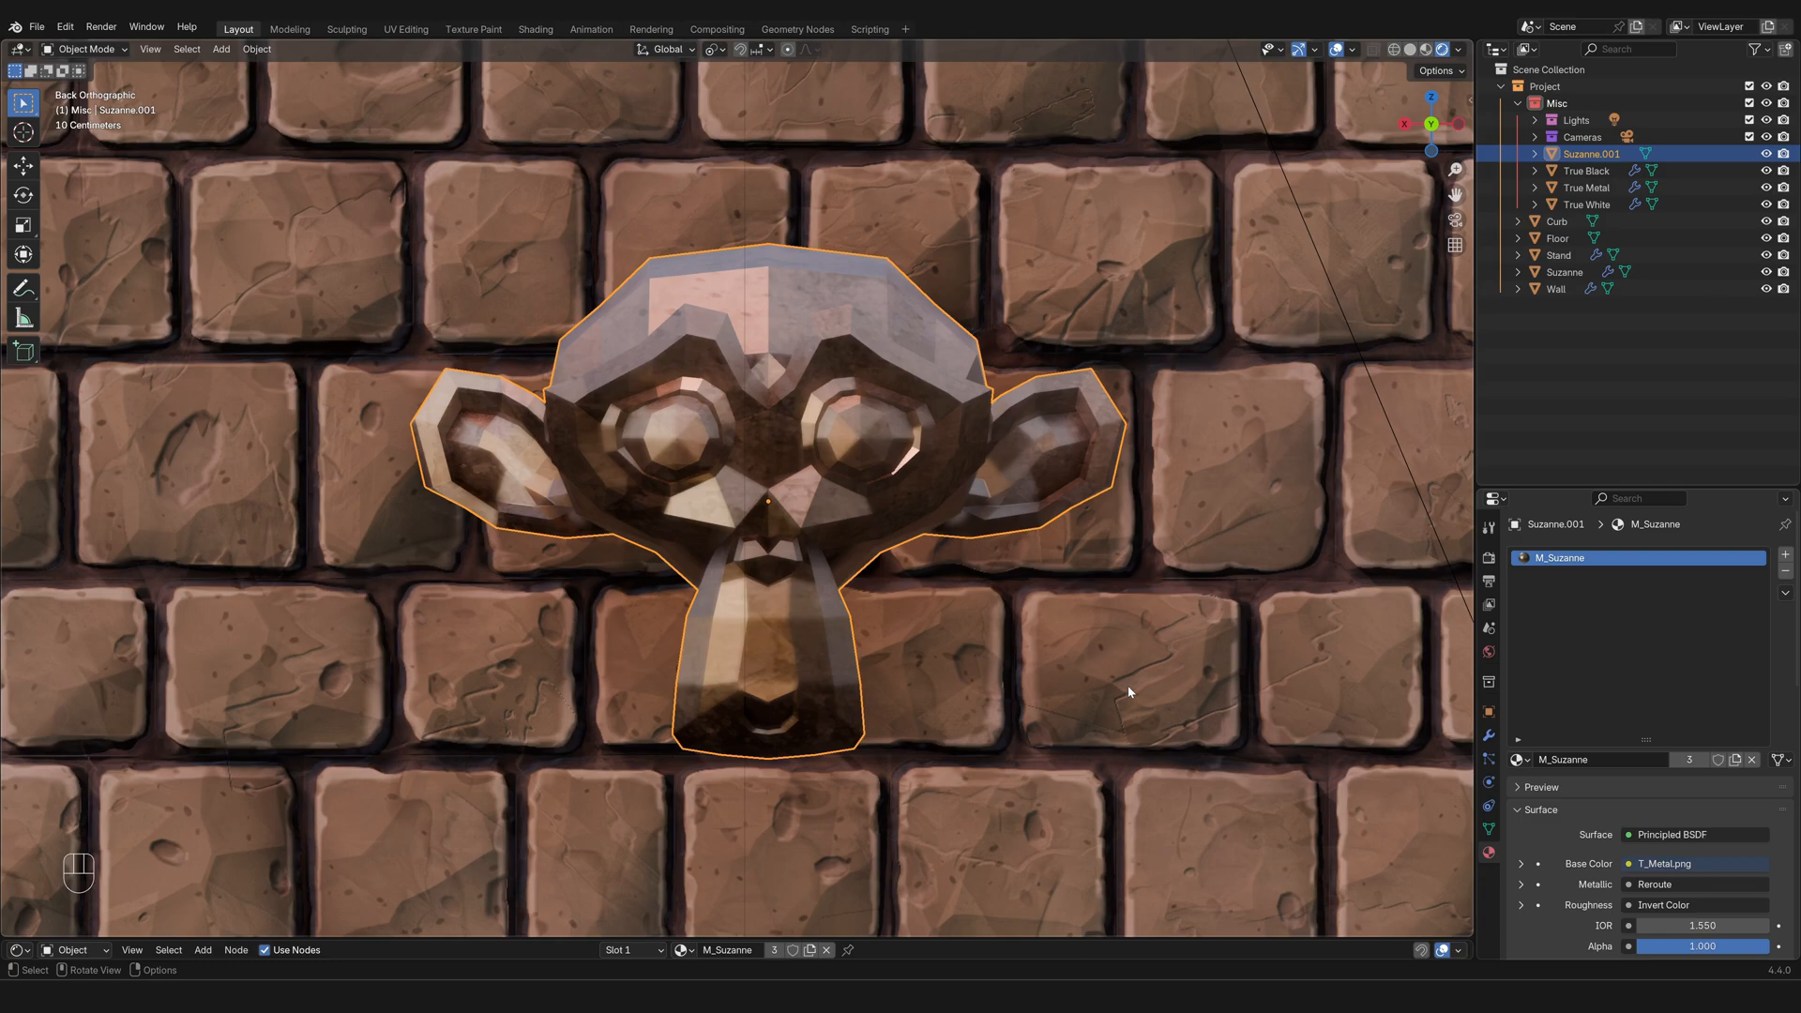
# Step: Enter Edit Mode and select a strip of faces above the right eye
pyautogui.press('Tab')
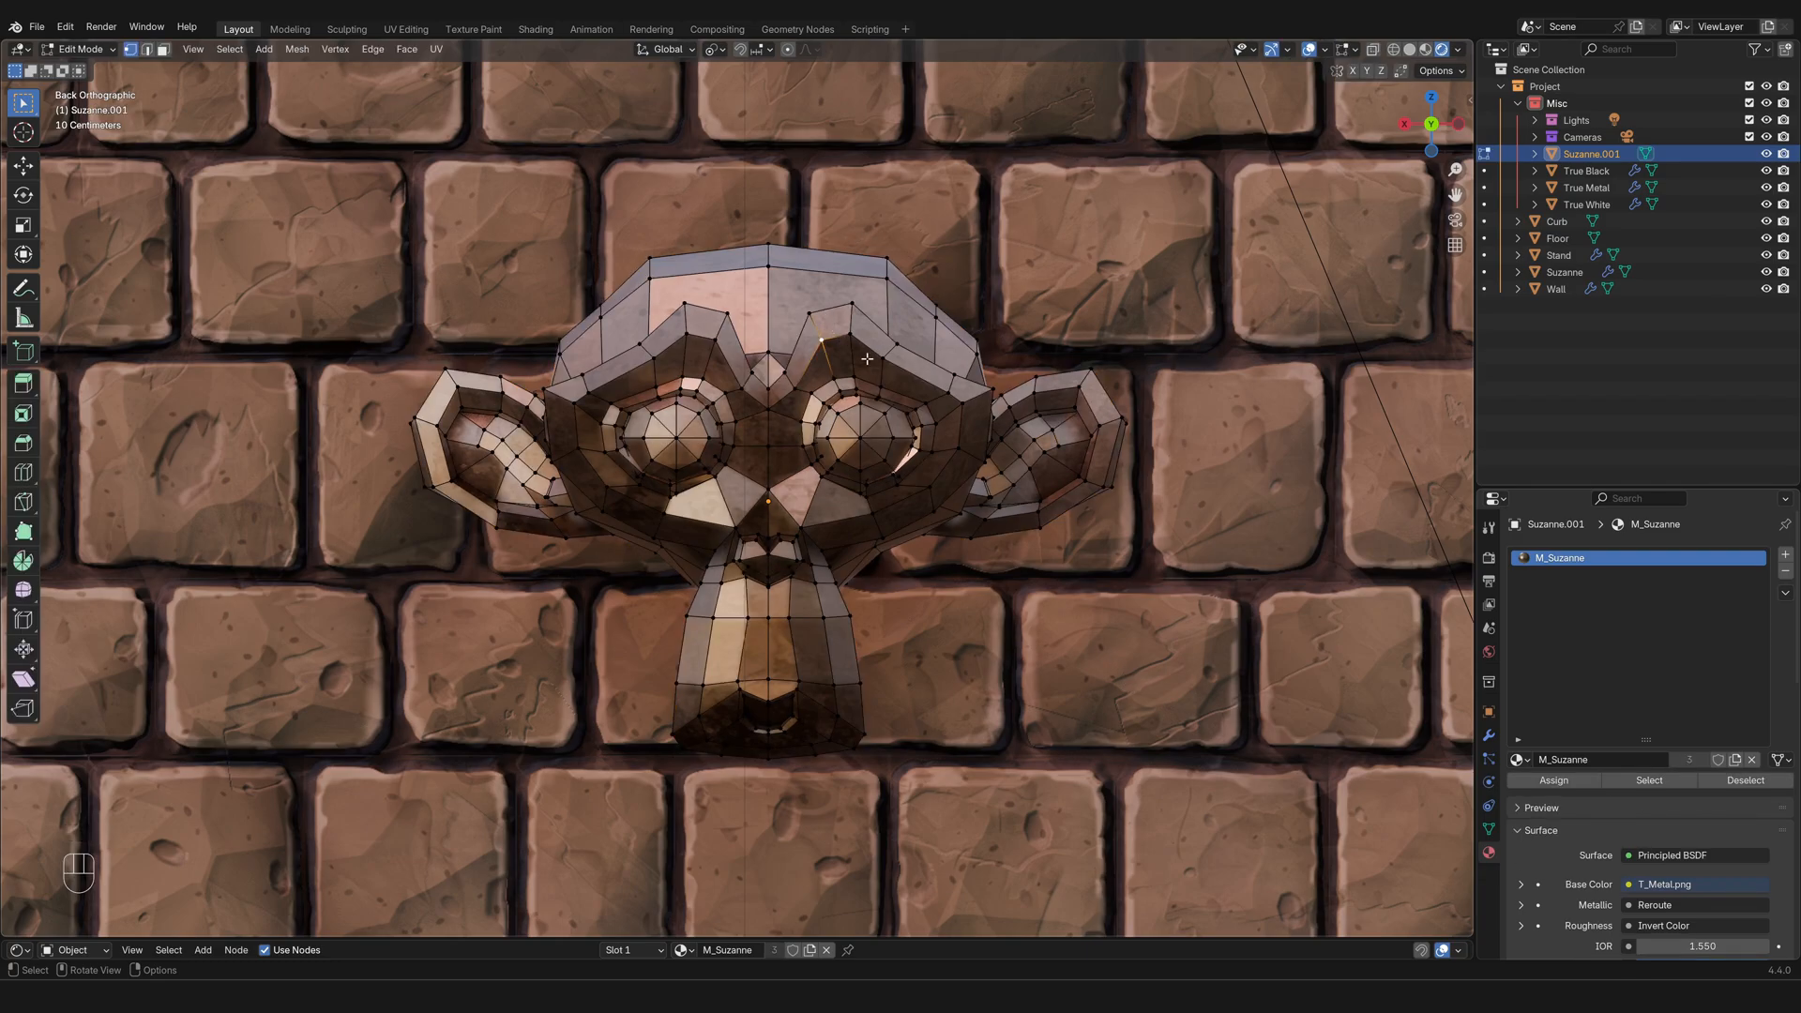
pyautogui.click(848, 330)
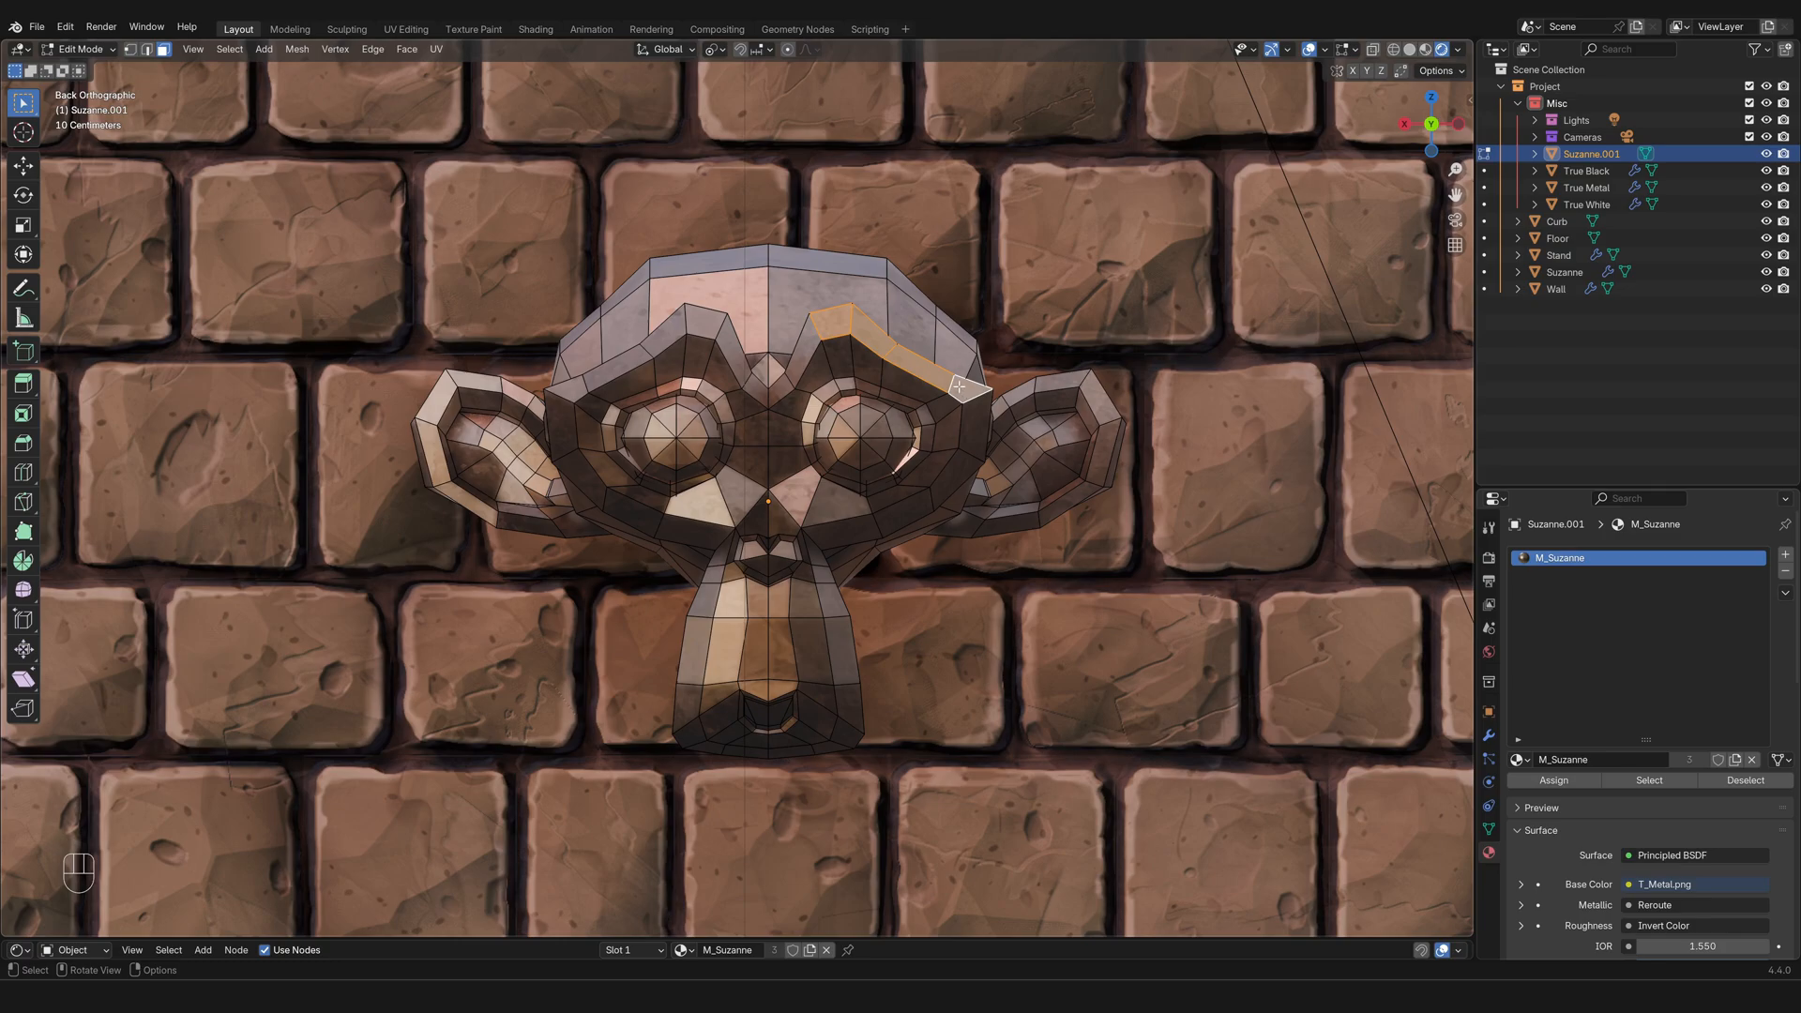
pyautogui.moveTo(837, 364)
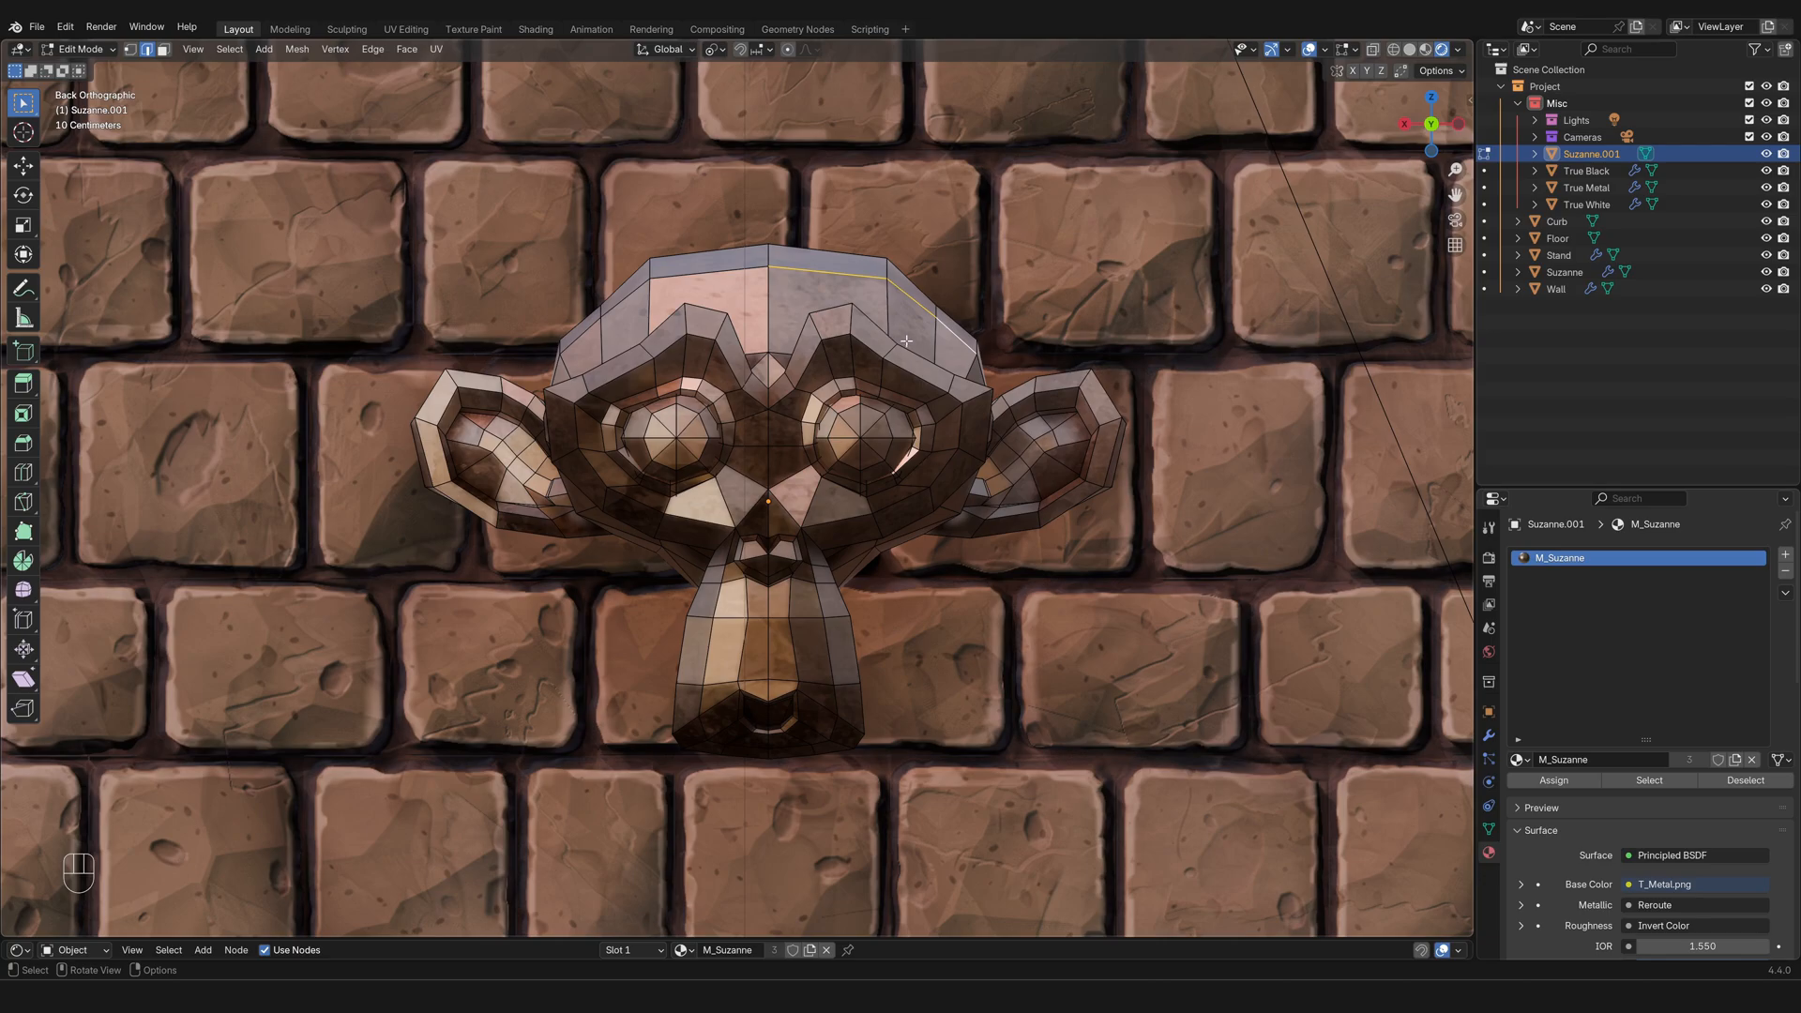
pyautogui.moveTo(915, 330)
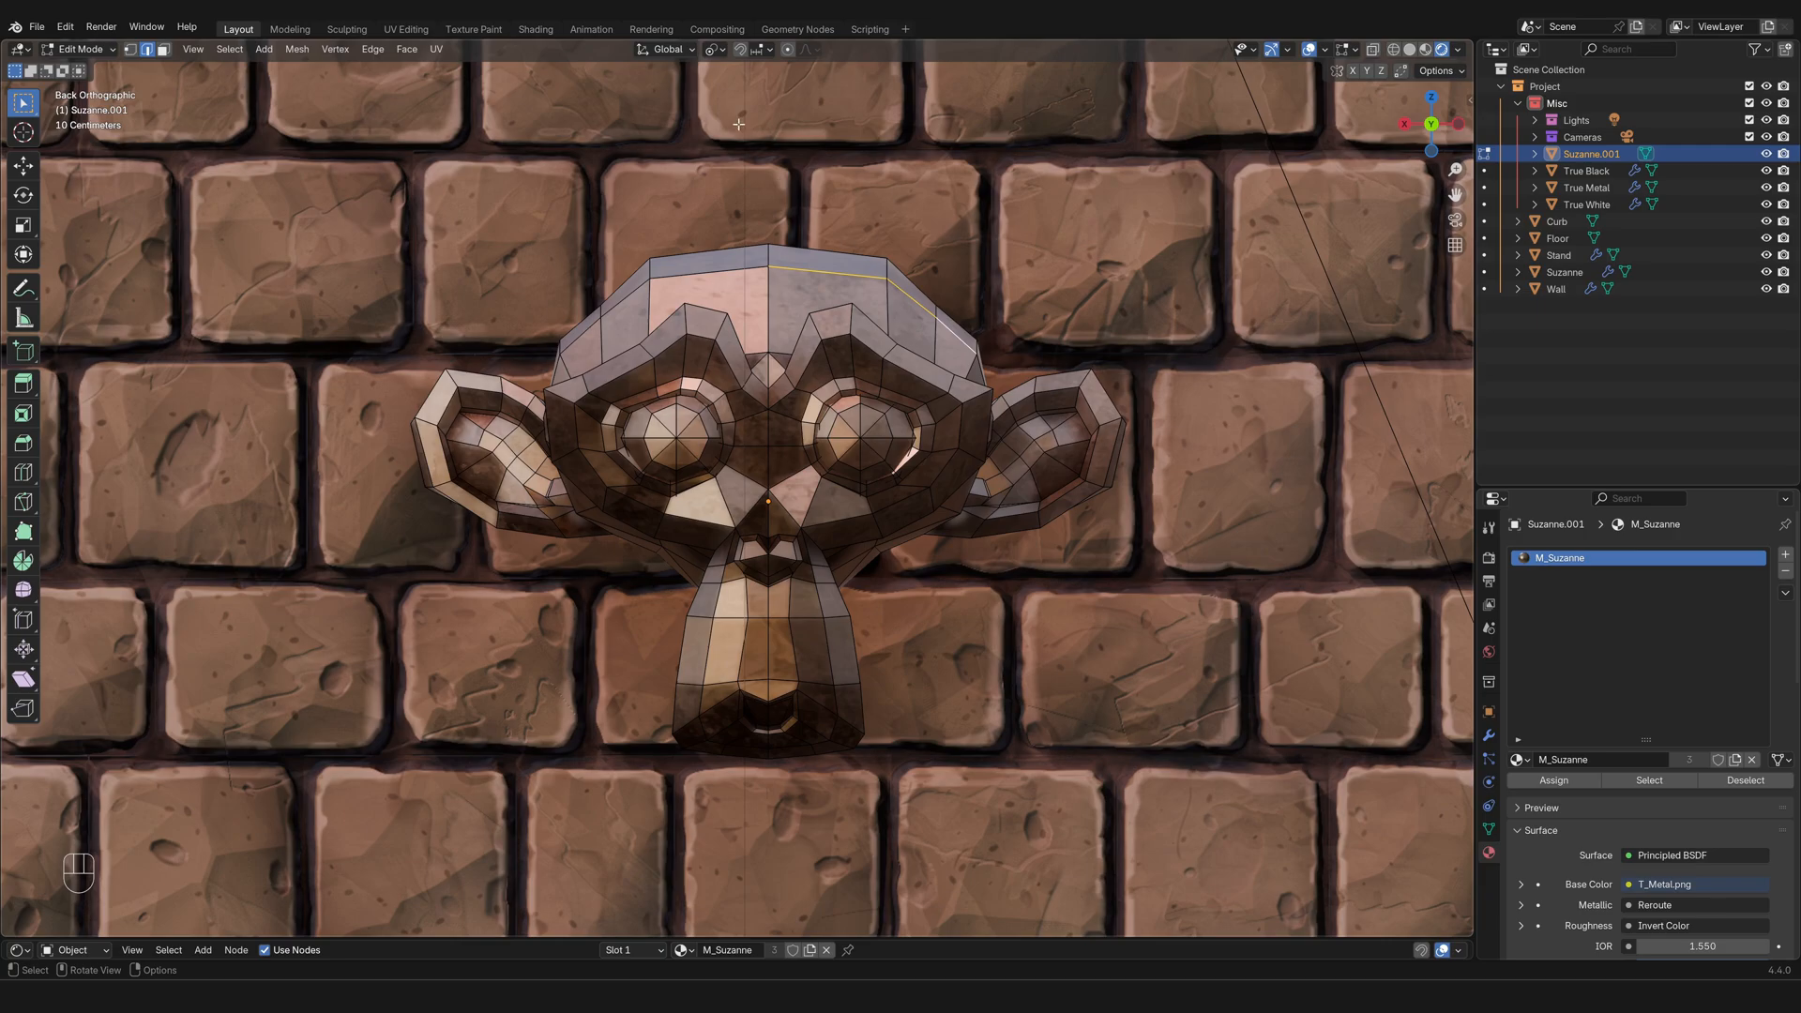
# Step: Set the Transform Pivot Point to Active Element and rotate the selected head edges around it
pyautogui.click(709, 49)
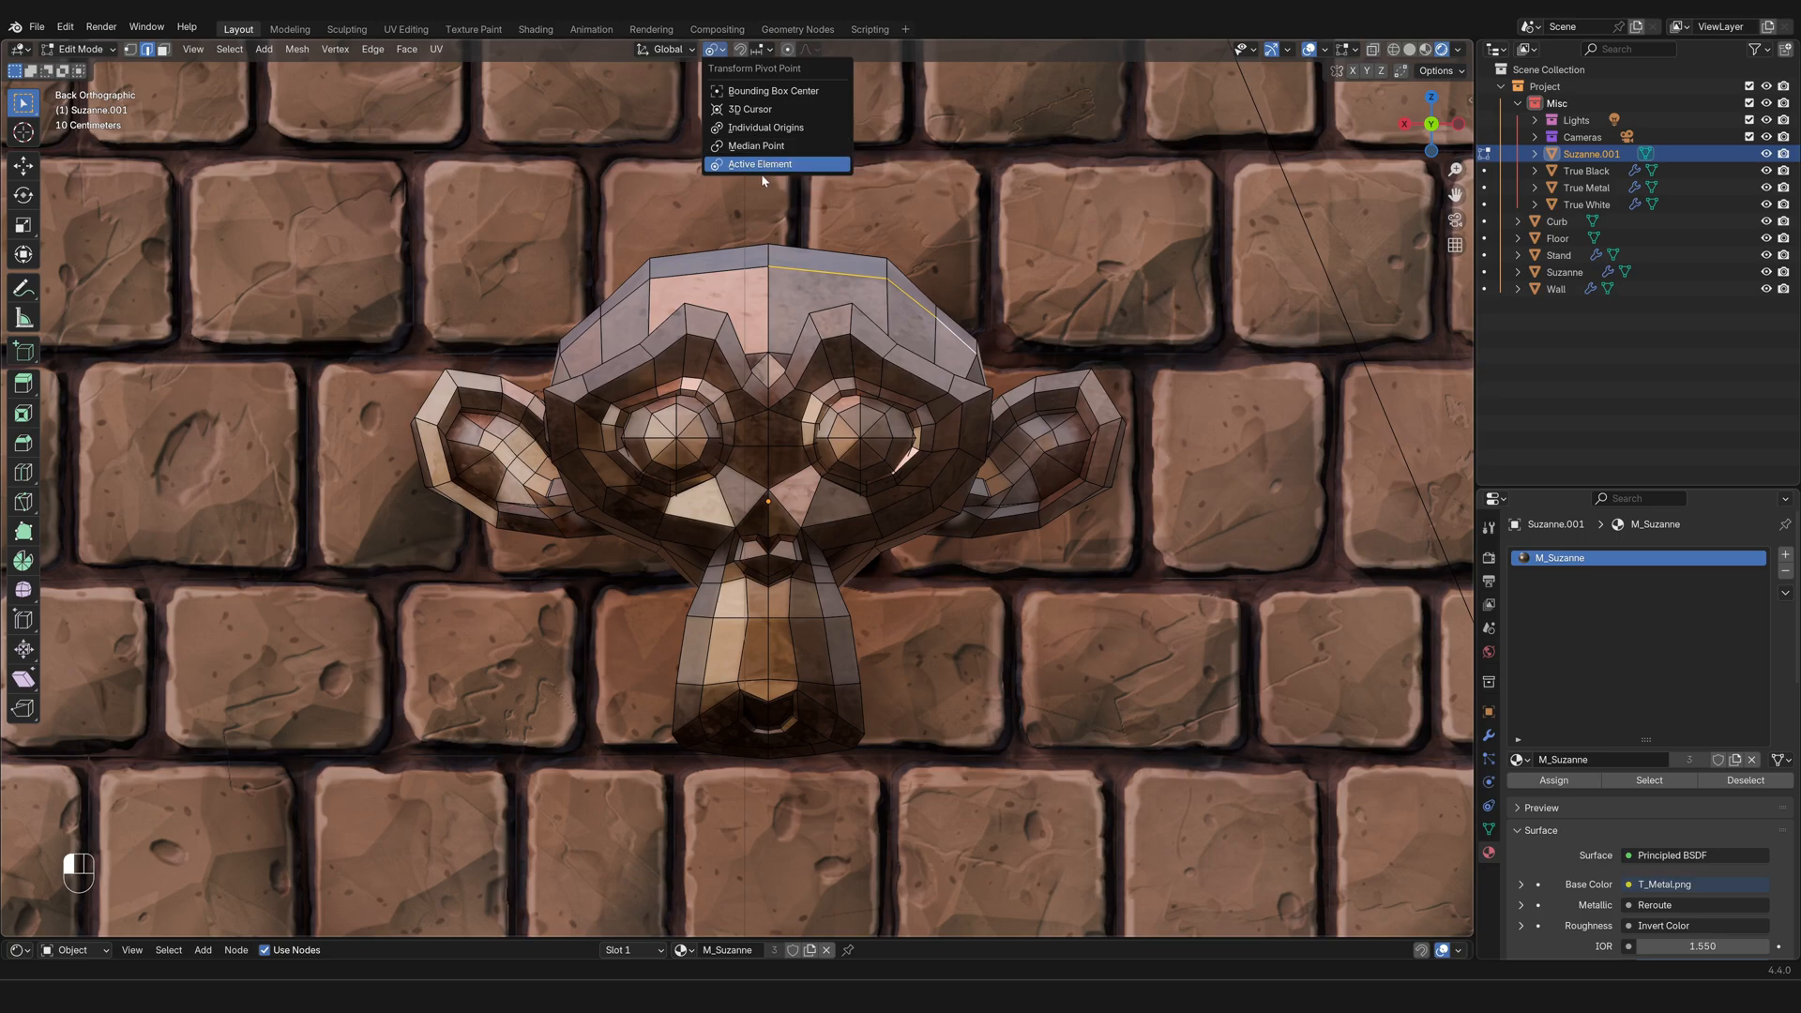
pyautogui.click(757, 163)
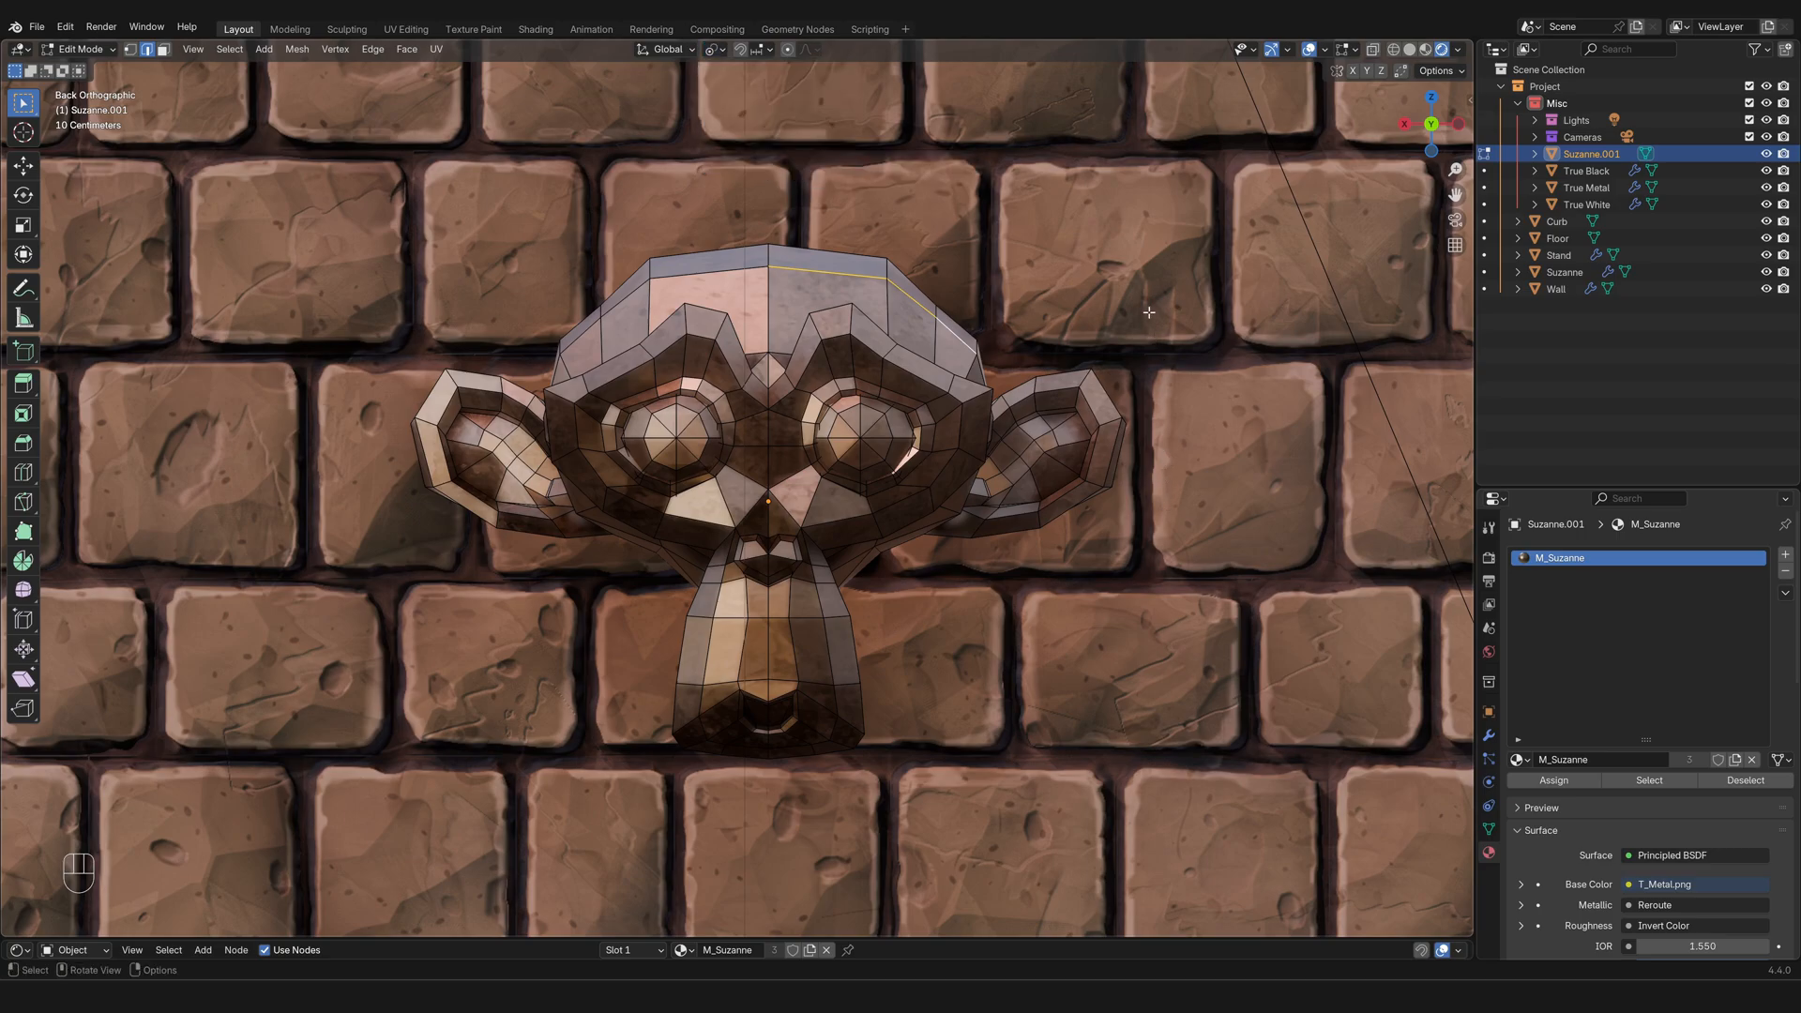
pyautogui.press('r')
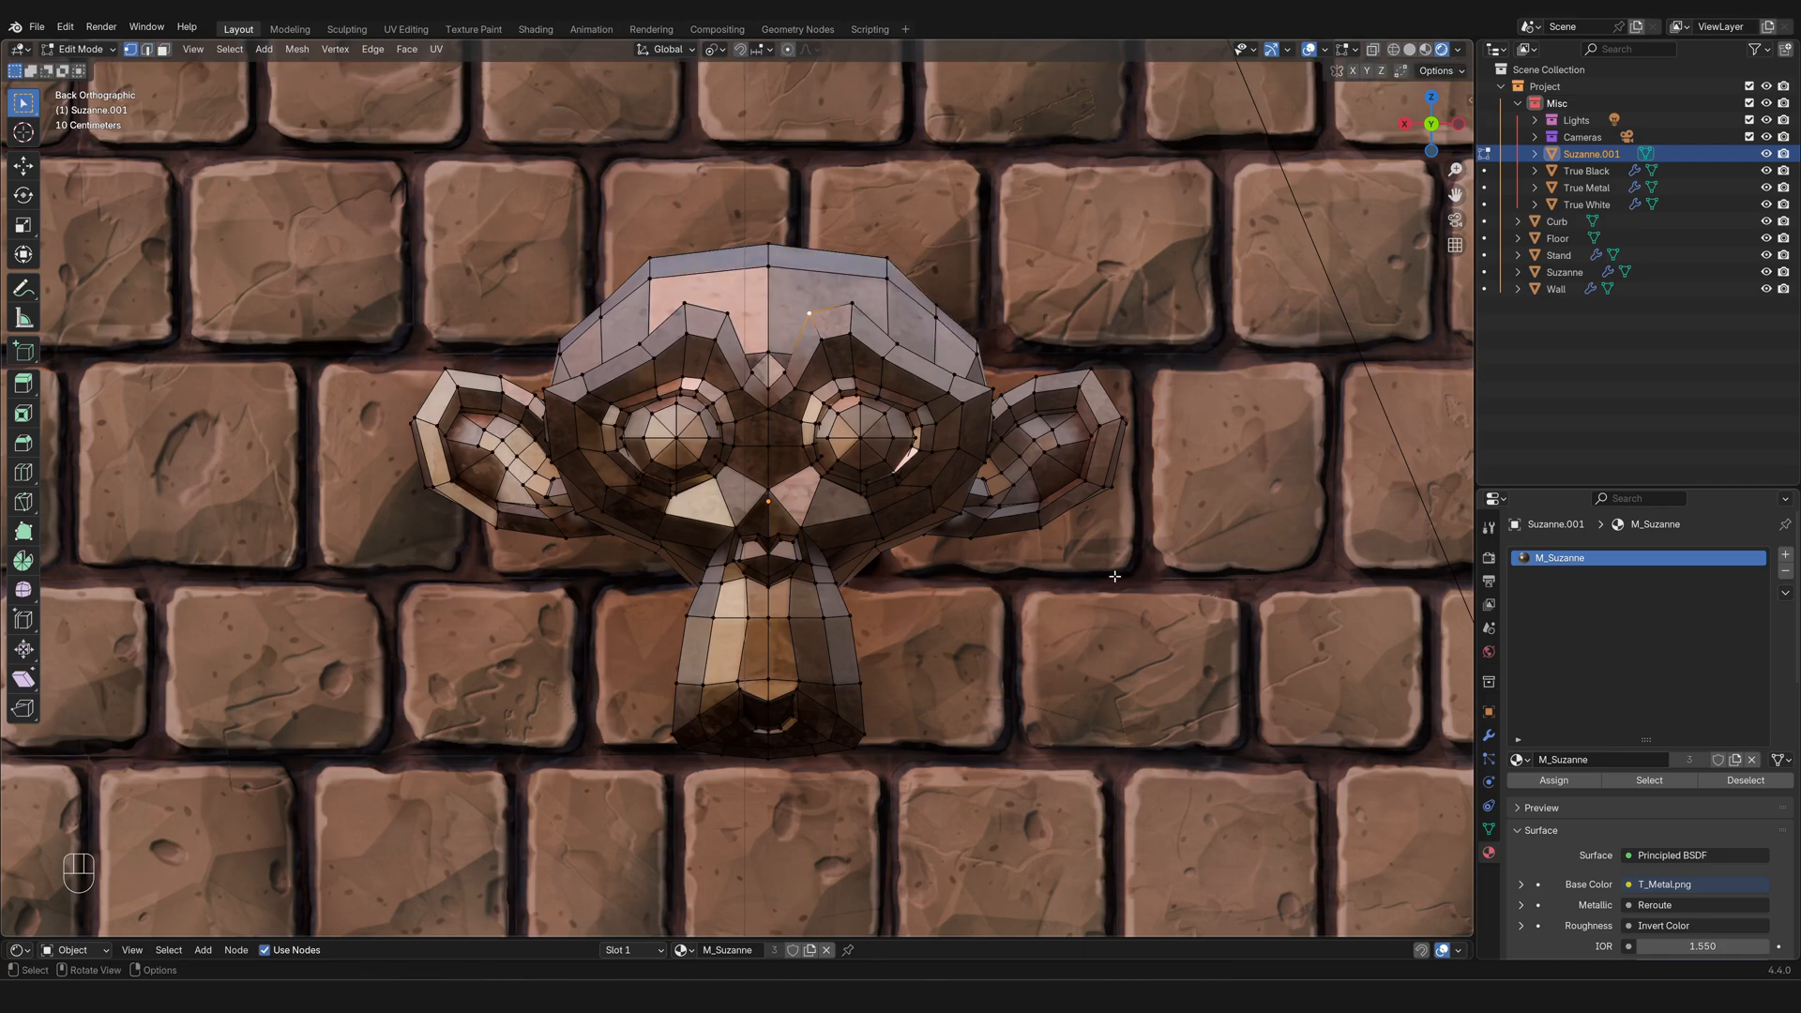
pyautogui.moveTo(1094, 566)
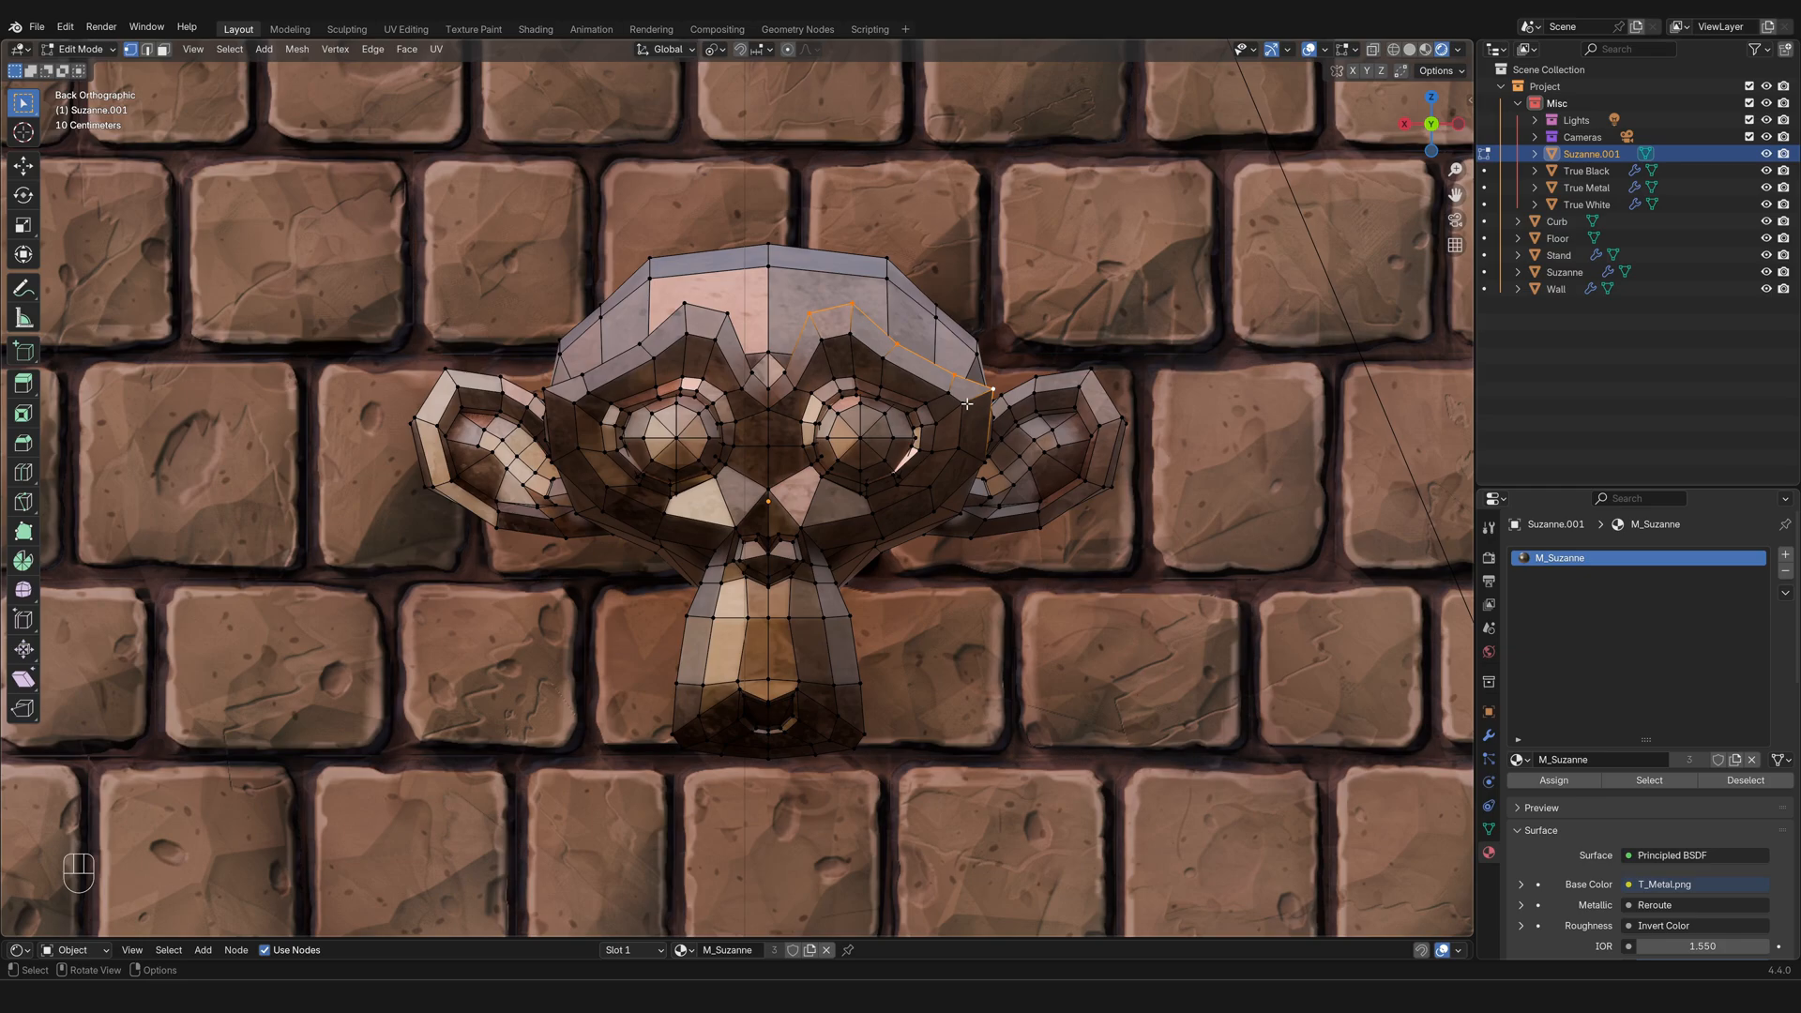
pyautogui.moveTo(1035, 382)
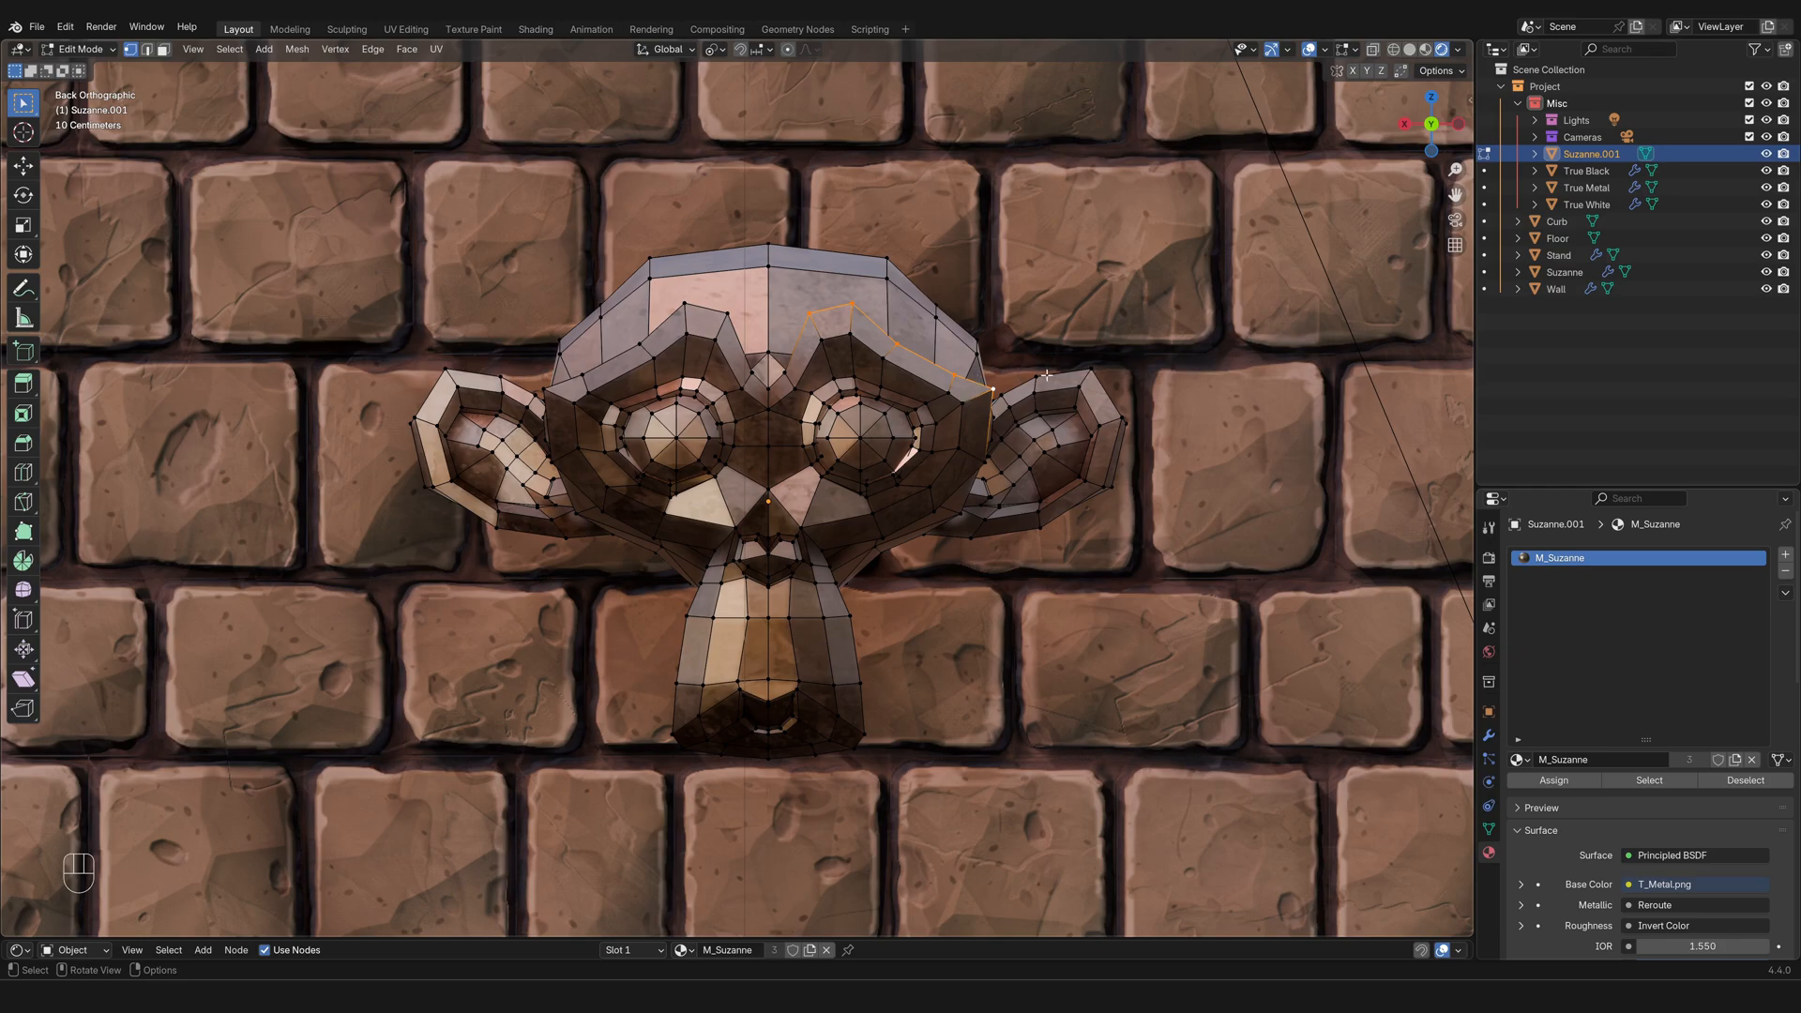
pyautogui.moveTo(1163, 500)
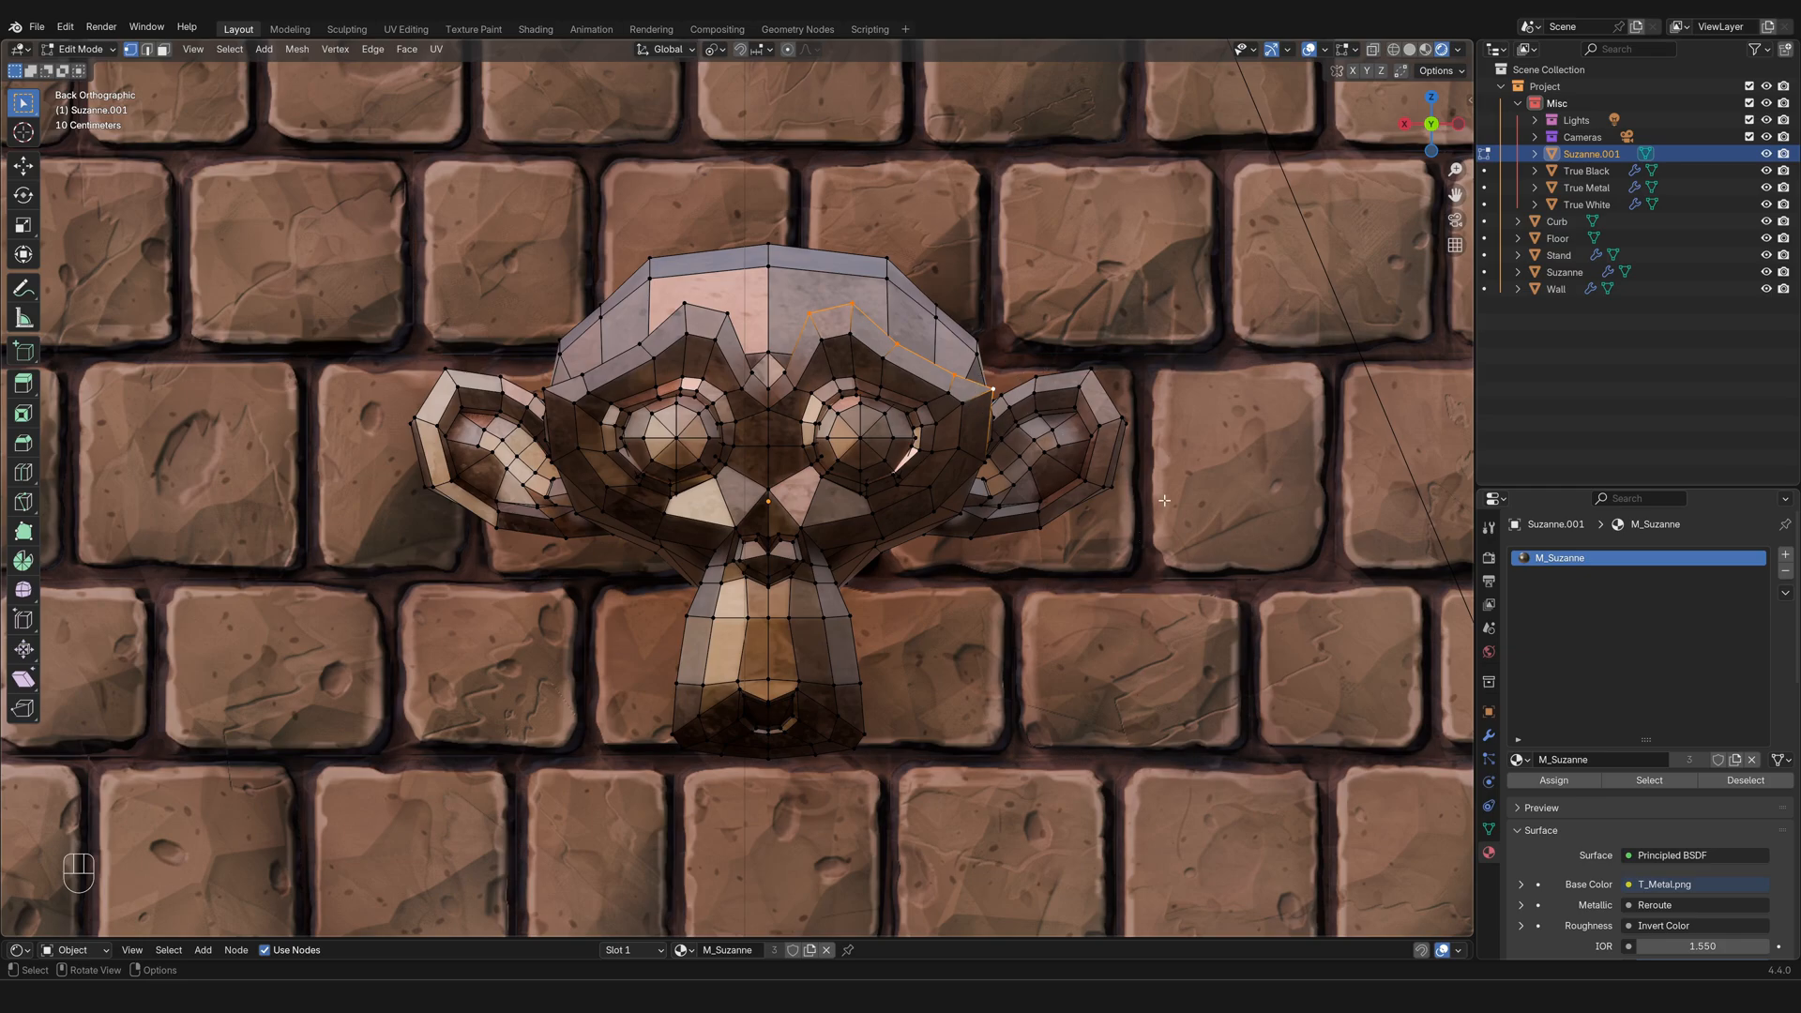
pyautogui.press('r')
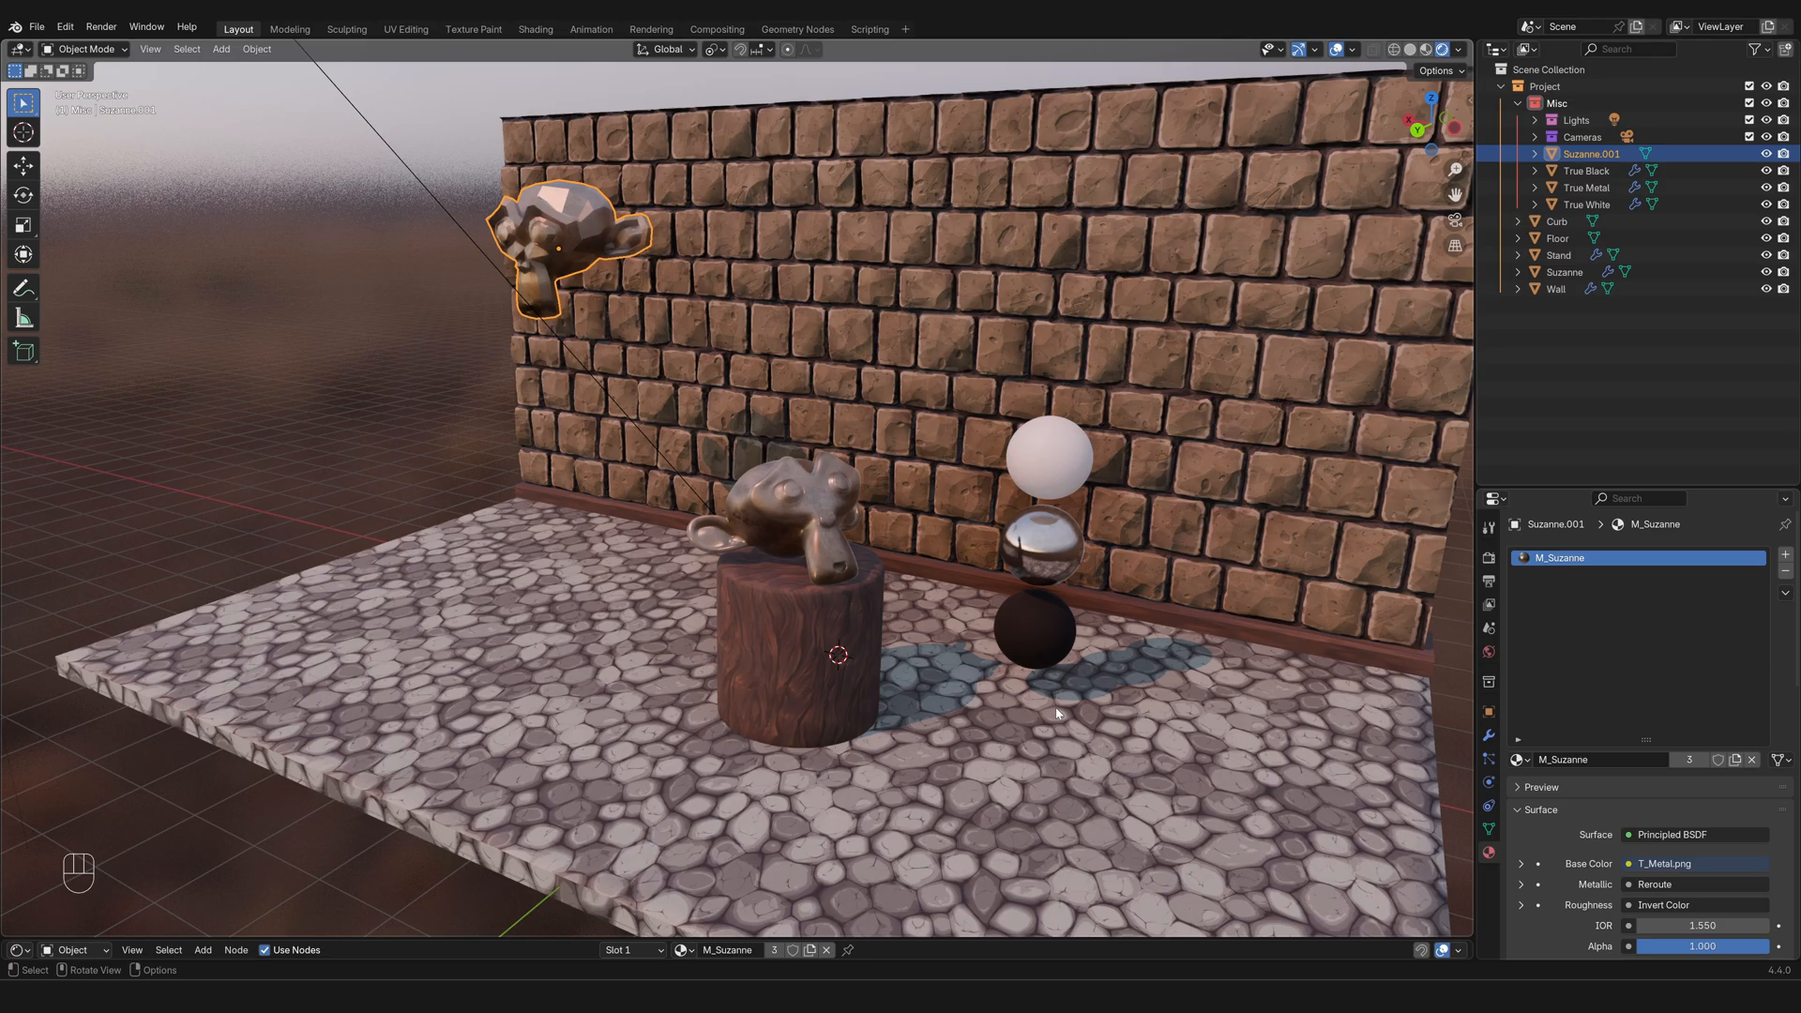
pyautogui.moveTo(1047, 720)
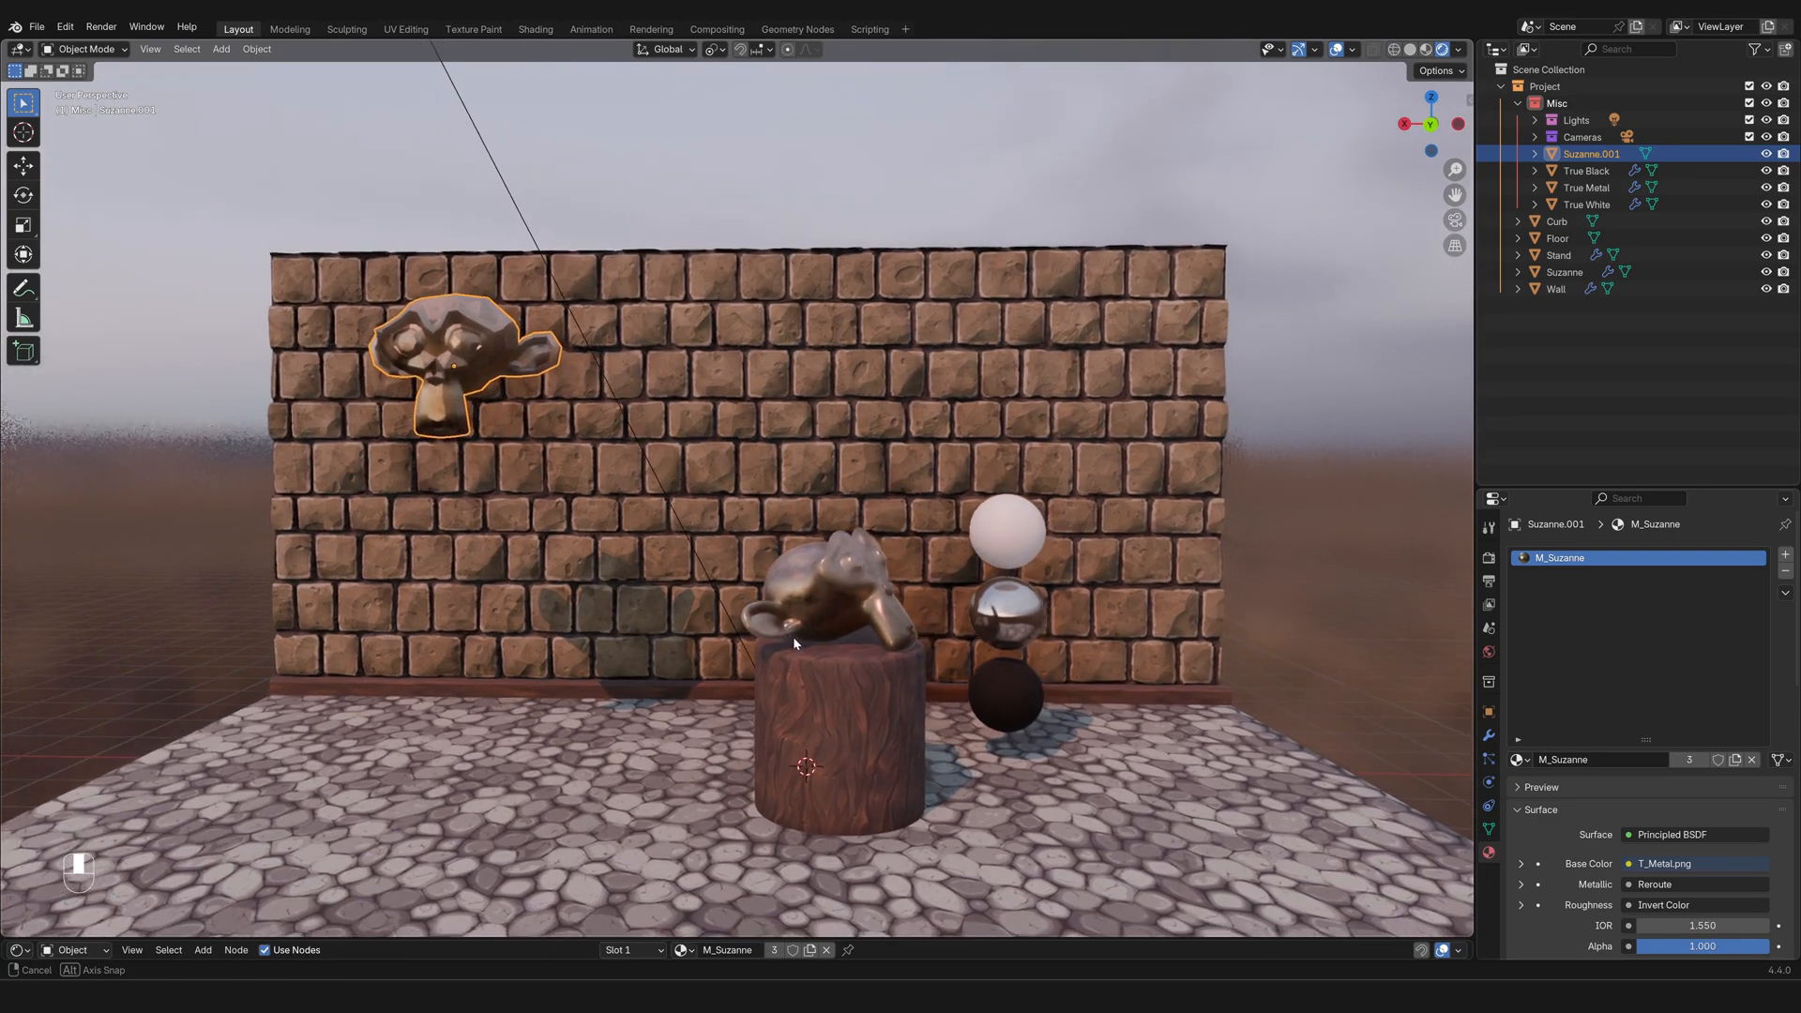
# Step: Orbit the viewport to see the whole wall, floor, stand and spheres scene from the front
pyautogui.moveTo(791, 643); pyautogui.dragTo(822, 653)
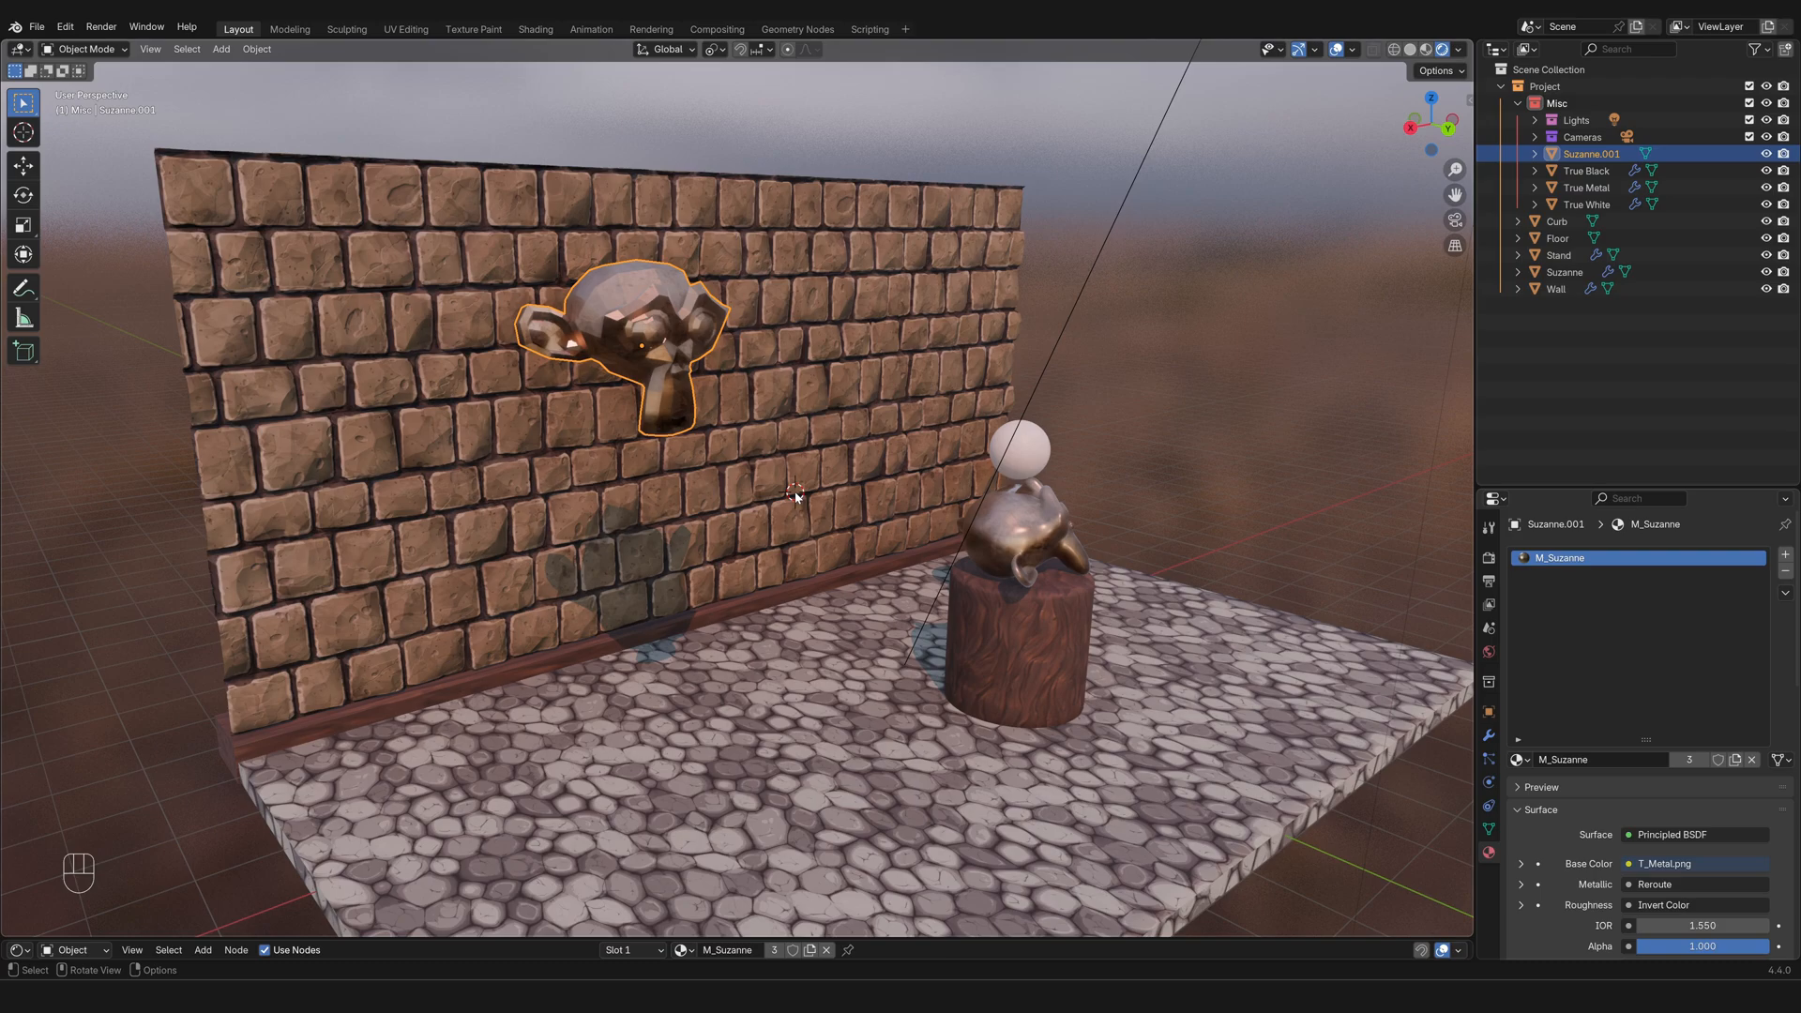
pyautogui.moveTo(822, 546)
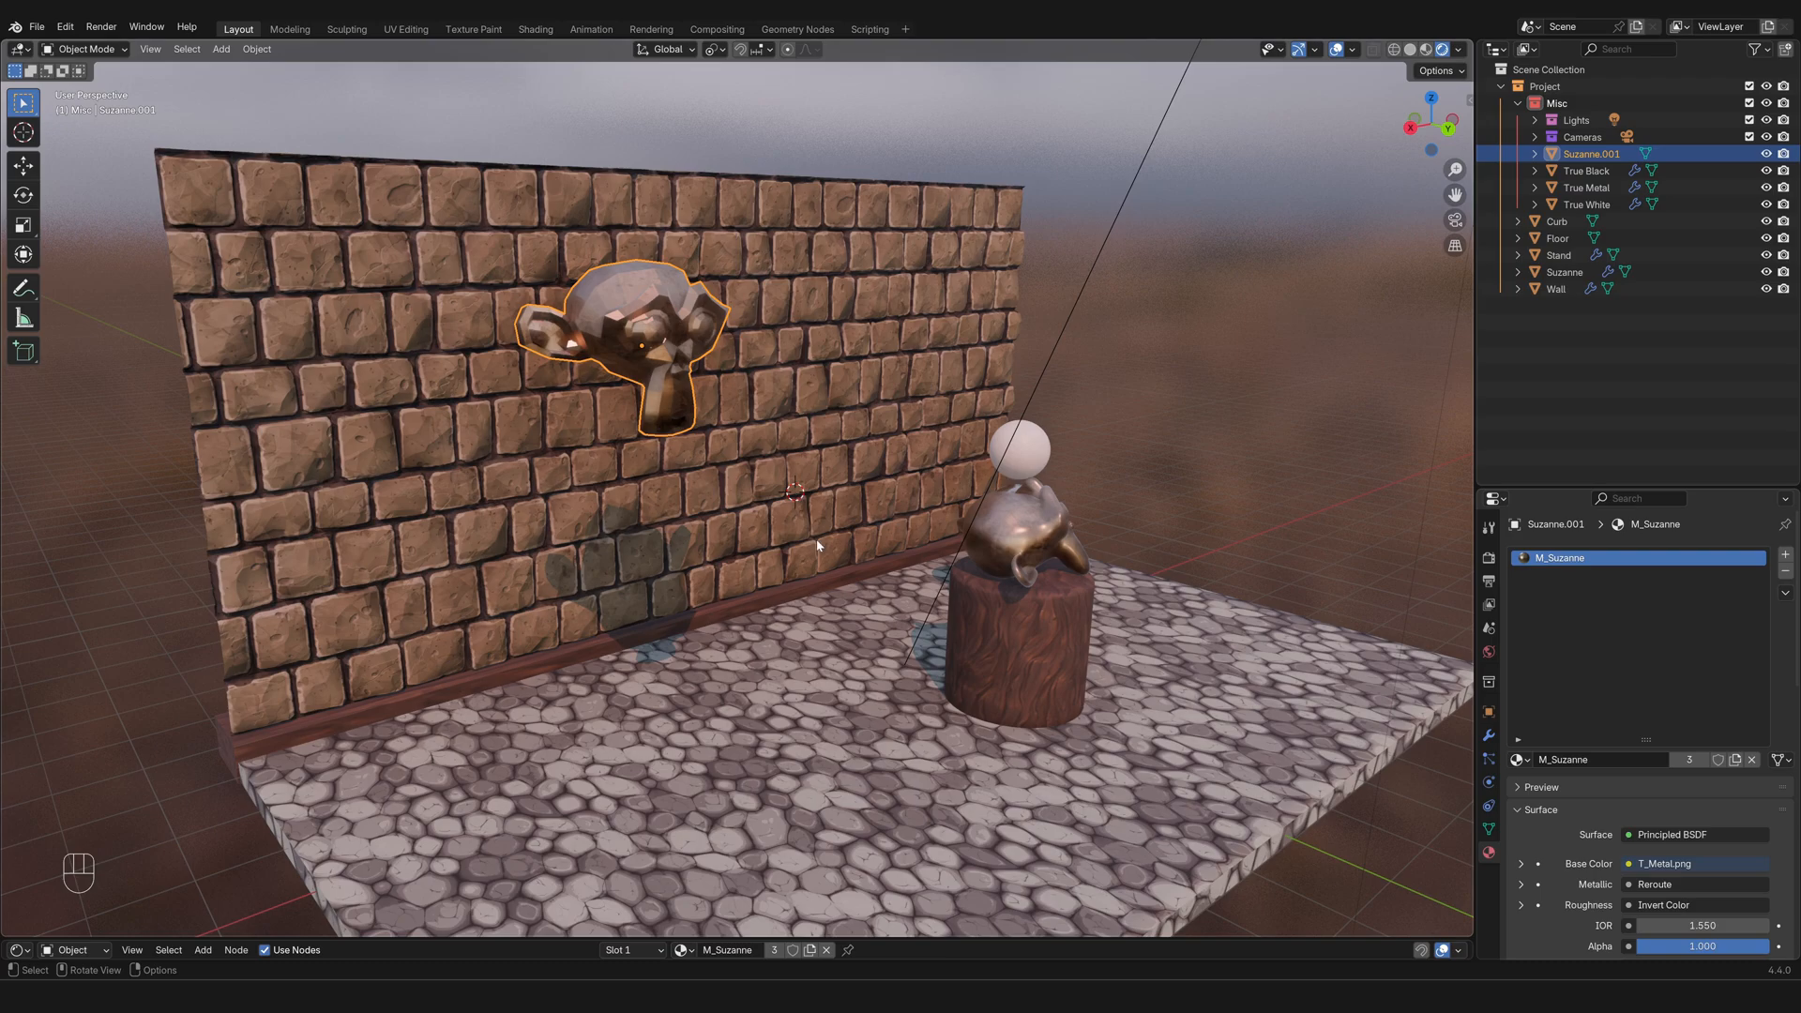
pyautogui.moveTo(896, 611)
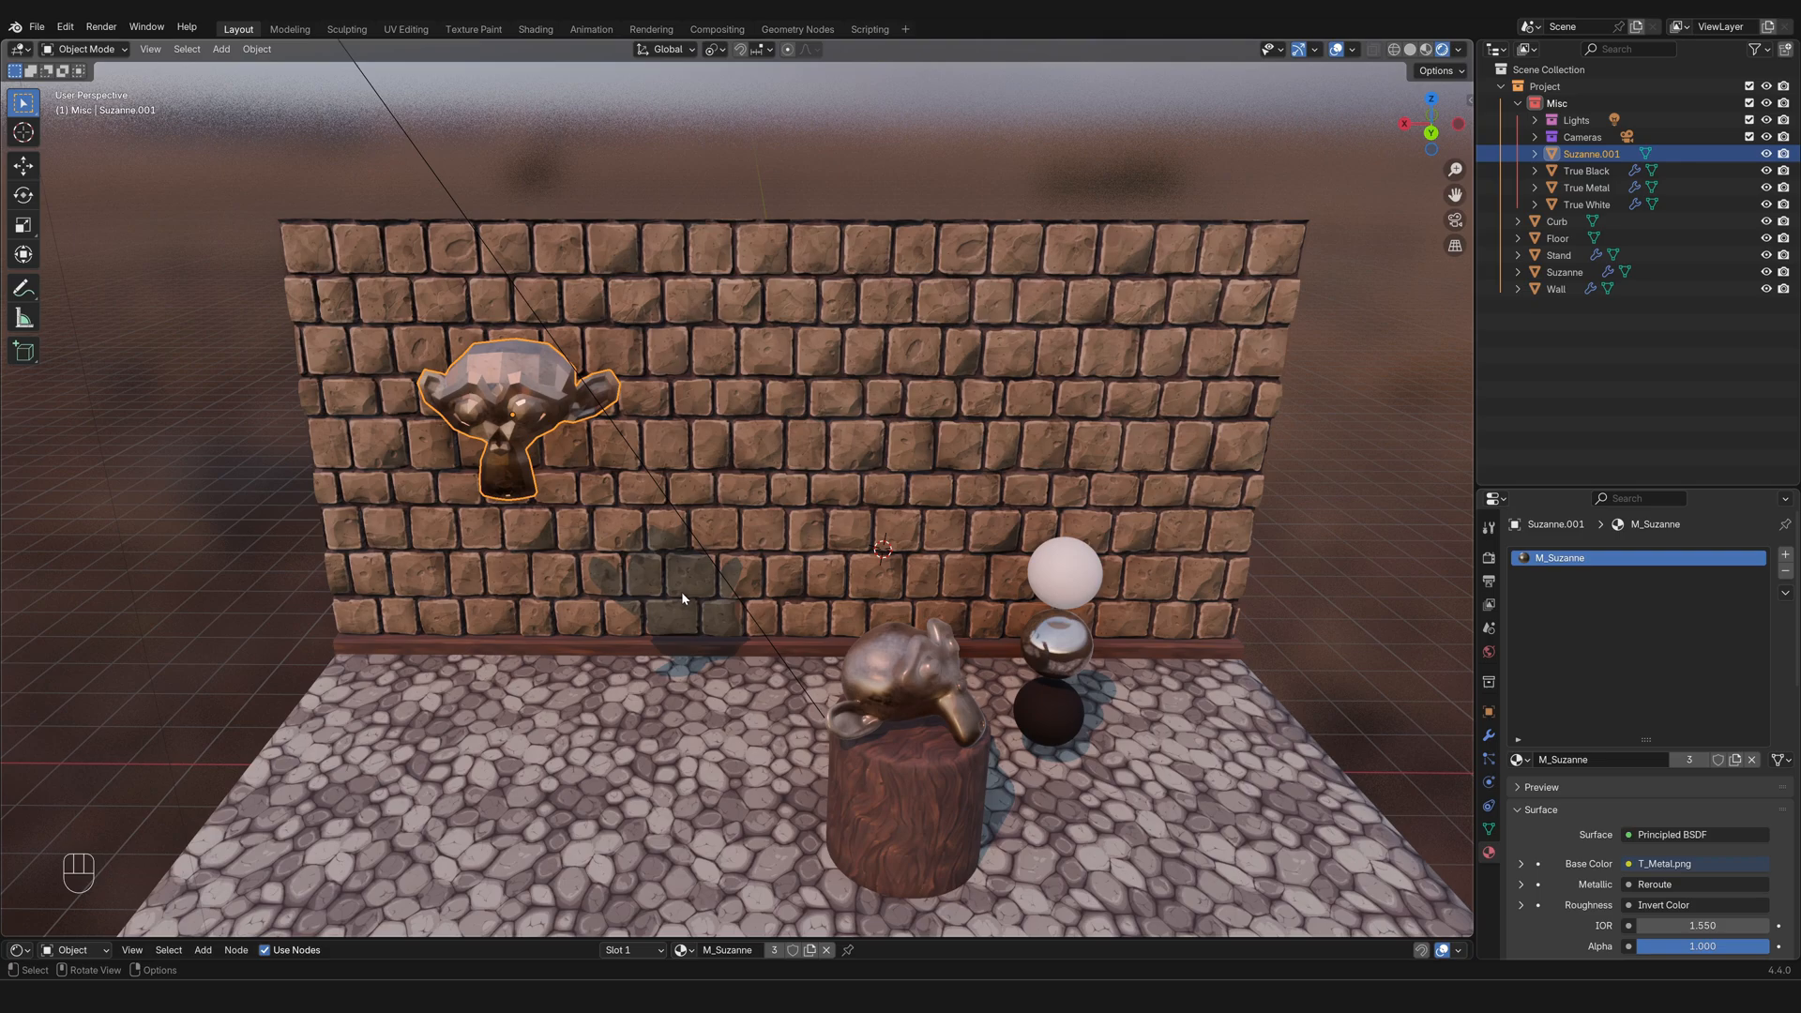
pyautogui.moveTo(529, 411)
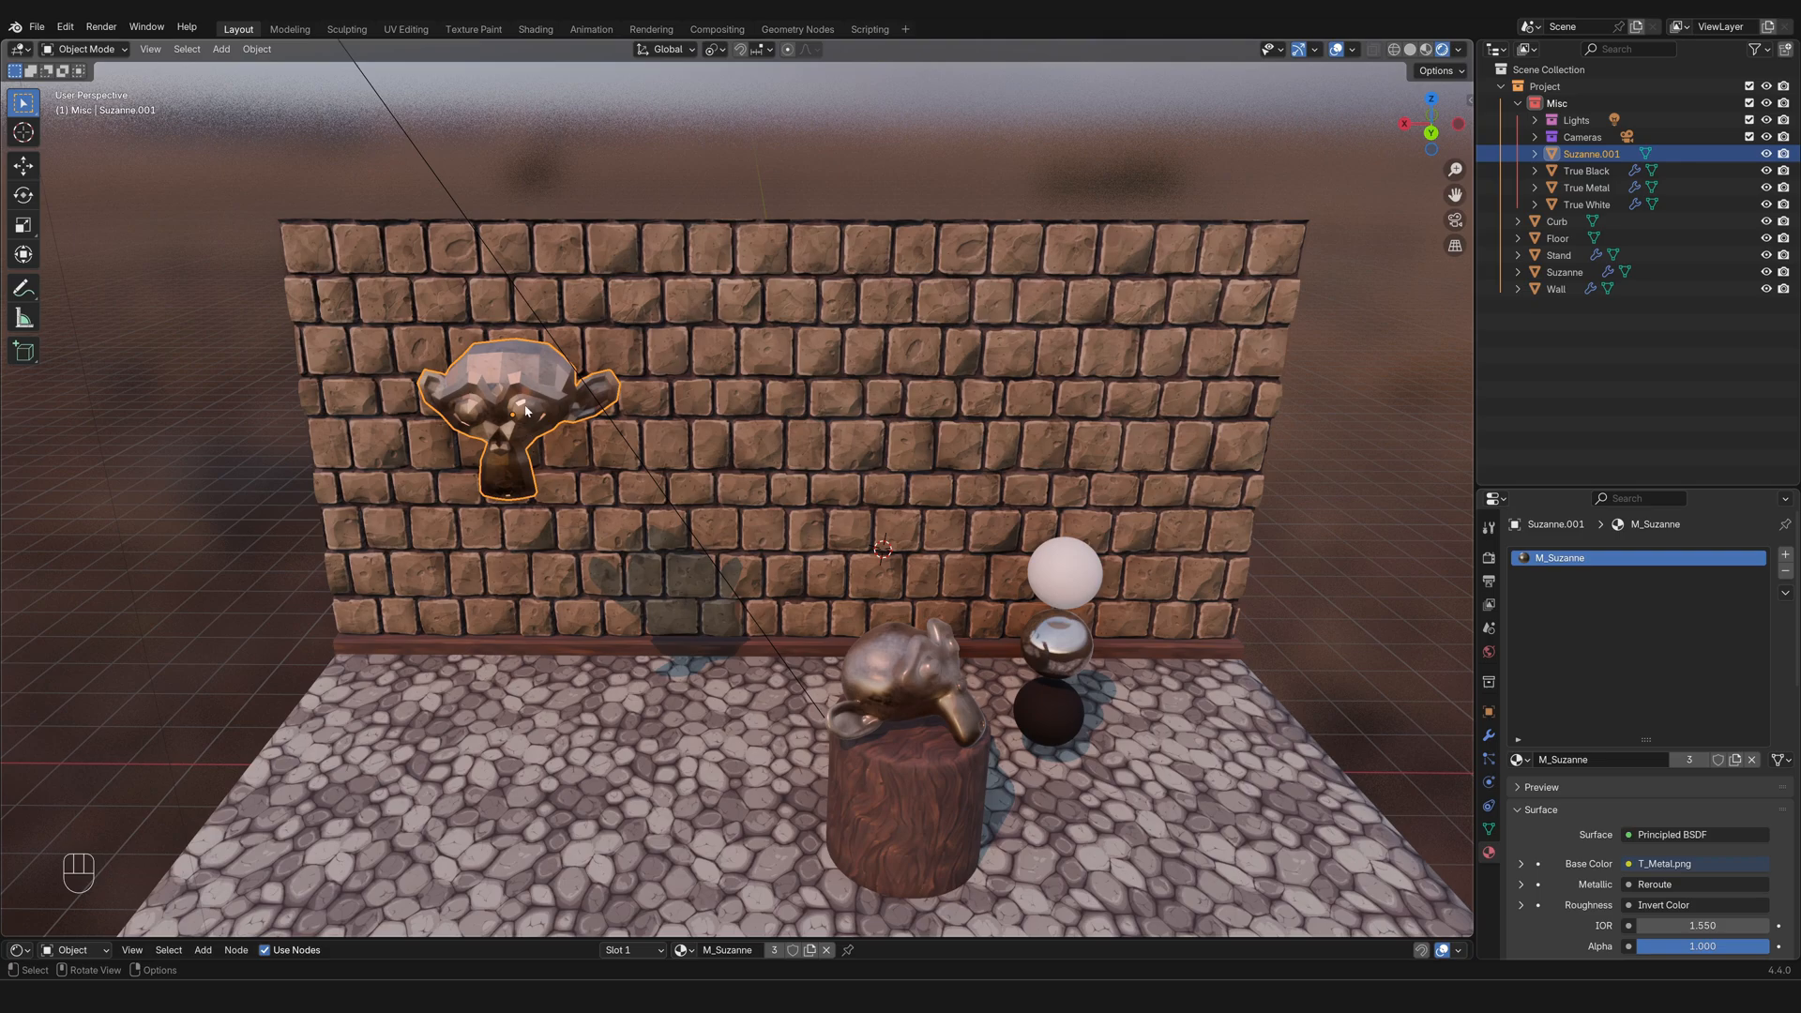
pyautogui.moveTo(761, 694)
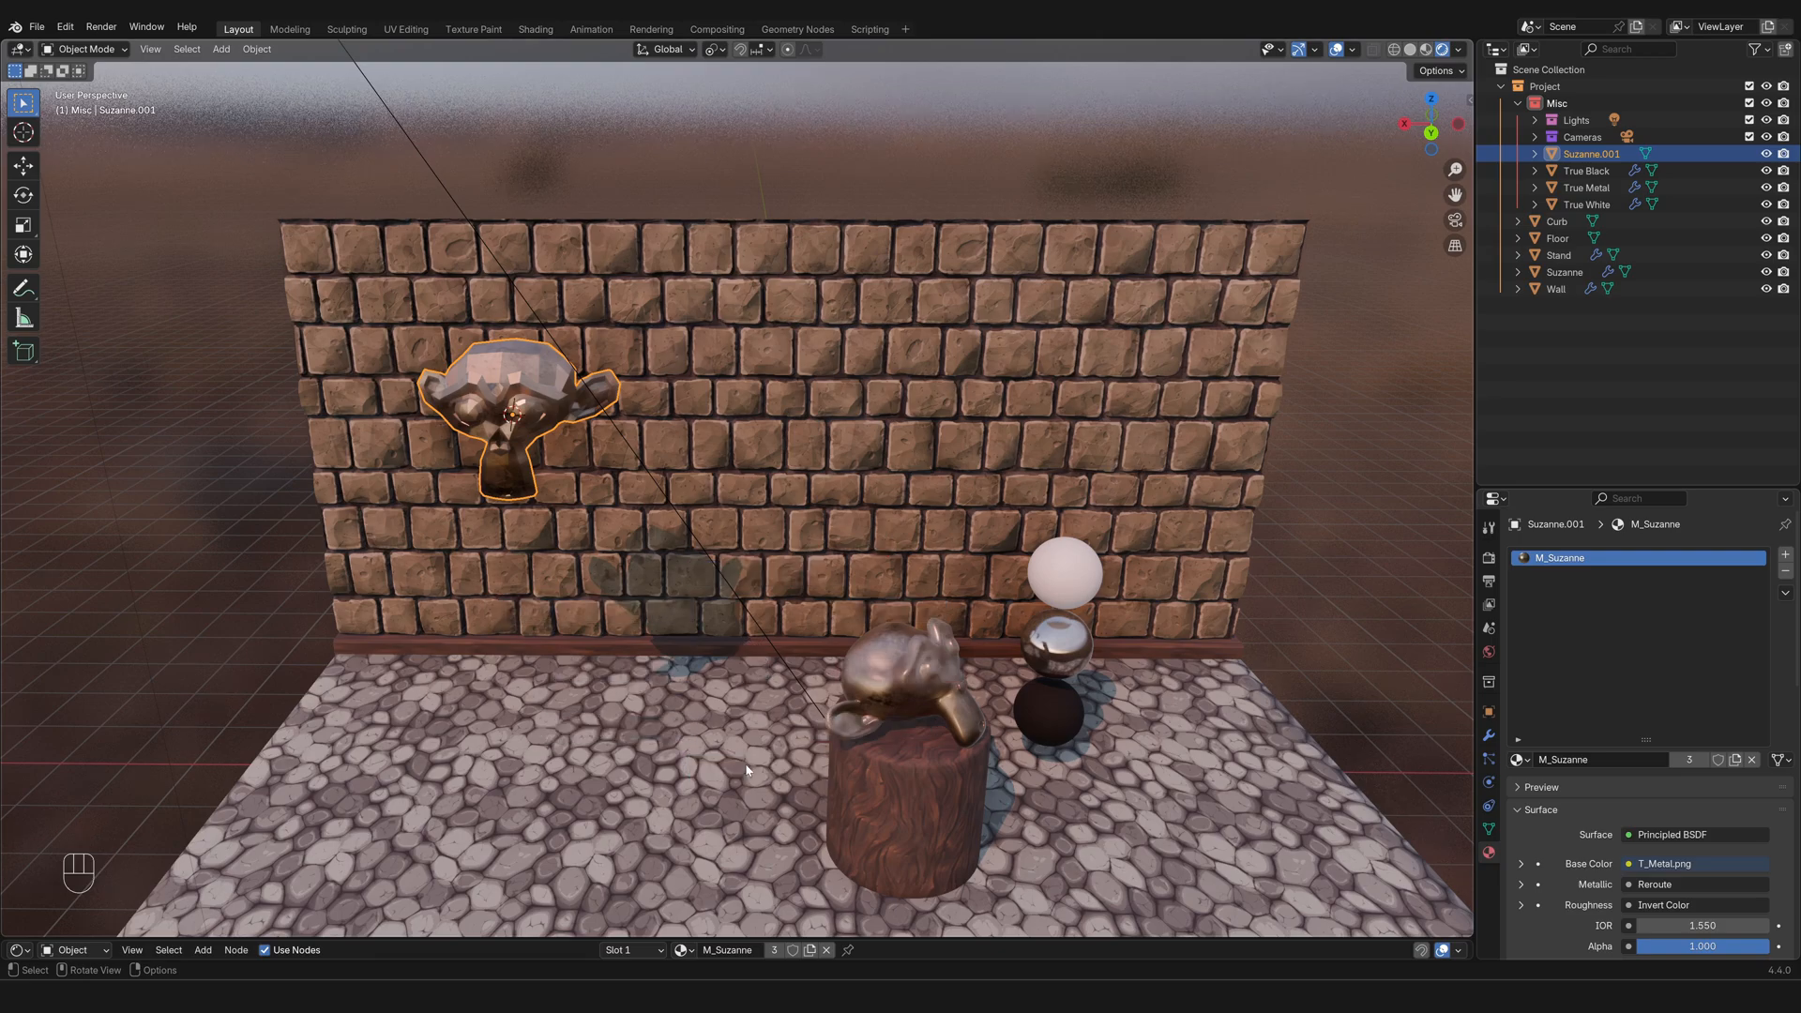
pyautogui.moveTo(882, 585)
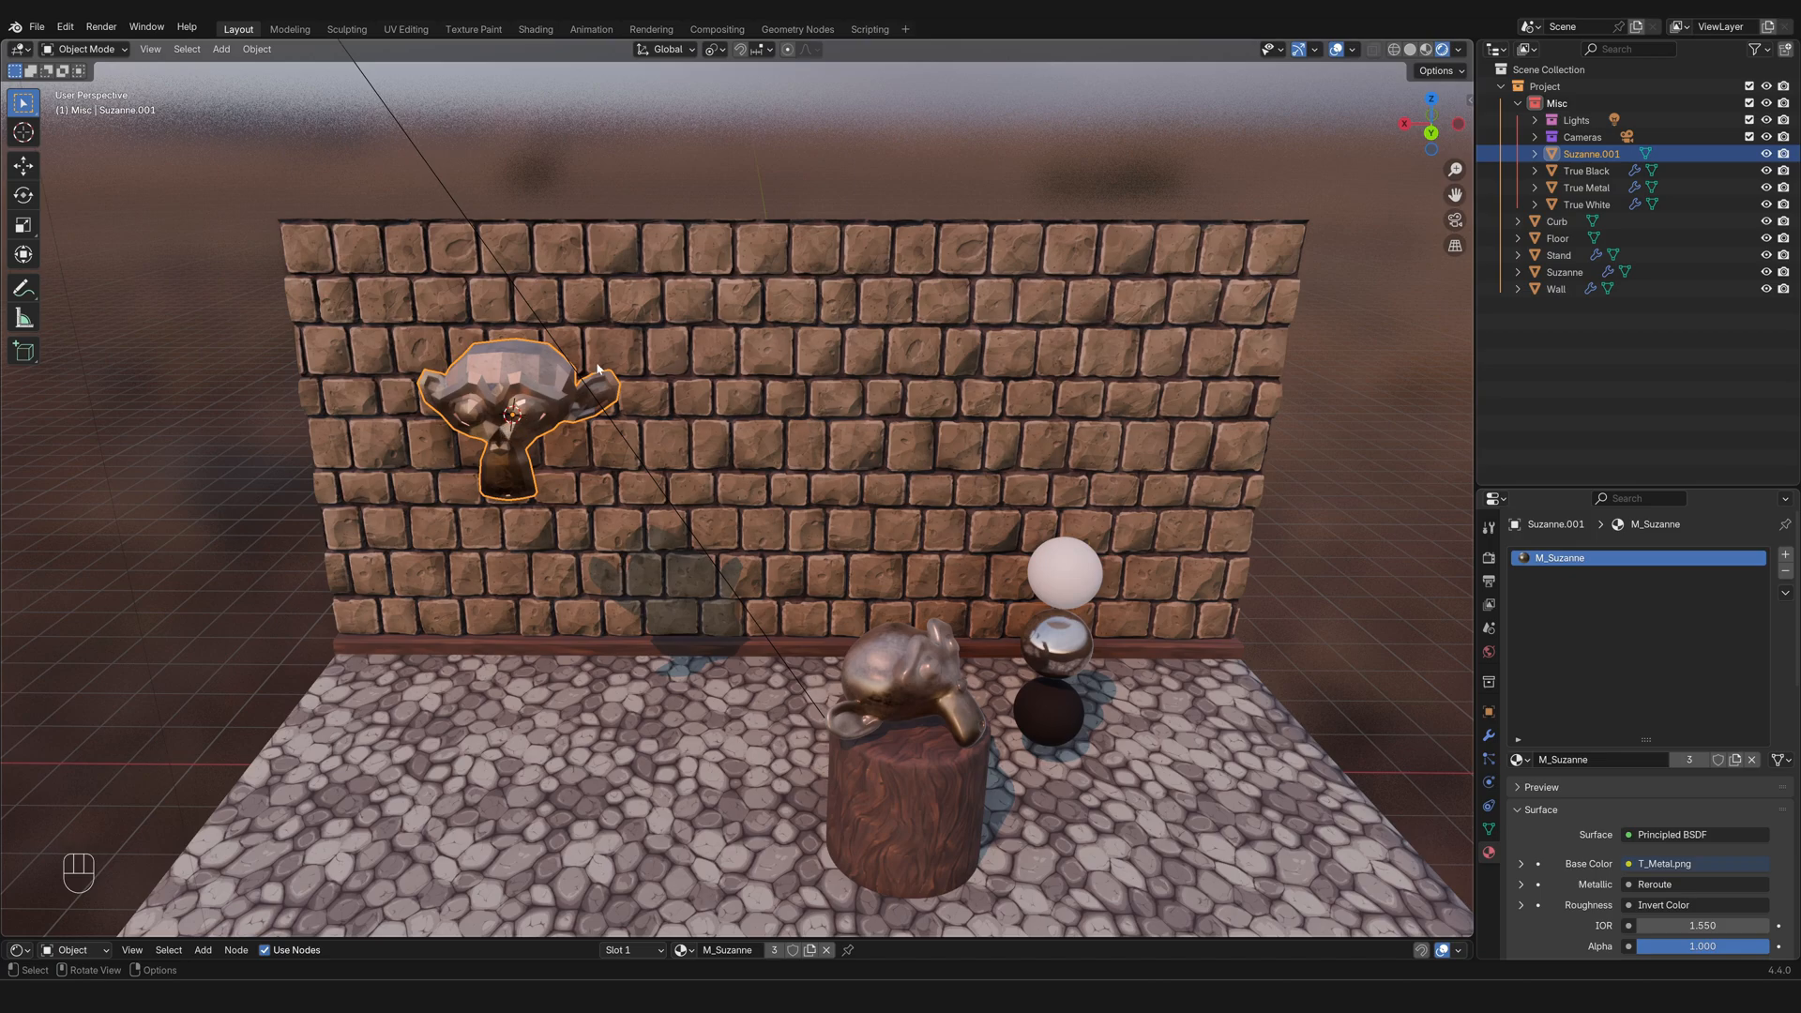
pyautogui.moveTo(1063, 462)
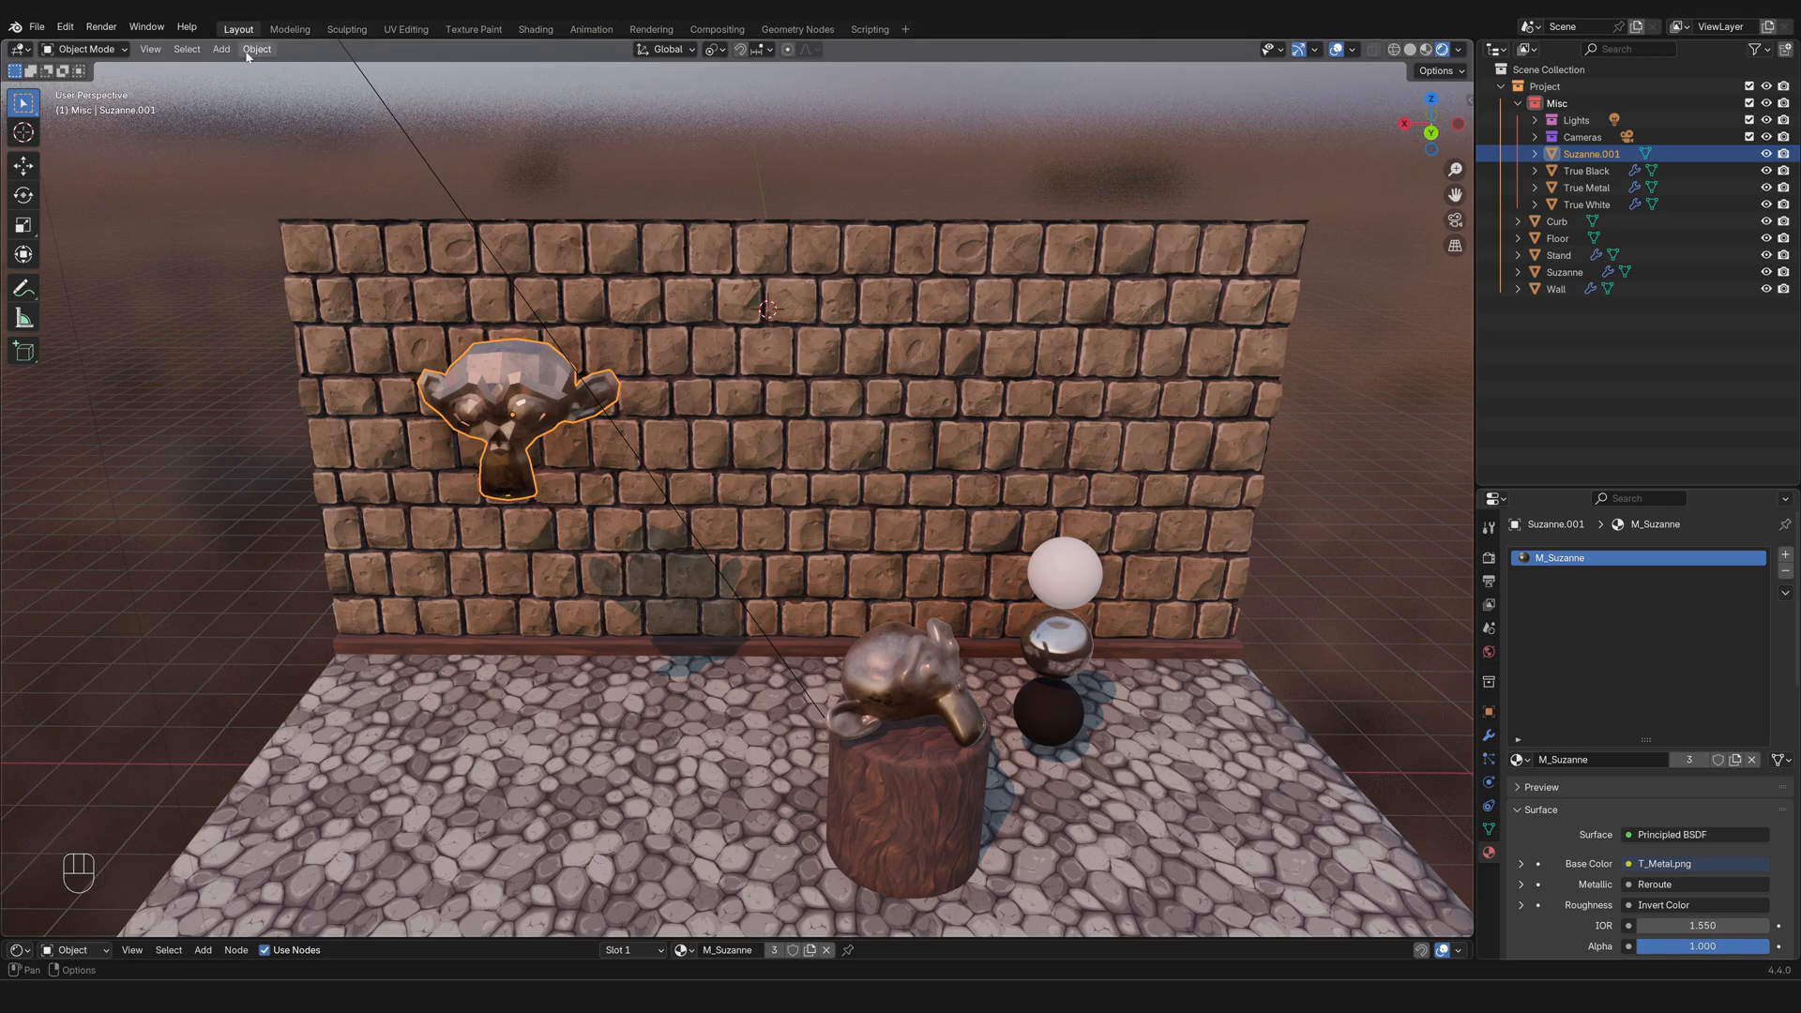
# Step: Move Suzanne.001's origin to the 3D cursor high on the wall via Object > Set Origin
pyautogui.click(255, 48)
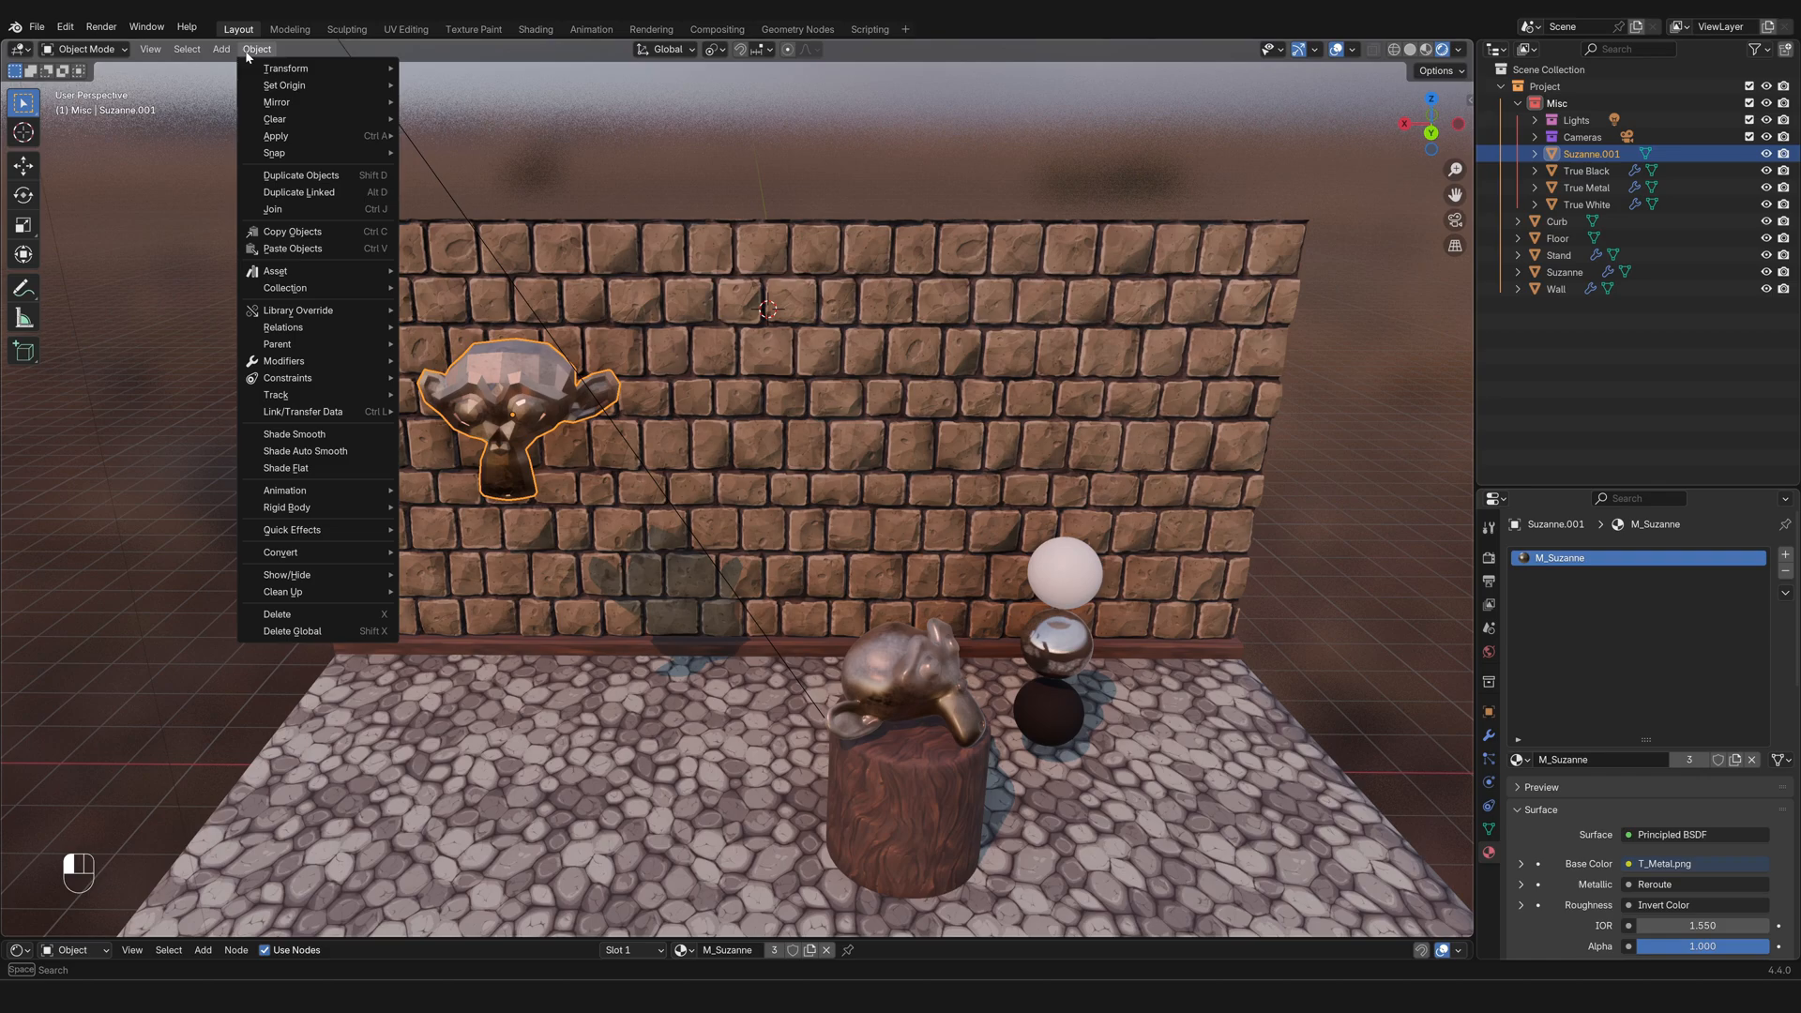
pyautogui.moveTo(283, 86)
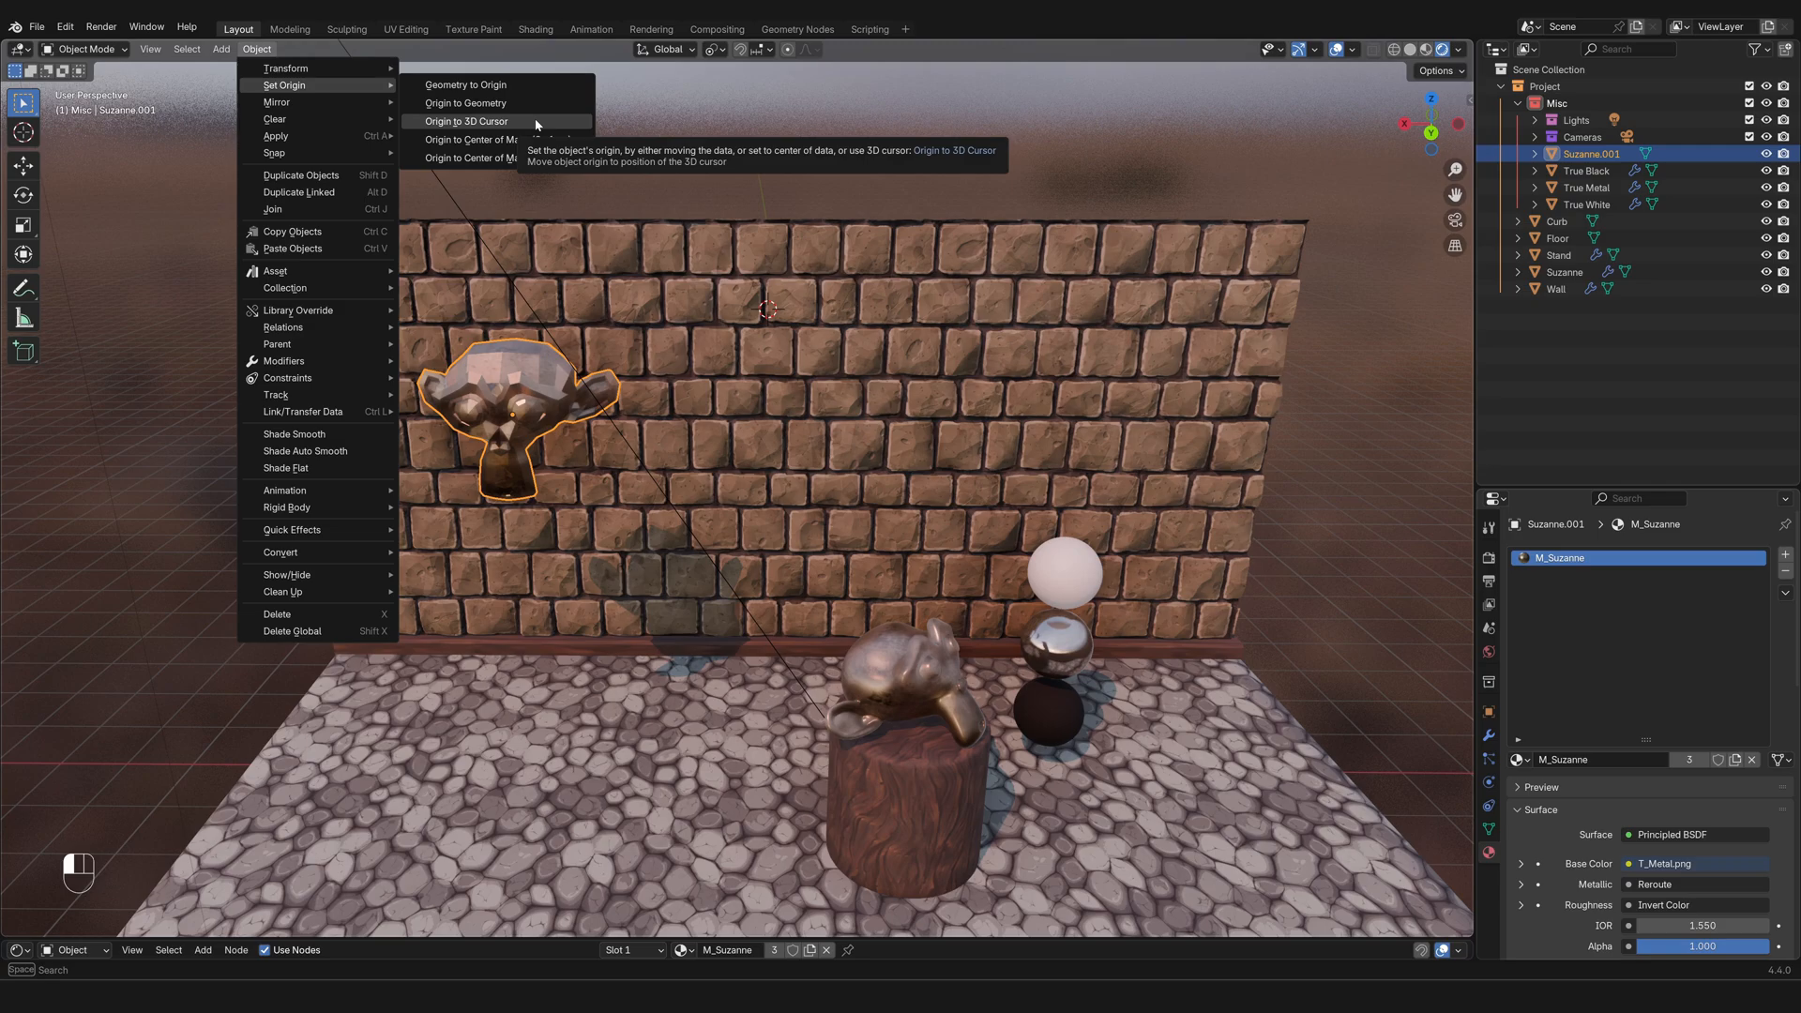
pyautogui.click(465, 120)
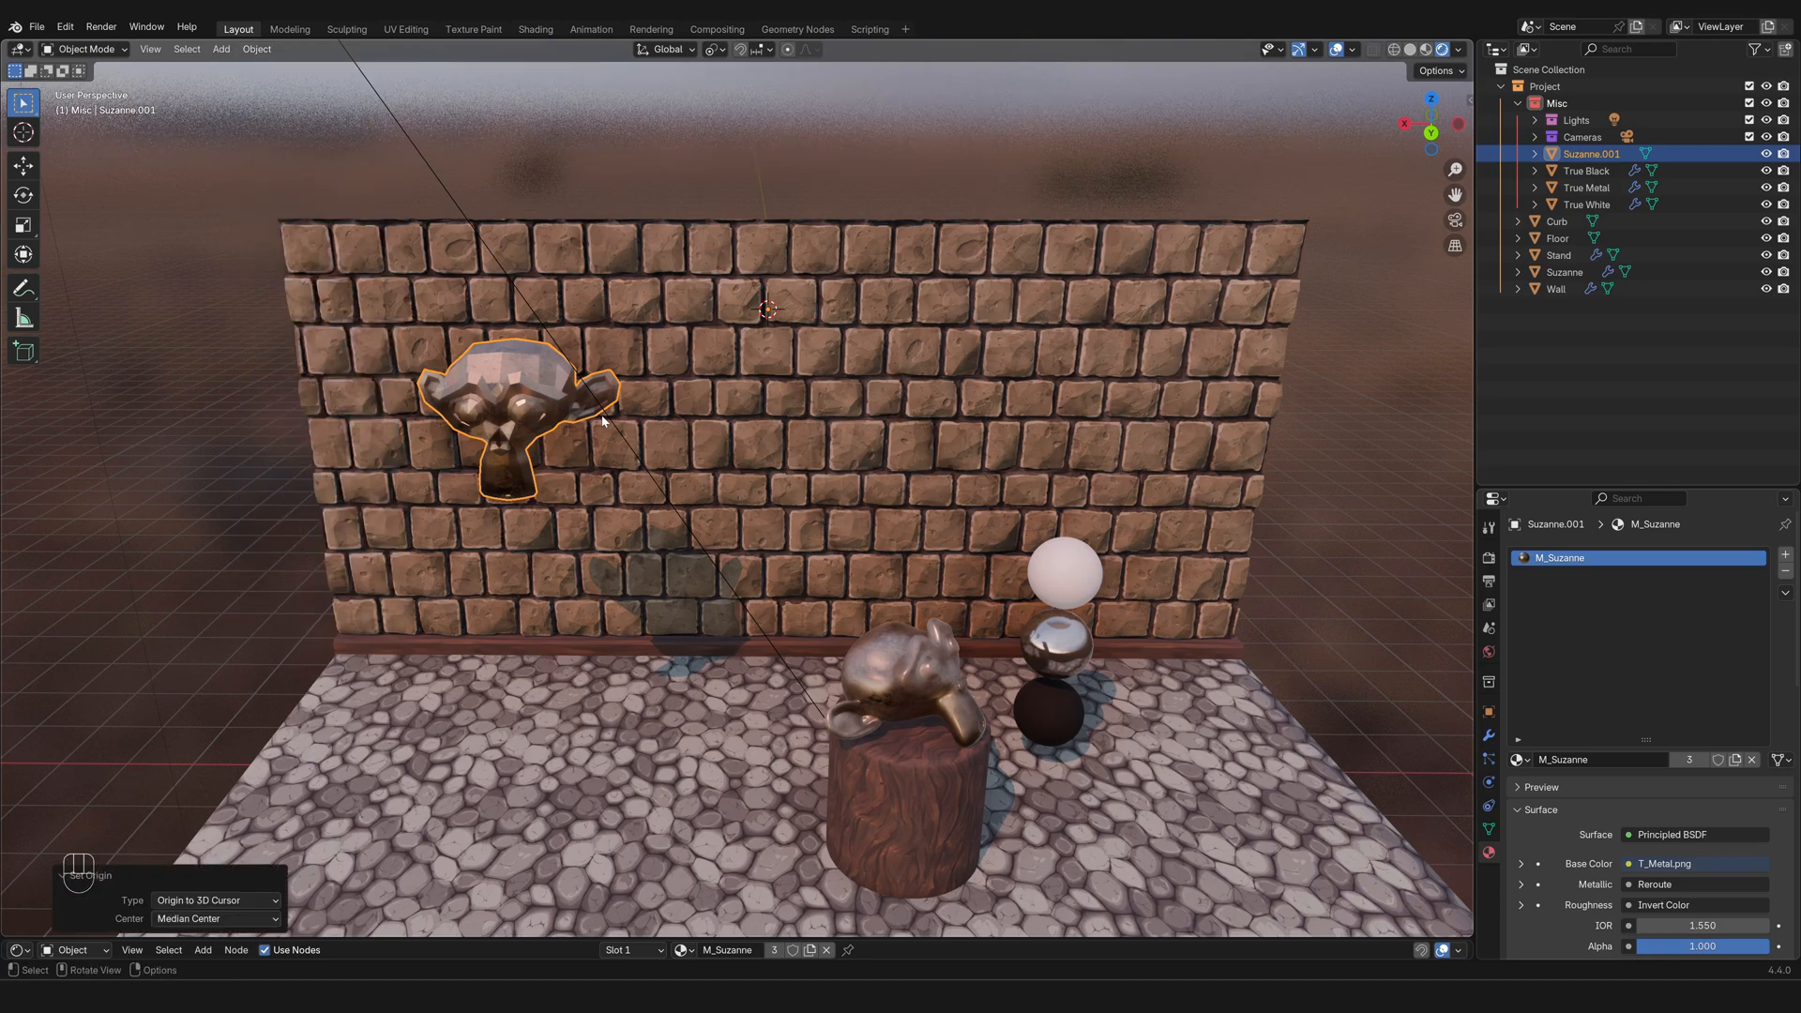
pyautogui.moveTo(476, 455)
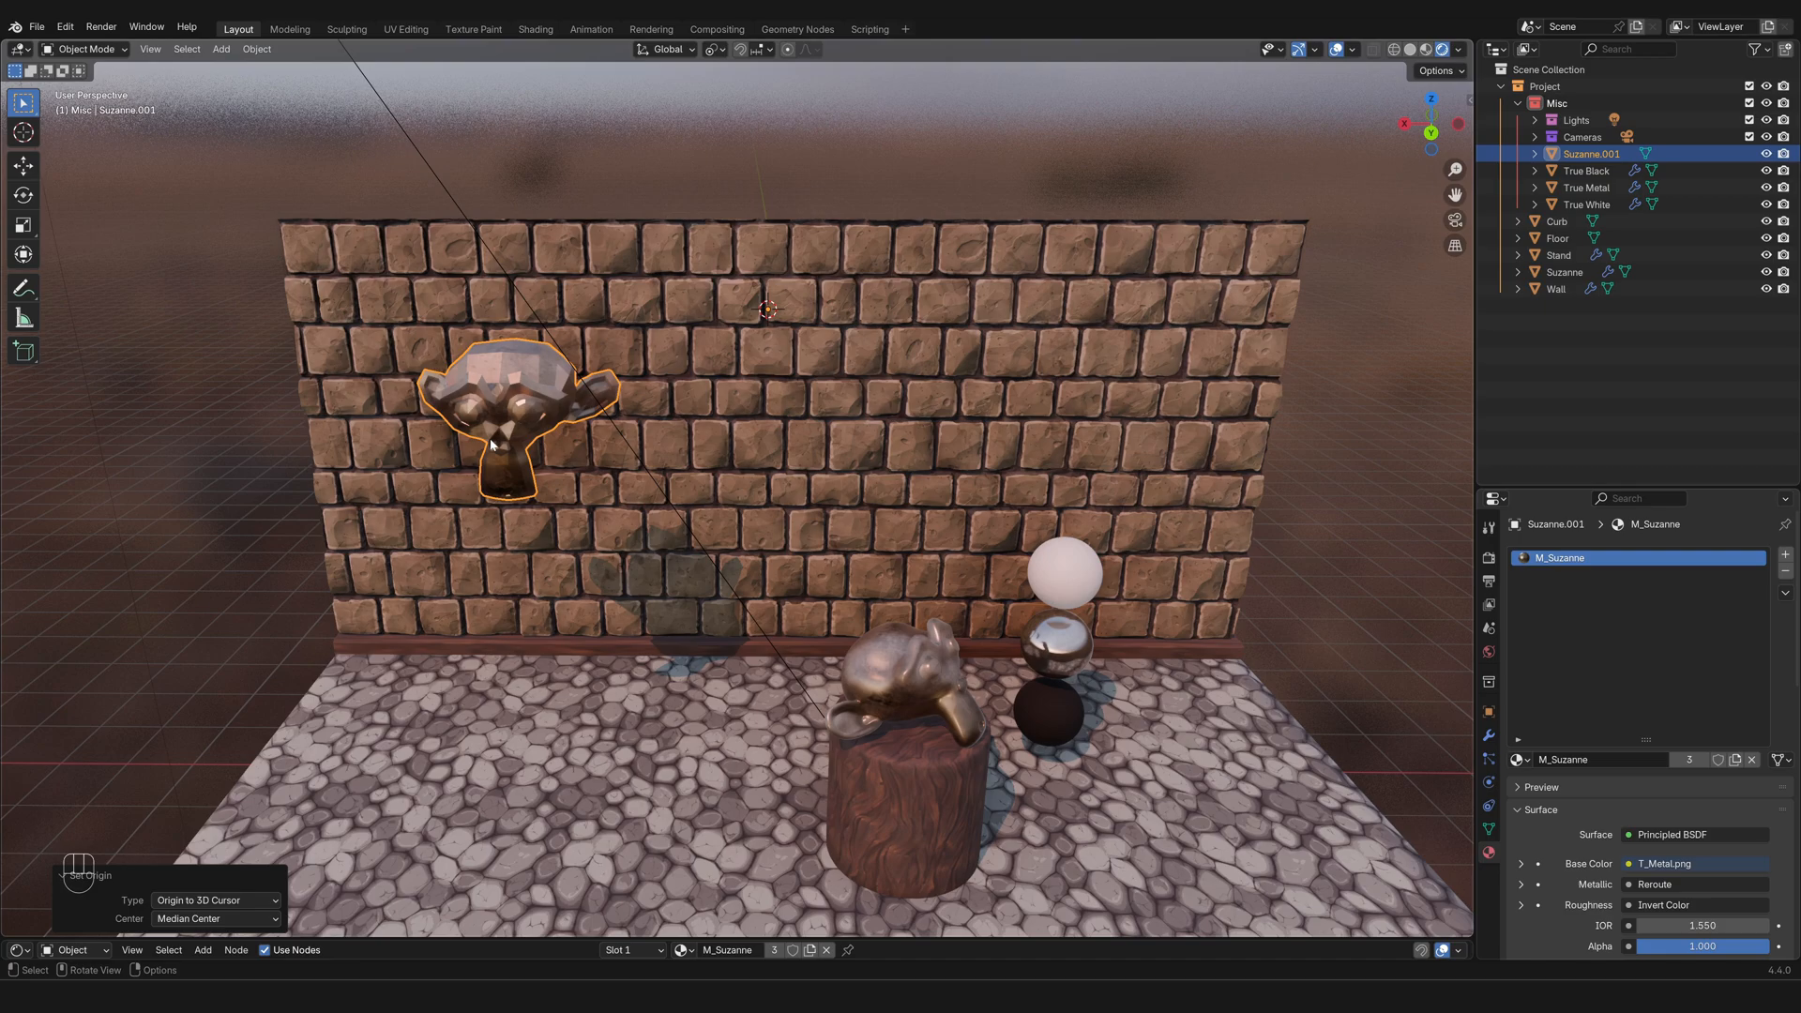
pyautogui.moveTo(778, 334)
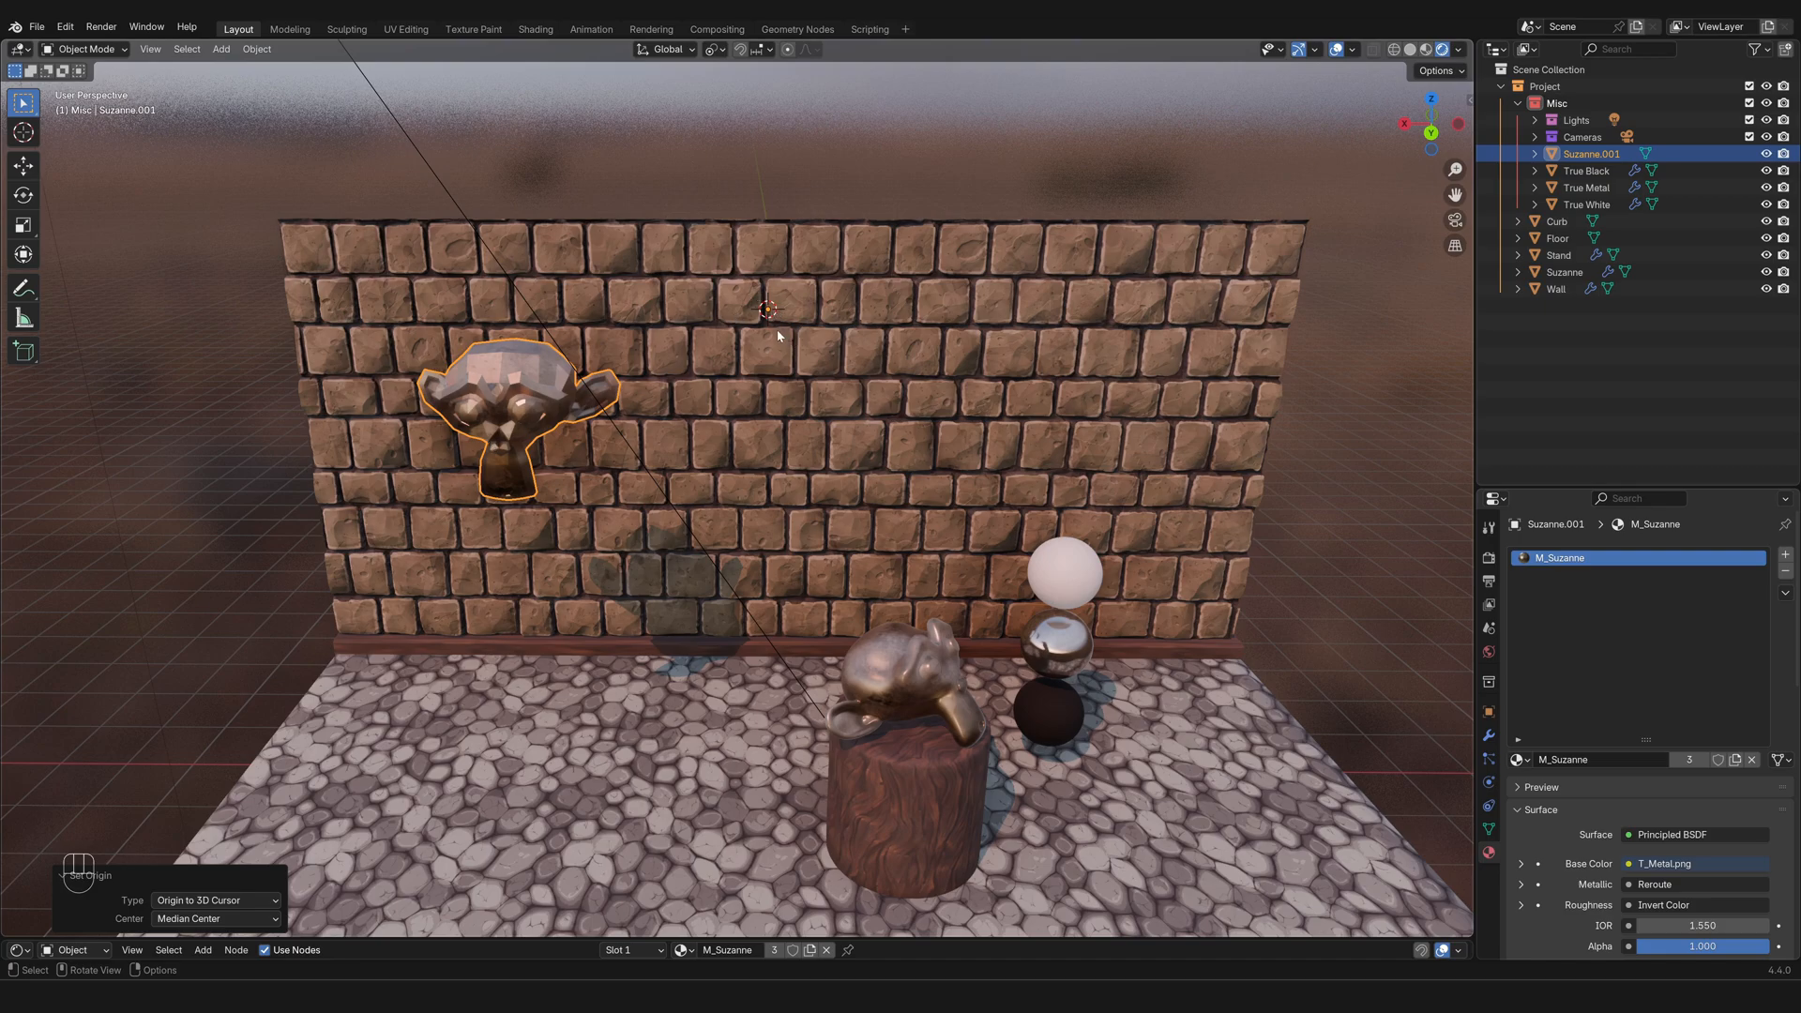
pyautogui.moveTo(780, 458)
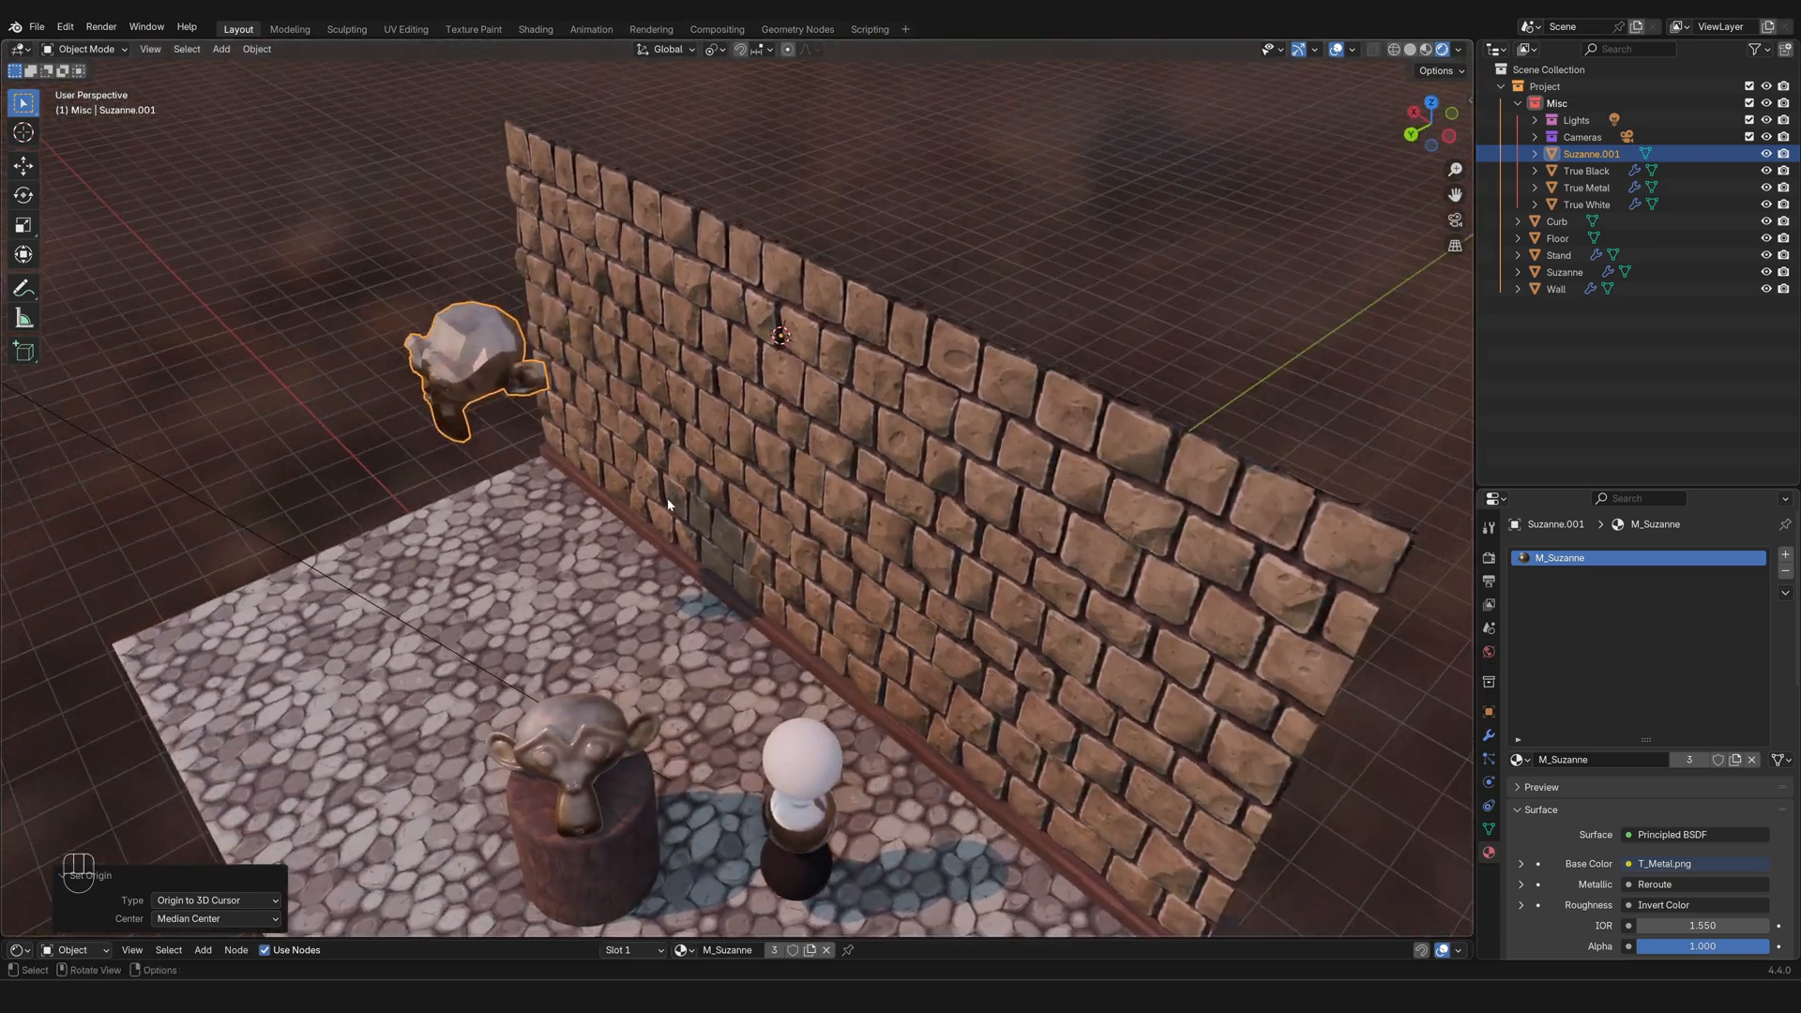
pyautogui.press('r')
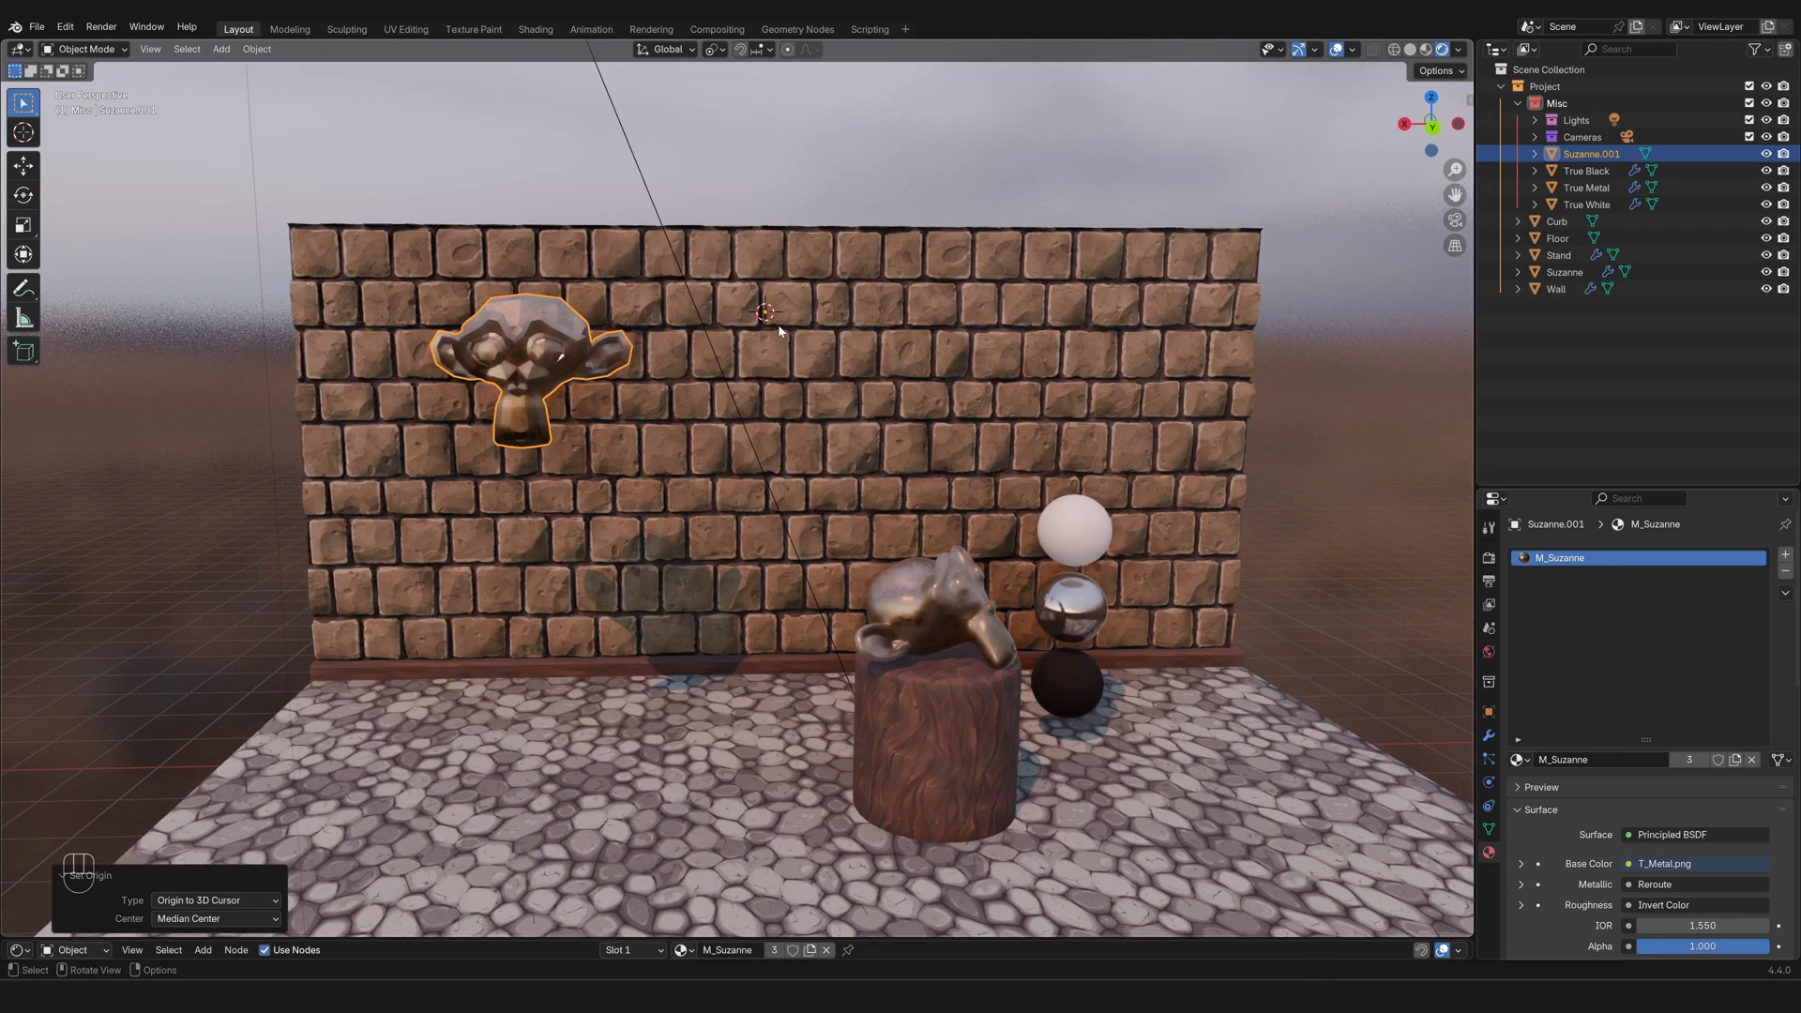
pyautogui.moveTo(747, 364)
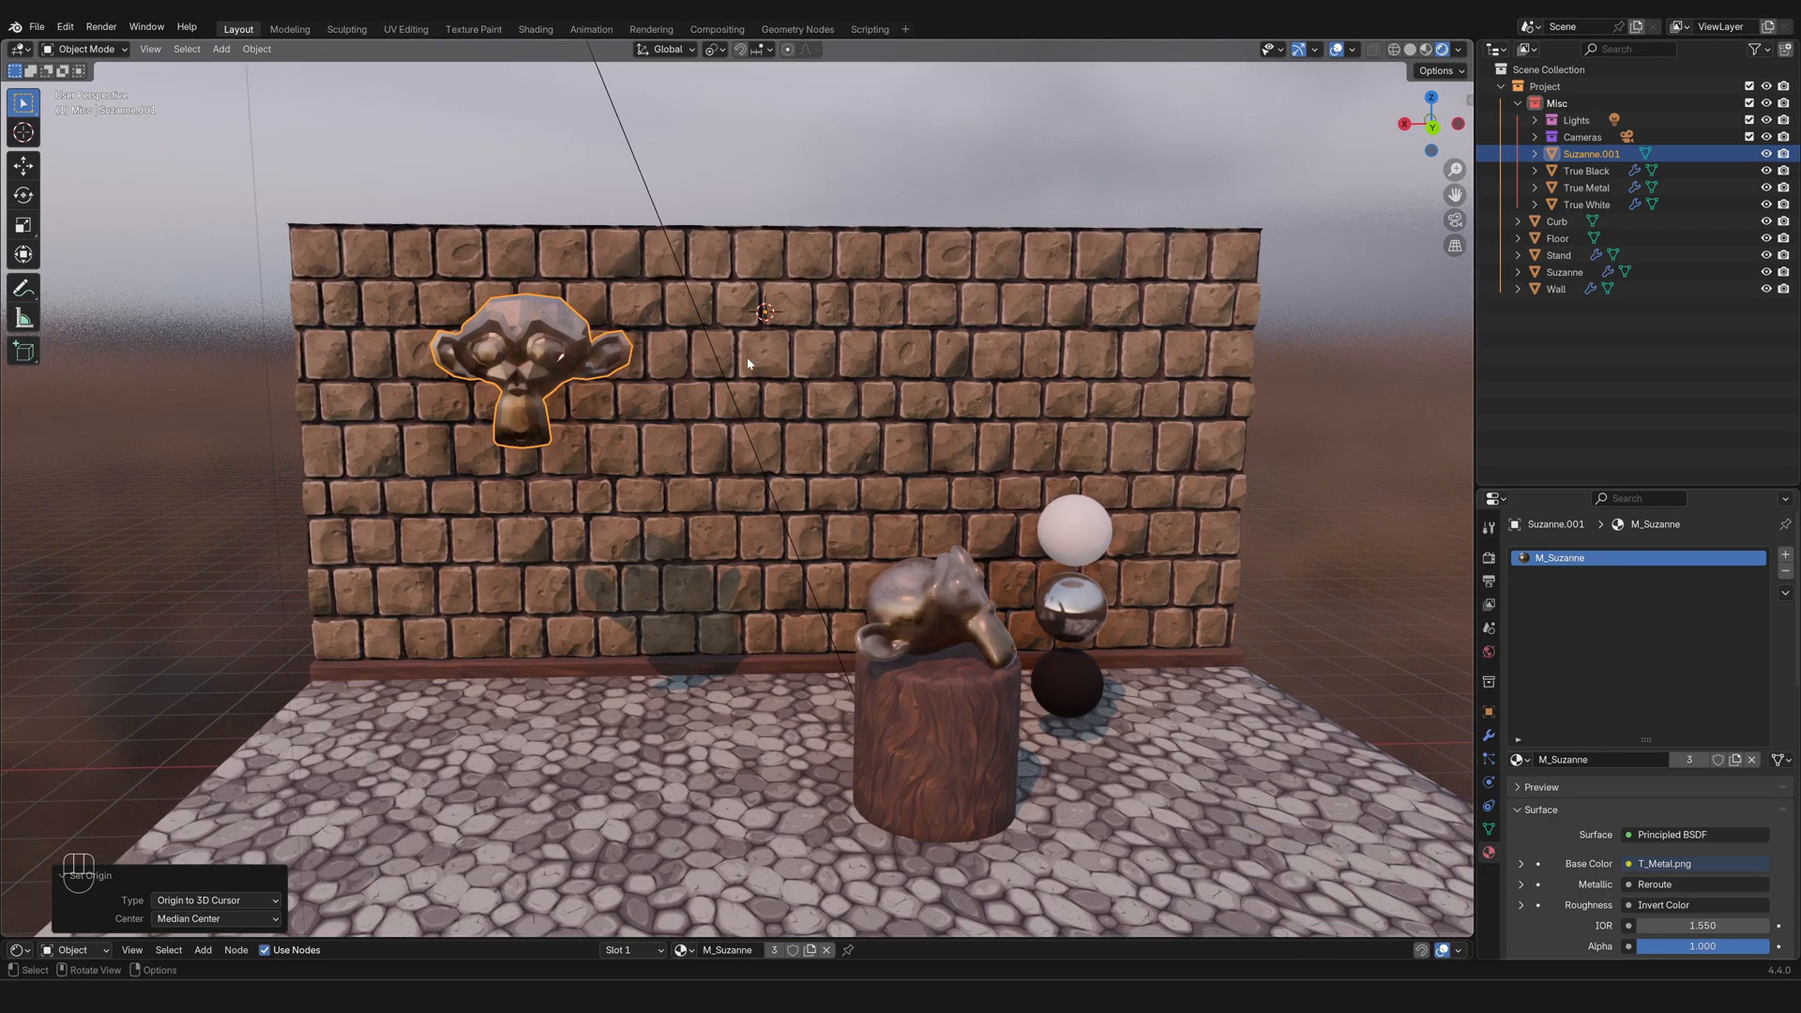